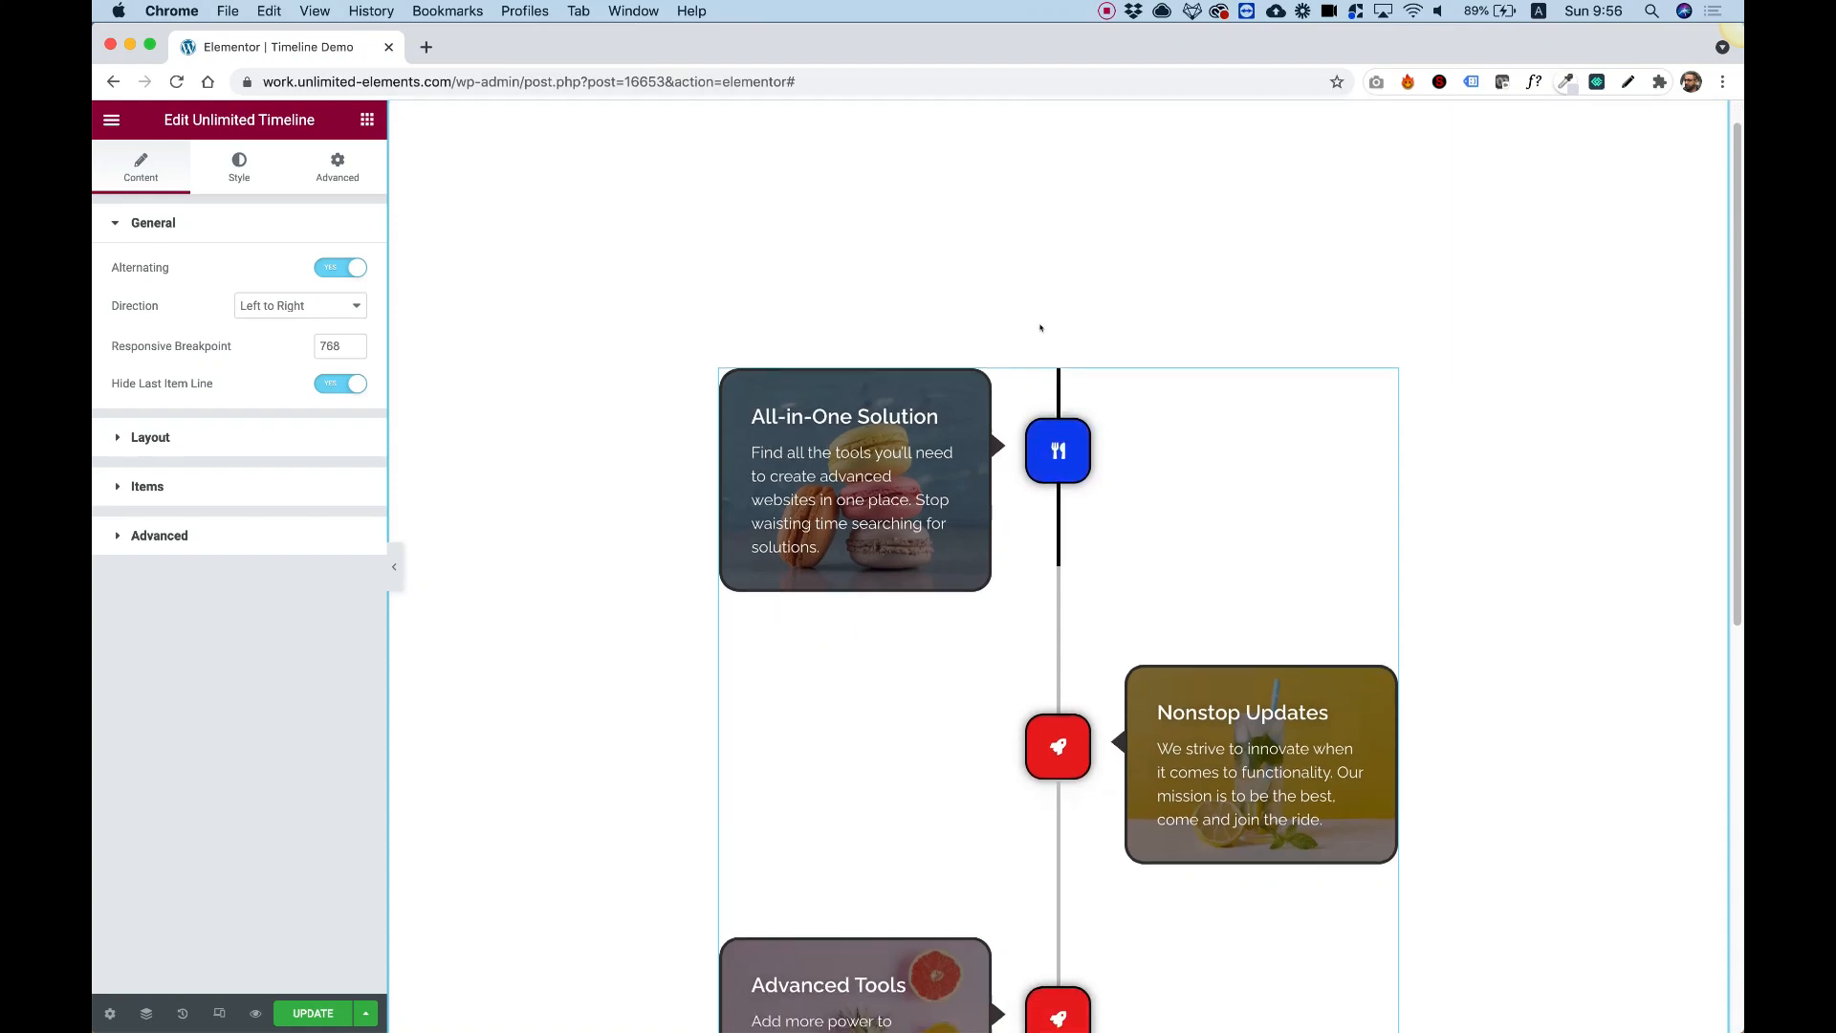
# Scroll through the finished Unlimited Timeline demo in the Elementor editor.
pyautogui.scroll(-3)
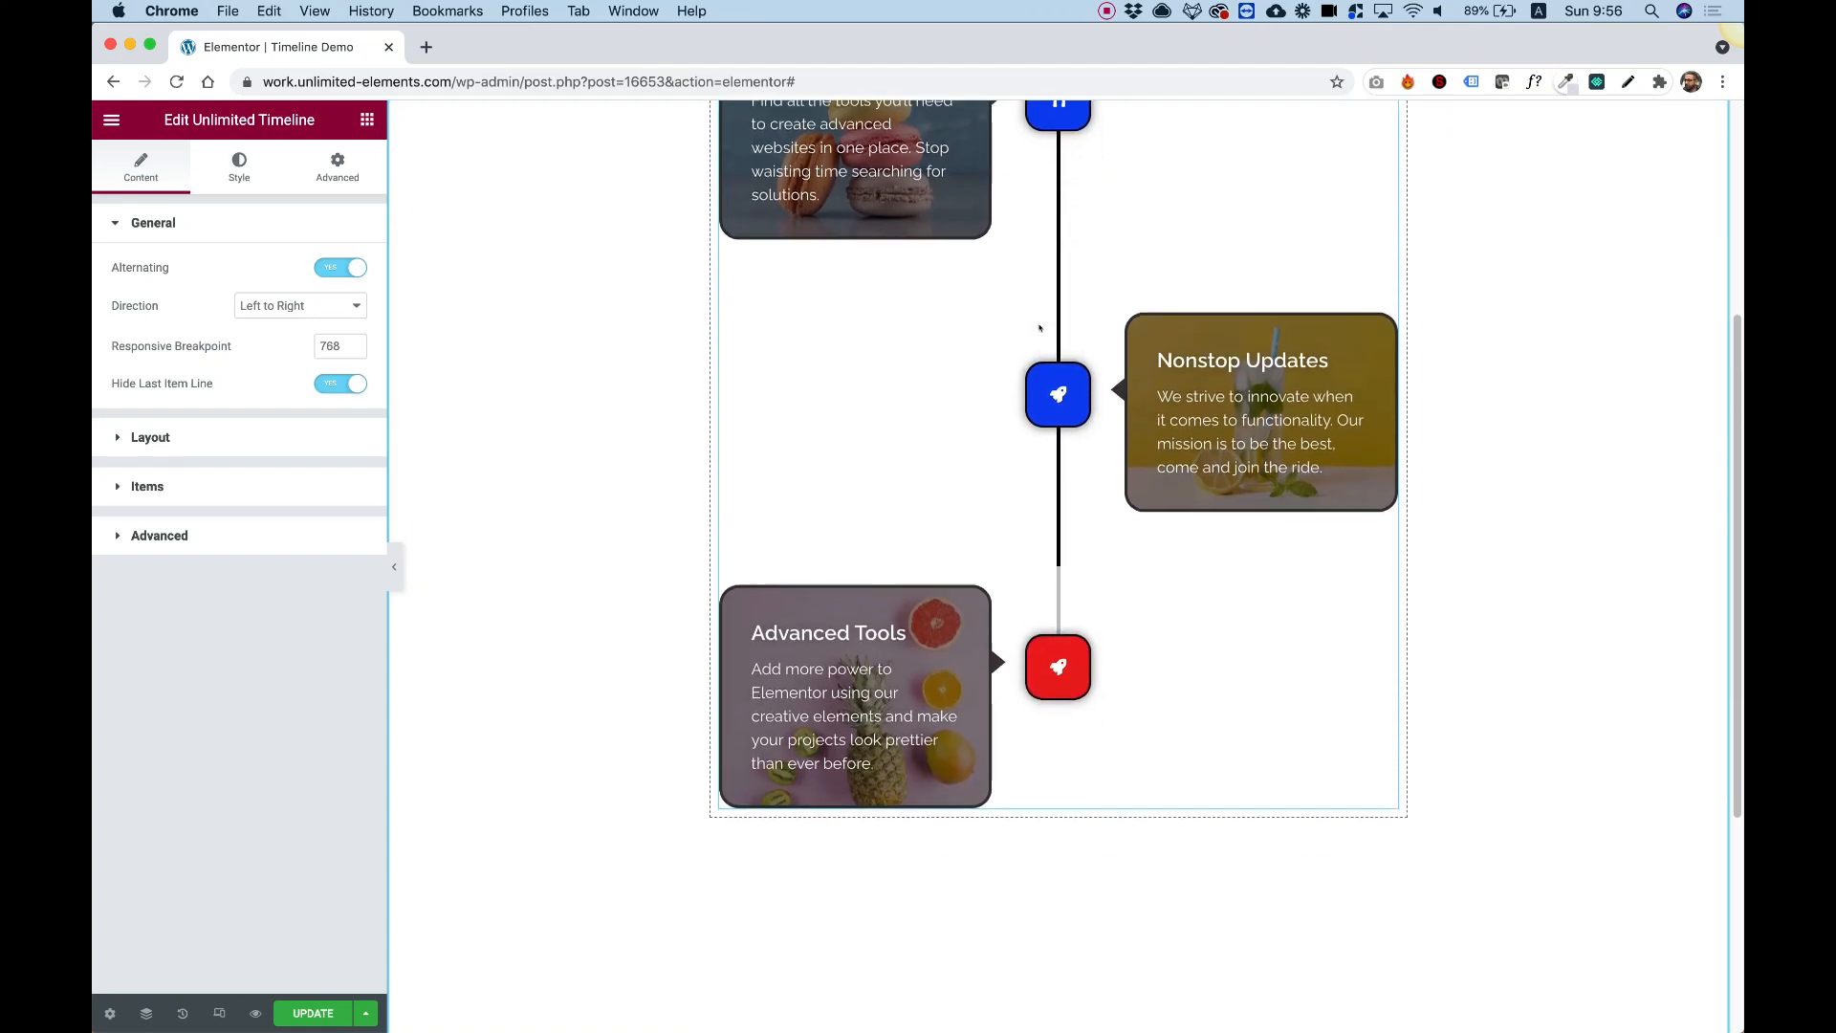
pyautogui.scroll(-3)
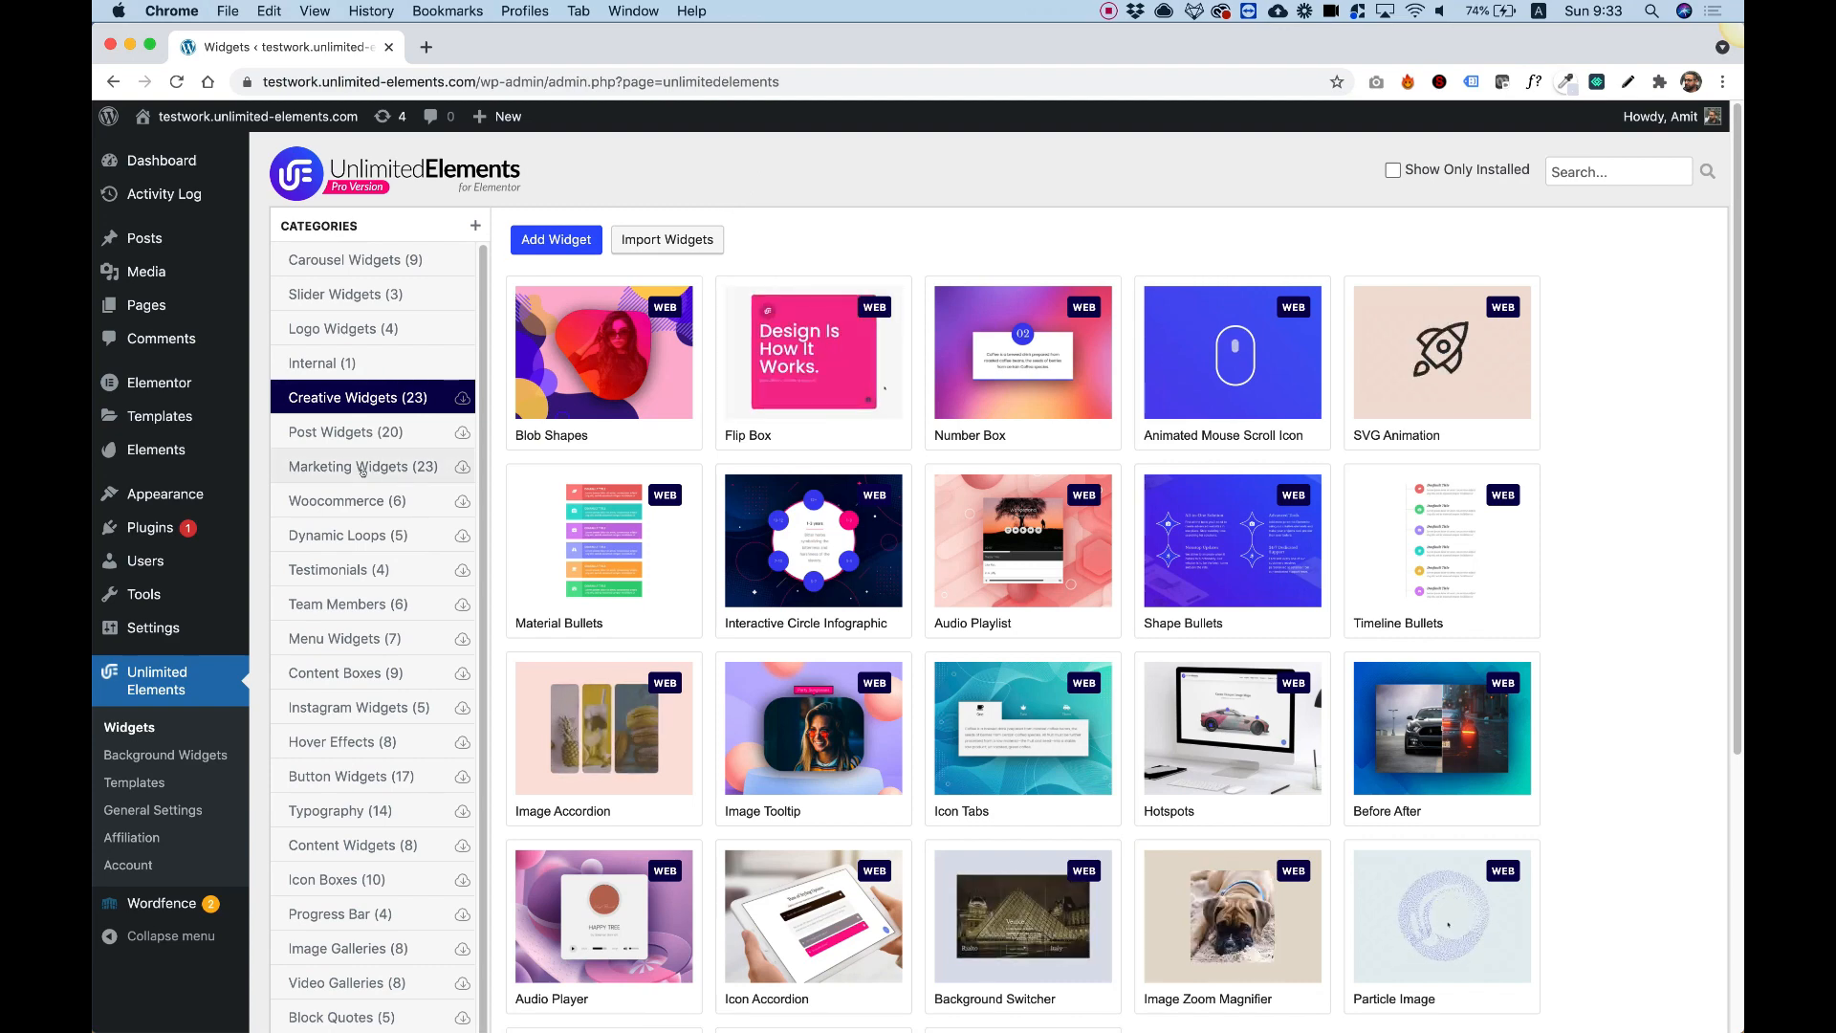
# List the Marketing Widgets category, then bring up link options for Pages > Add New.
pyautogui.click(360, 465)
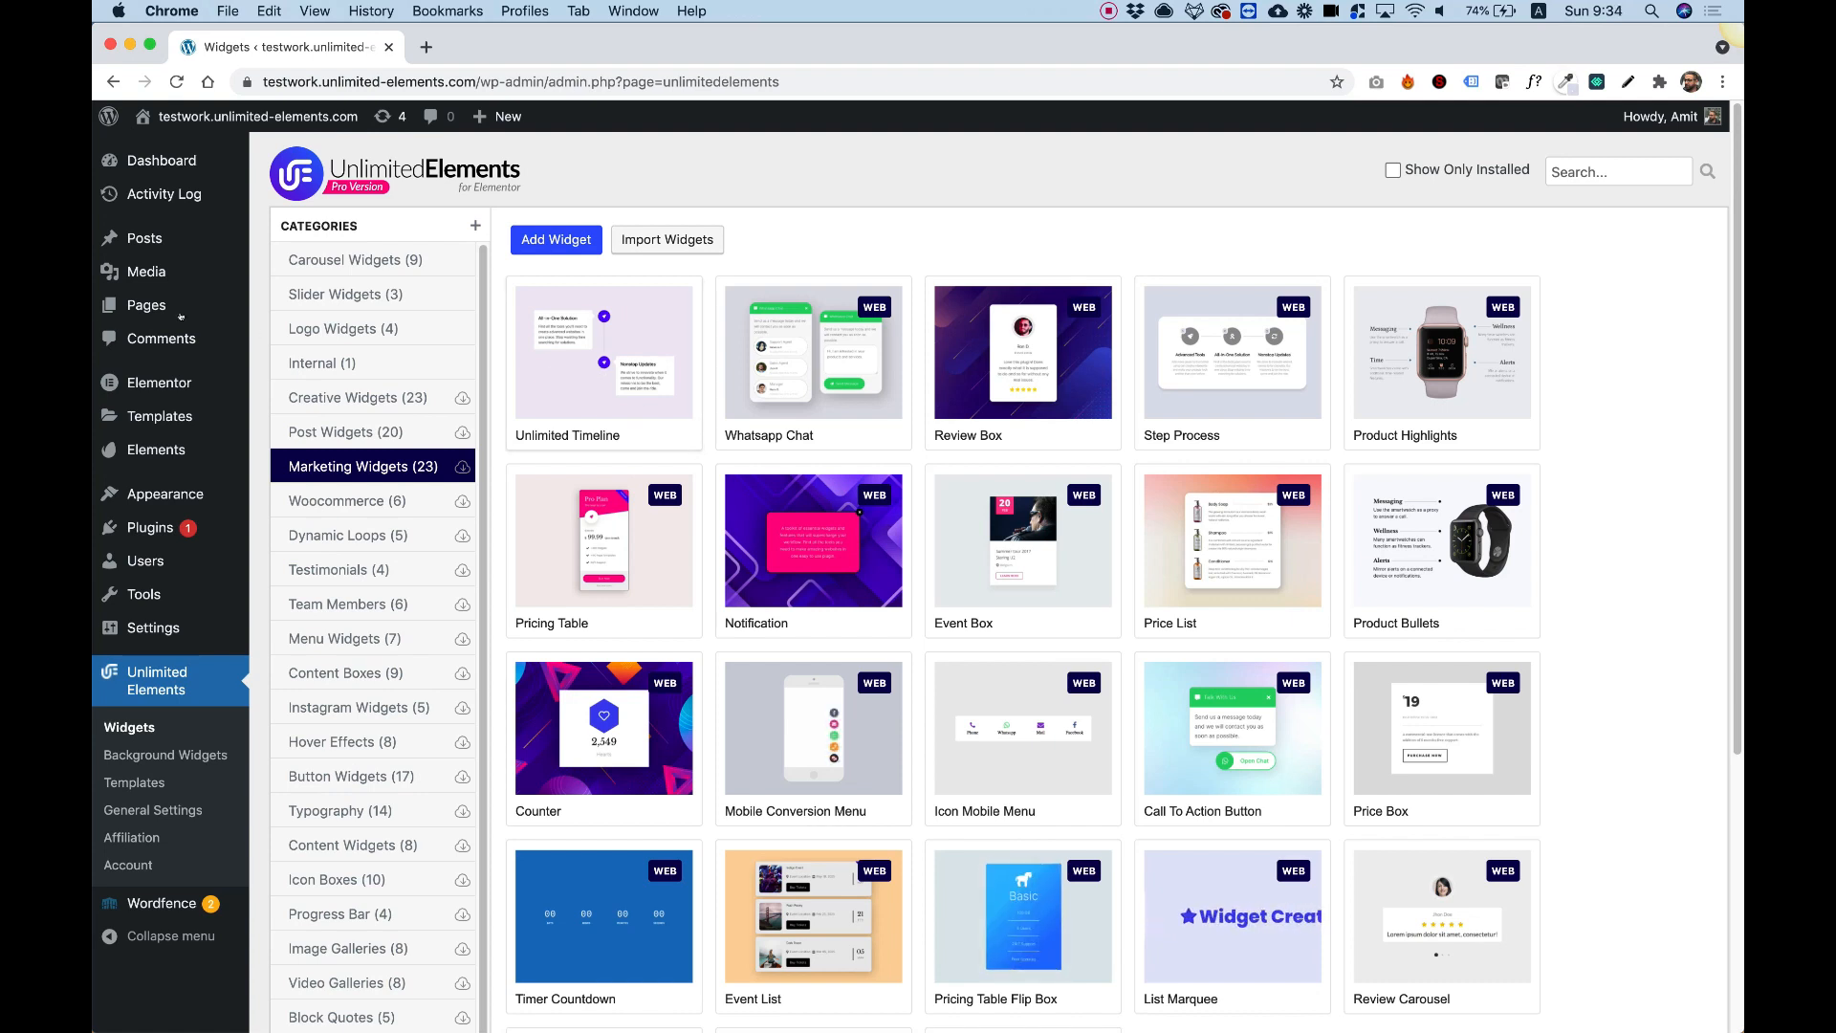
pyautogui.rightClick(292, 335)
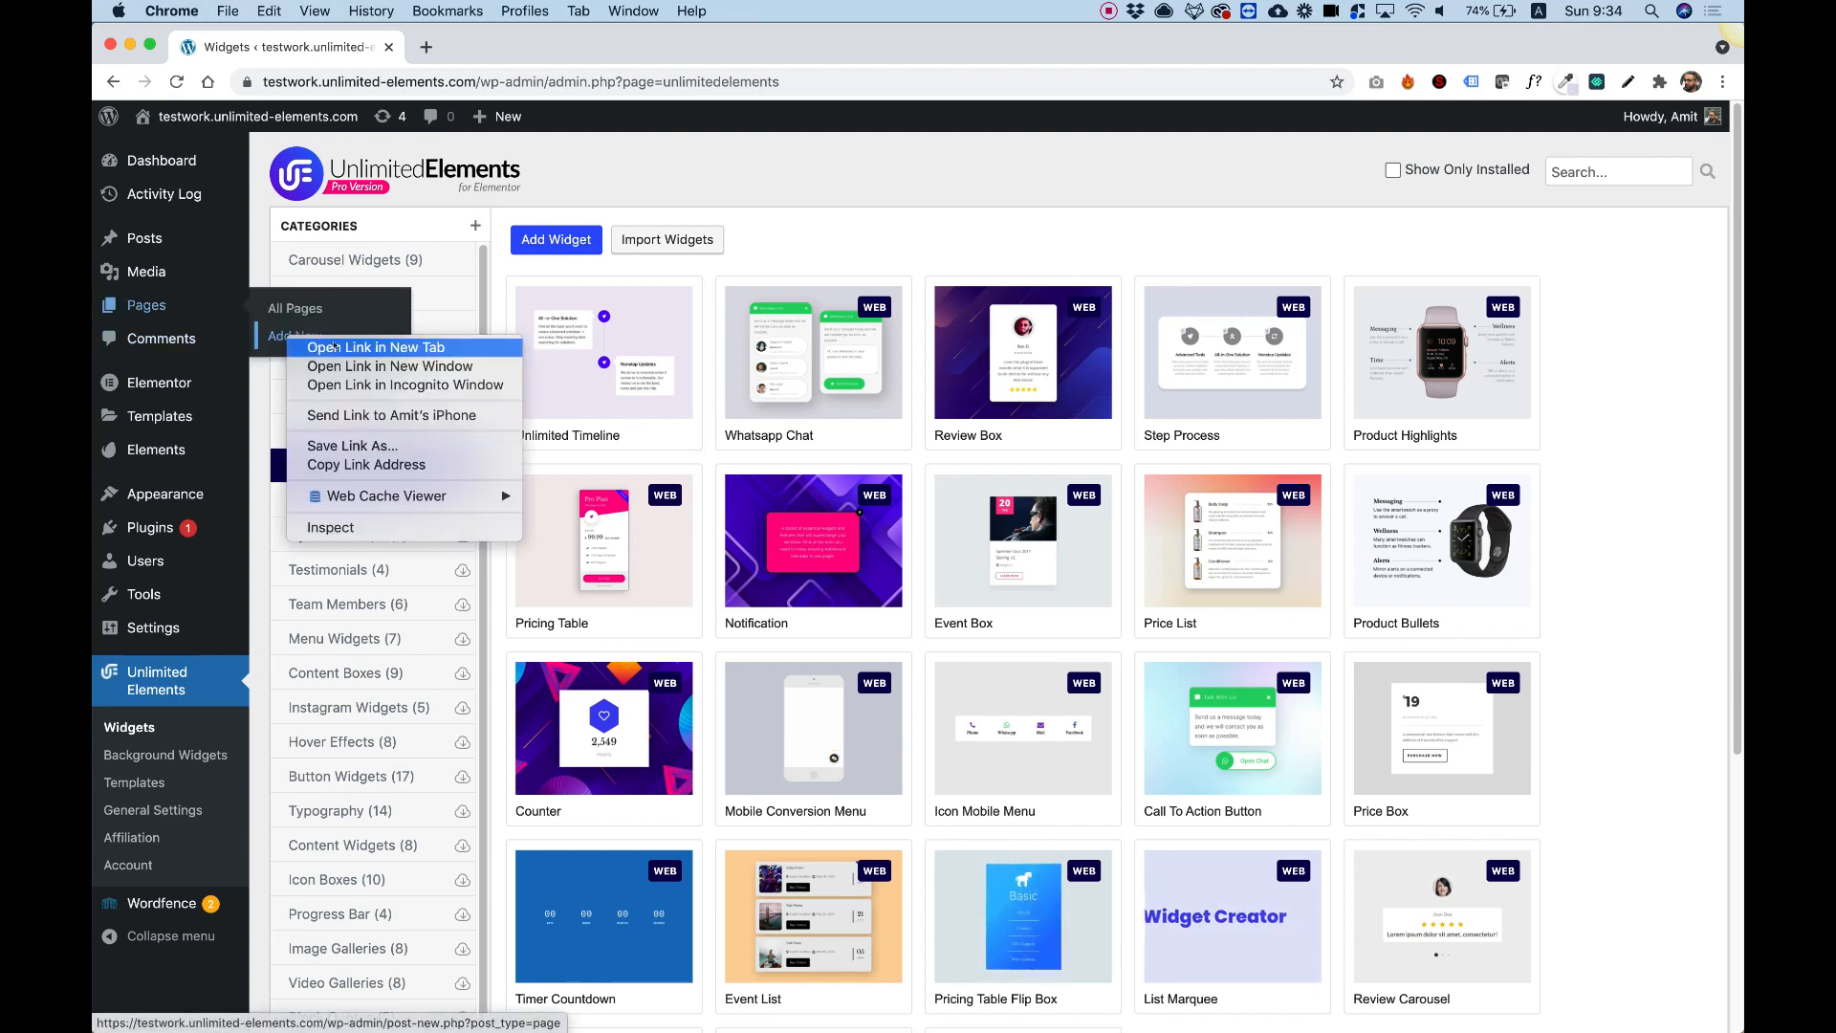
# Create a new page titled 'Unlimited Timeline' in a new tab and edit it with Elementor.
pyautogui.click(376, 346)
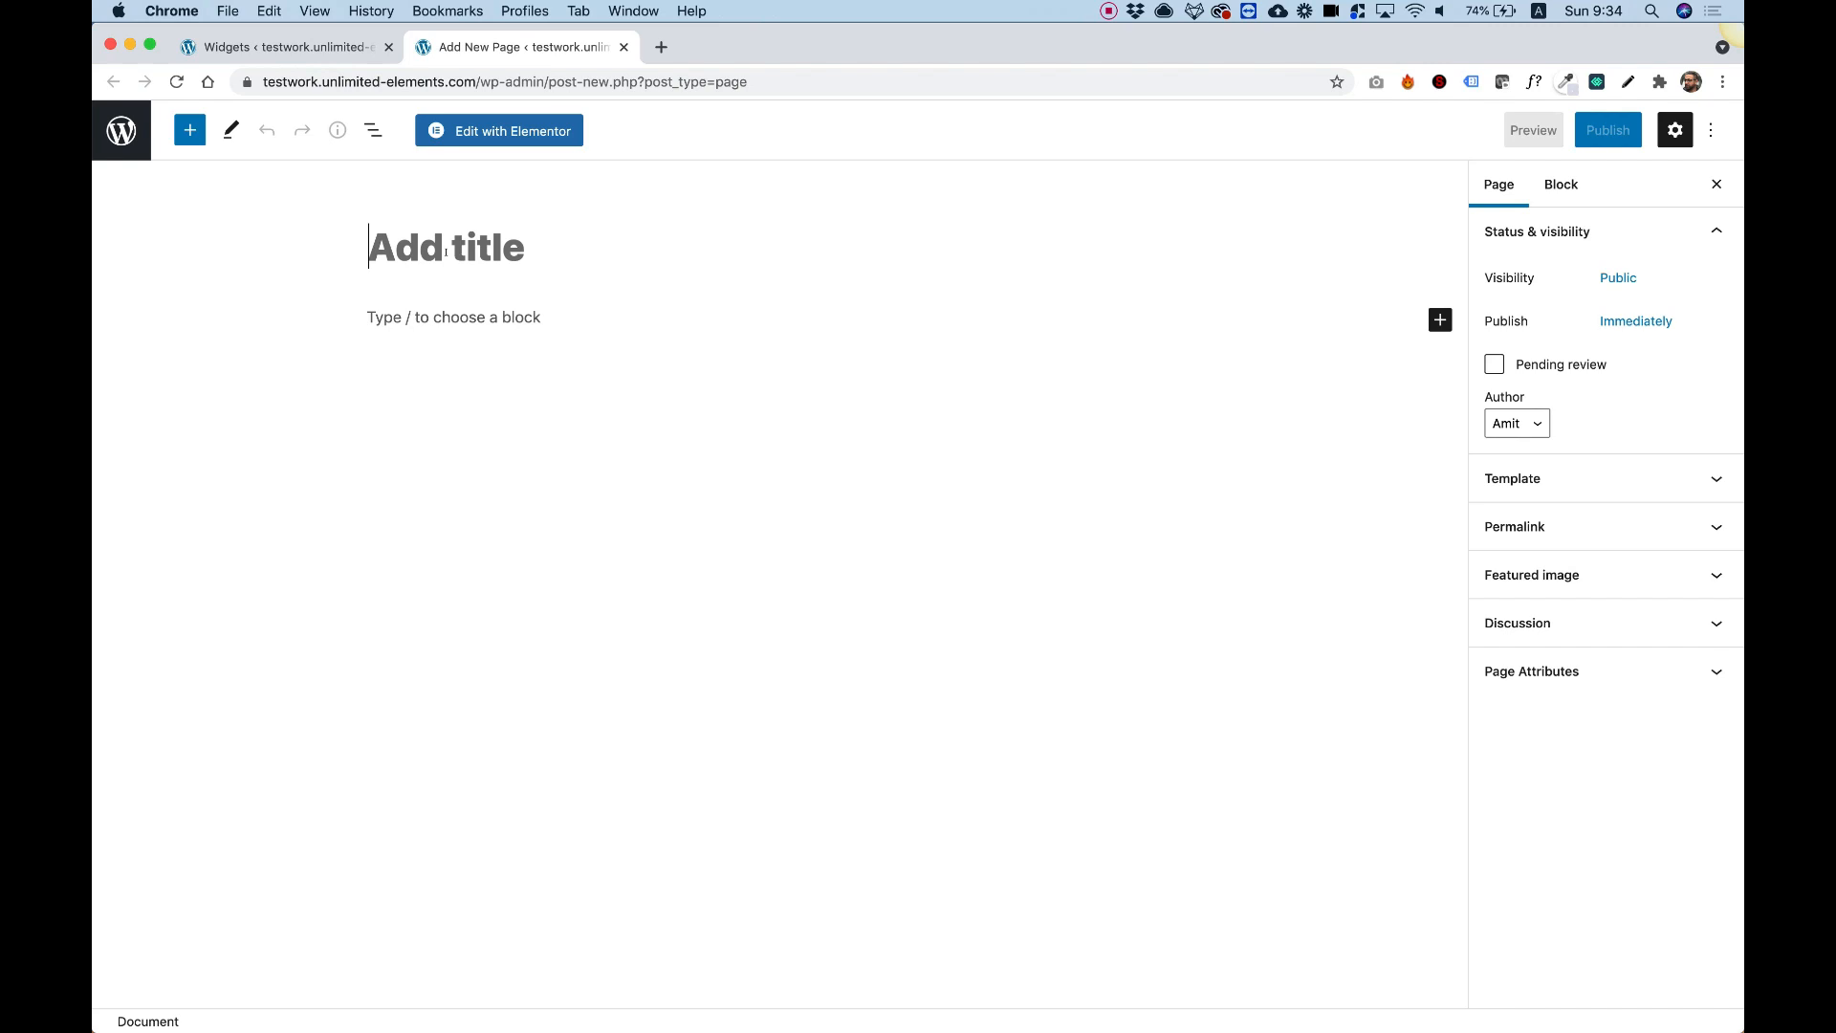
pyautogui.write('Unlimiited Ti')
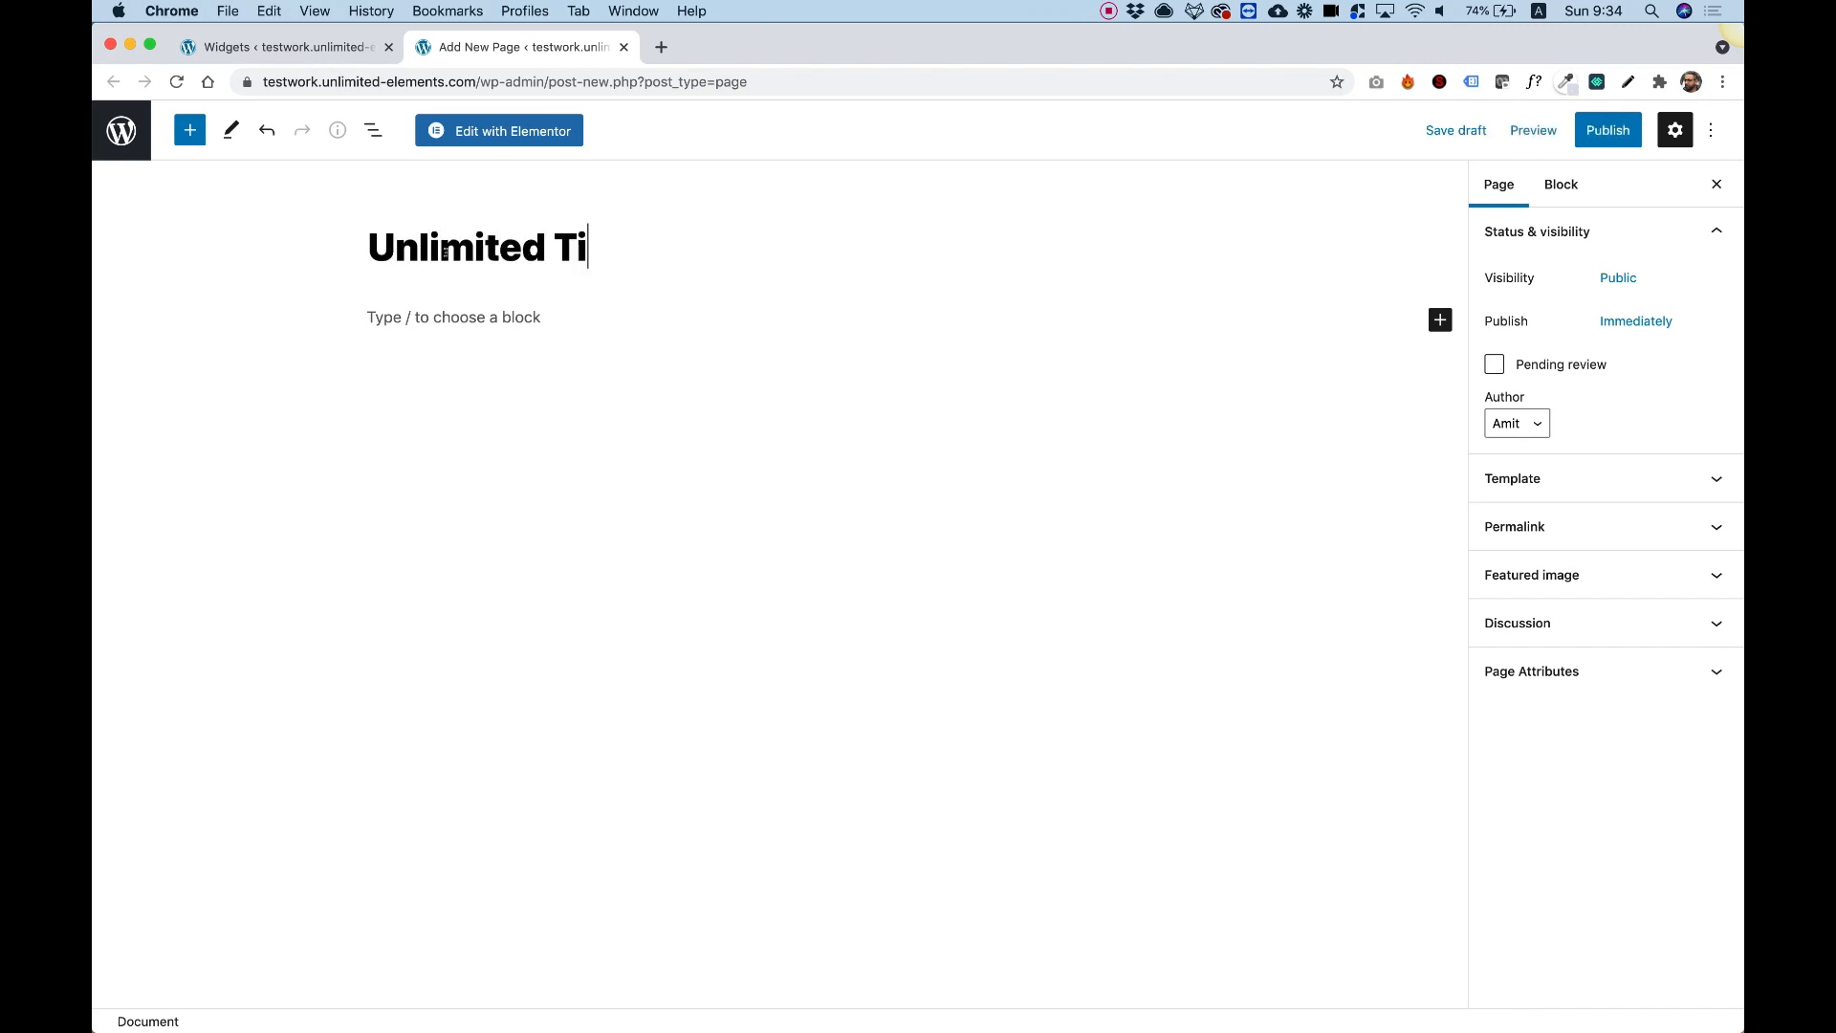
pyautogui.write('meline')
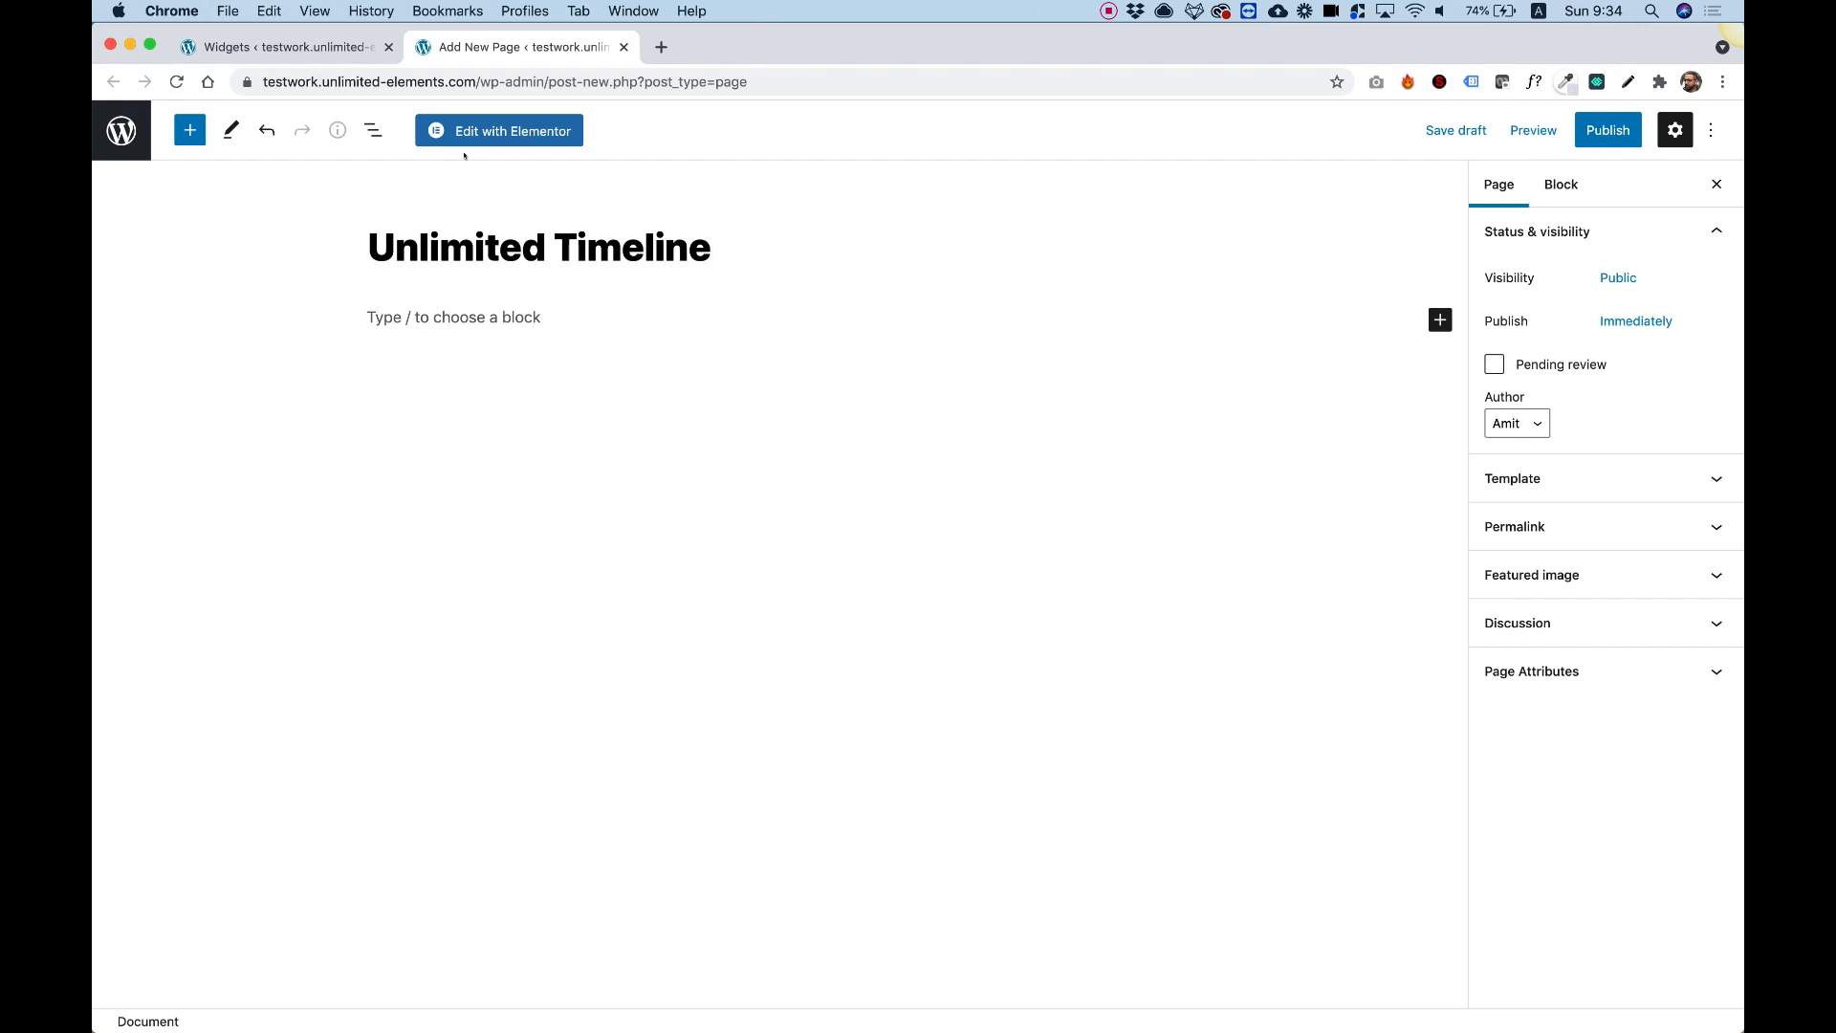
pyautogui.click(497, 130)
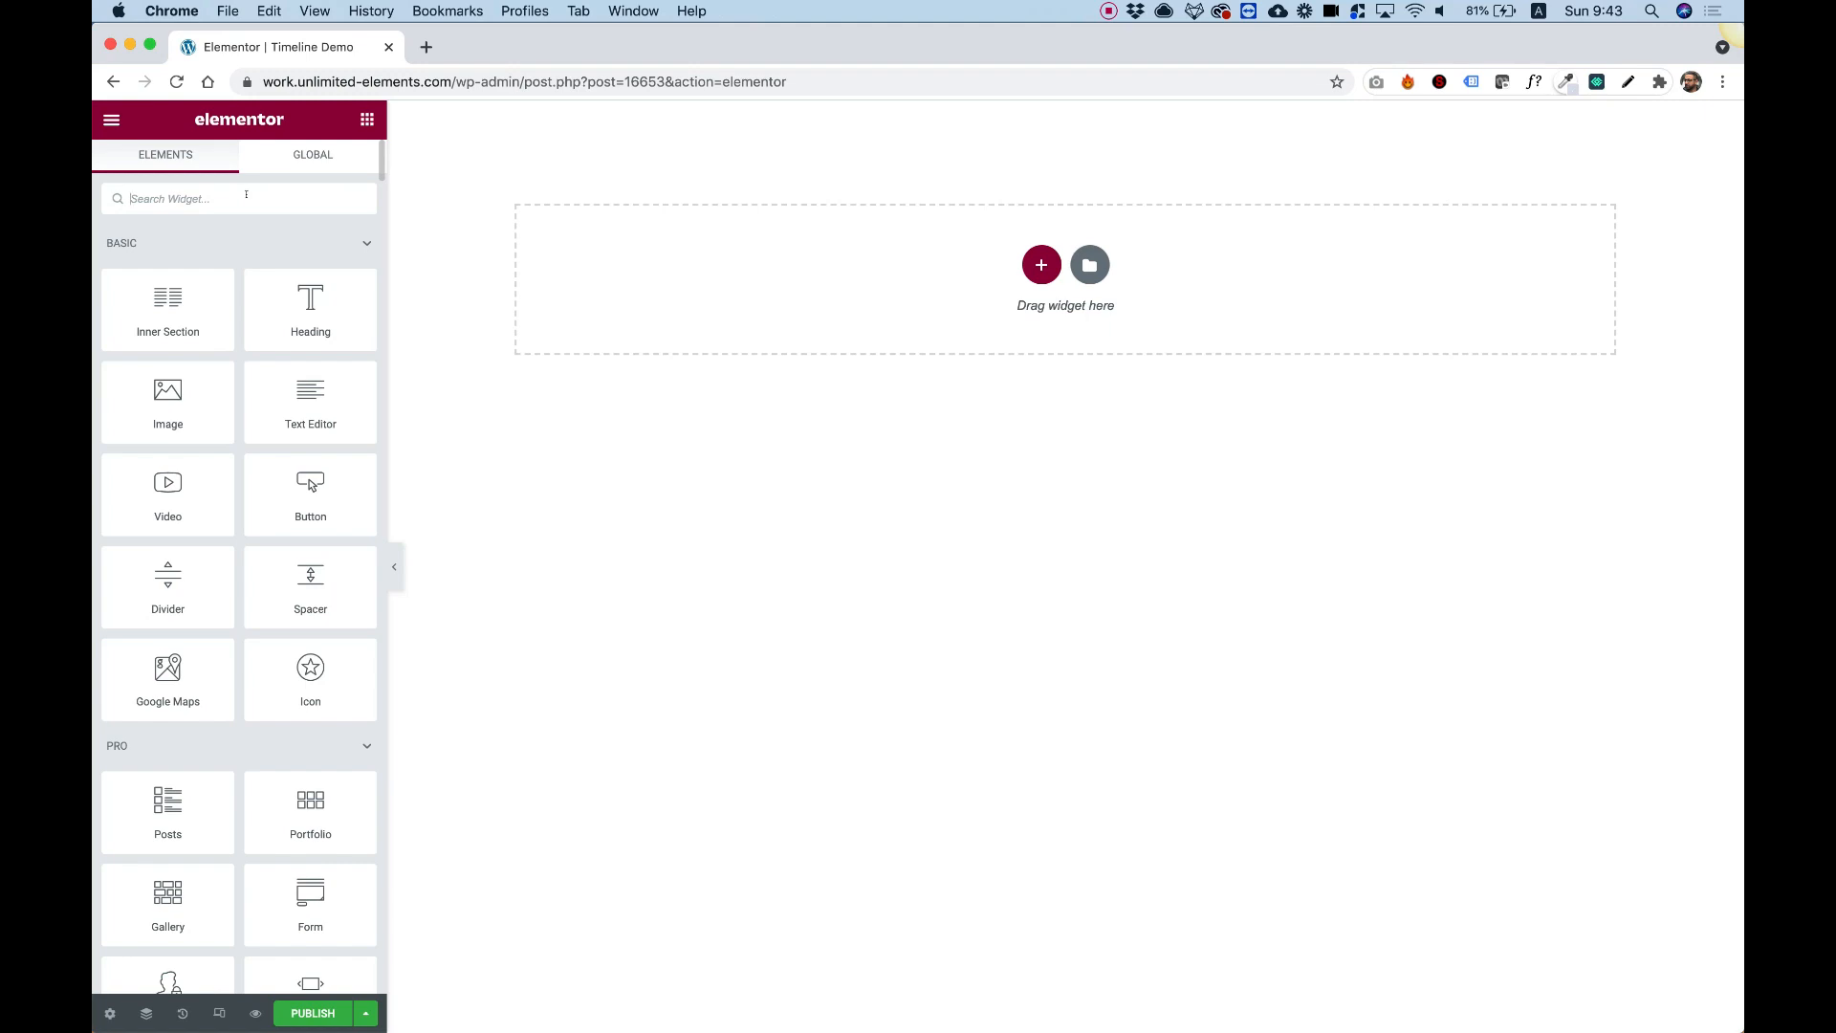
# Search 'timeline' and drag the Unlimited Timeline widget onto the empty canvas.
pyautogui.write('timeline')
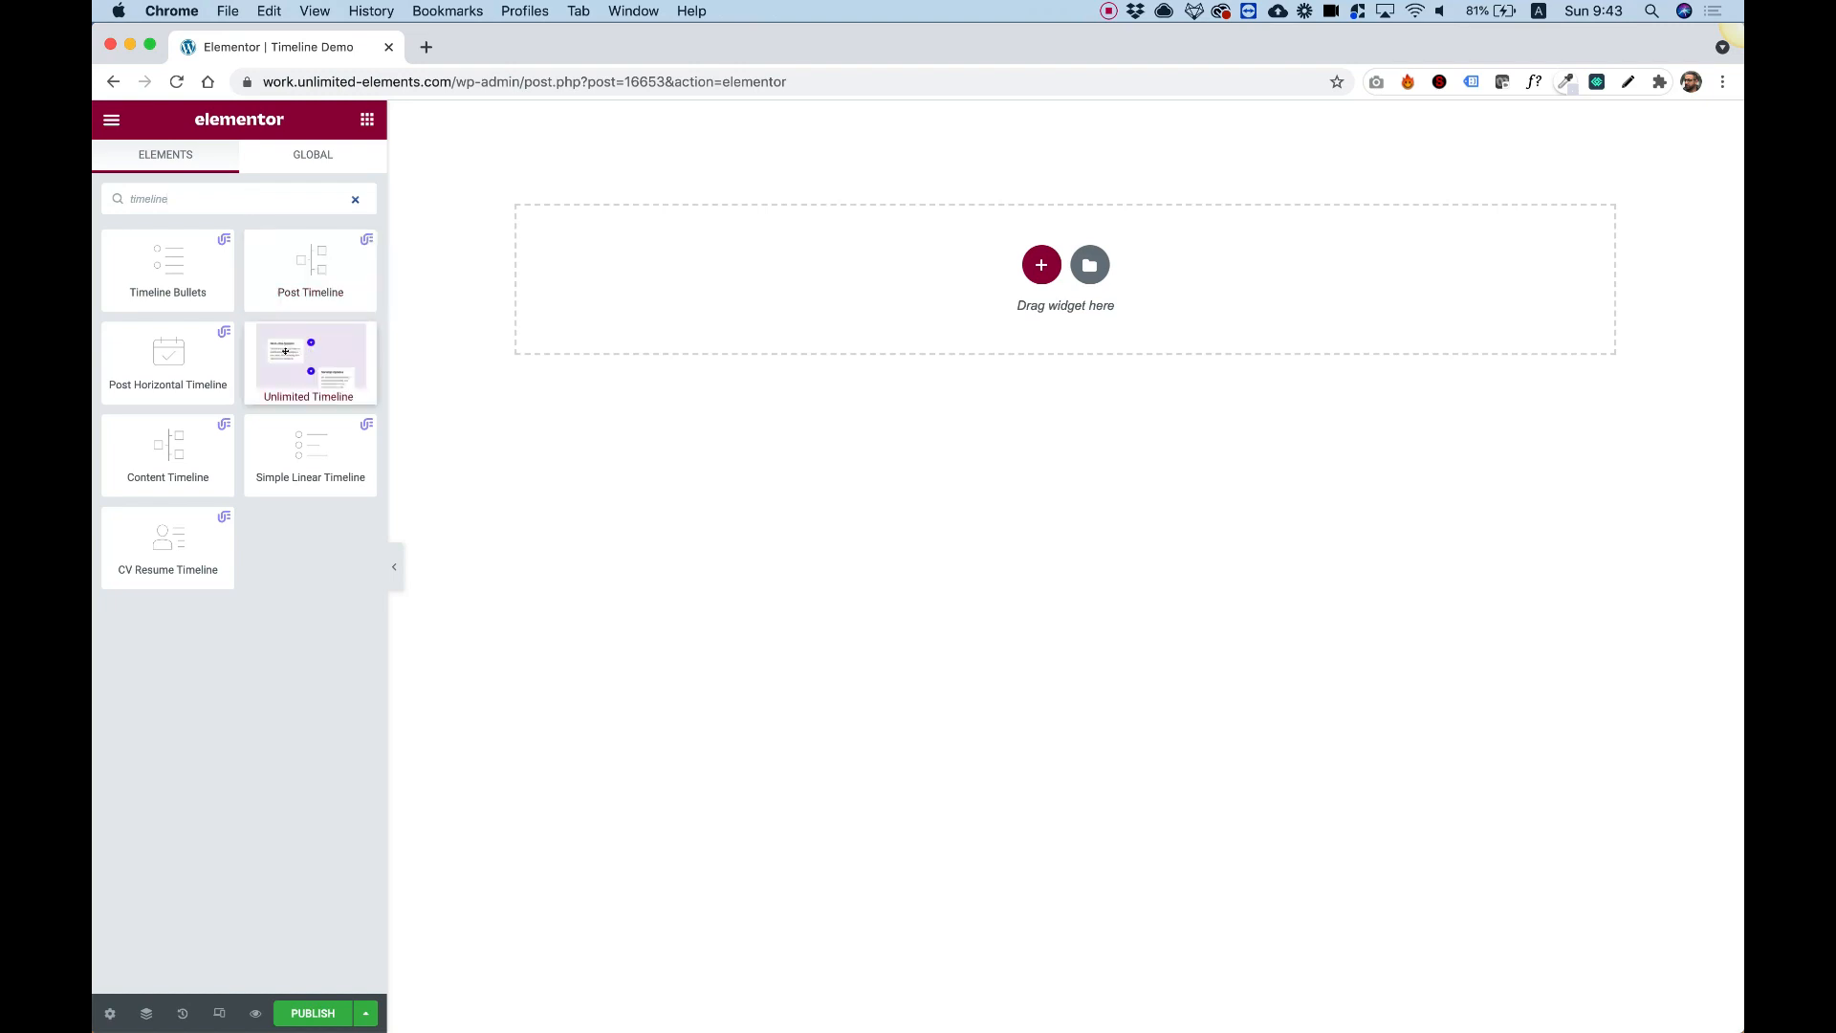
pyautogui.moveTo(307, 363); pyautogui.dragTo(1018, 328)
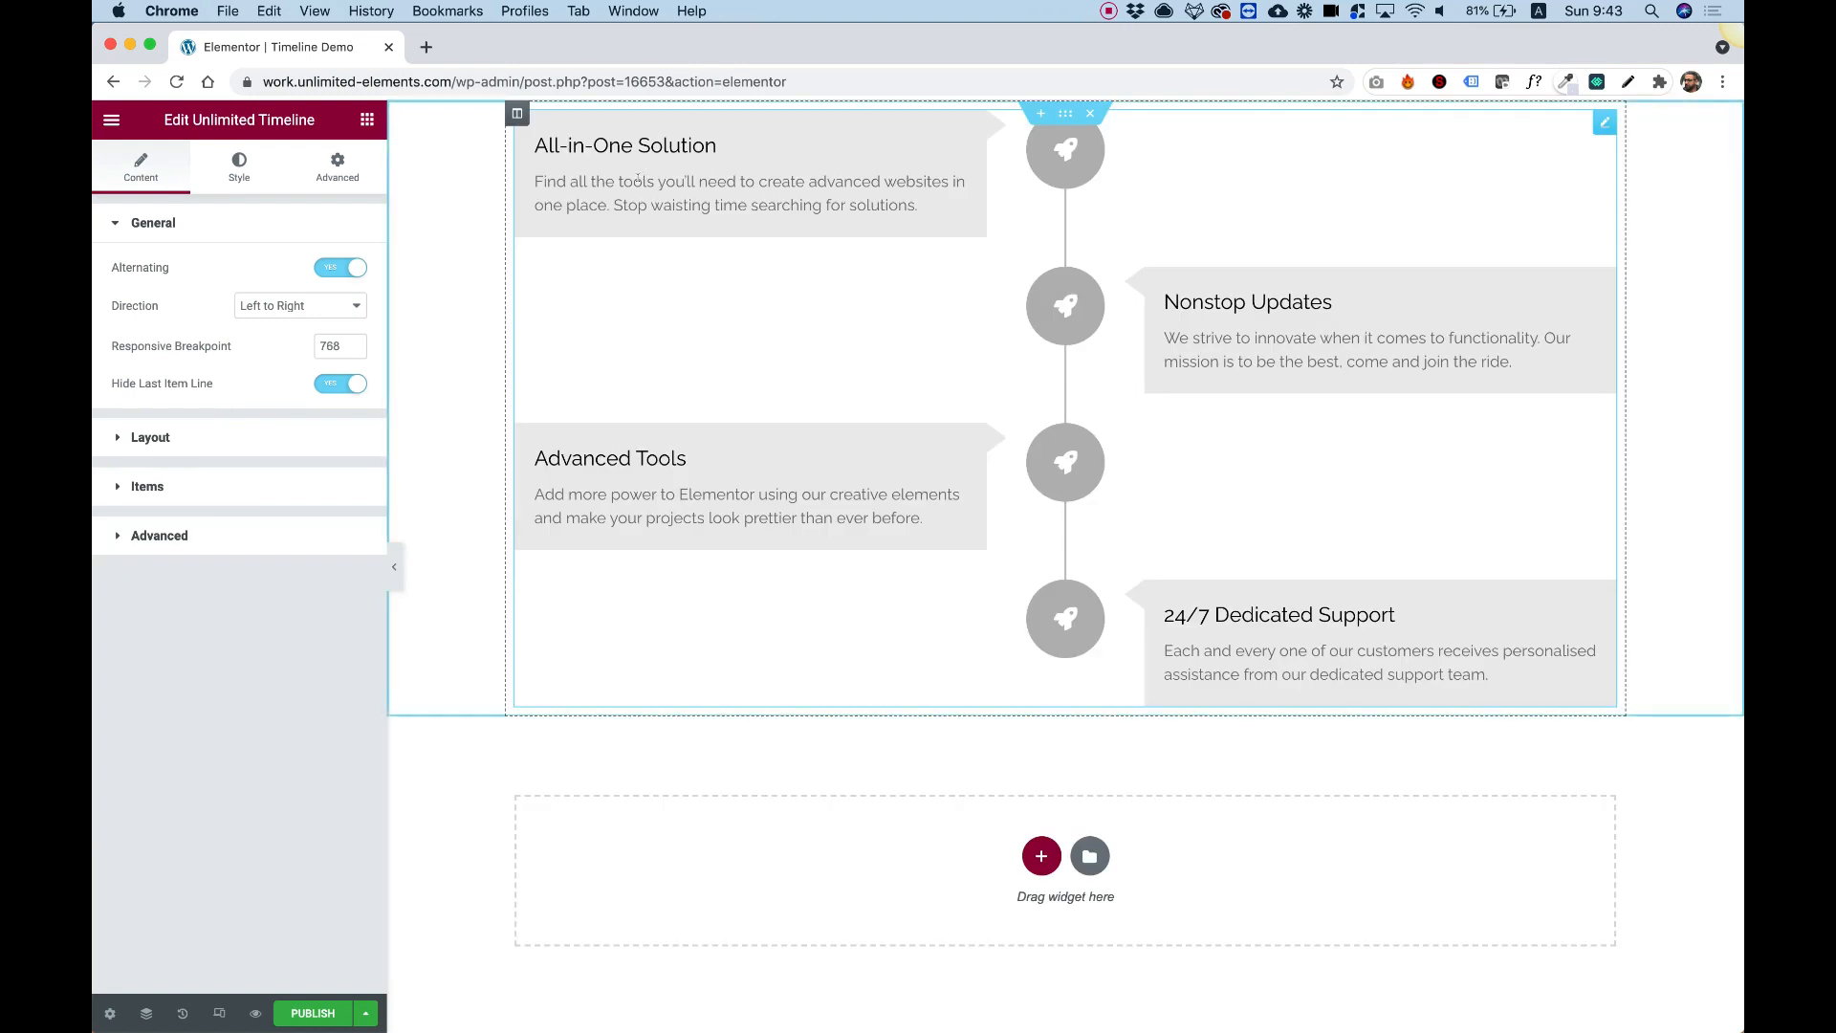
pyautogui.moveTo(734, 478)
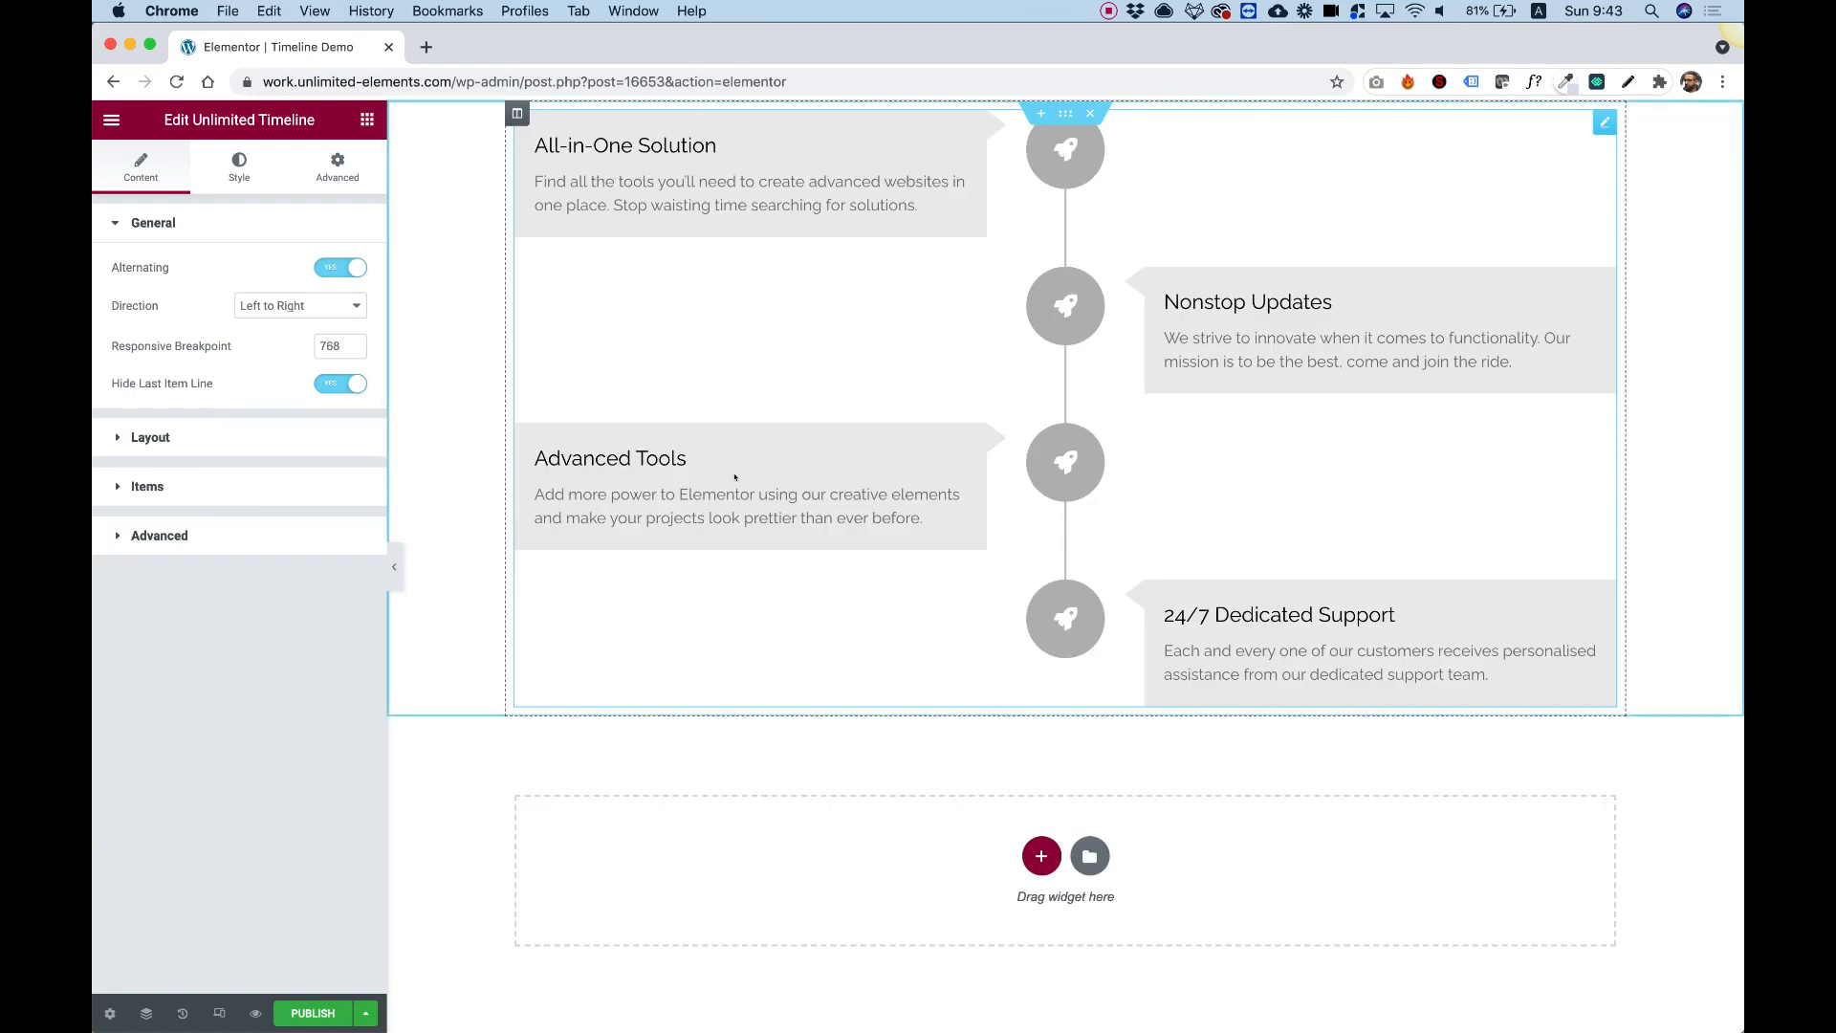
pyautogui.moveTo(690, 312)
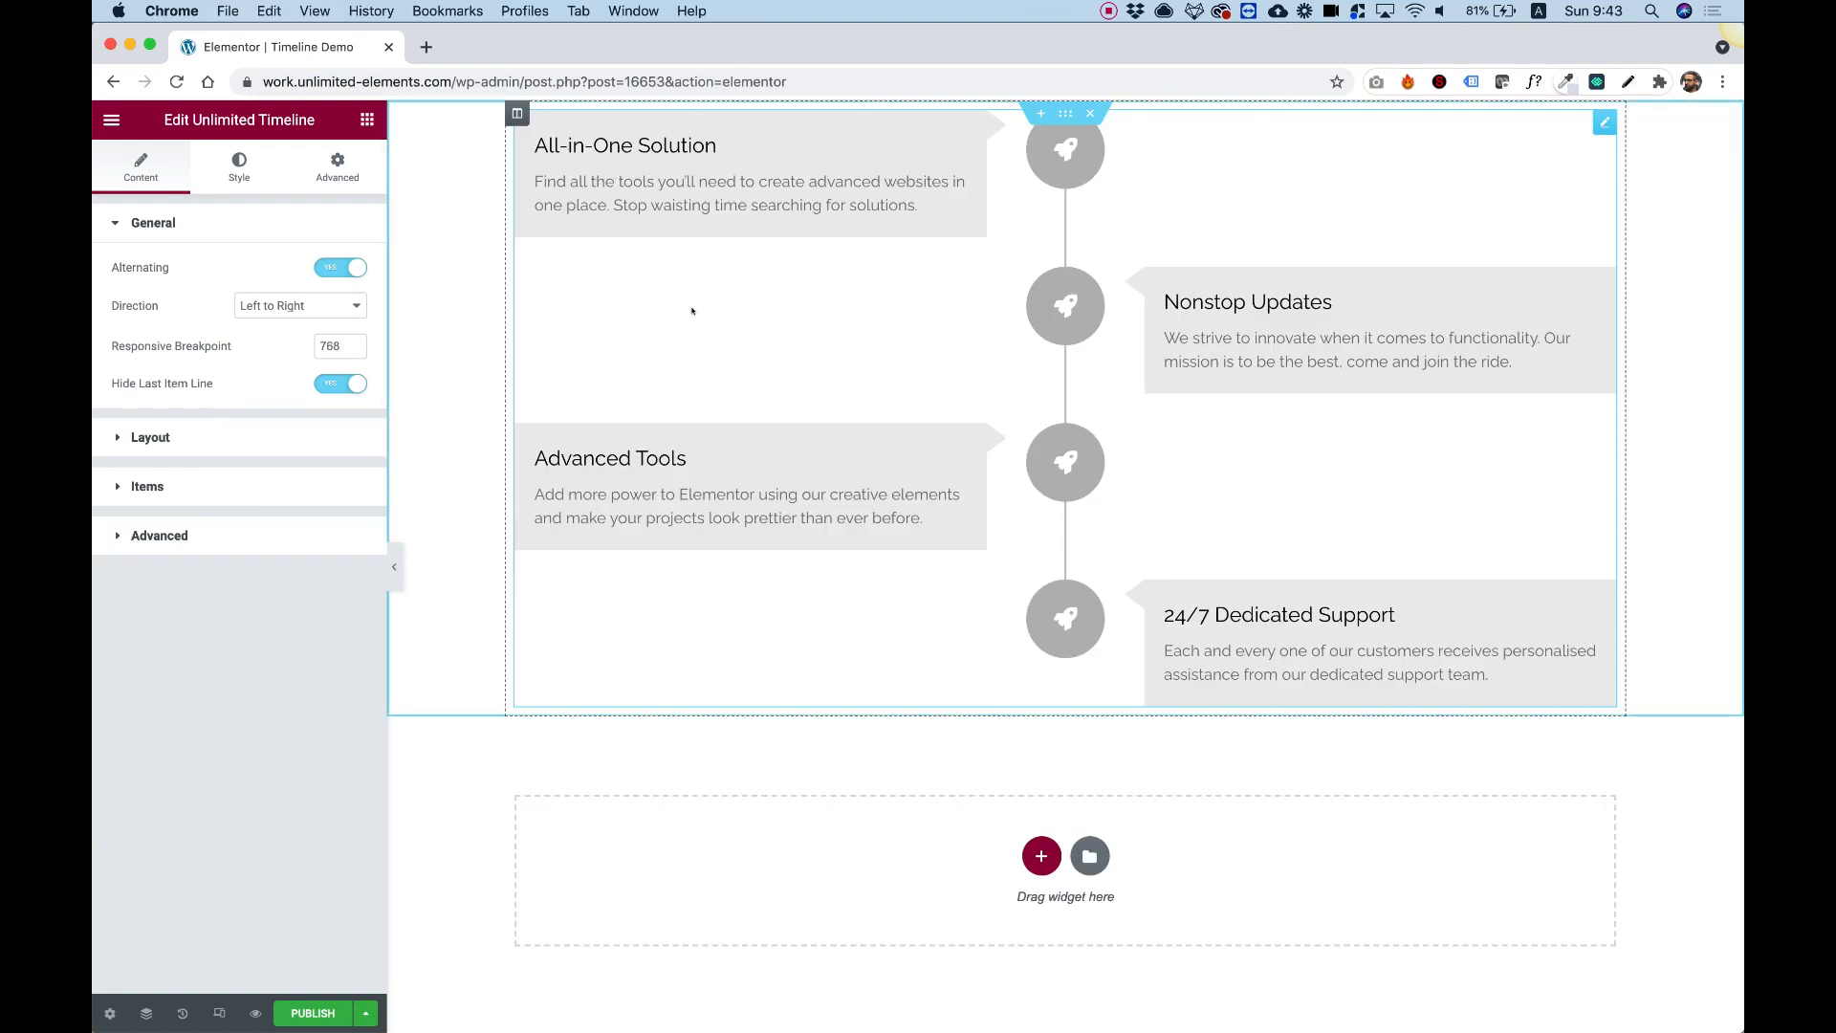
pyautogui.moveTo(856, 254)
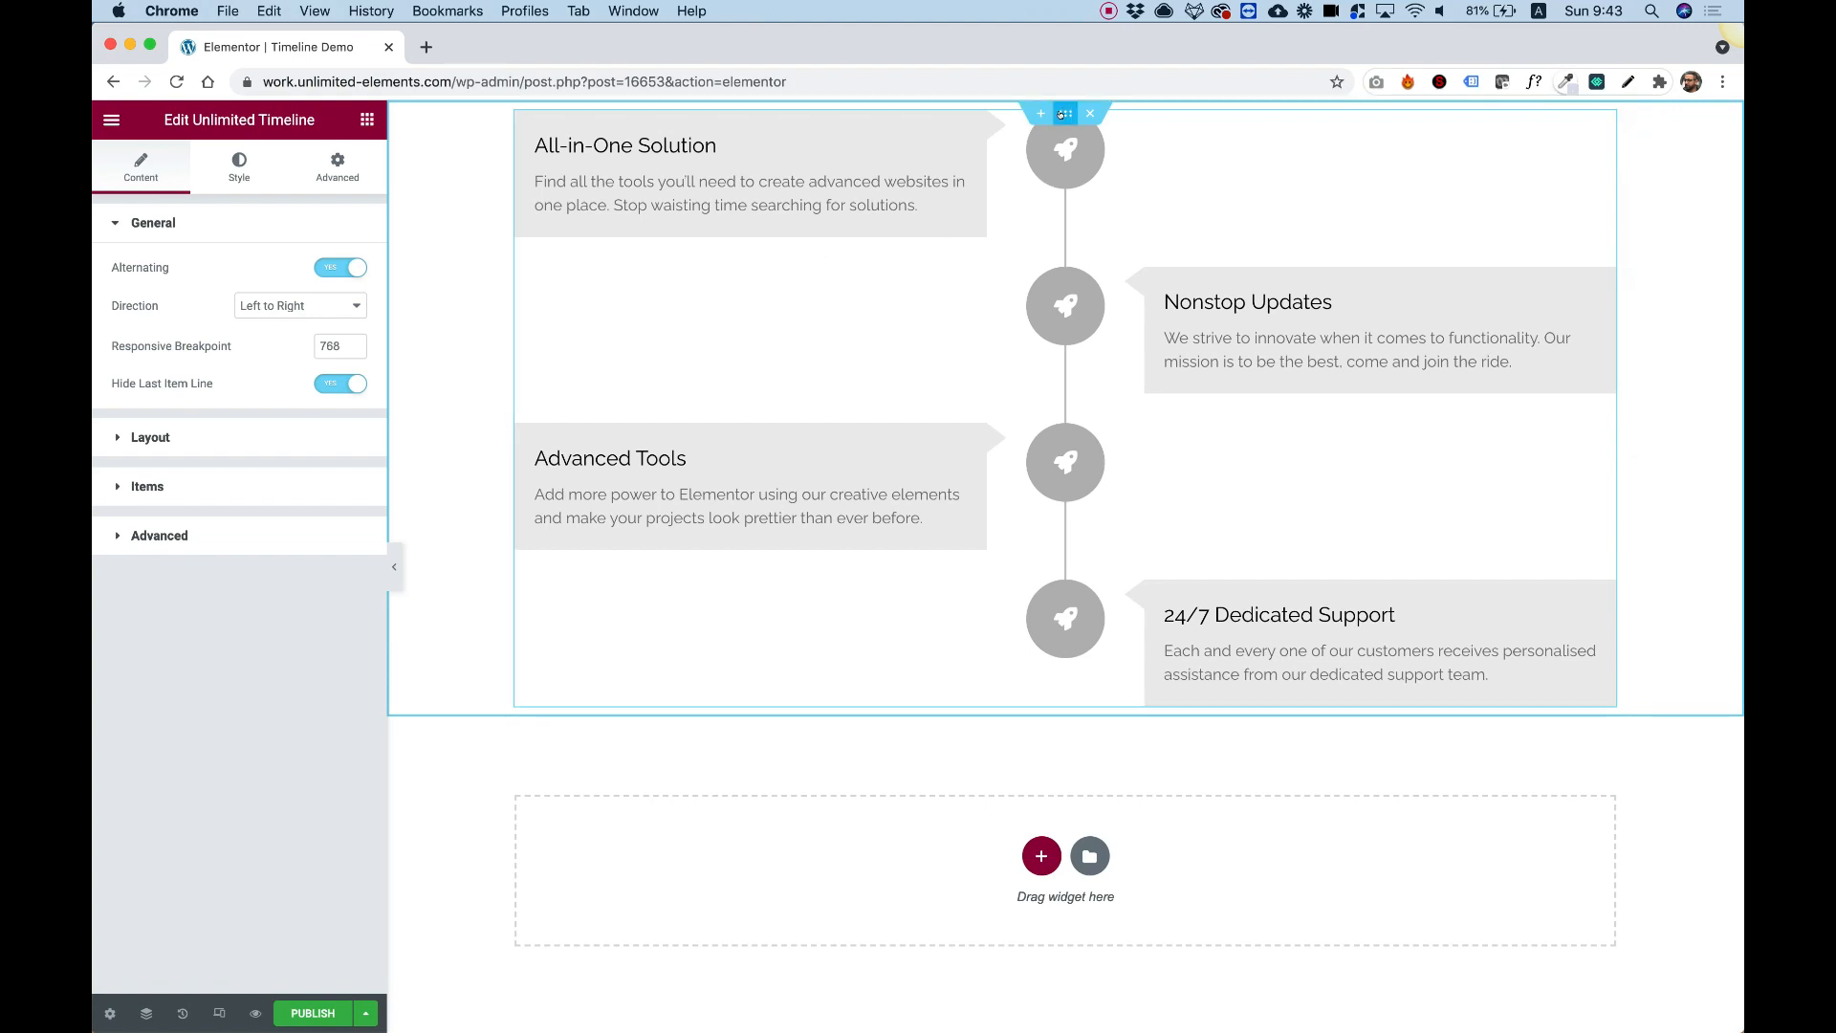
# Set the timeline section's Layout width to about 722 pixels.
pyautogui.click(1063, 113)
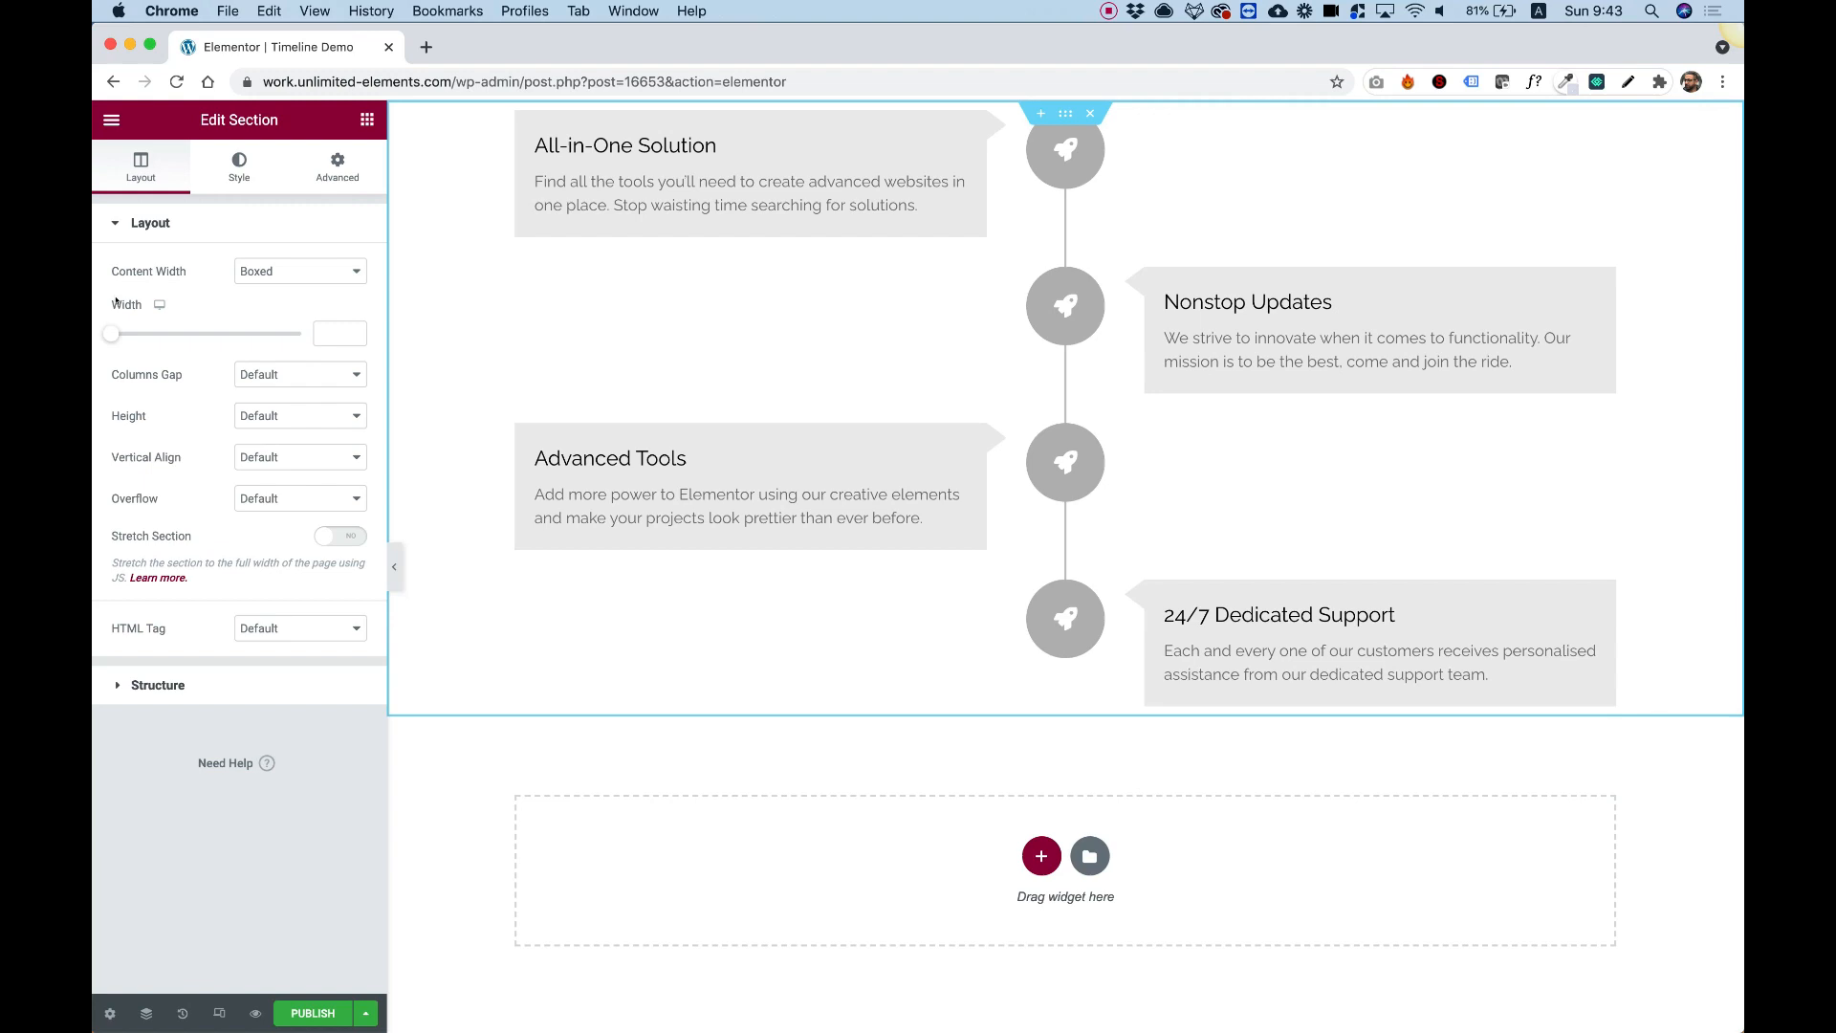
pyautogui.moveTo(105, 333); pyautogui.dragTo(144, 334)
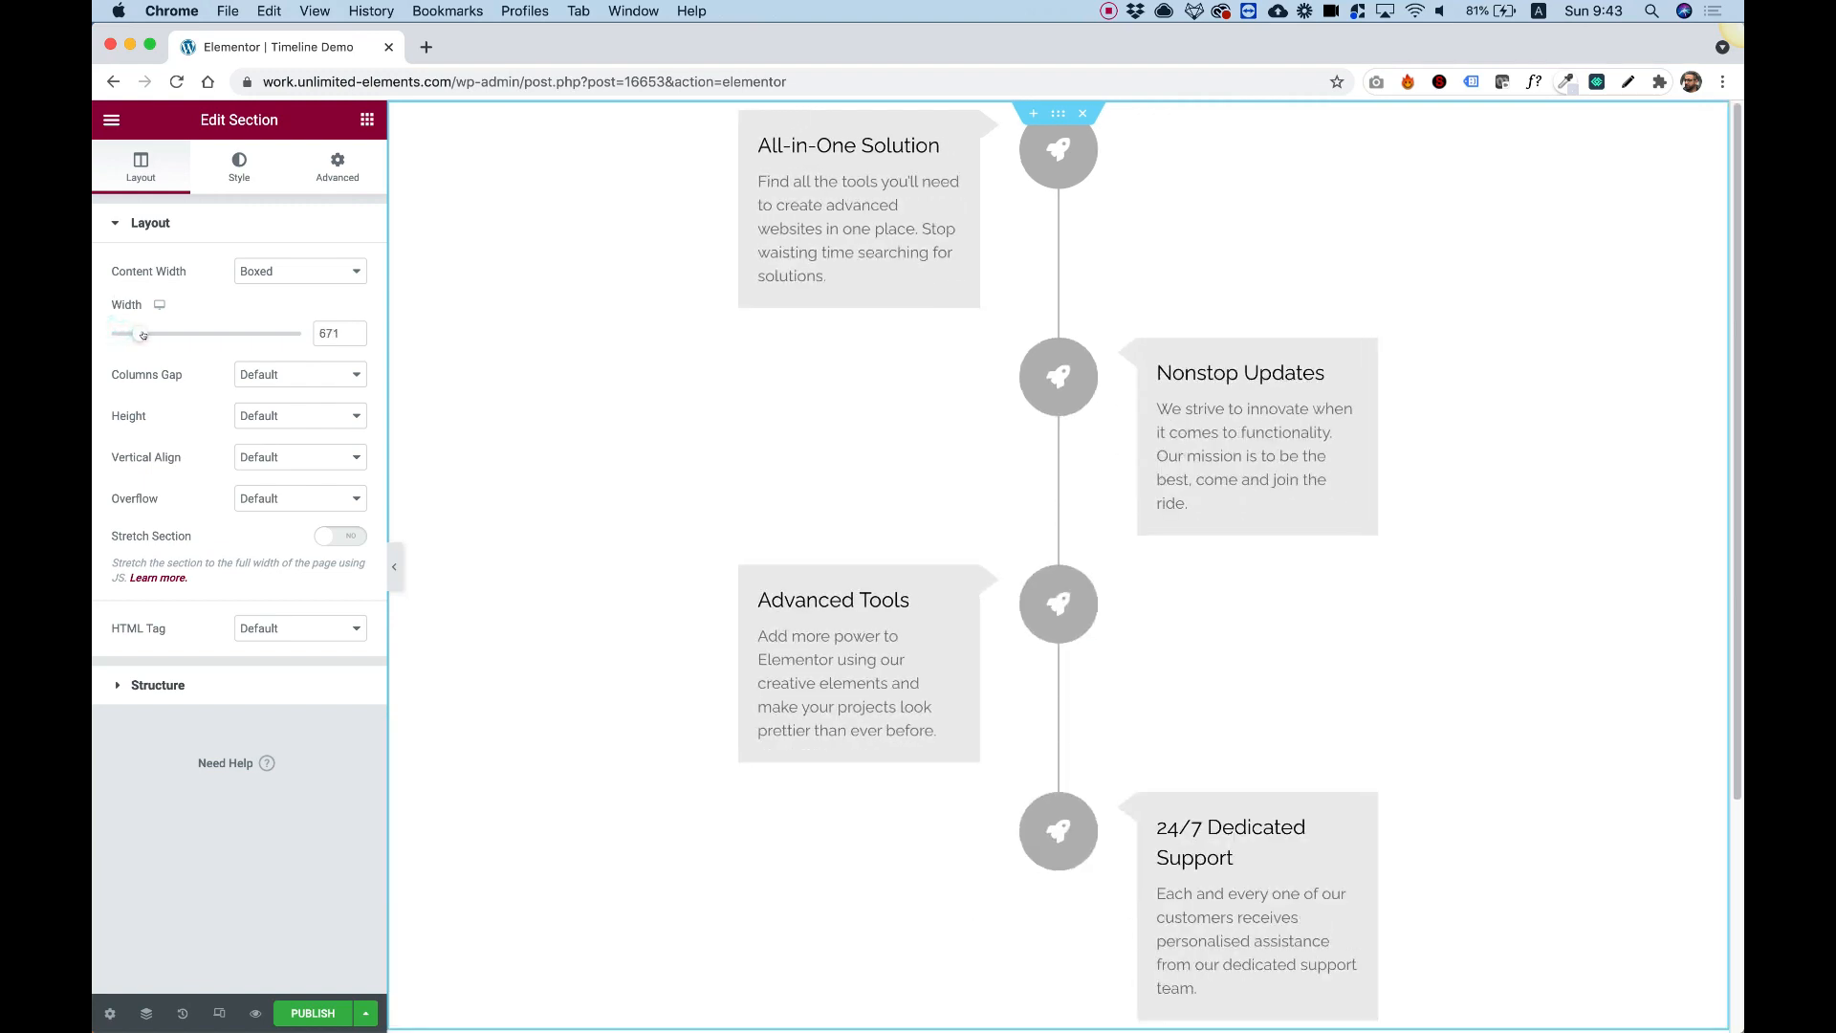
pyautogui.moveTo(124, 333); pyautogui.dragTo(146, 334)
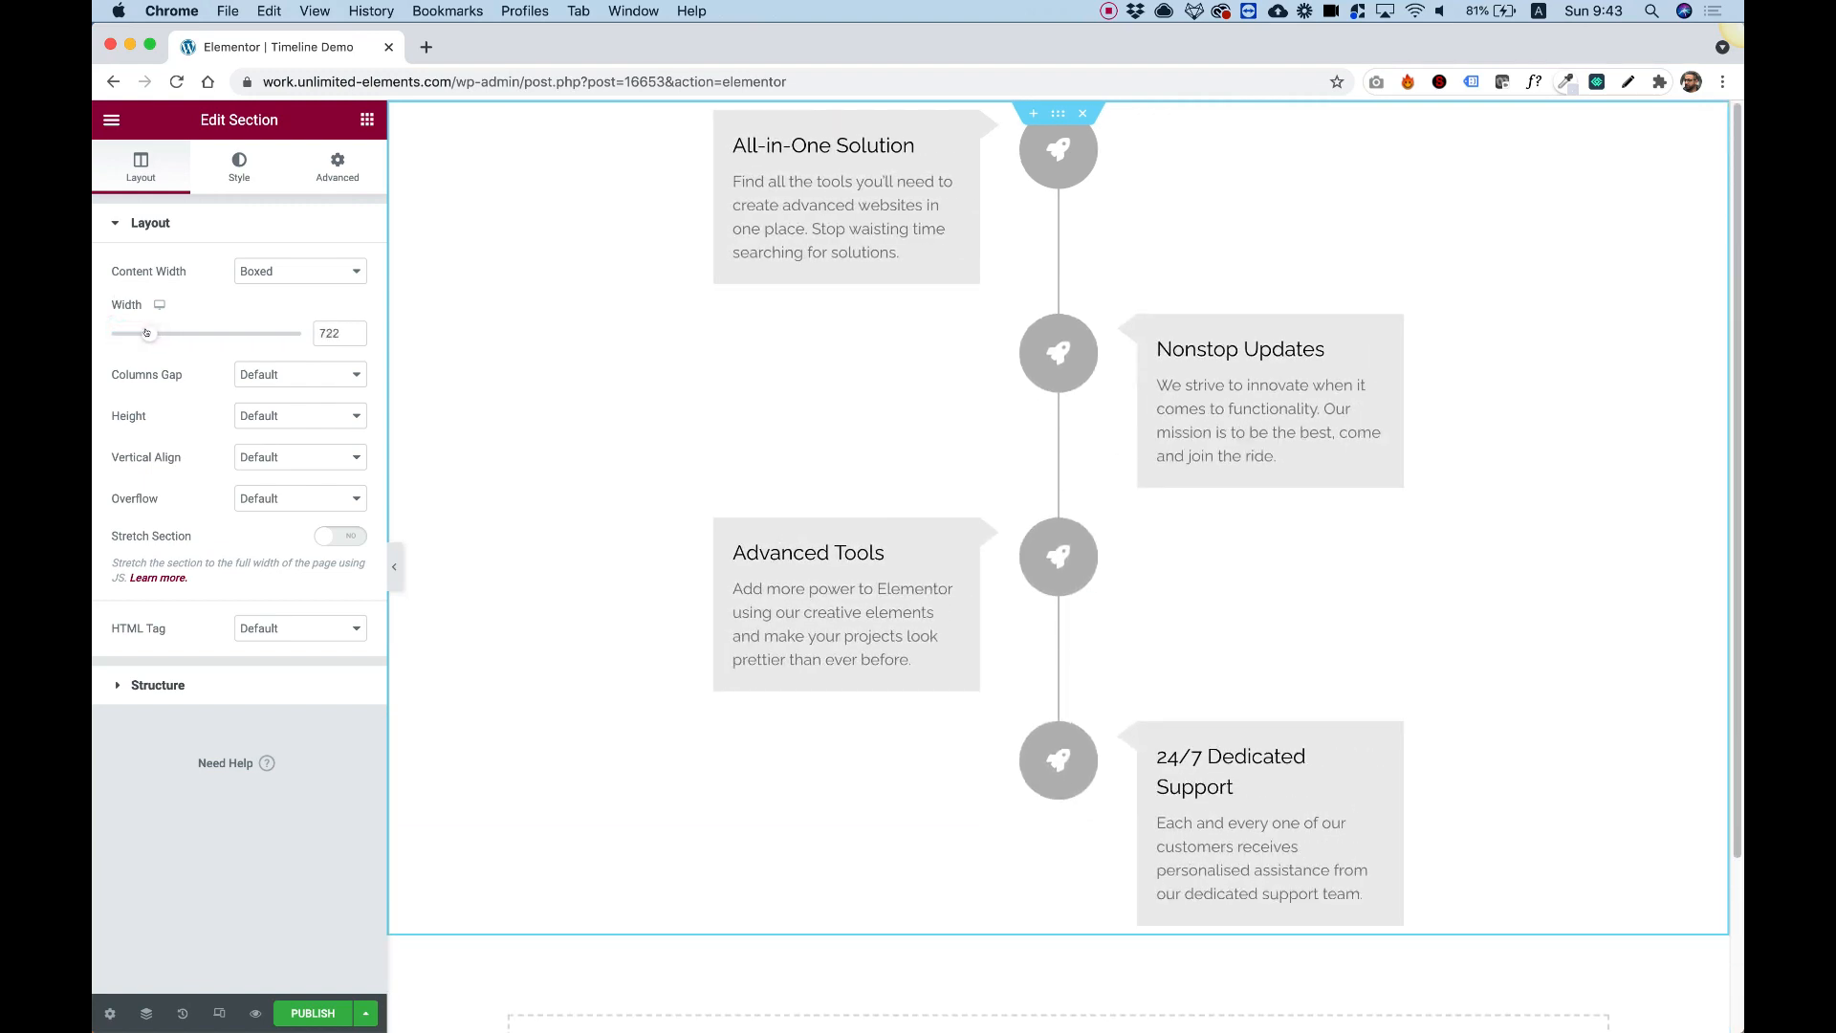
pyautogui.moveTo(147, 333); pyautogui.dragTo(145, 332)
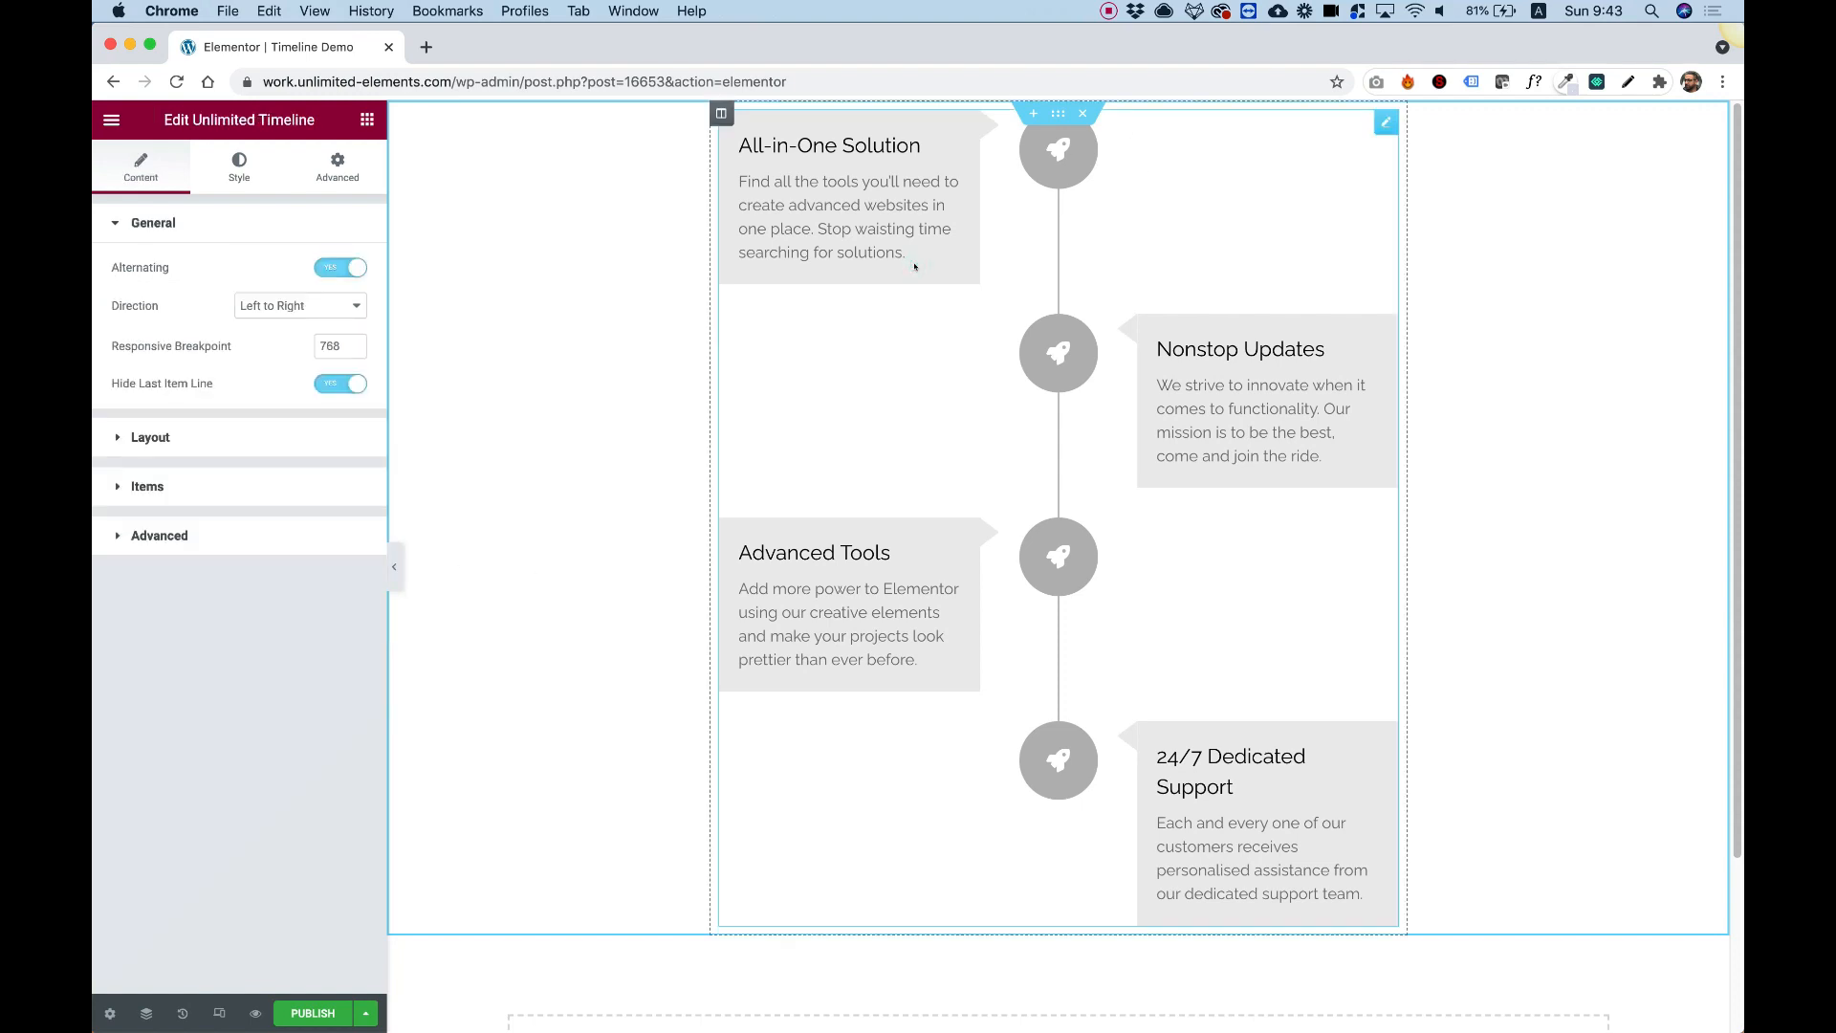
pyautogui.moveTo(912, 267)
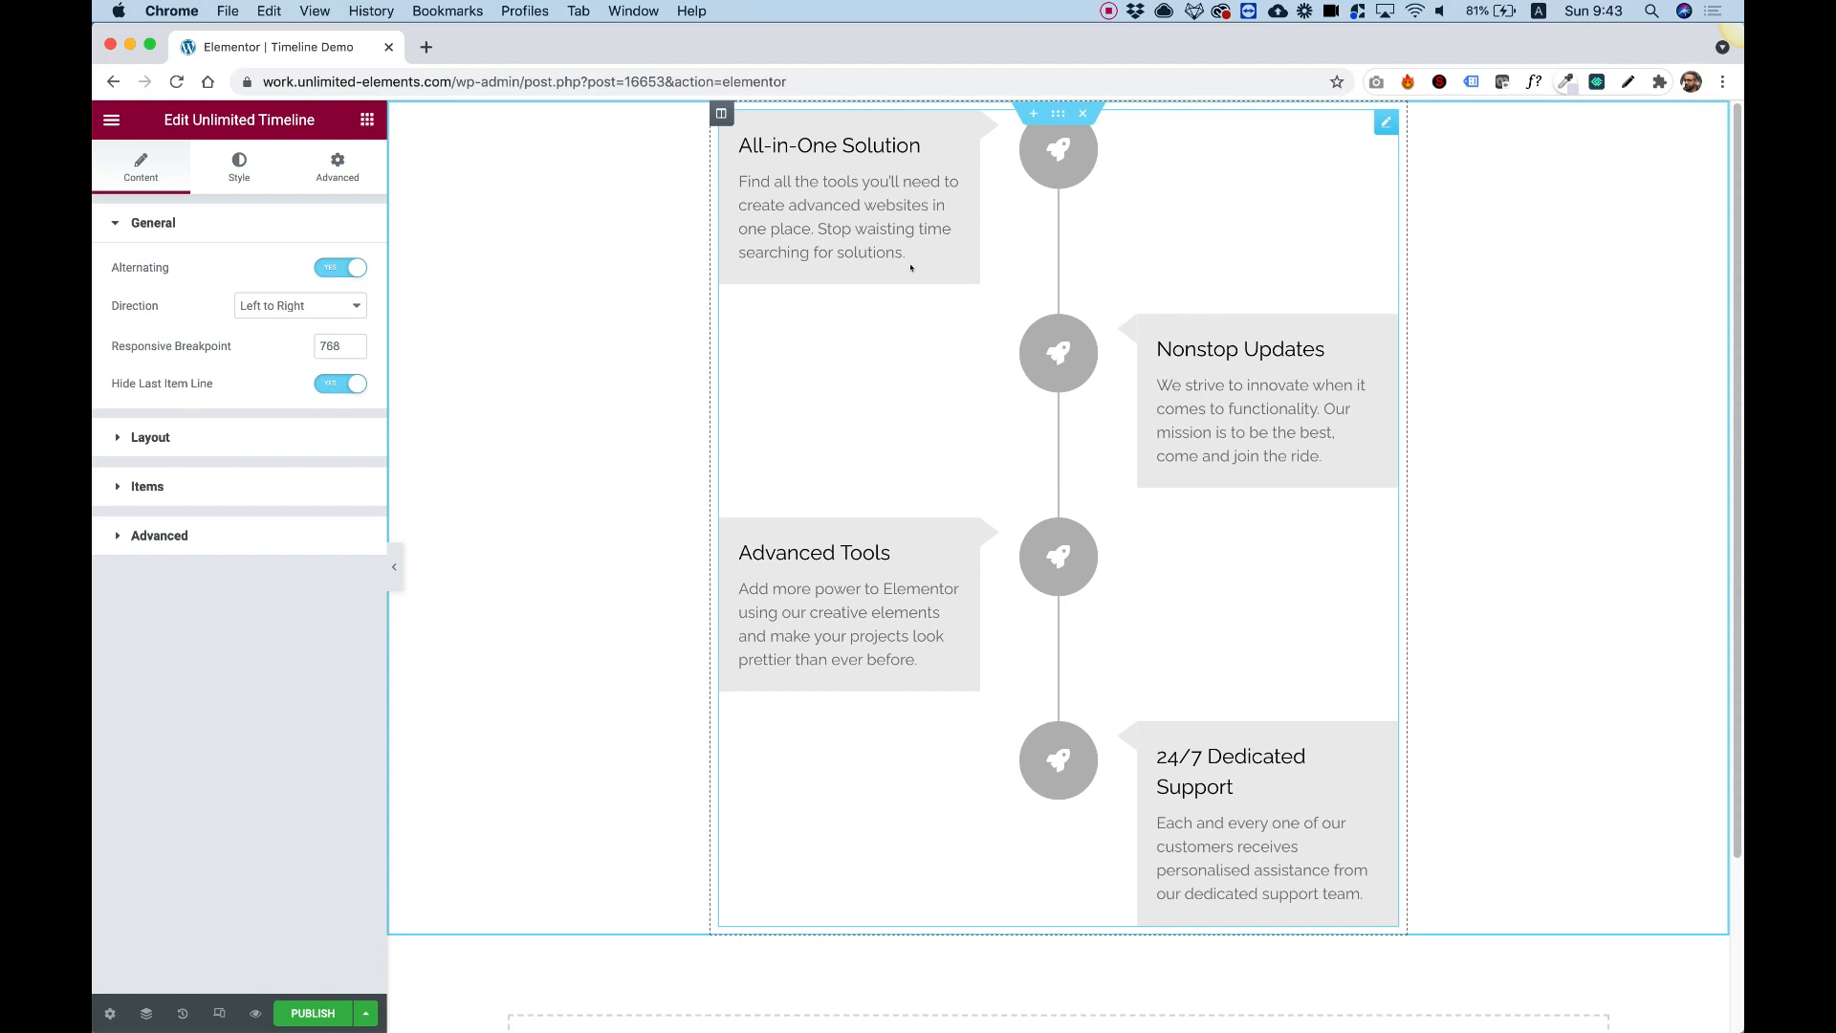
pyautogui.moveTo(293, 317)
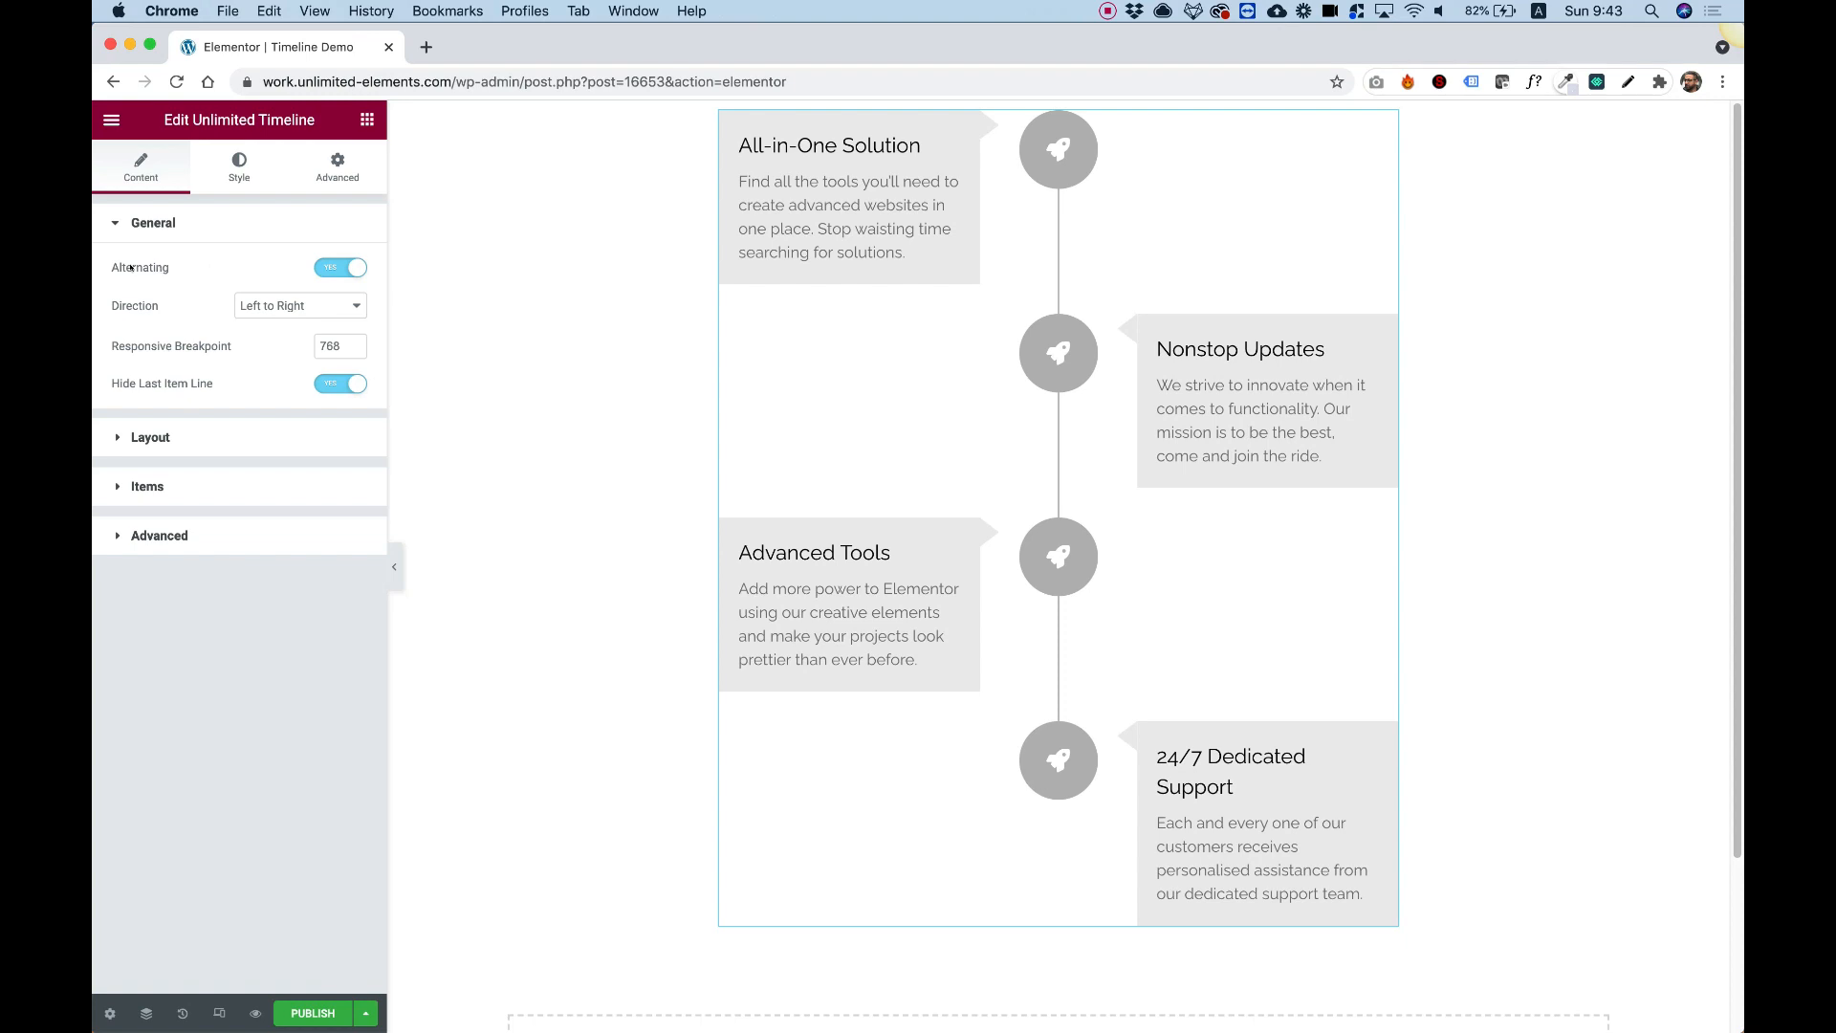
# Try right-to-left direction, then settle on left-to-right with alternating items and hidden last line.
pyautogui.click(339, 266)
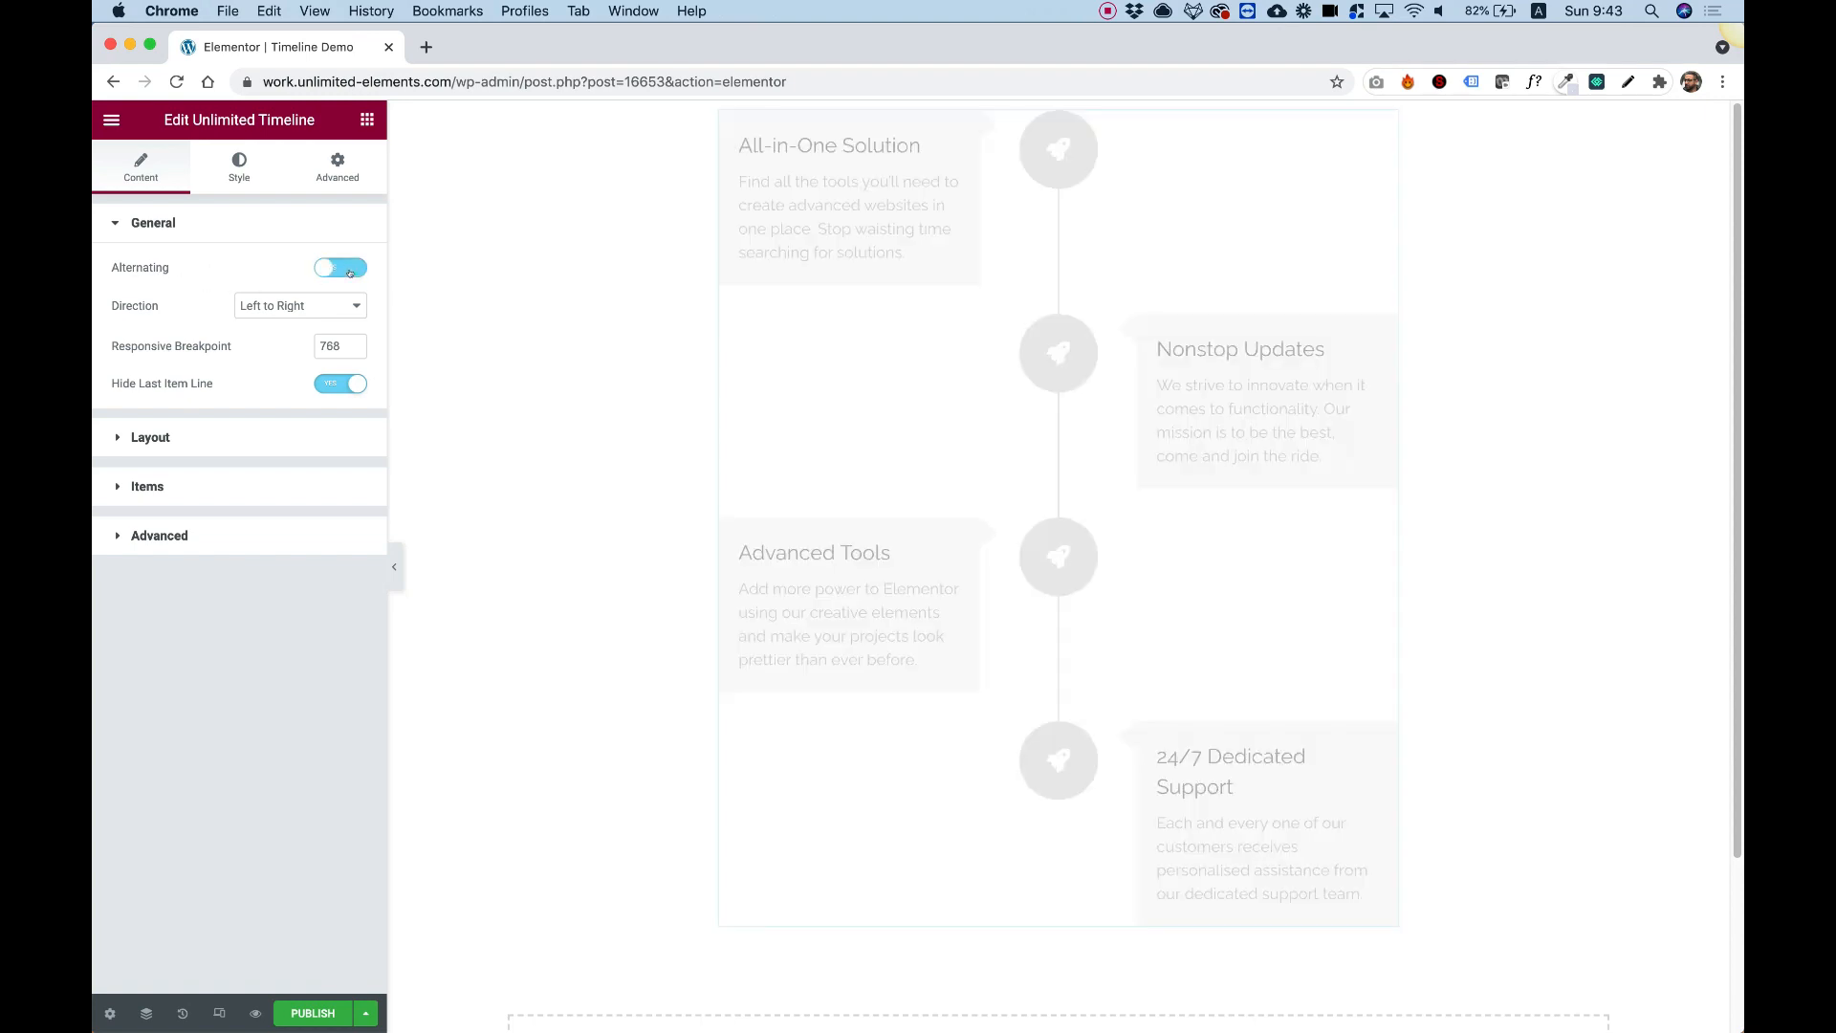
pyautogui.click(341, 267)
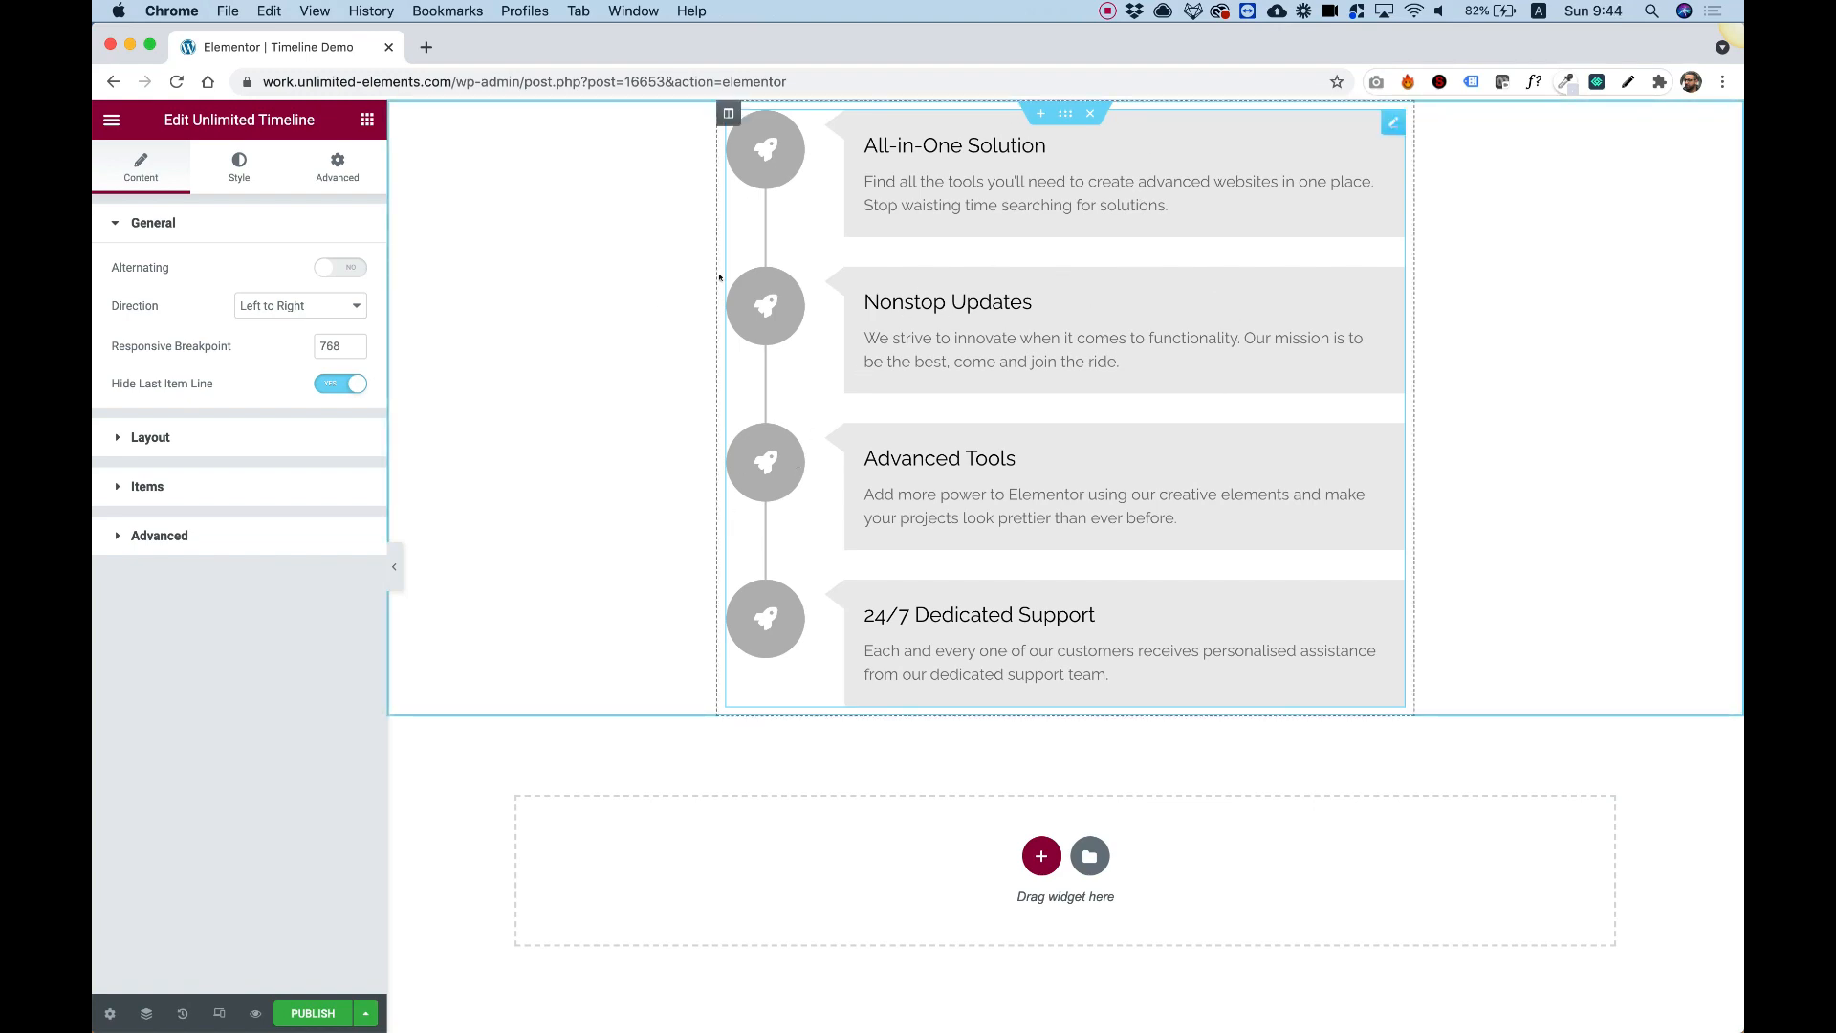
pyautogui.moveTo(747, 384)
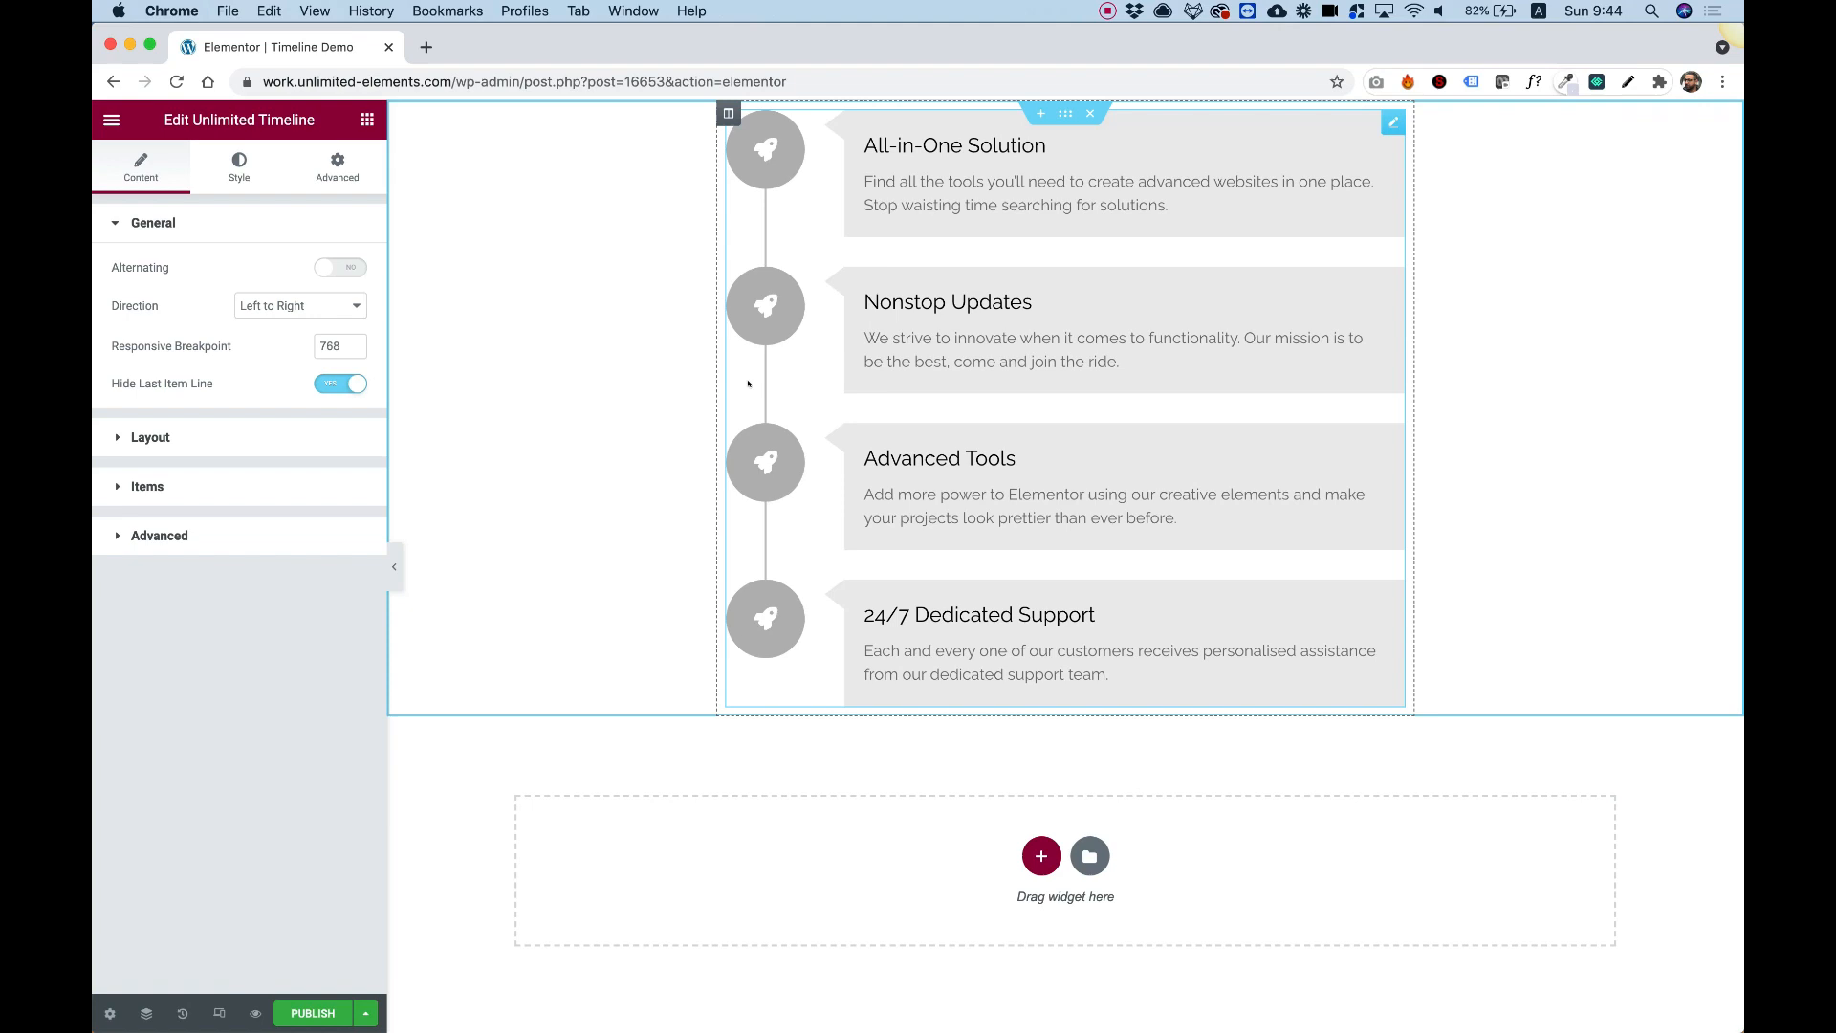
pyautogui.moveTo(438, 521)
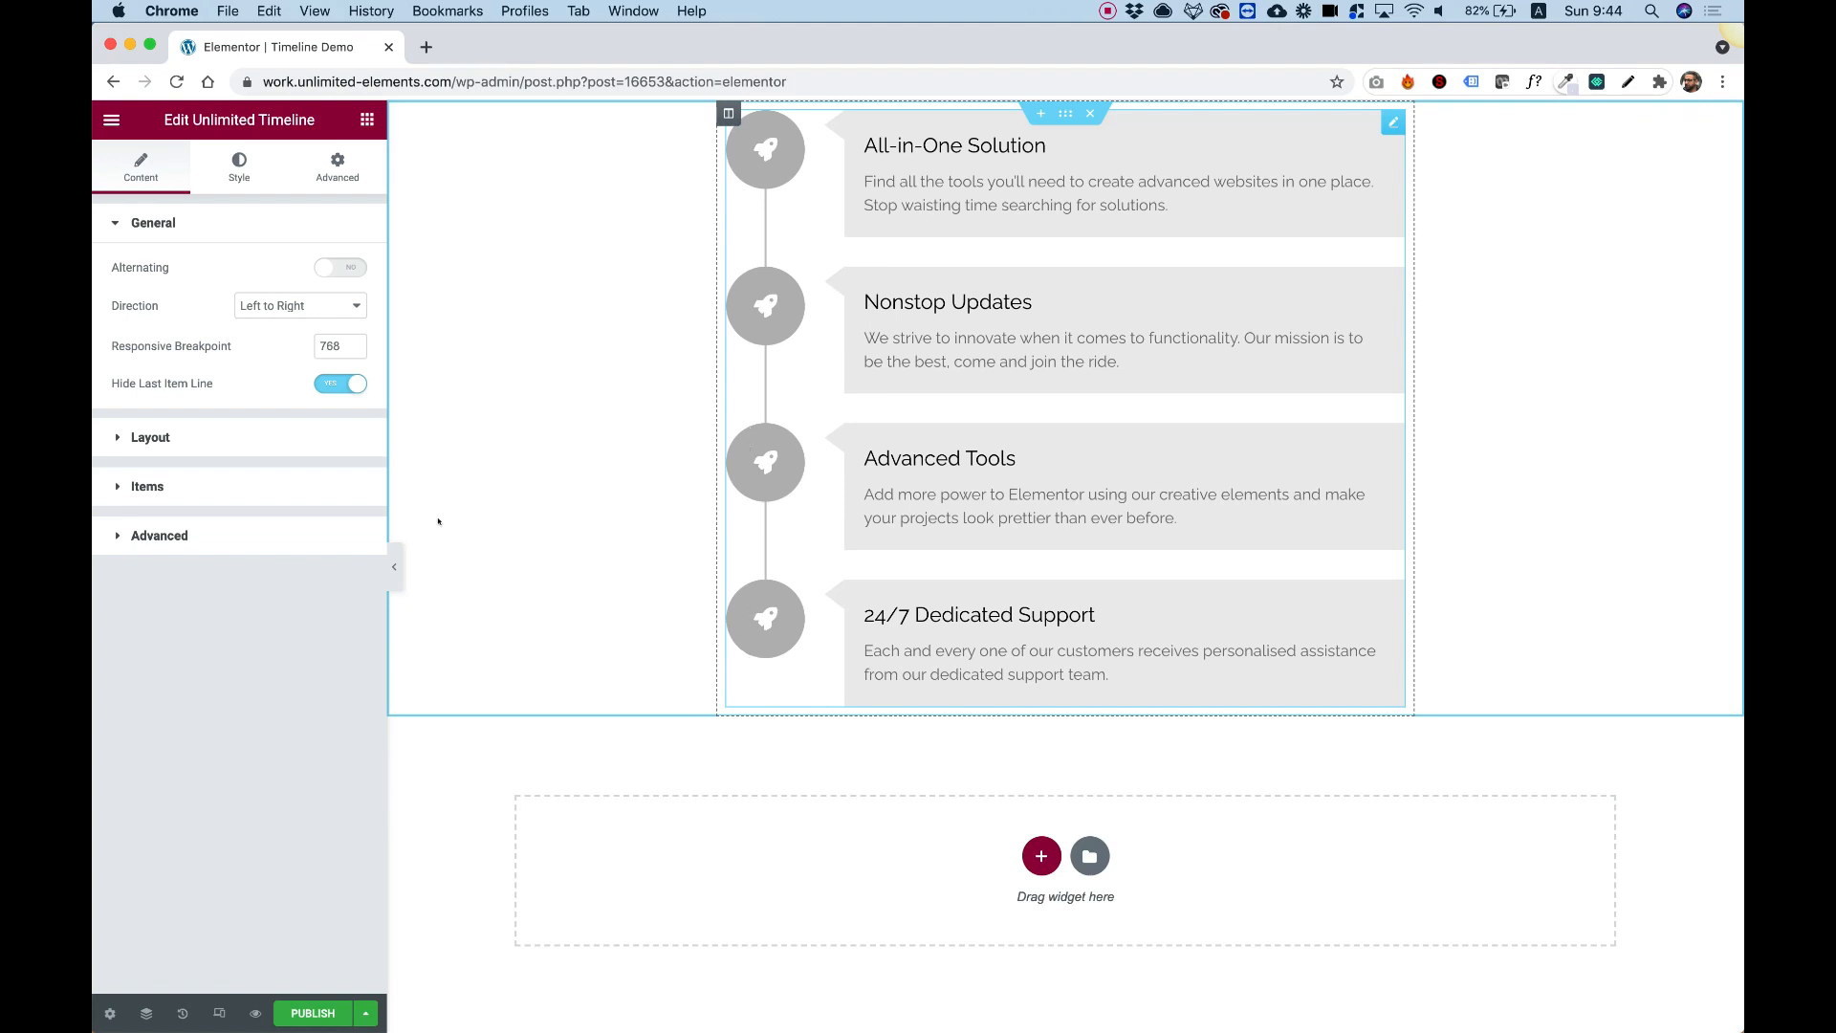
pyautogui.click(299, 306)
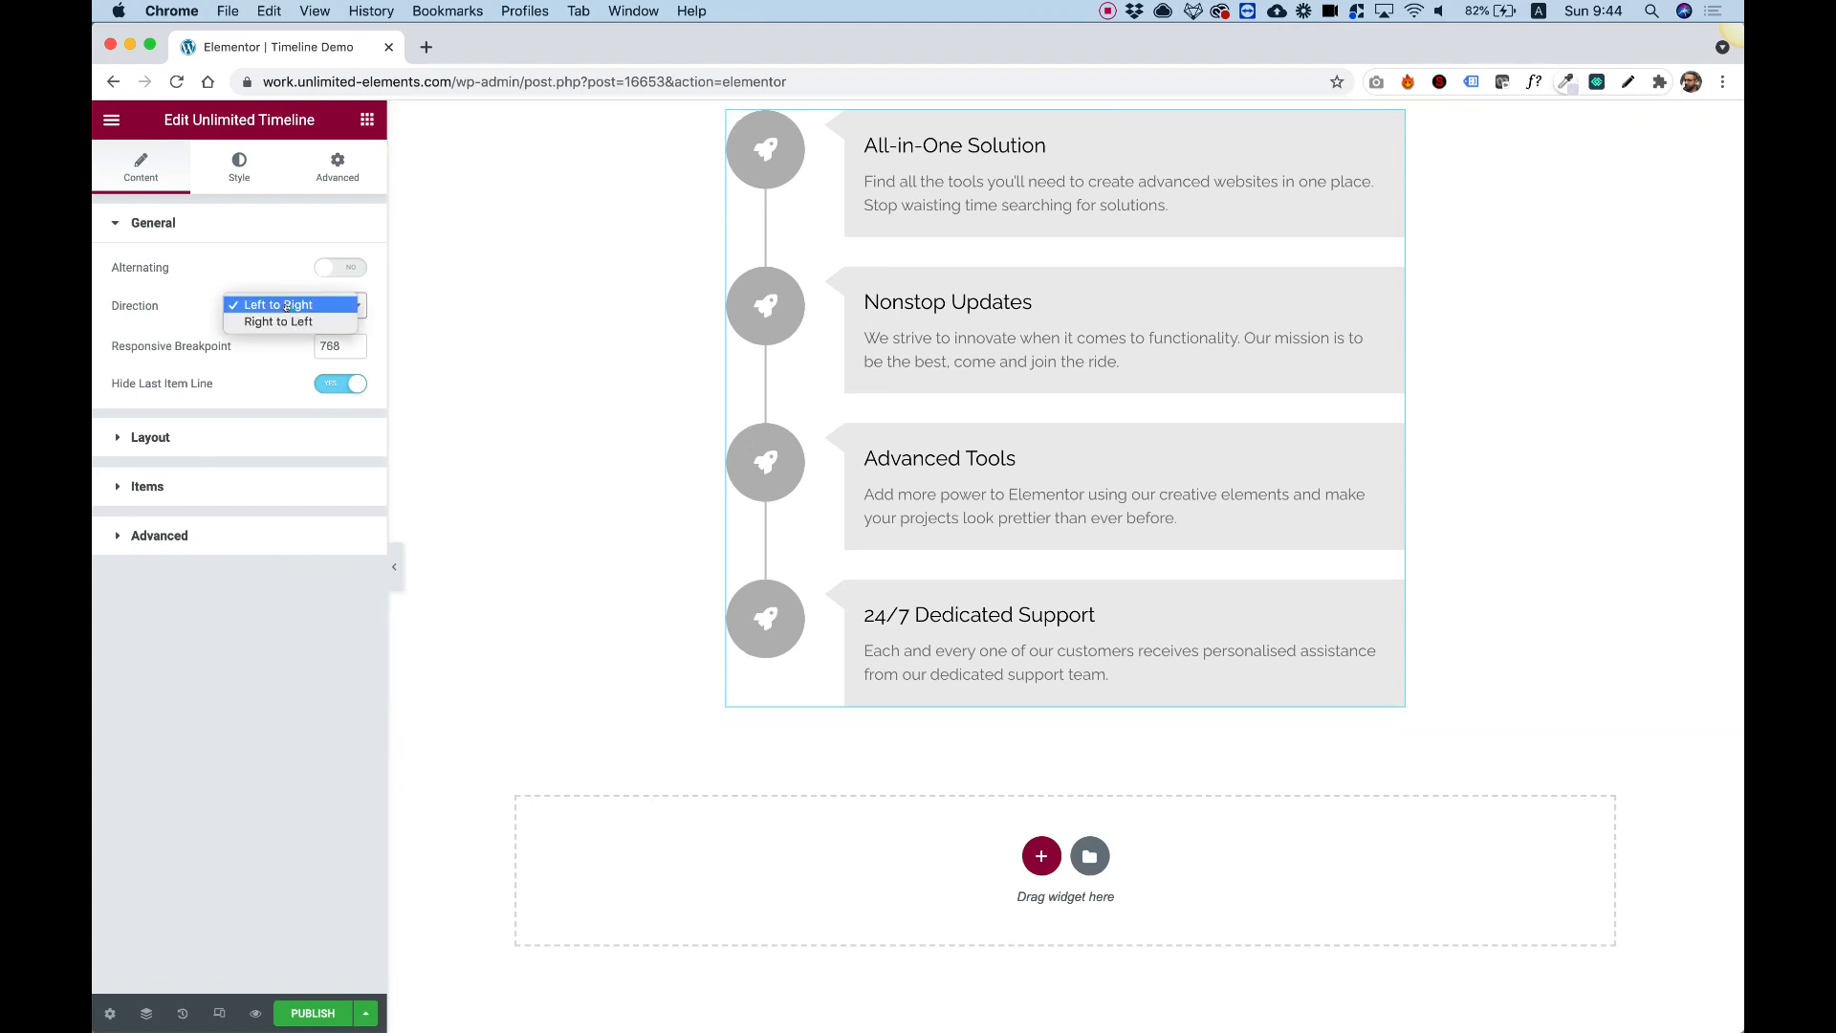
pyautogui.click(277, 304)
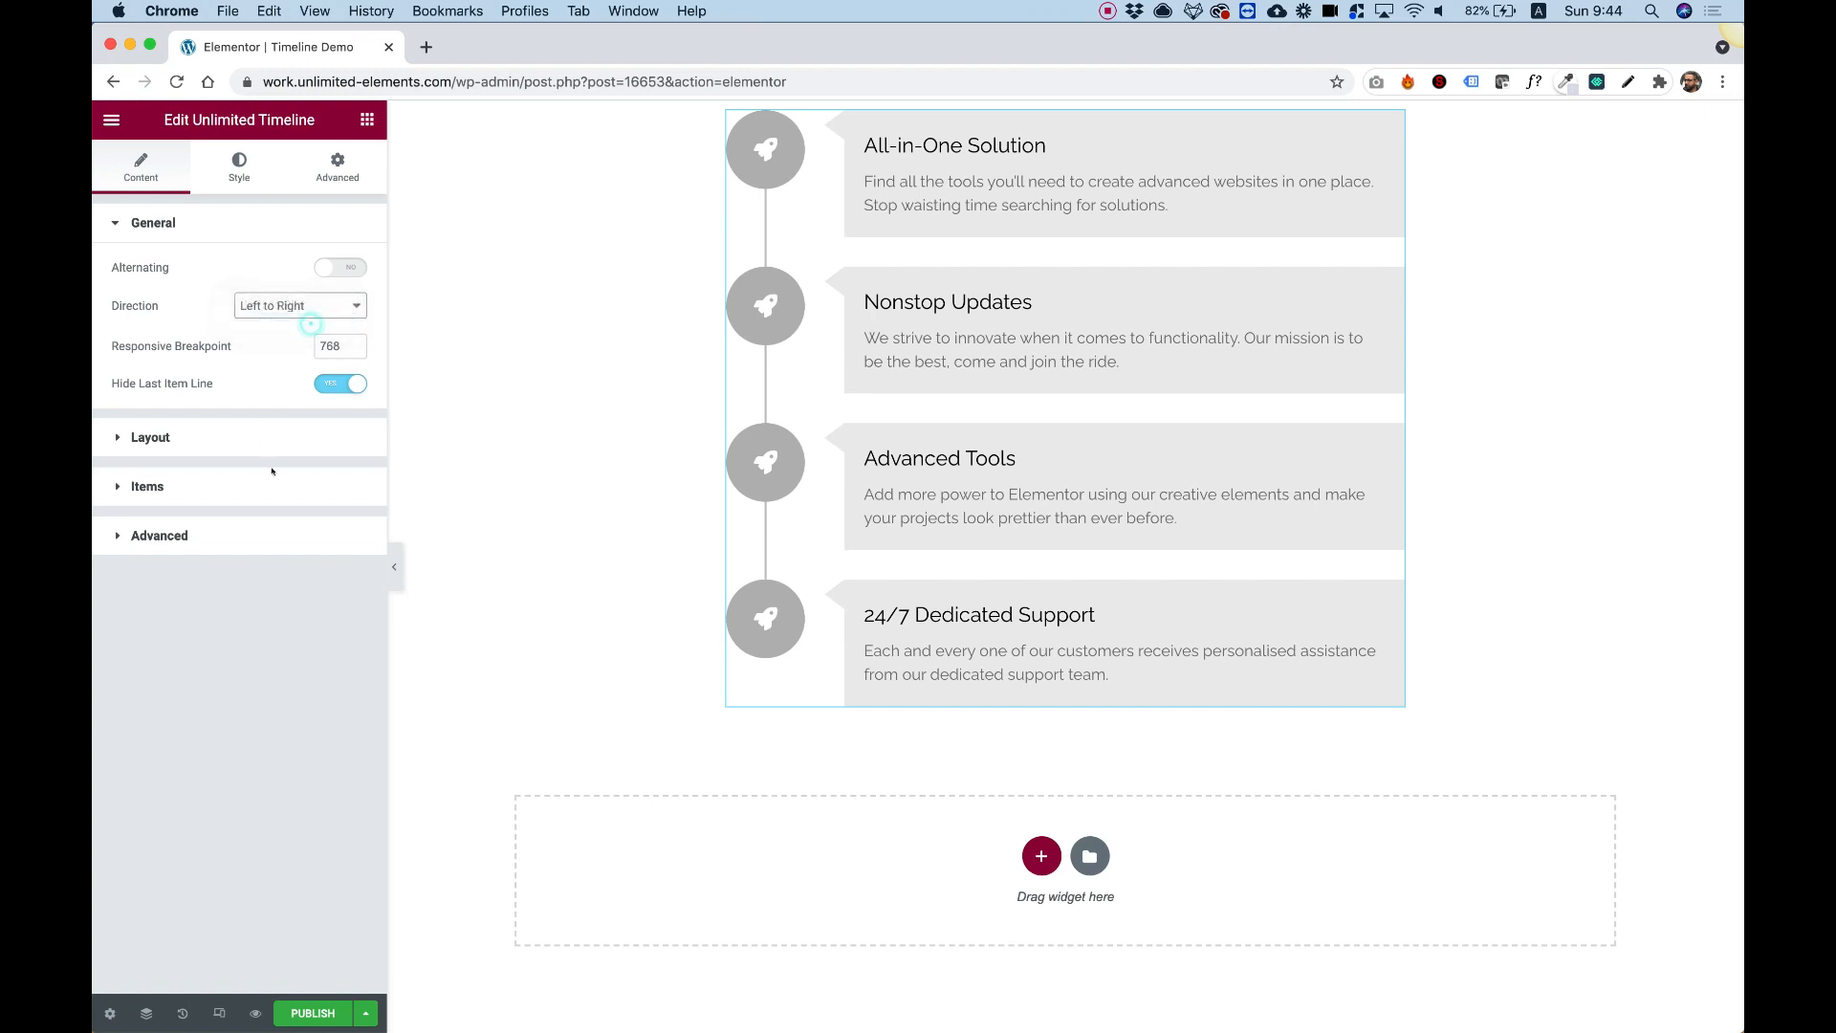
pyautogui.click(299, 306)
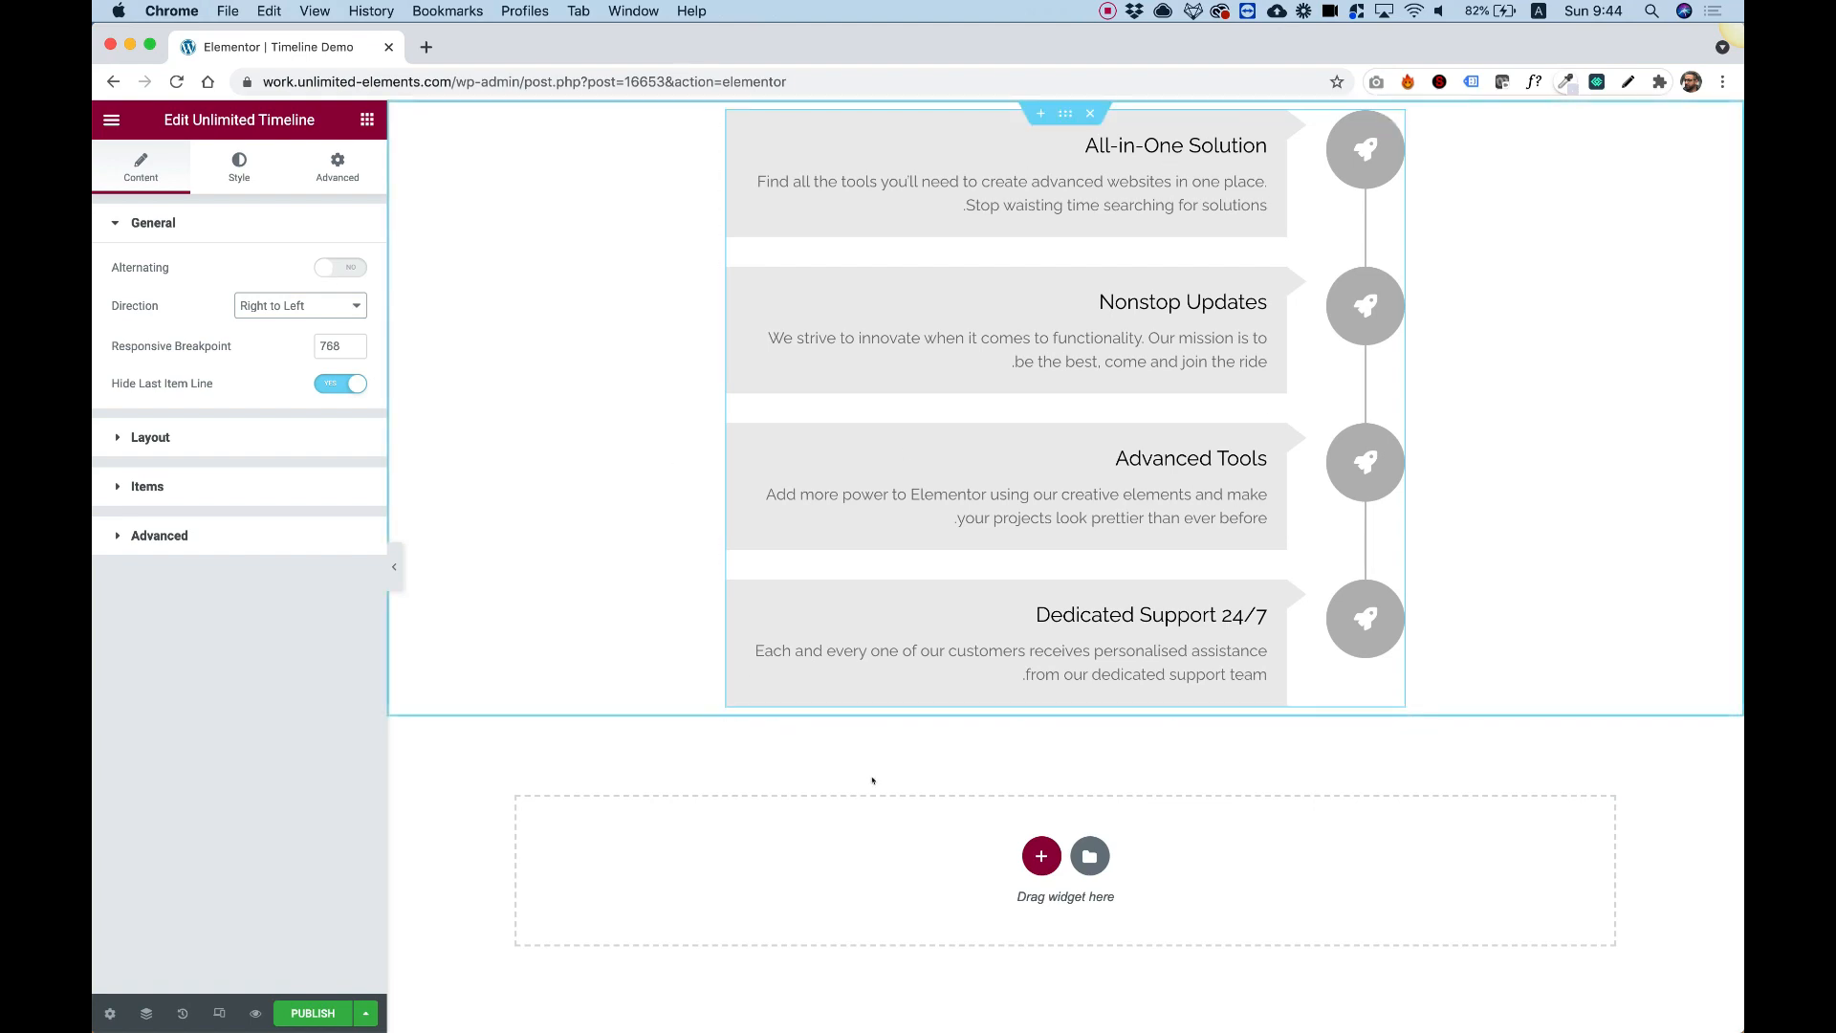
pyautogui.click(299, 306)
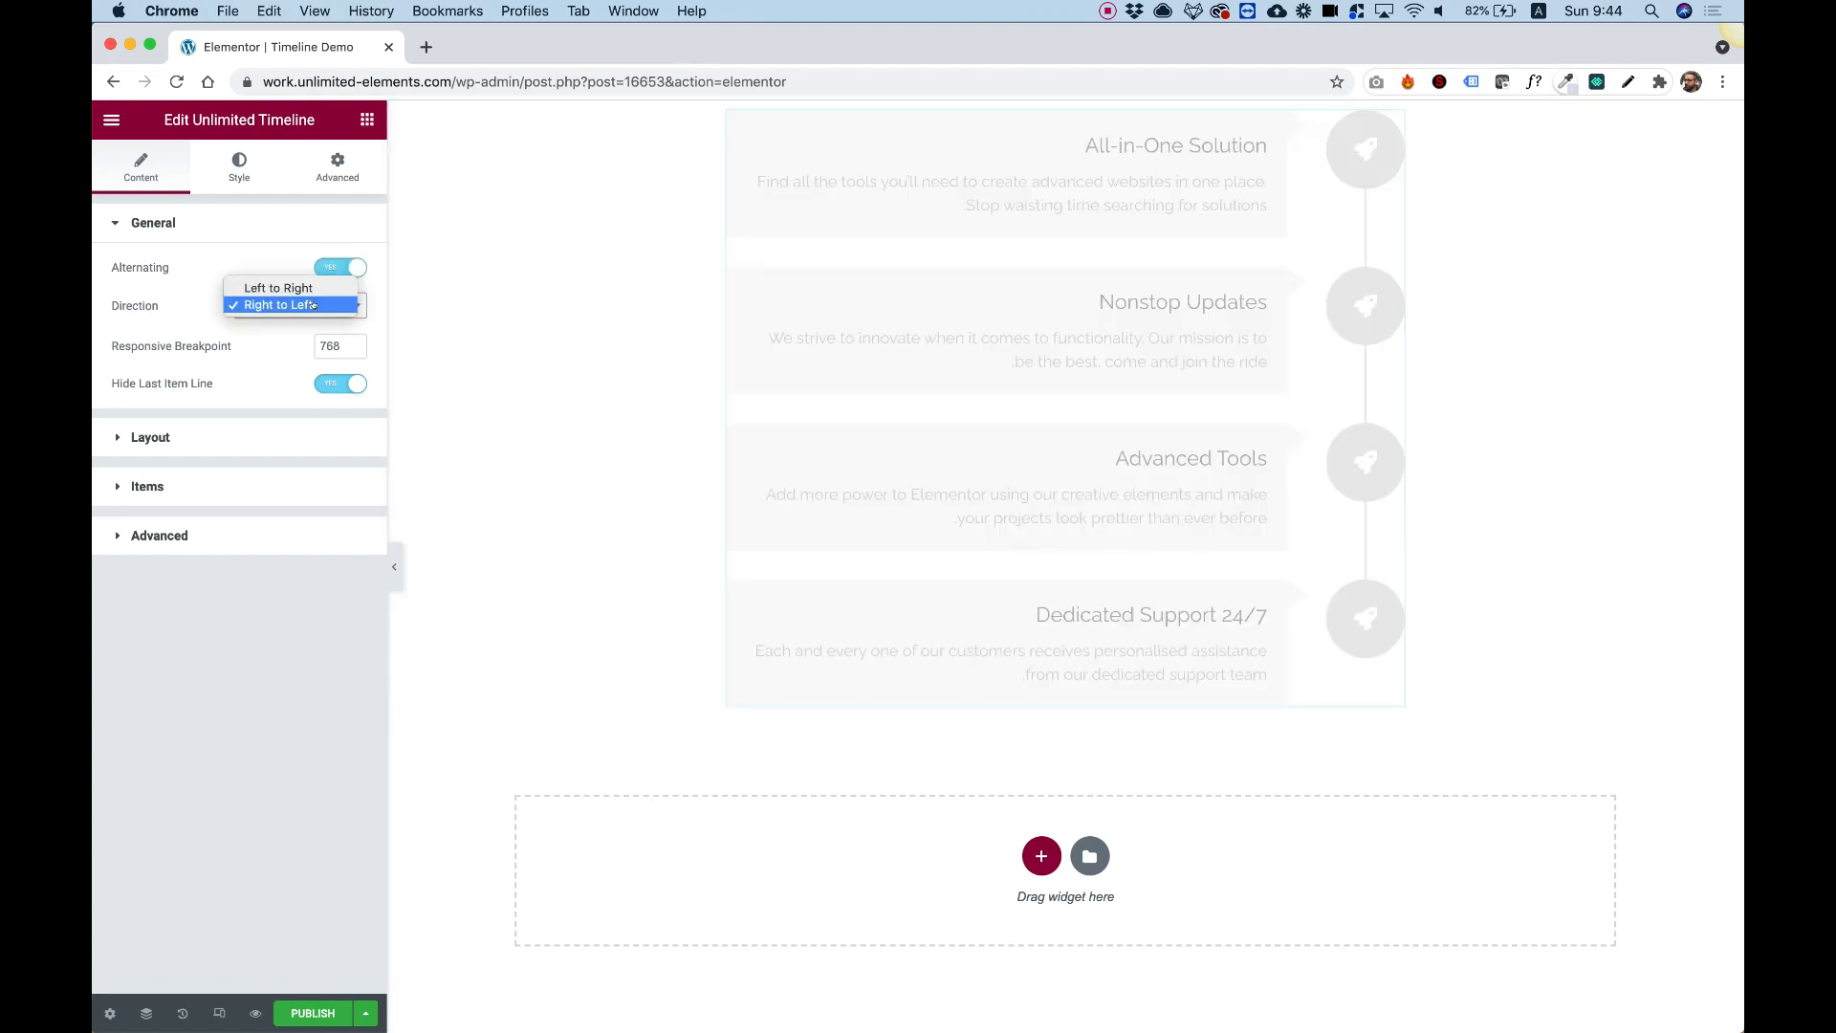
pyautogui.click(277, 288)
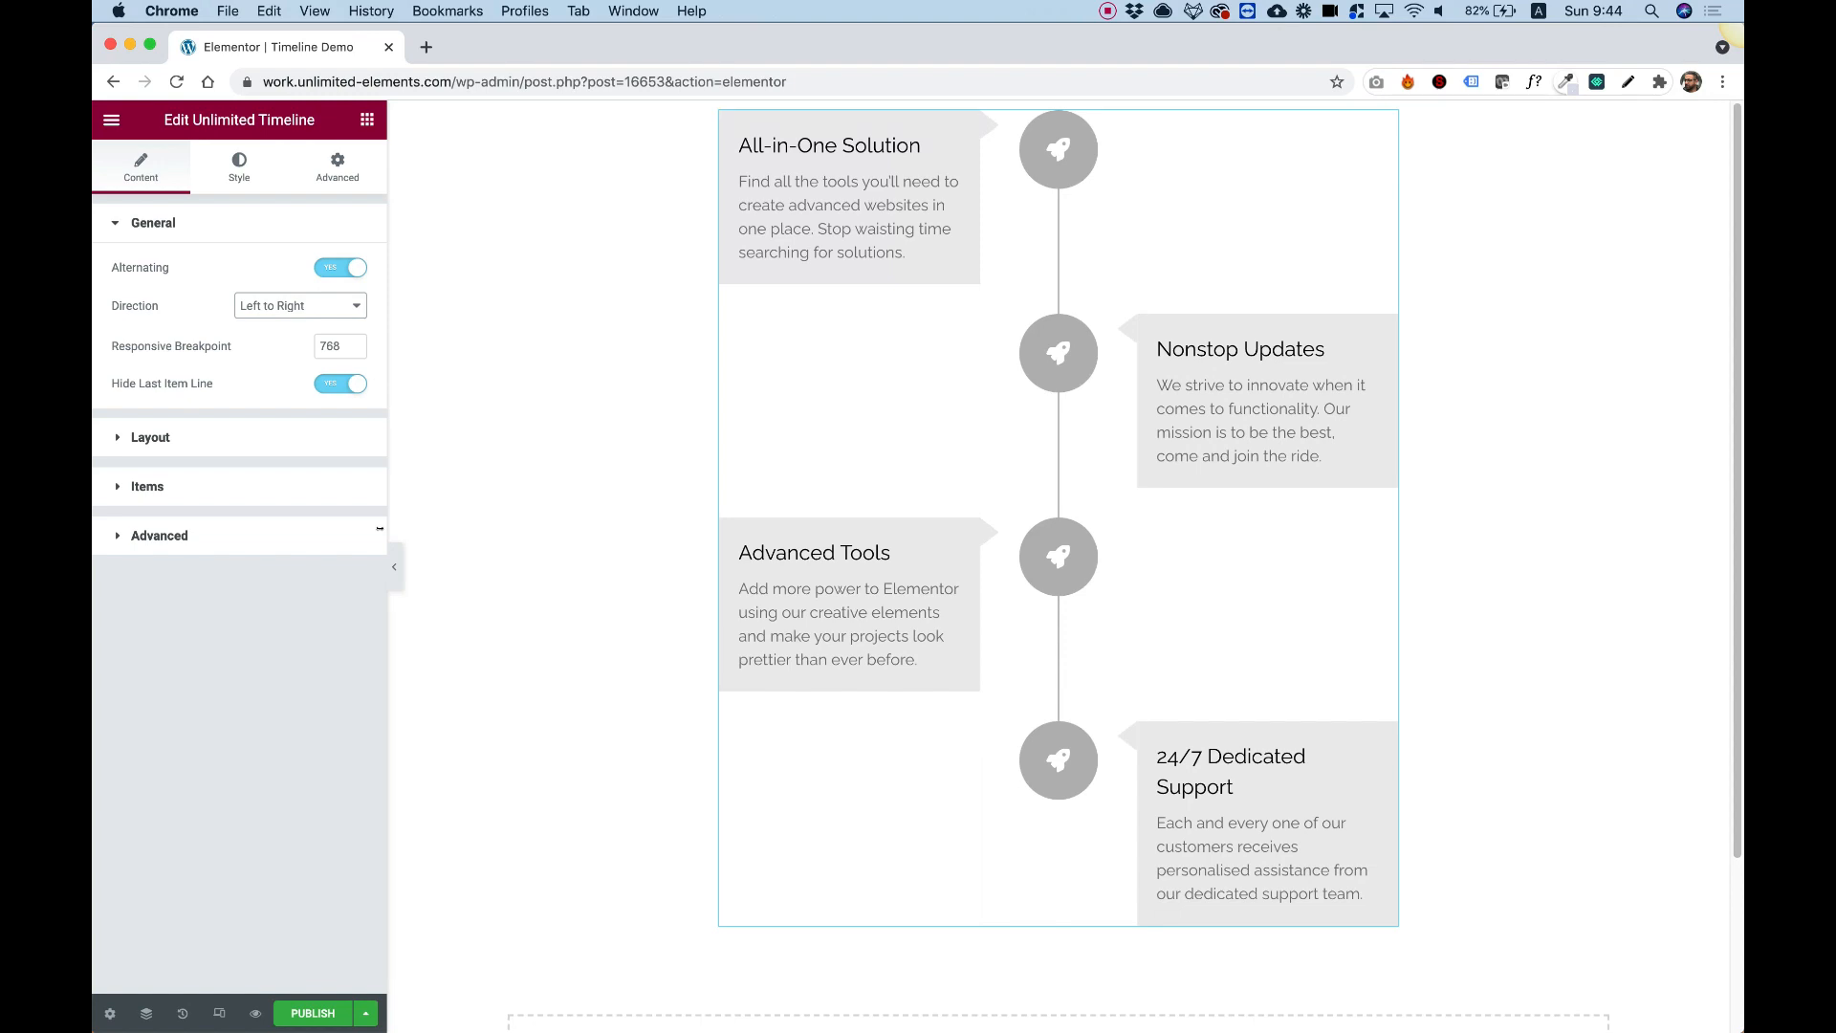
pyautogui.click(338, 345)
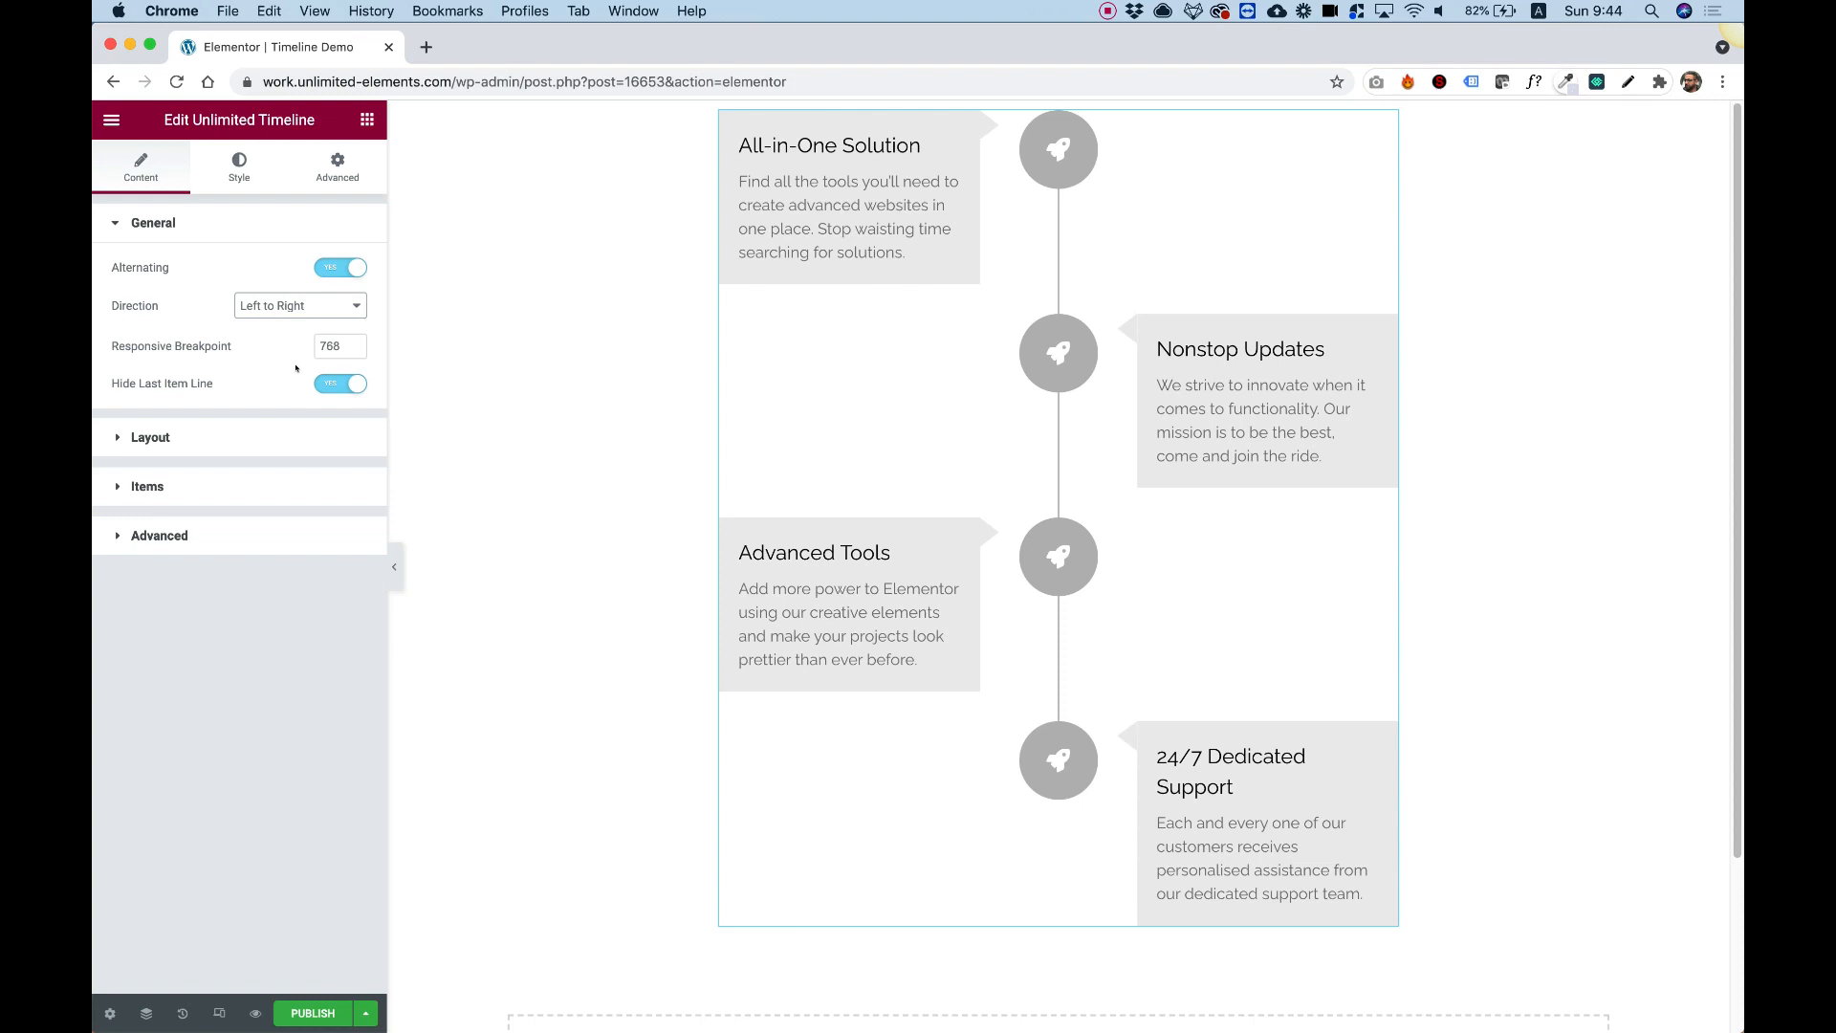
pyautogui.moveTo(218, 1013)
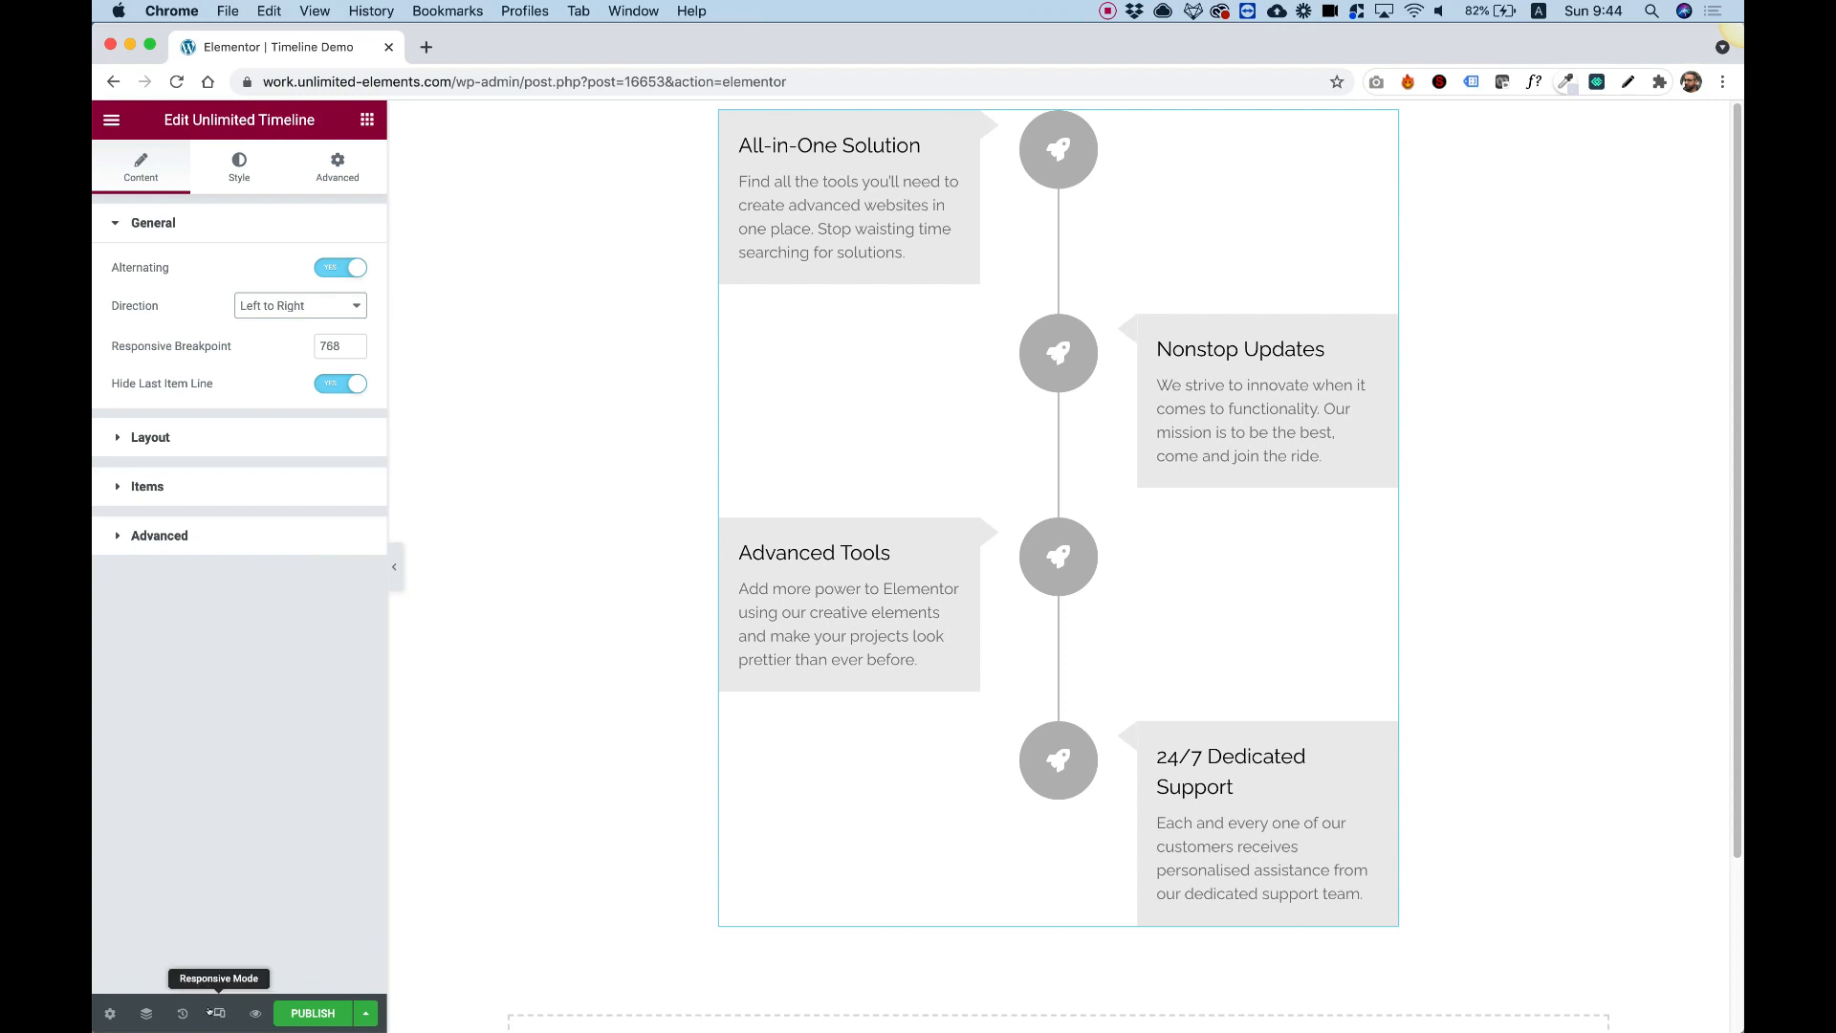
pyautogui.click(218, 1013)
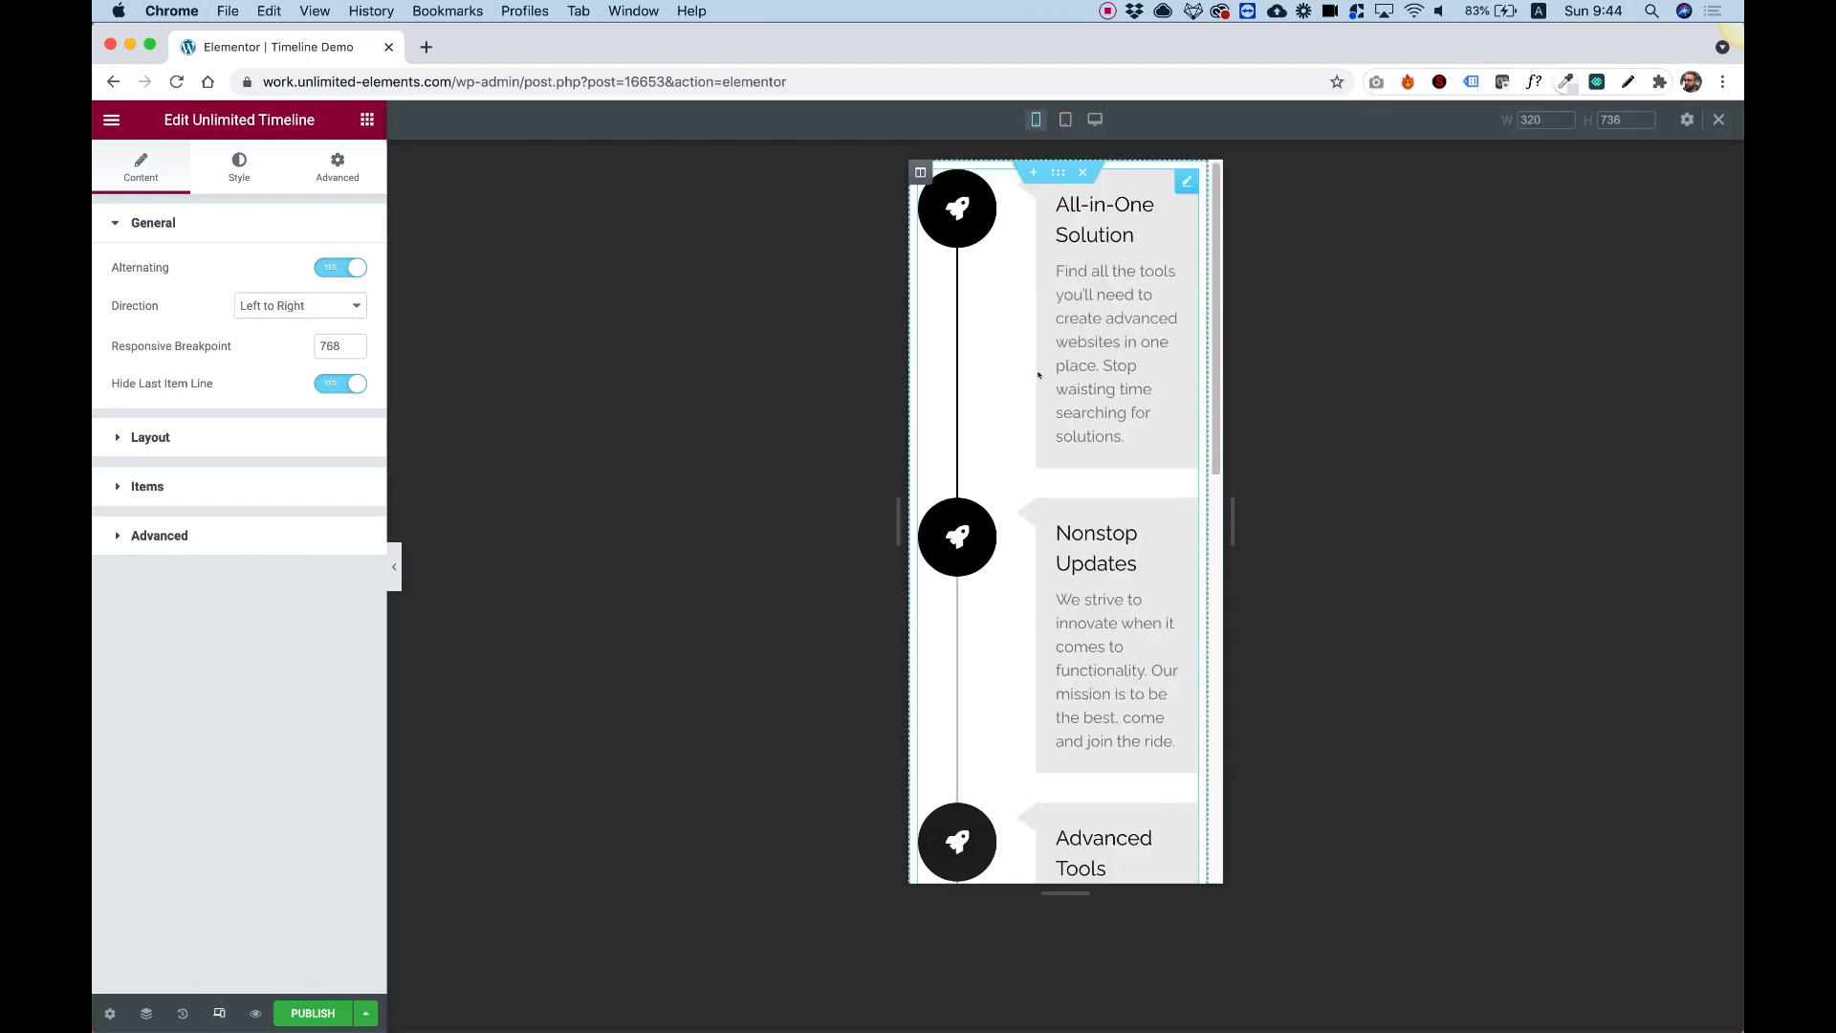
pyautogui.click(333, 346)
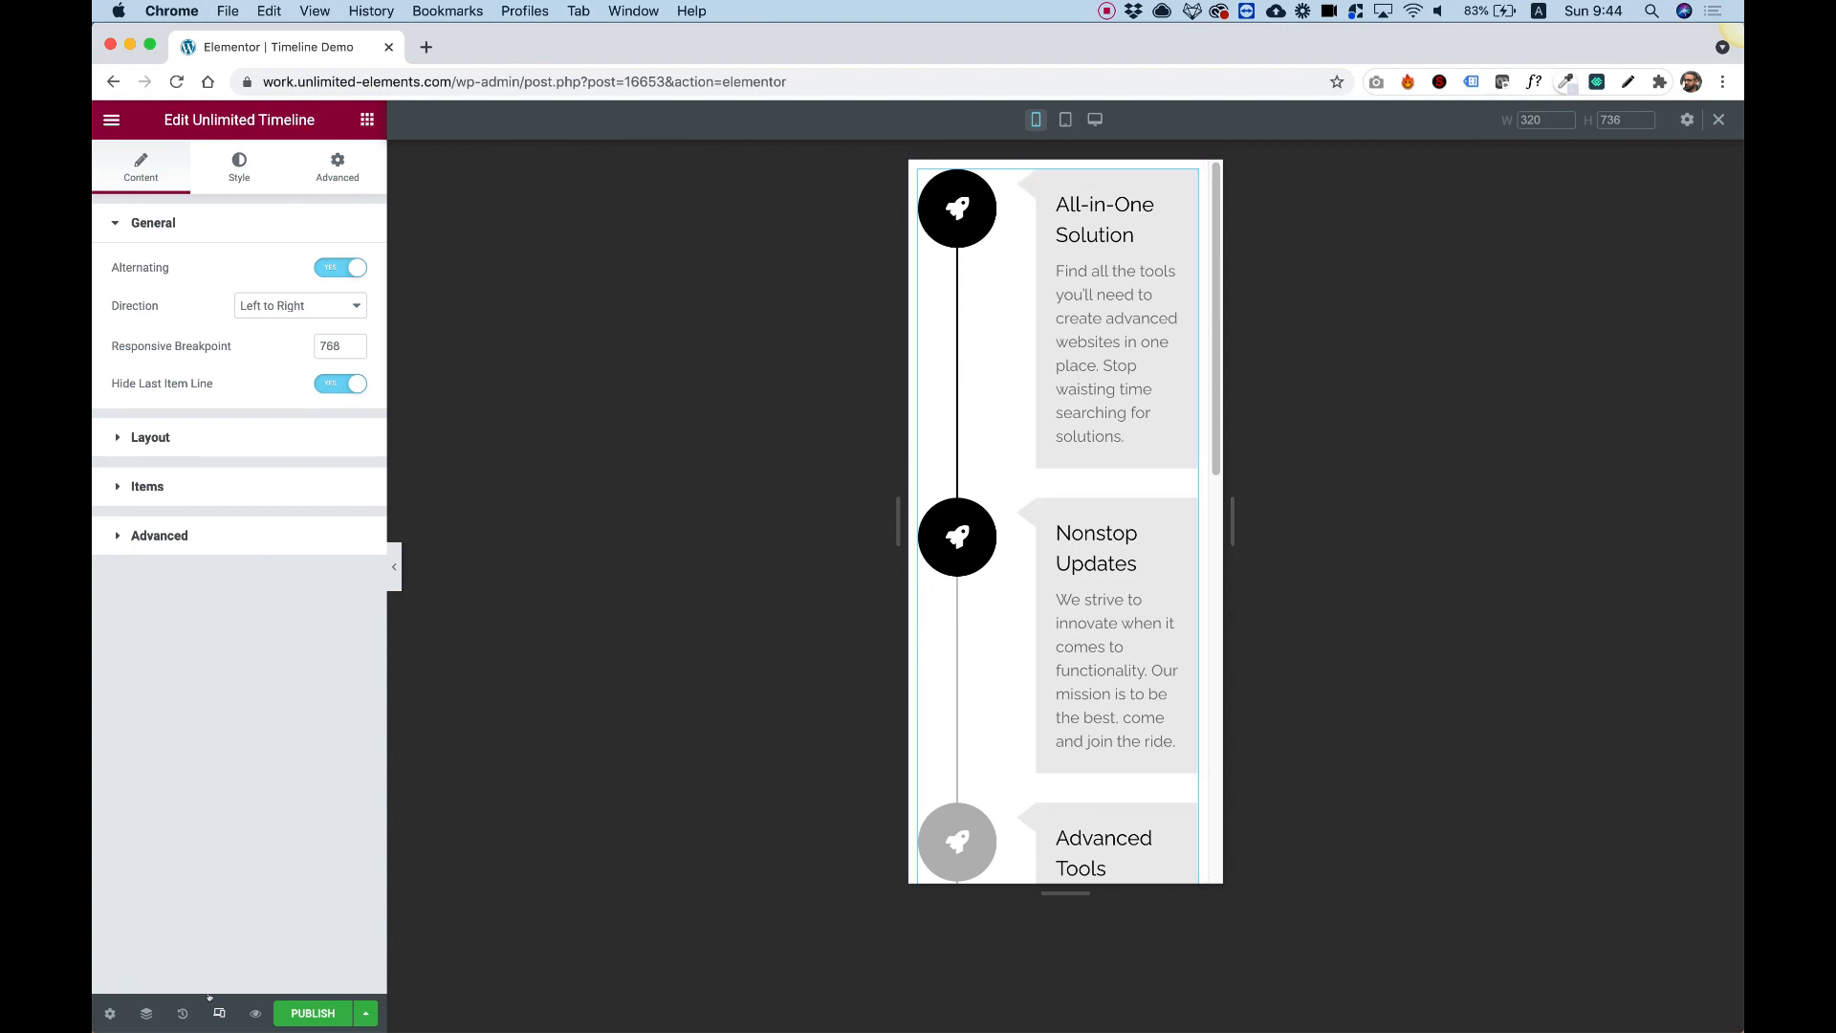
pyautogui.click(219, 1012)
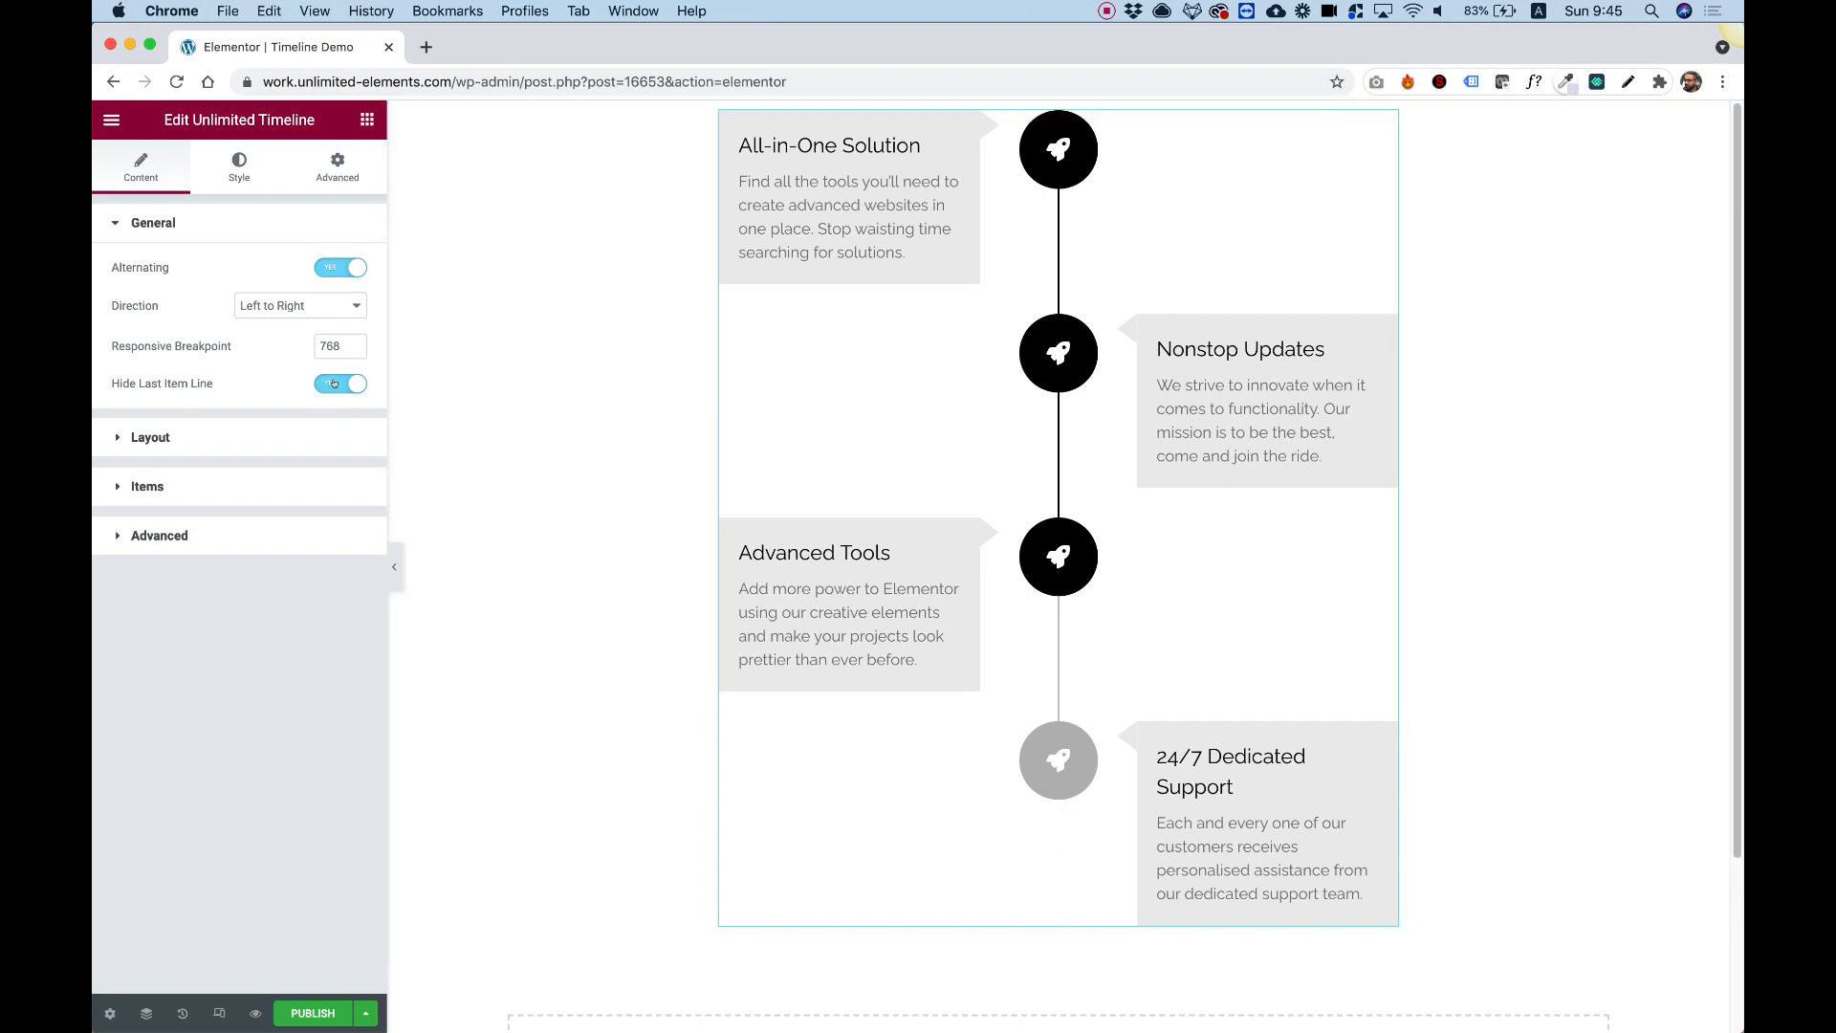
# Switch off Hide Last Item Line and expand the Layout options.
pyautogui.click(339, 382)
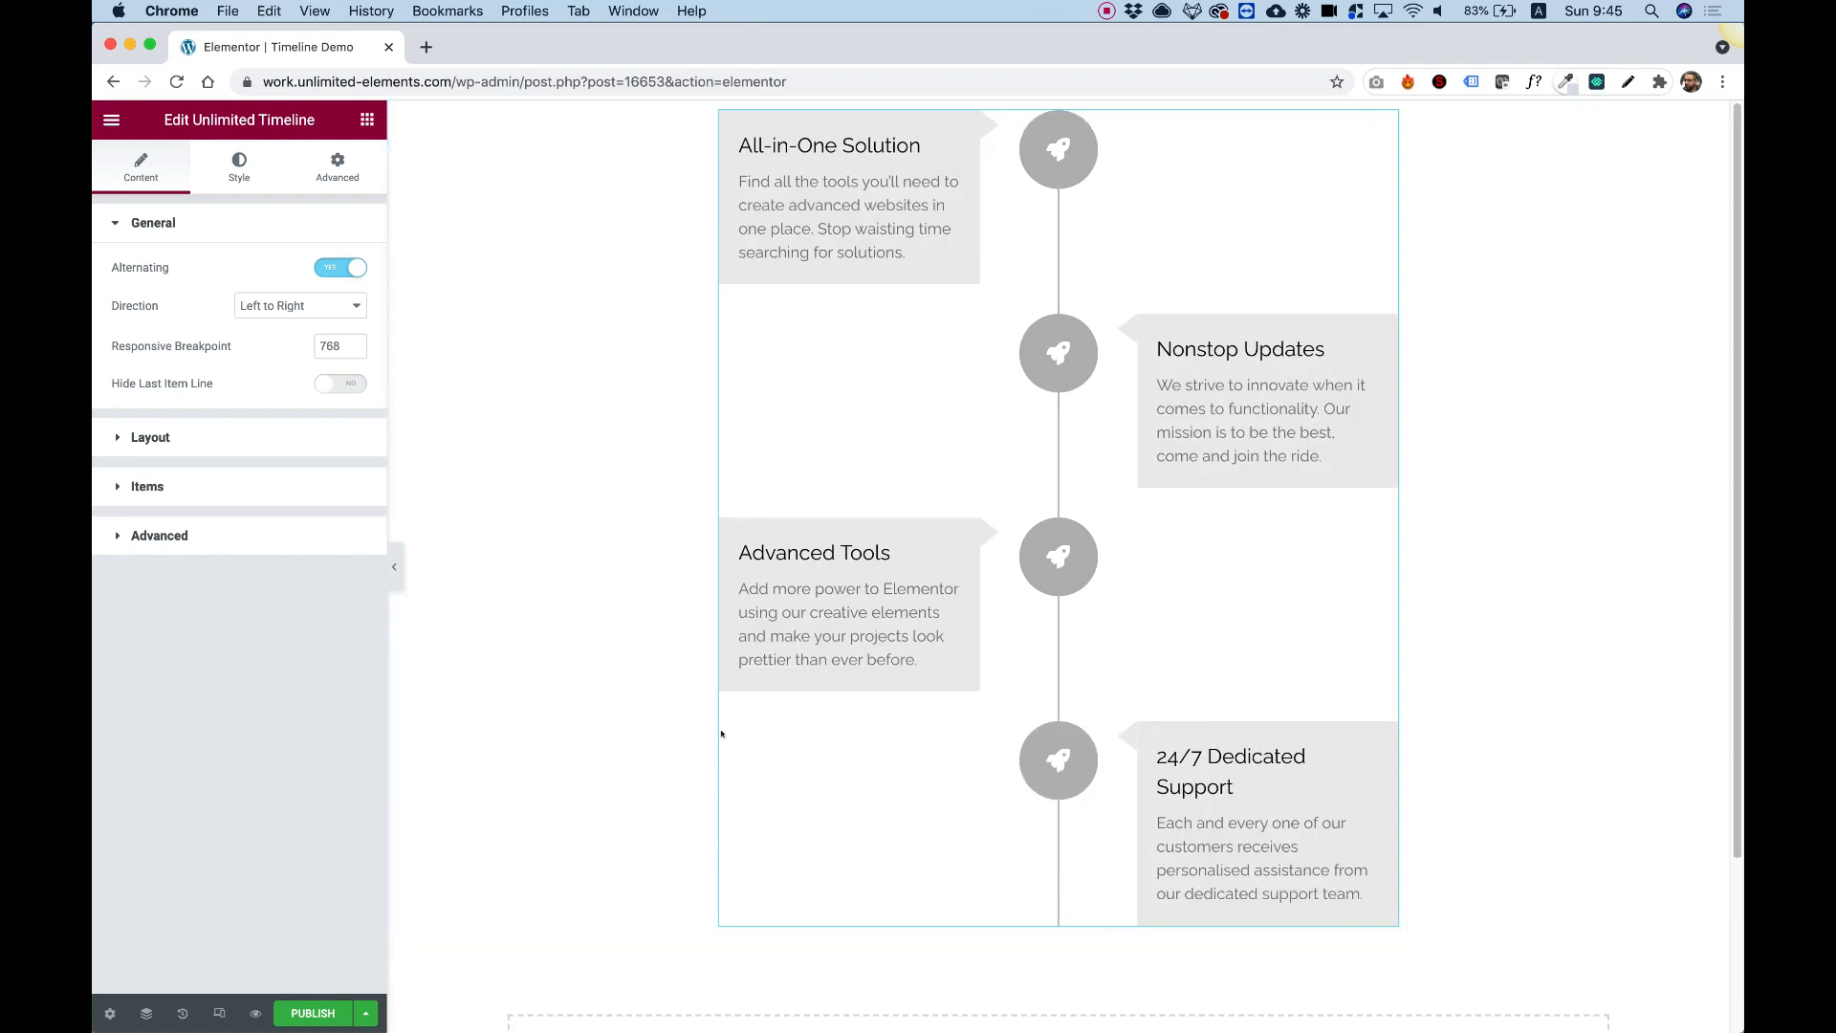
pyautogui.click(339, 382)
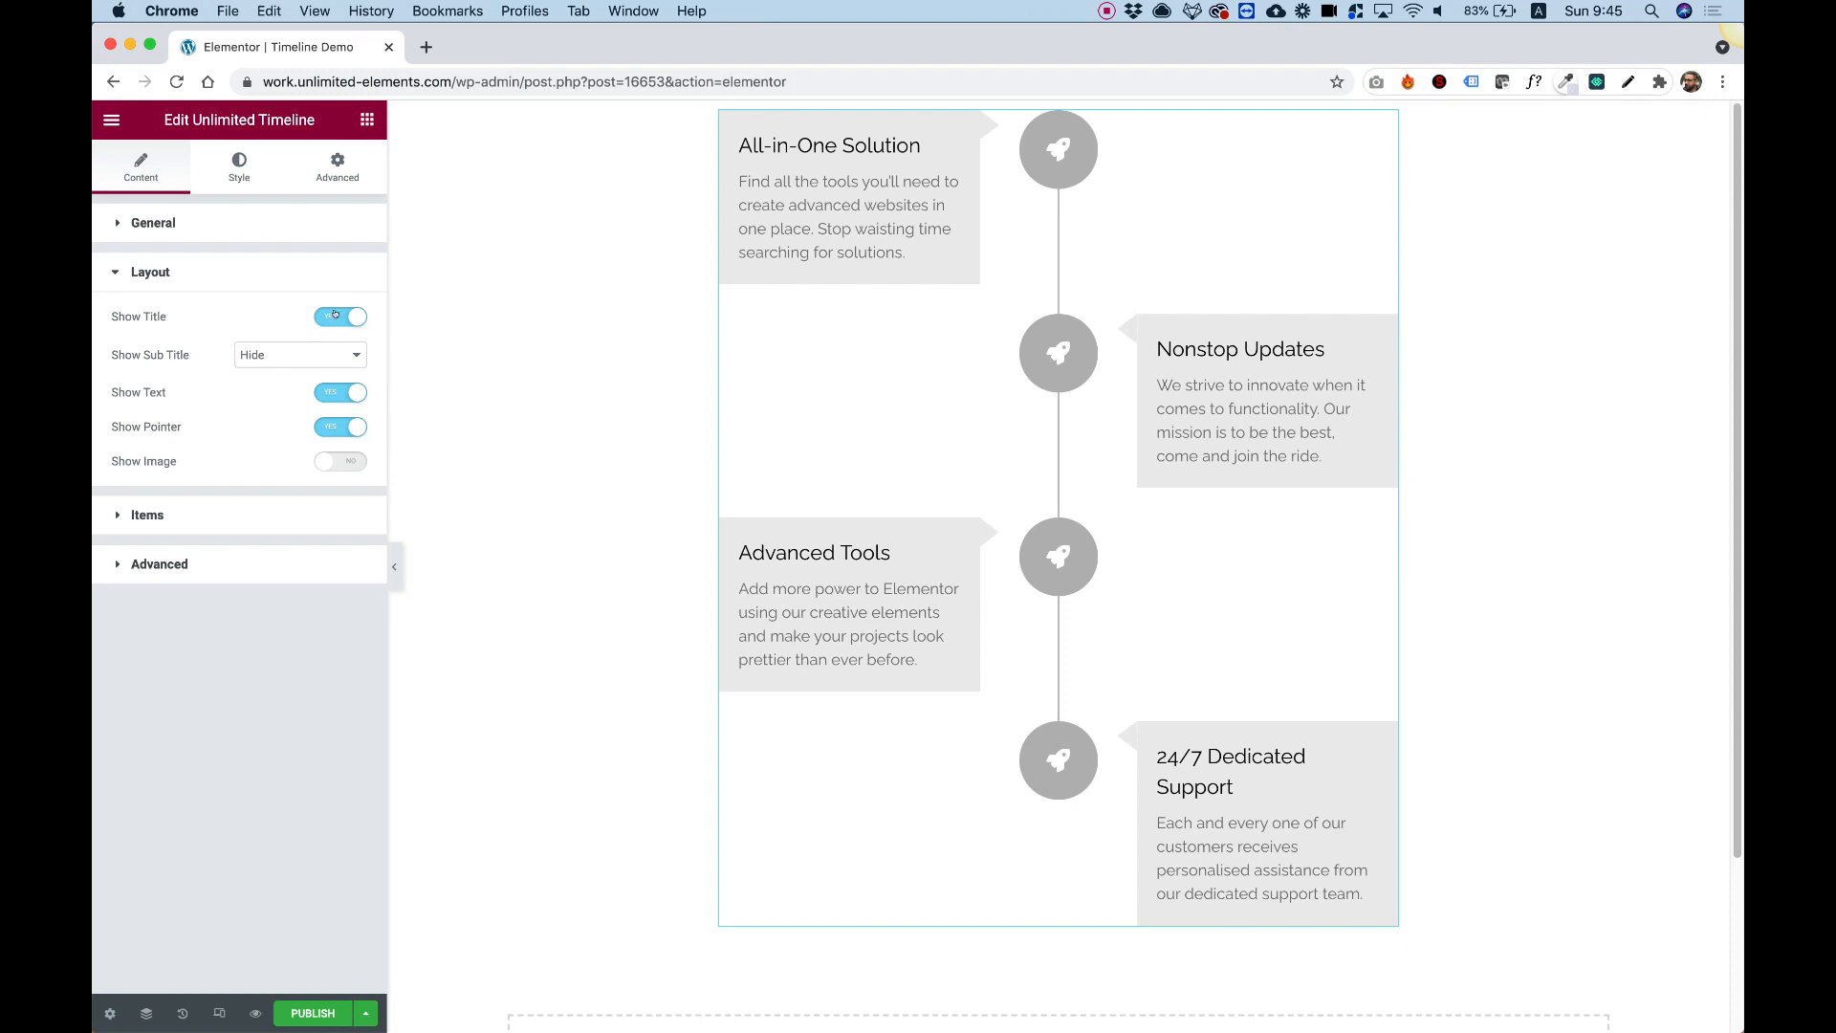
# Toggle item titles off and on, try subtitle before/after positions, then hide subtitles.
pyautogui.click(340, 317)
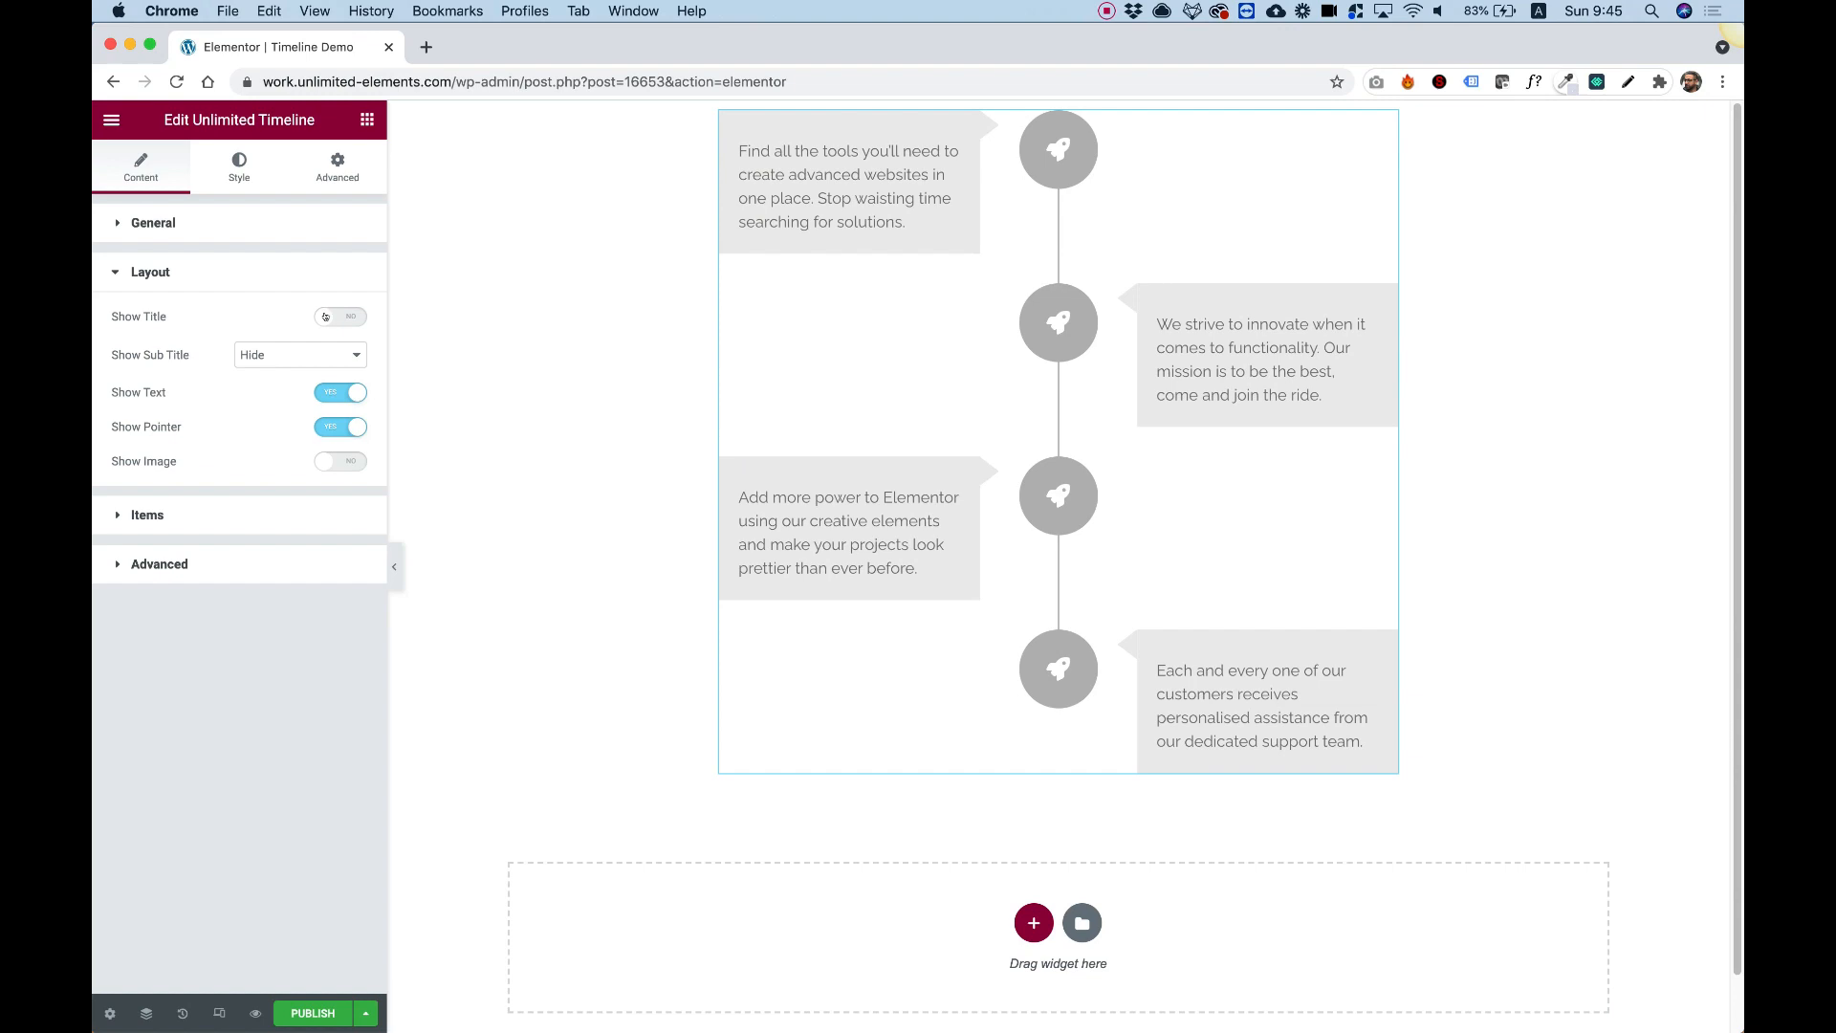
pyautogui.click(340, 316)
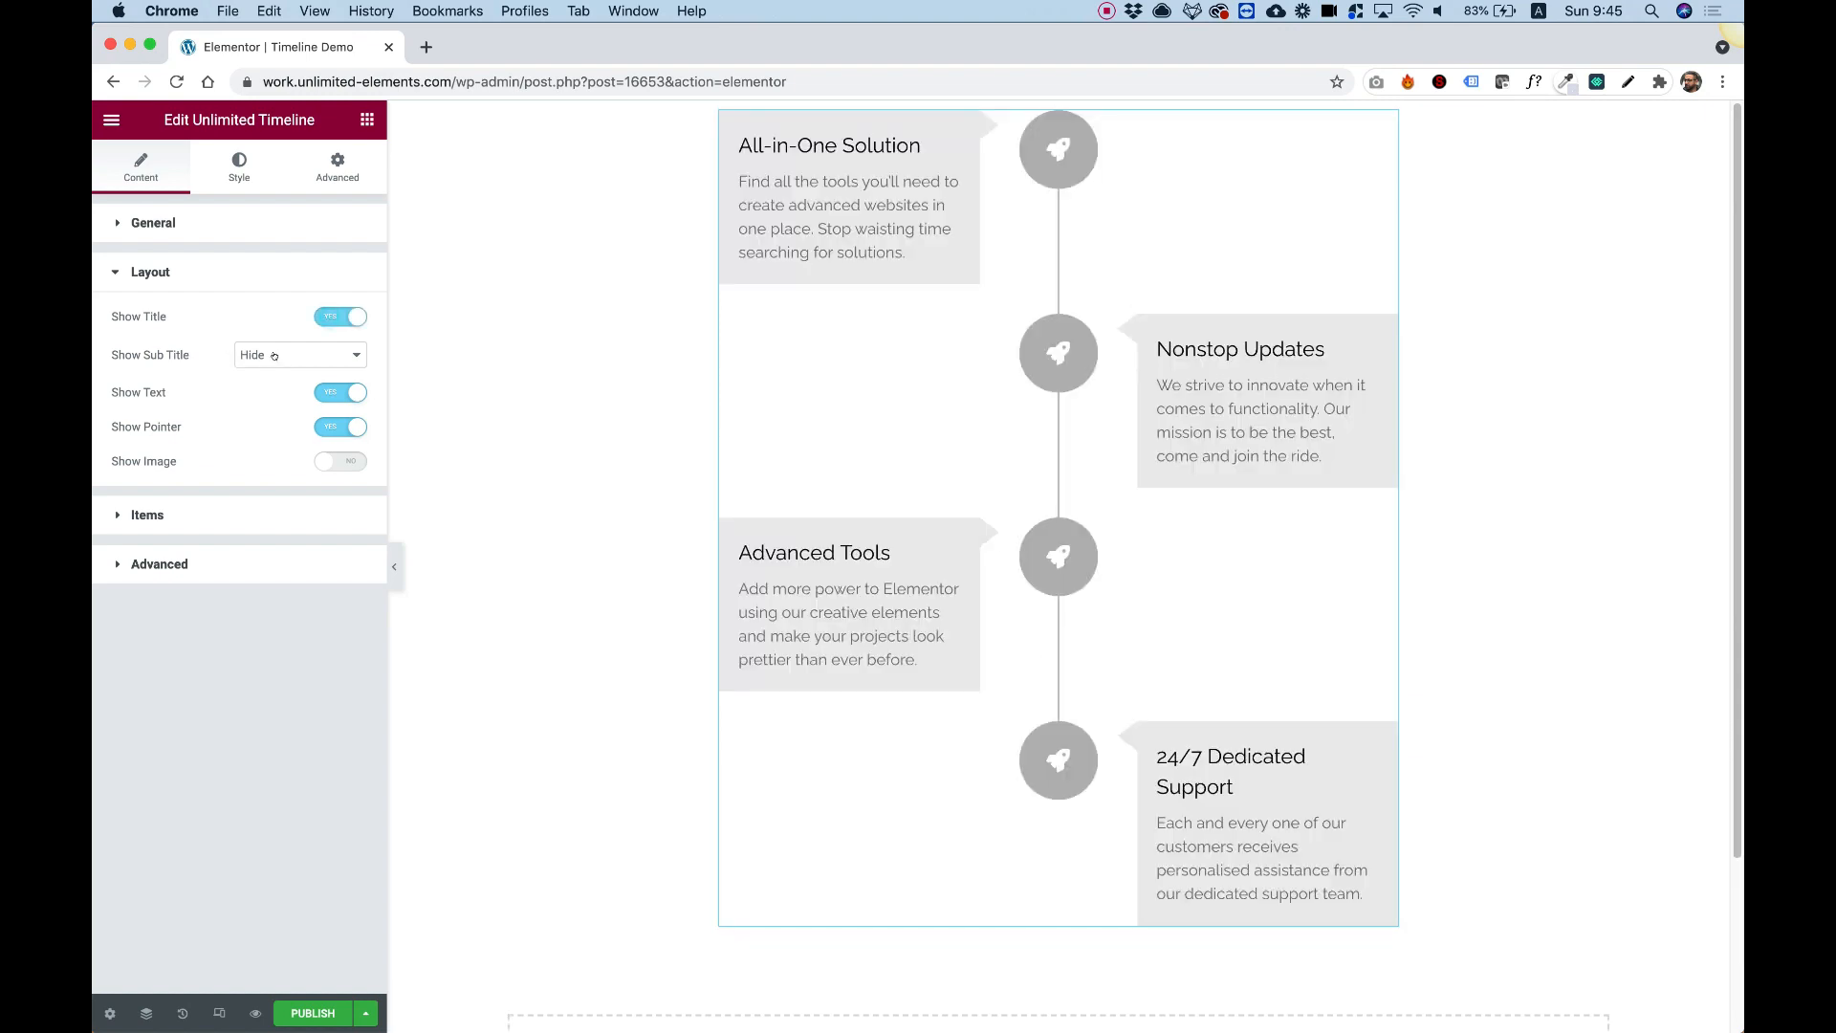
pyautogui.click(298, 355)
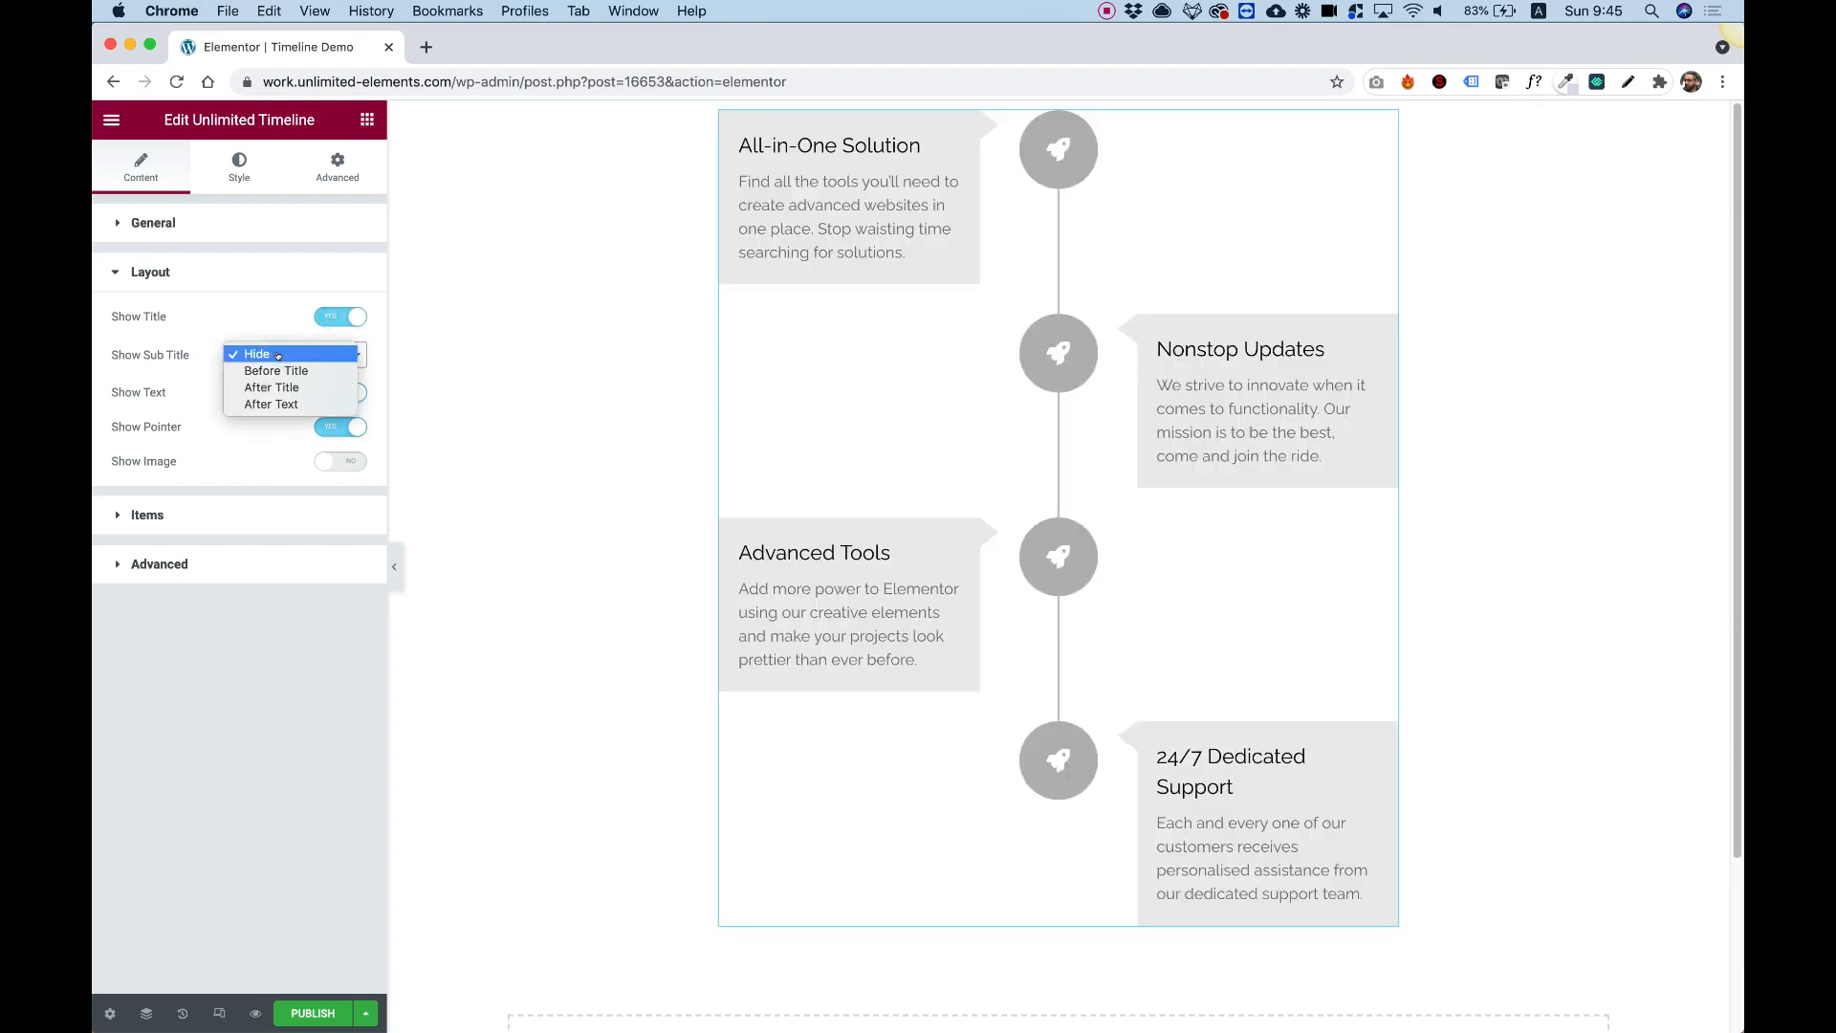
pyautogui.moveTo(275, 370)
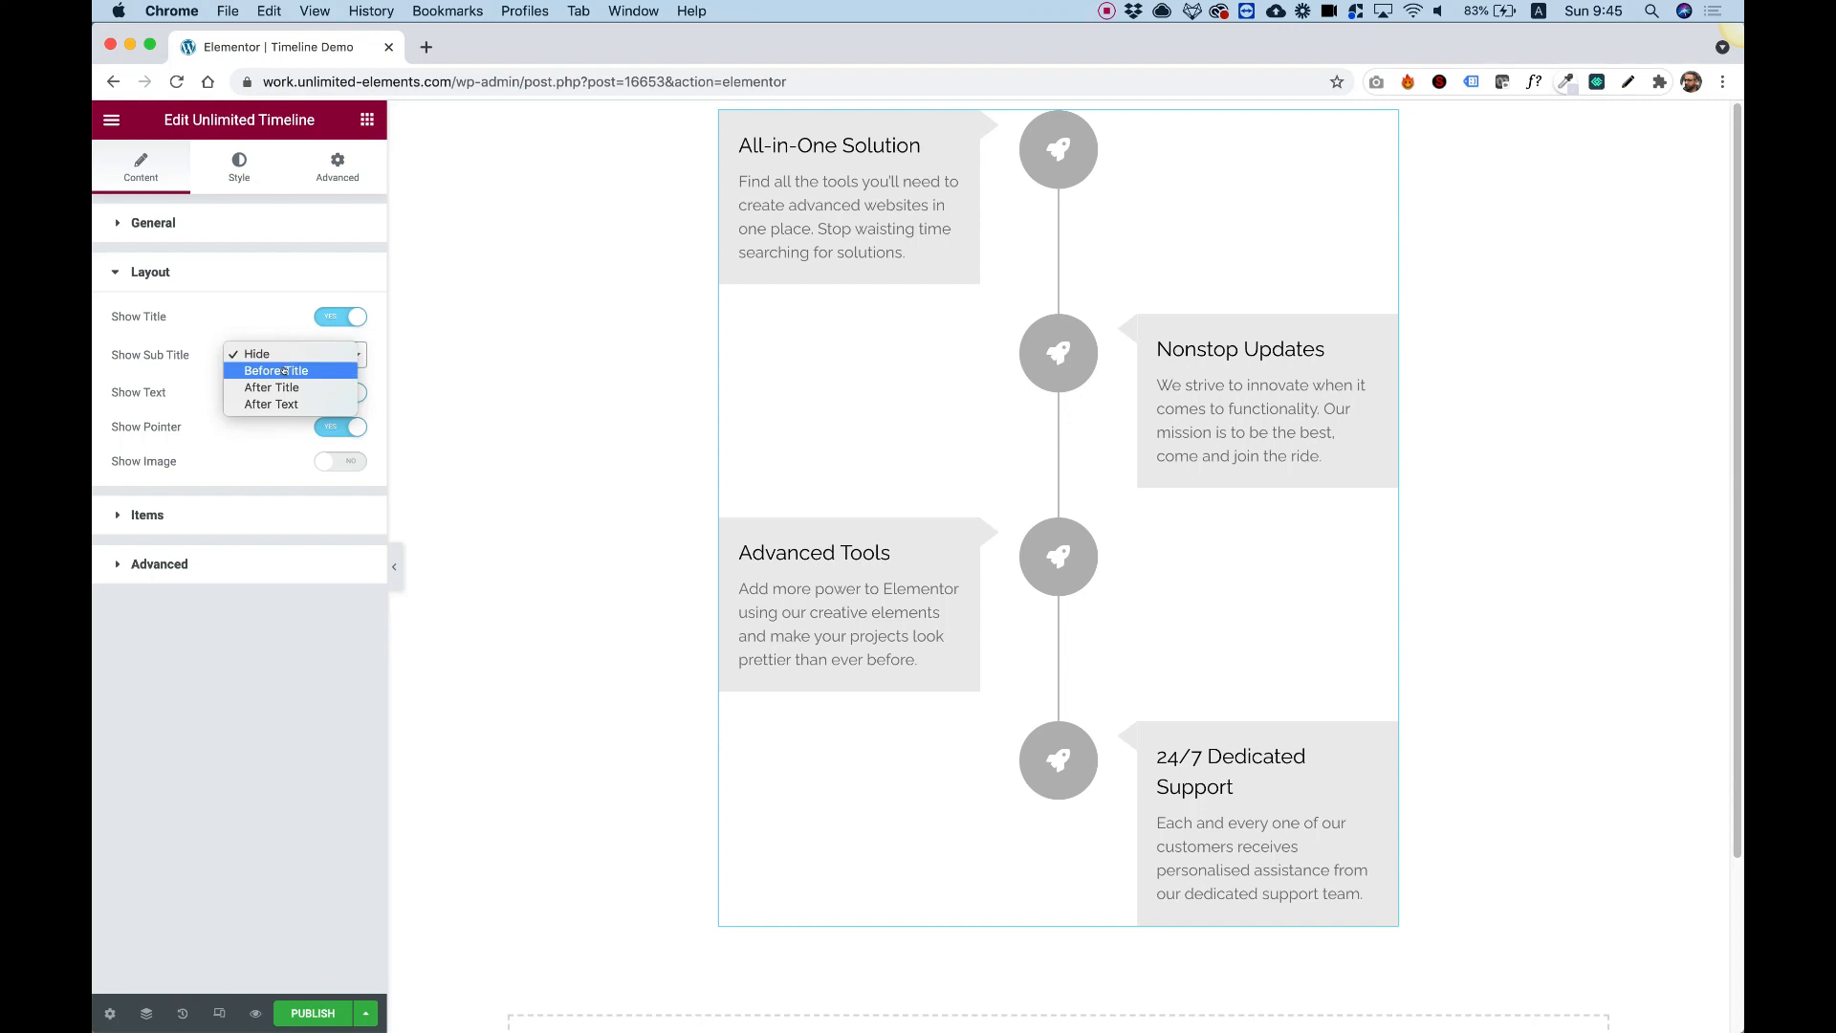
pyautogui.click(276, 370)
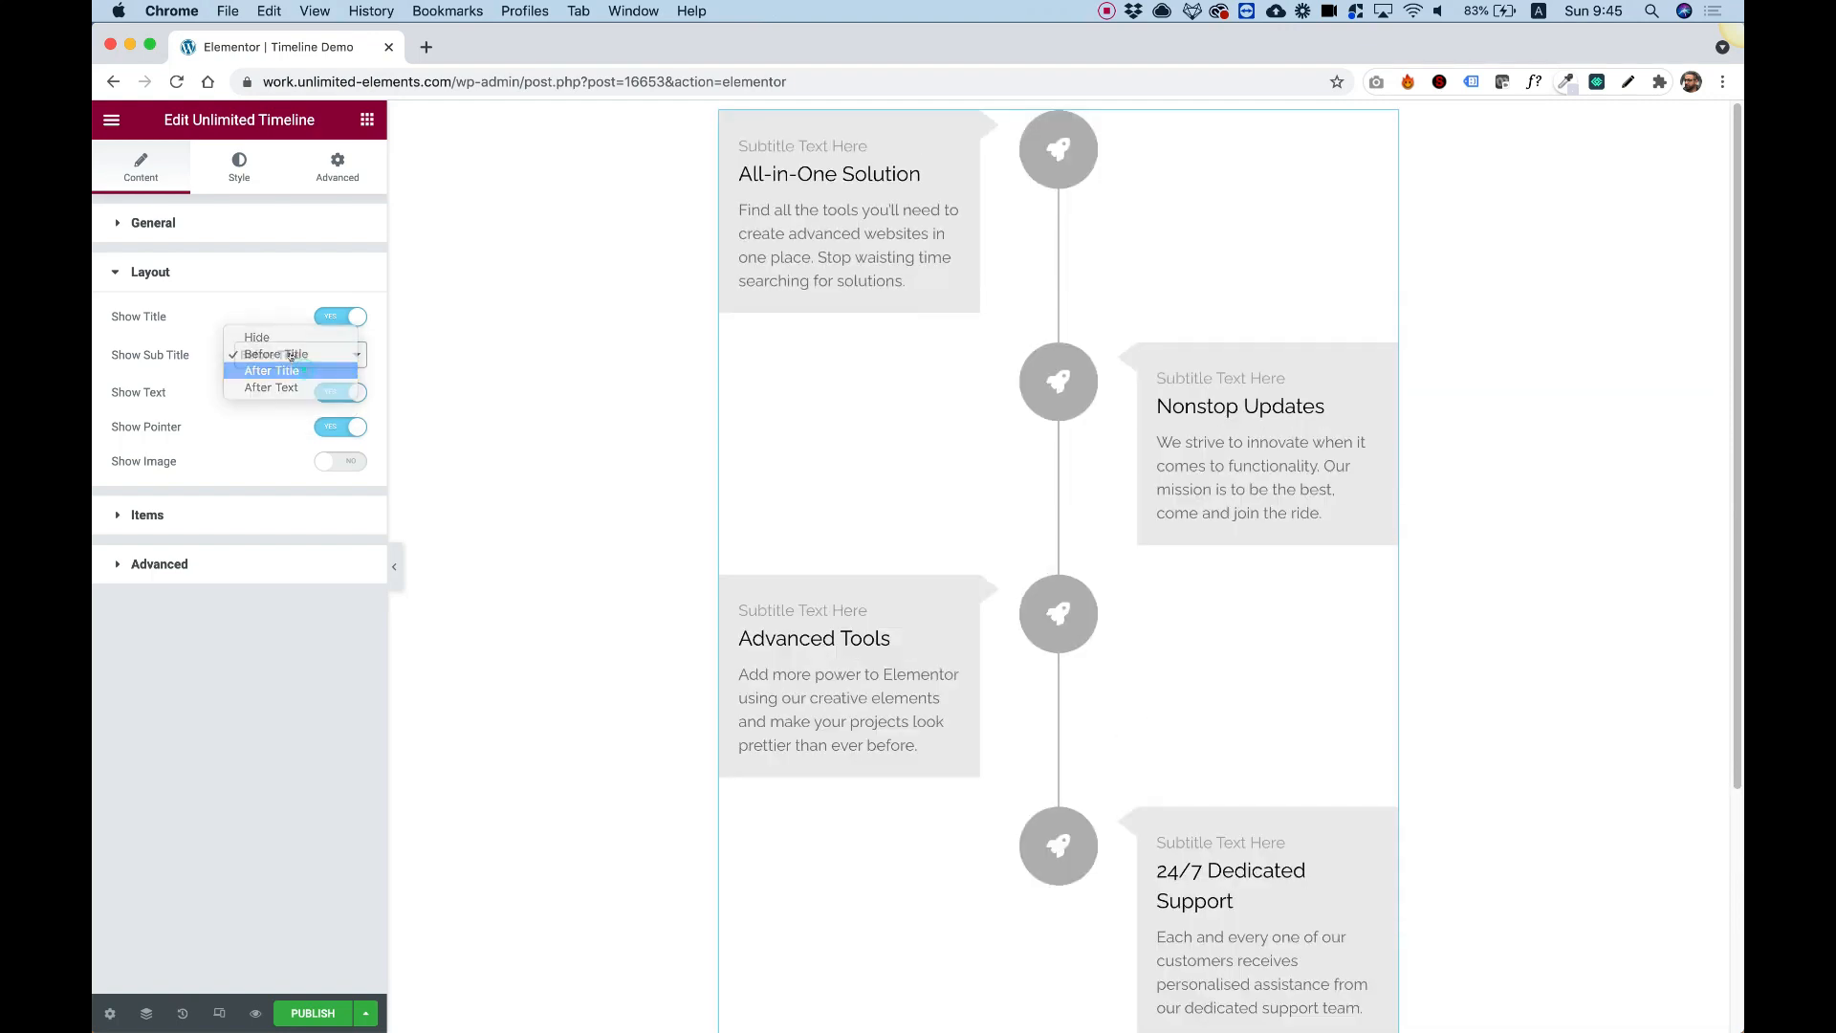
pyautogui.click(270, 370)
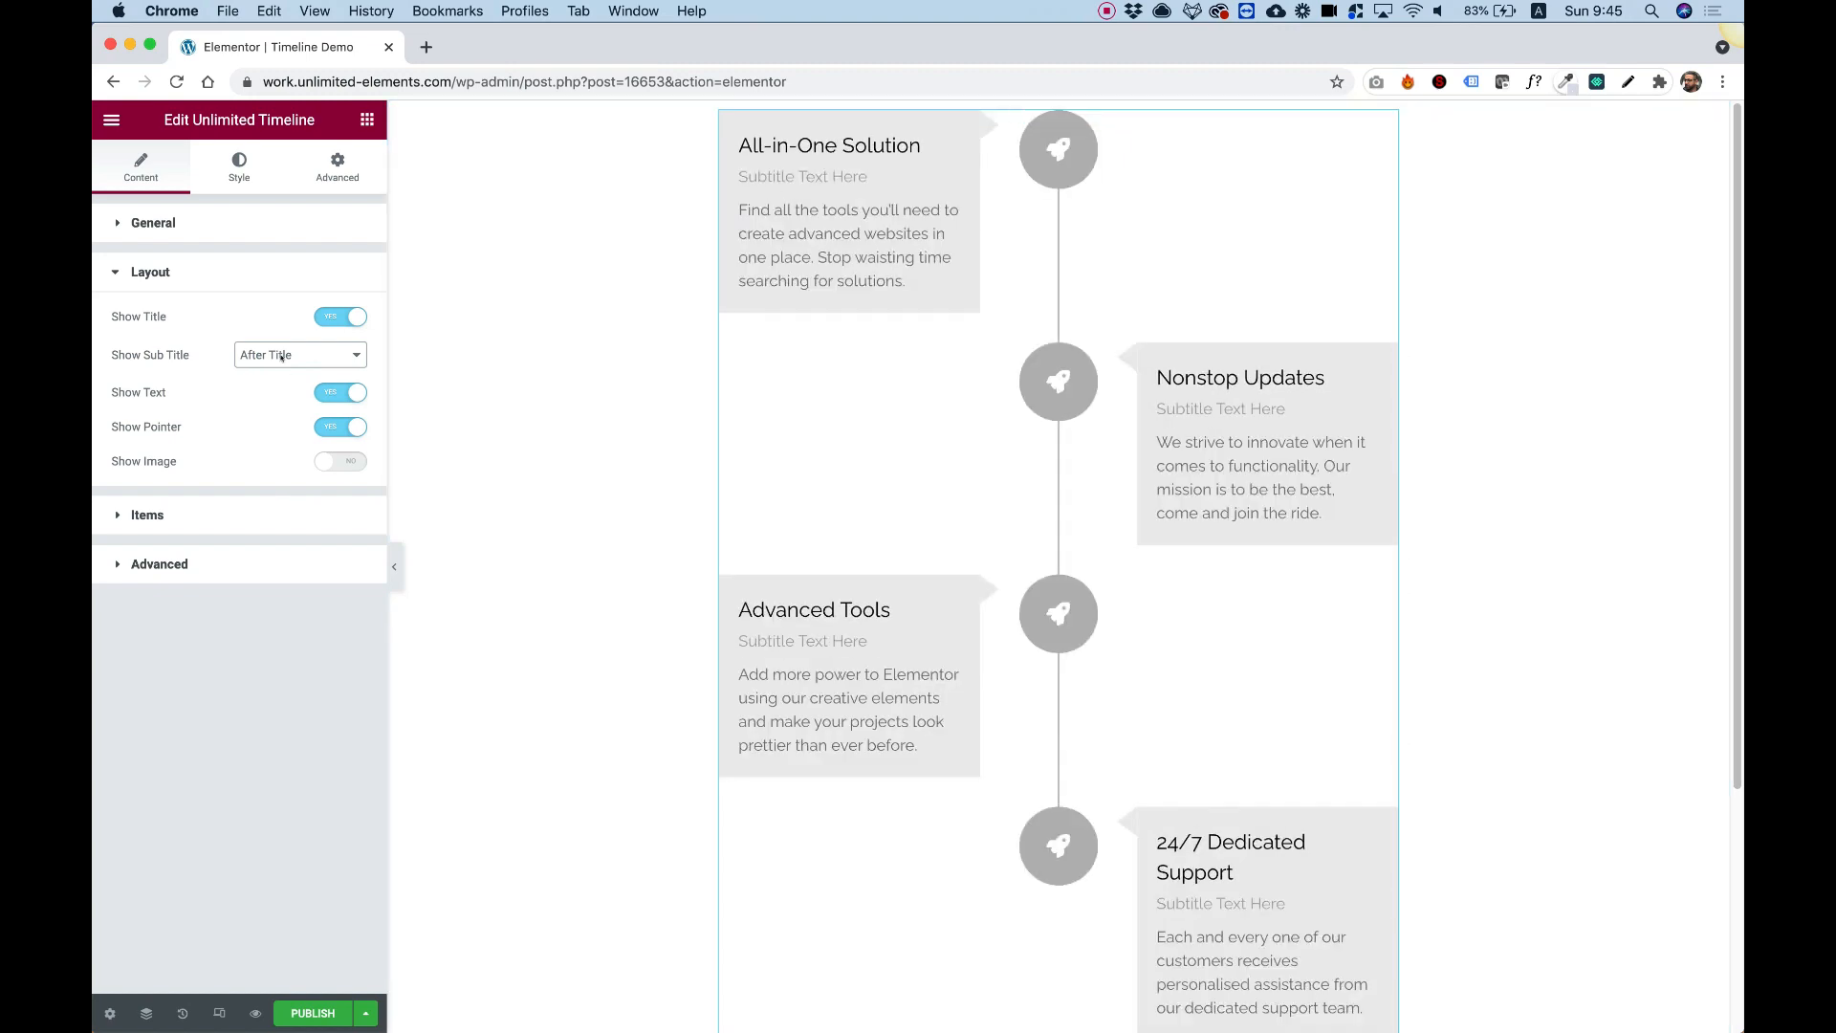
pyautogui.click(299, 354)
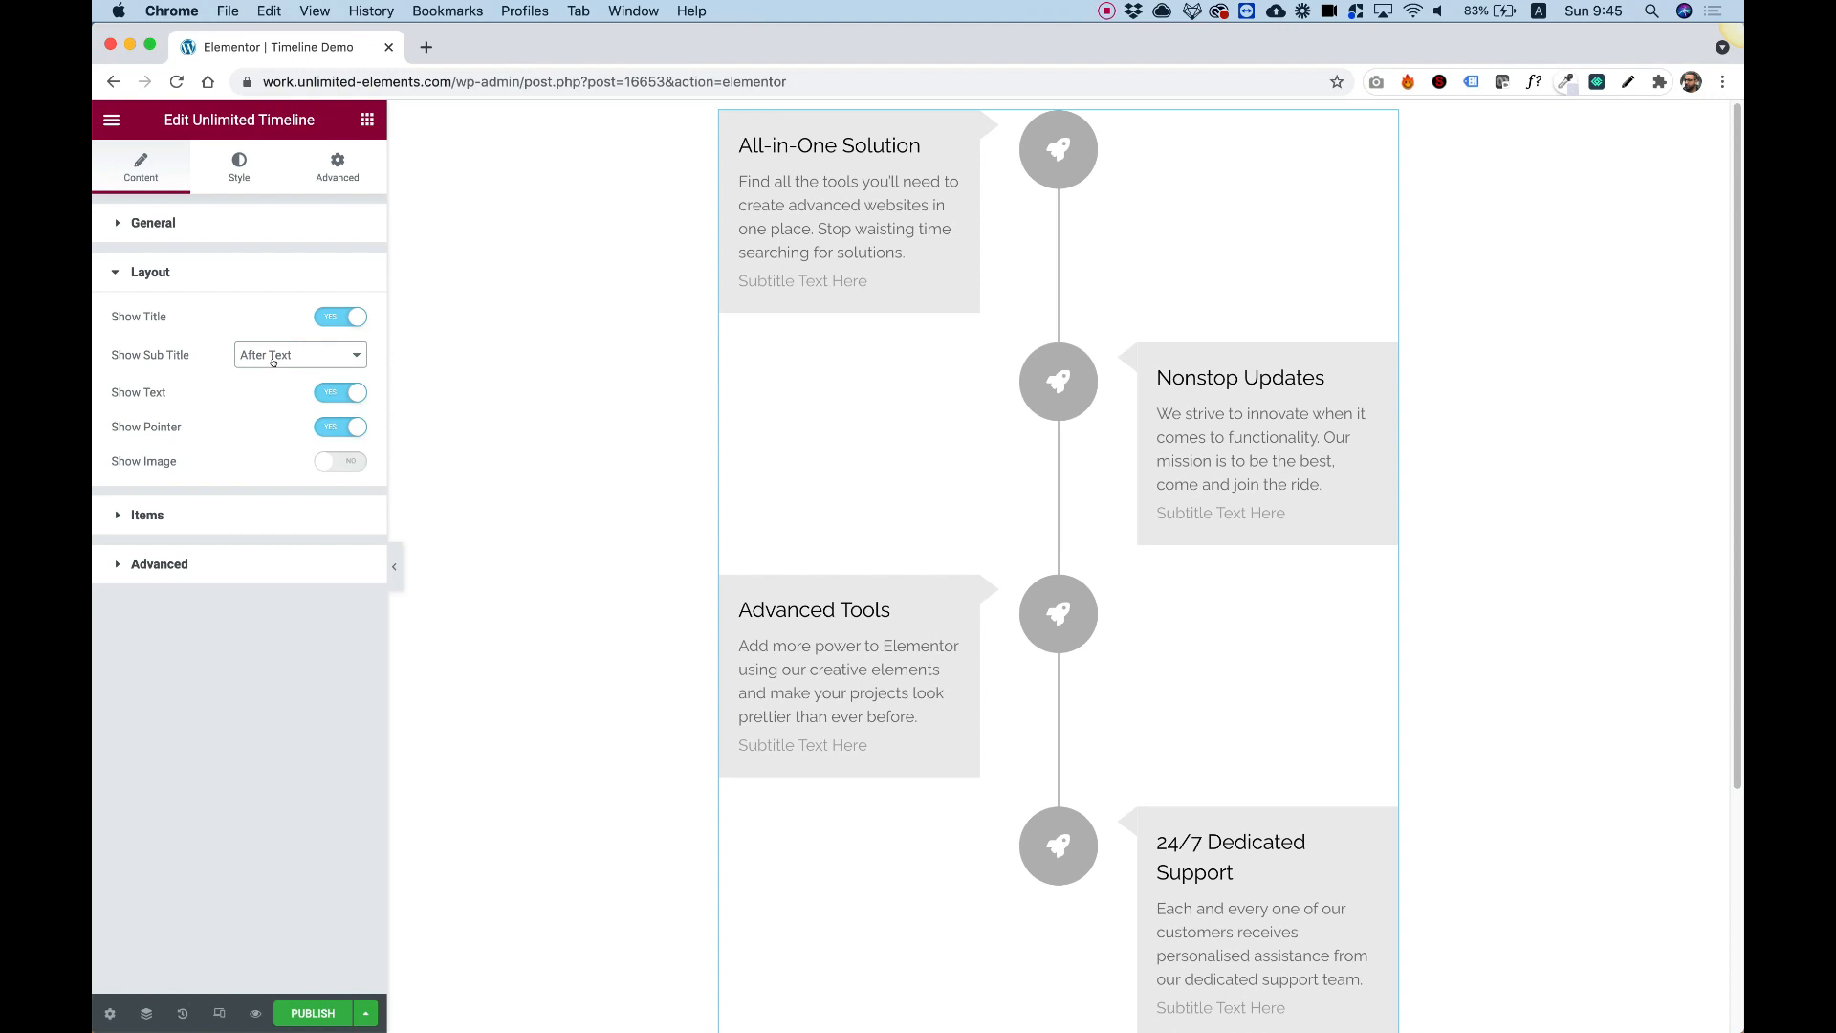
pyautogui.click(299, 355)
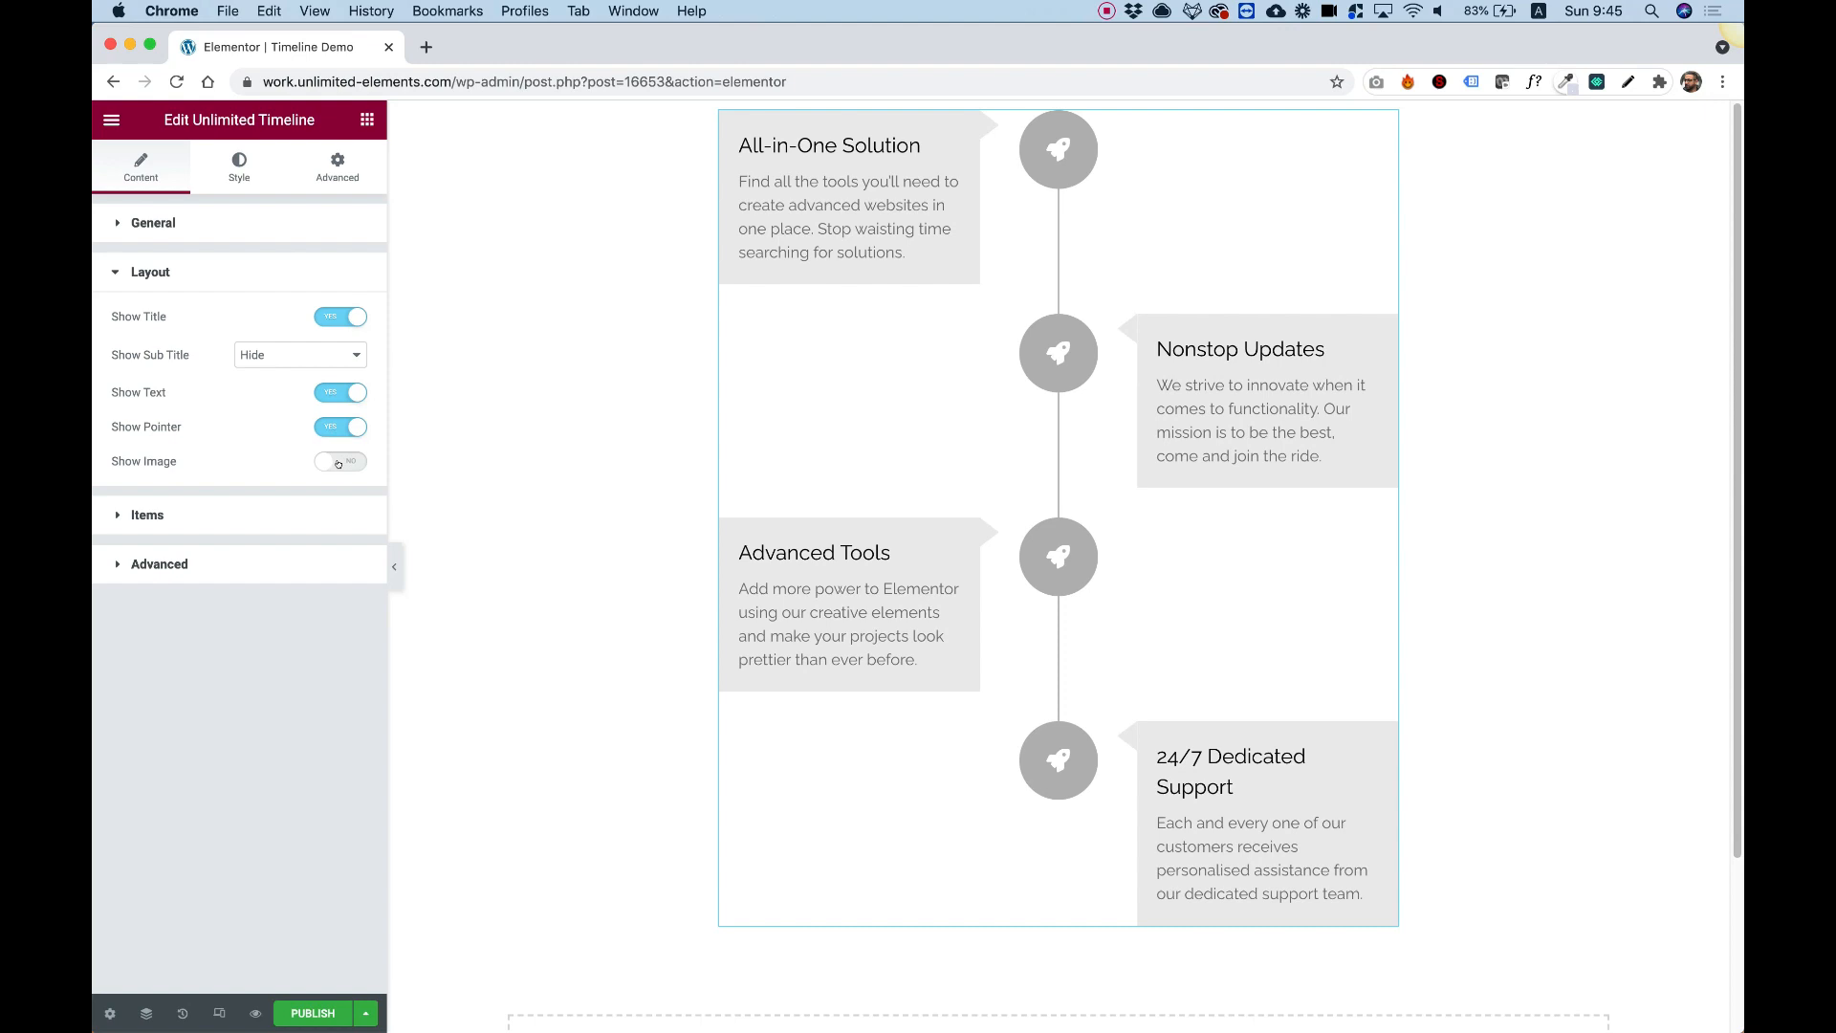
# Toggle the pointer arrows and enable a placeholder image in each timeline item.
pyautogui.click(340, 426)
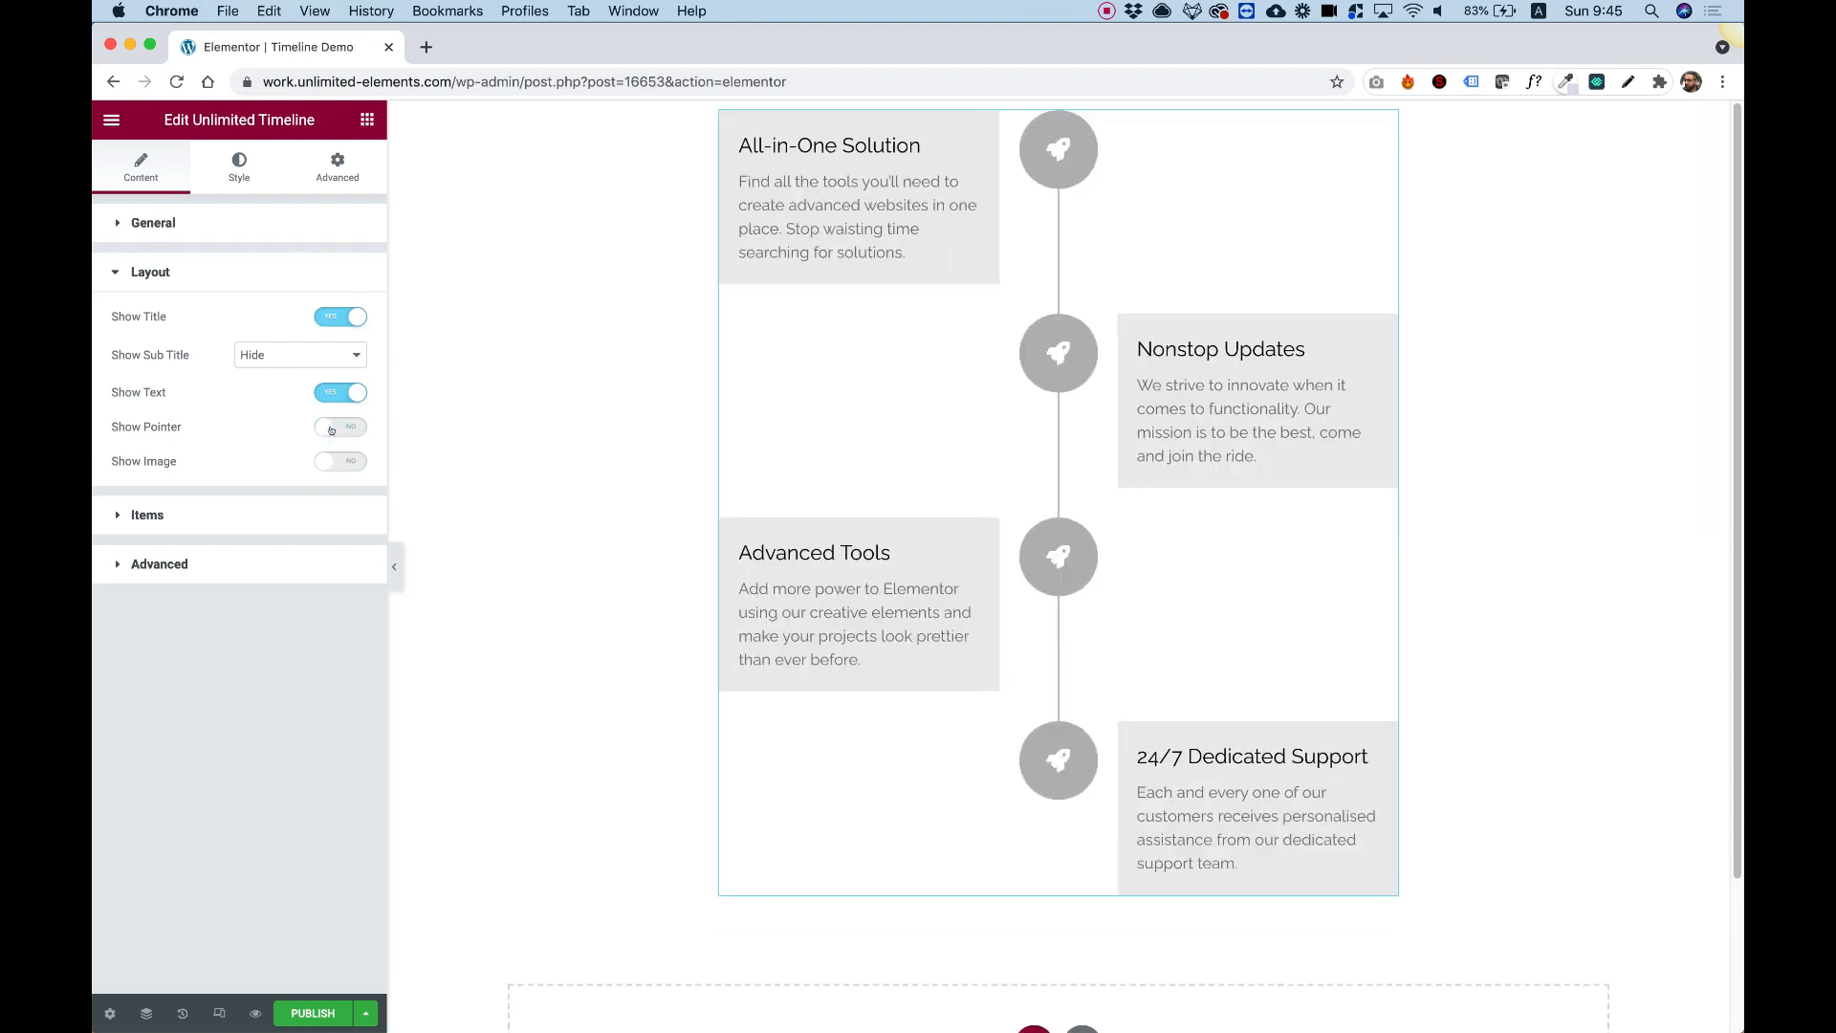
pyautogui.click(340, 426)
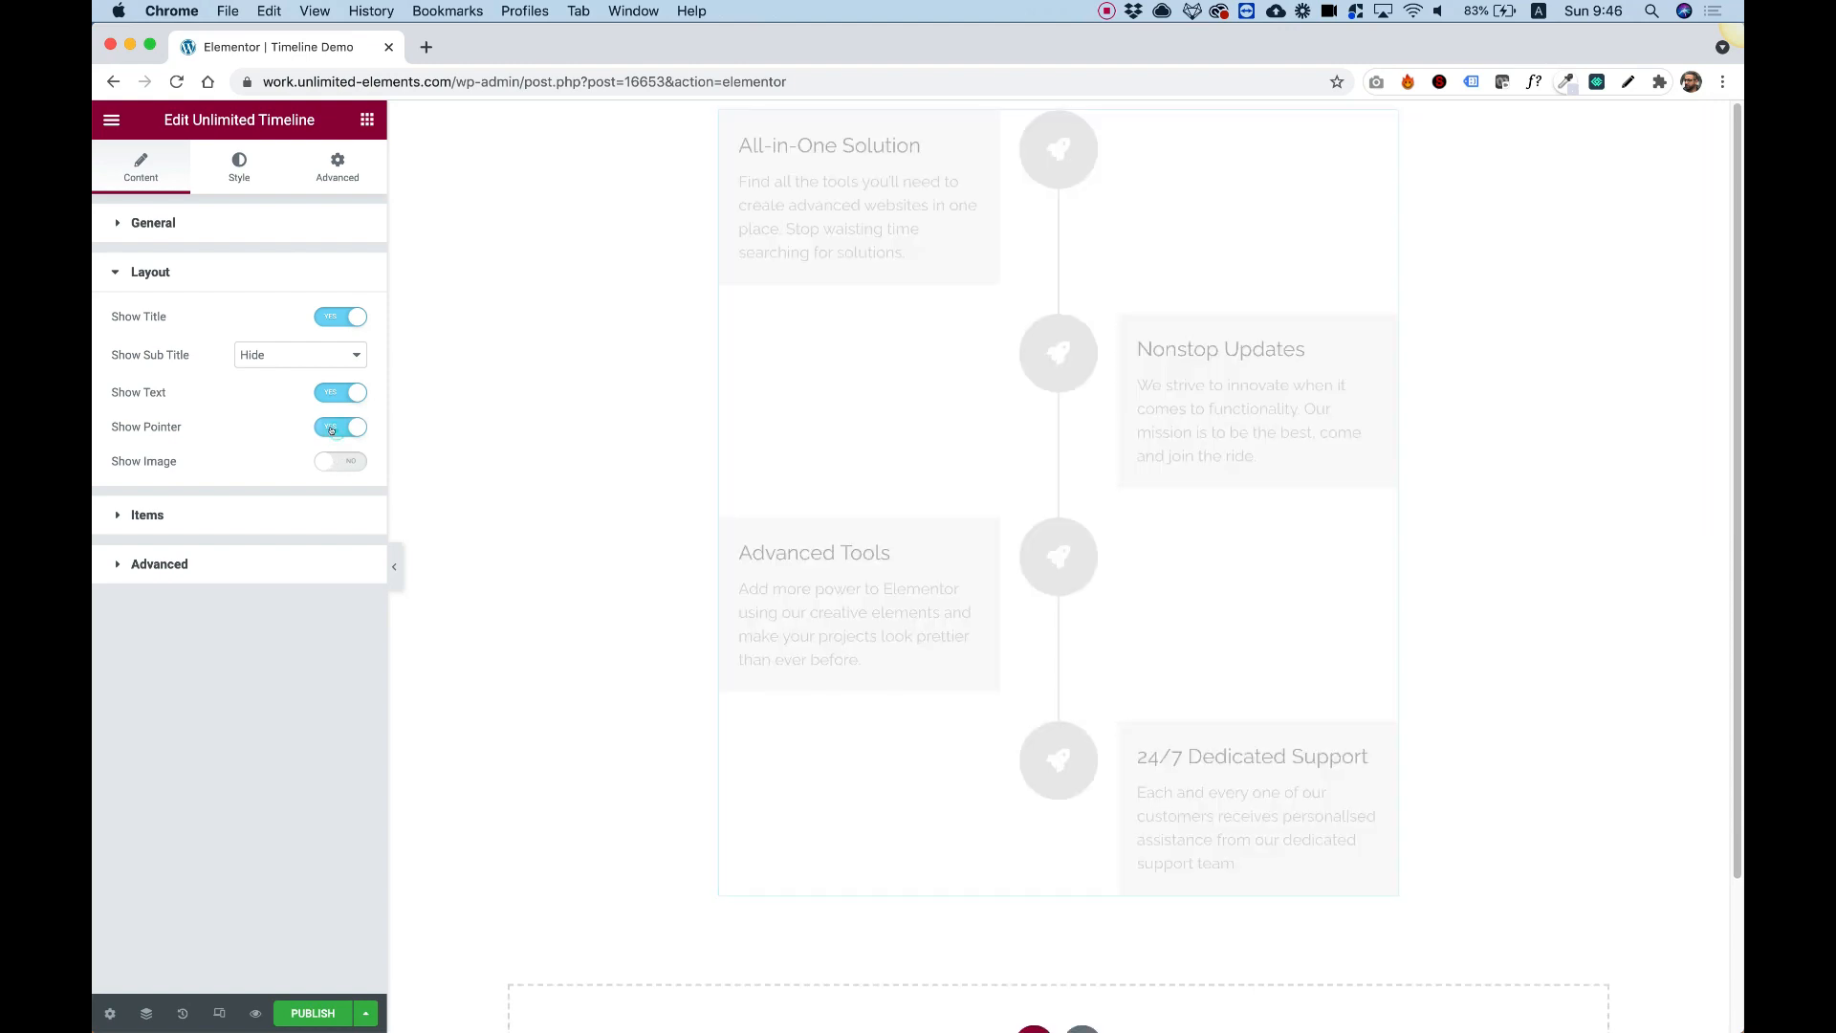
pyautogui.click(339, 426)
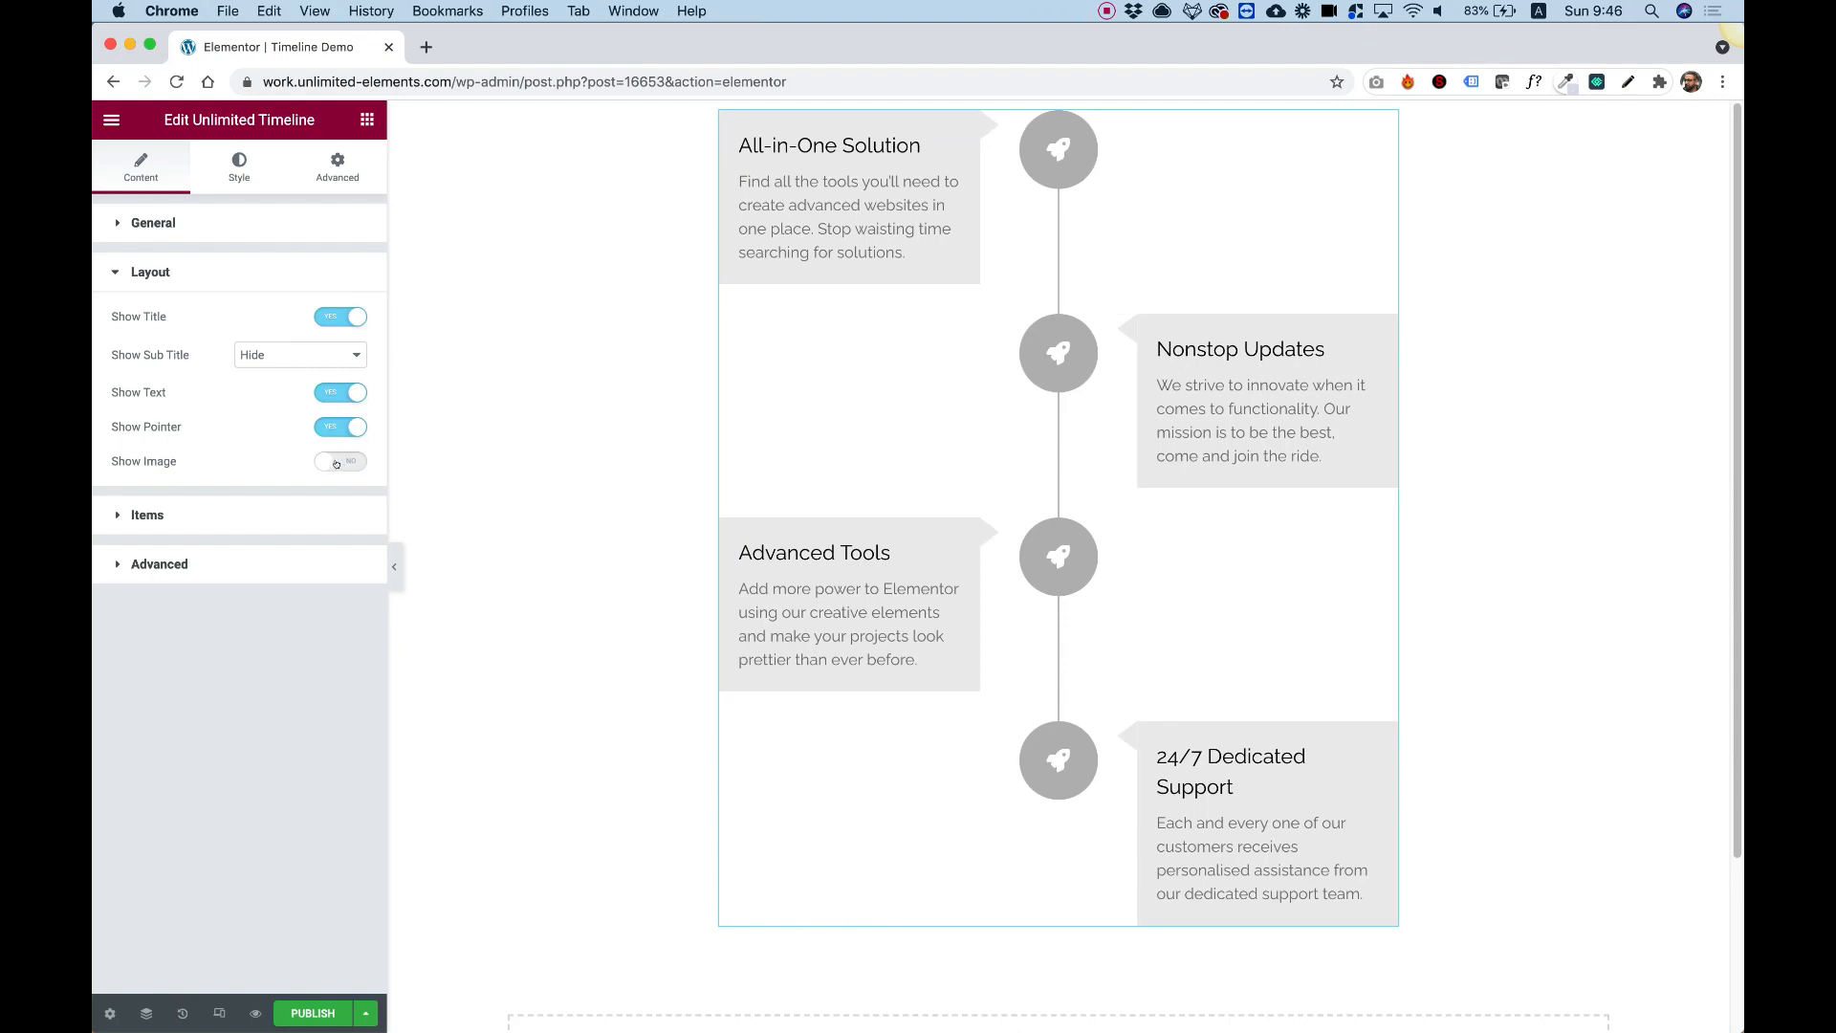
pyautogui.click(339, 461)
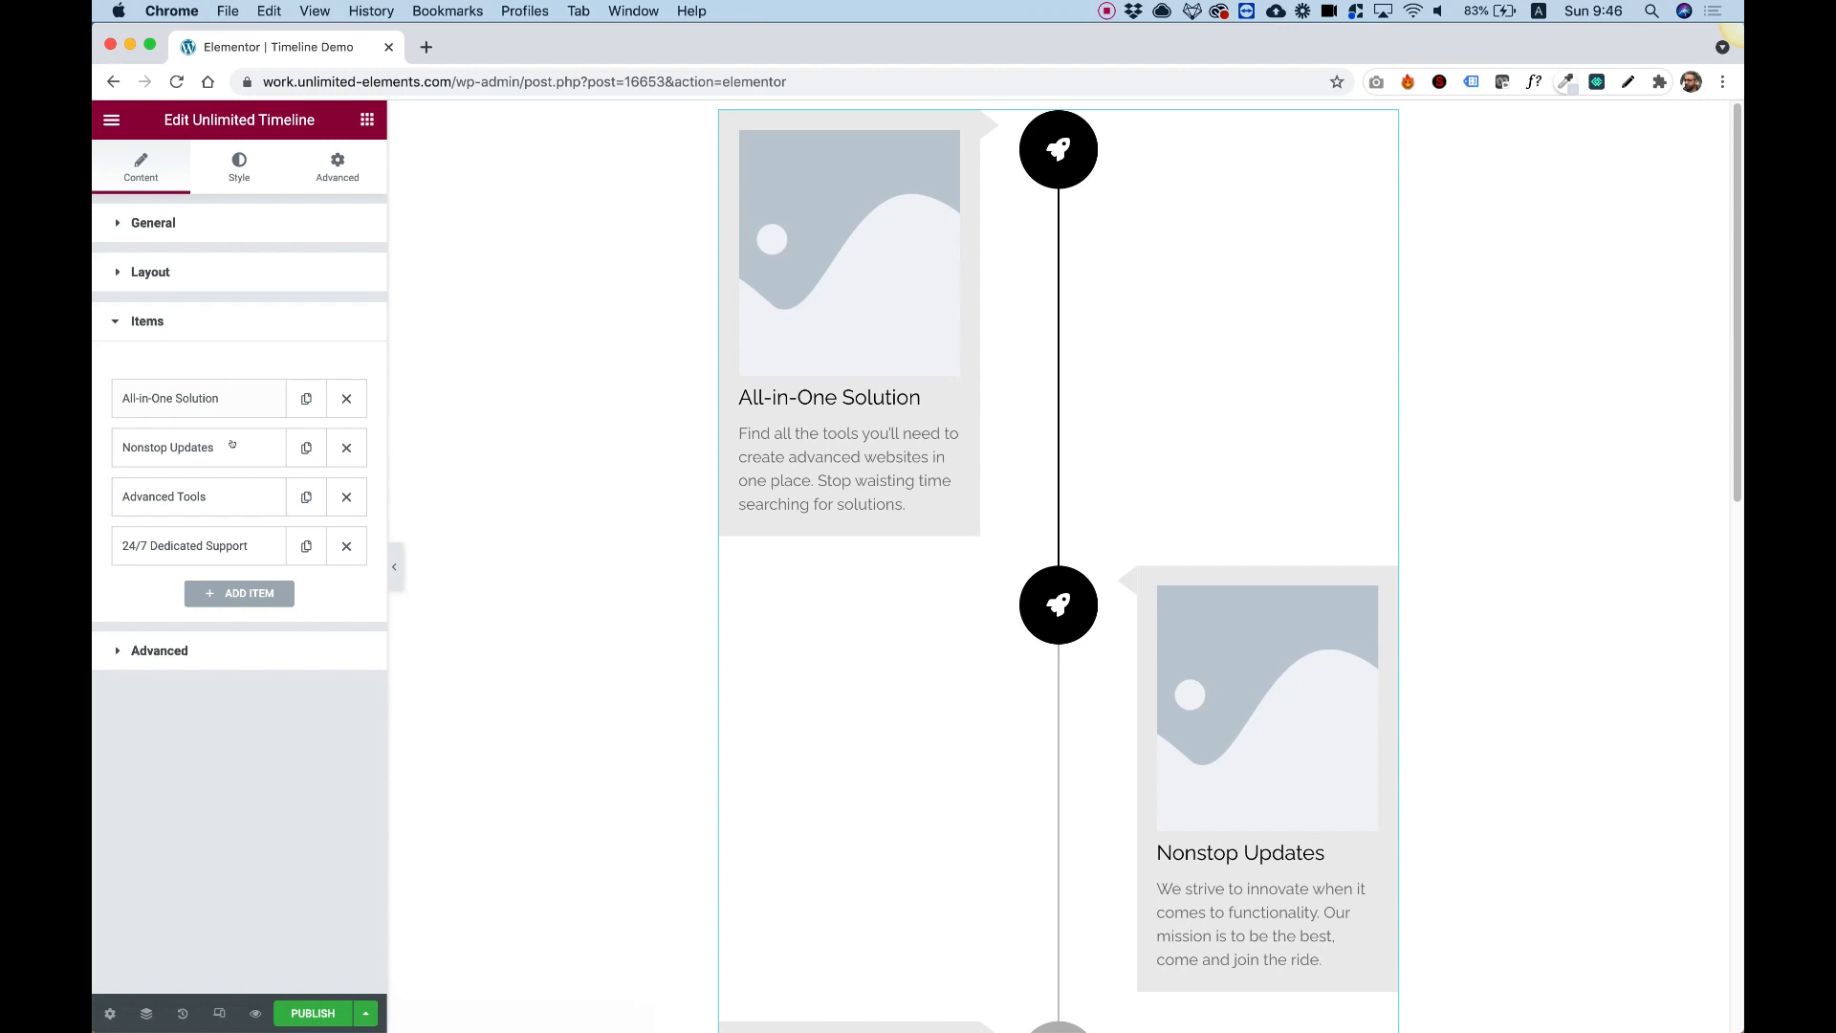
pyautogui.moveTo(247, 546)
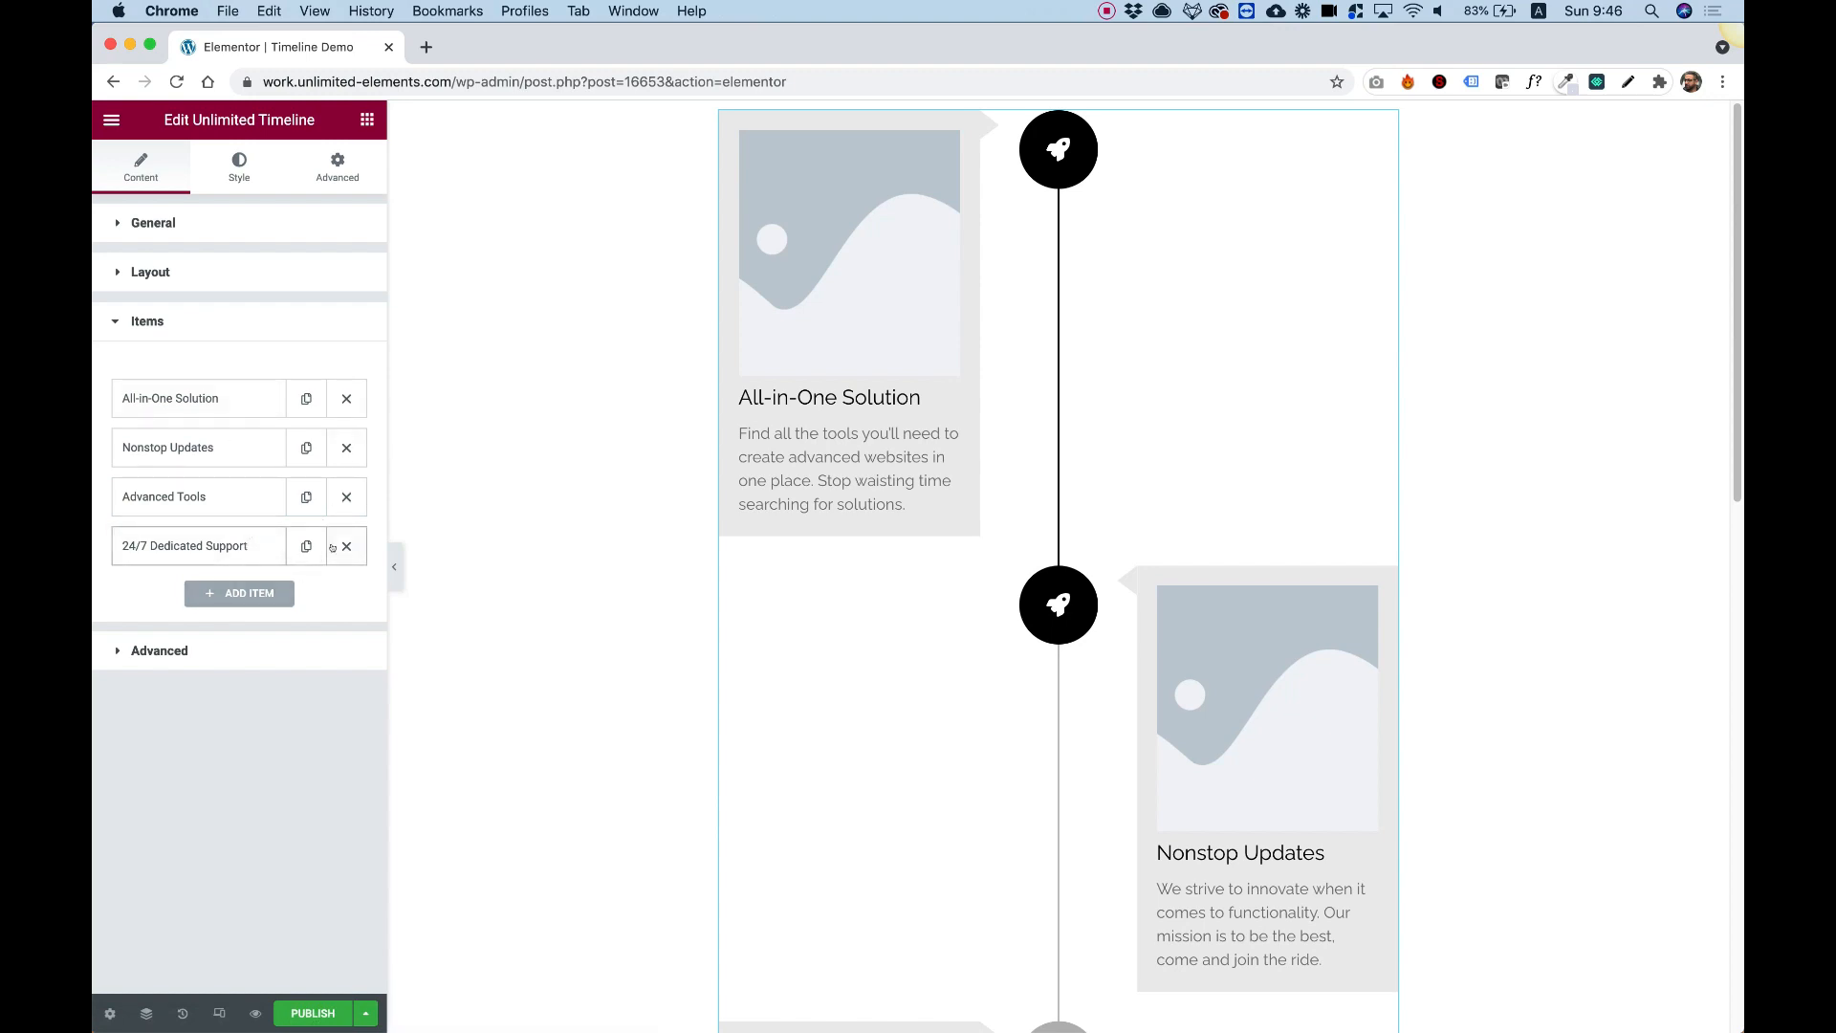
# Delete the 24/7 Dedicated Support item and open the All-in-One Solution item's image picker.
pyautogui.click(346, 546)
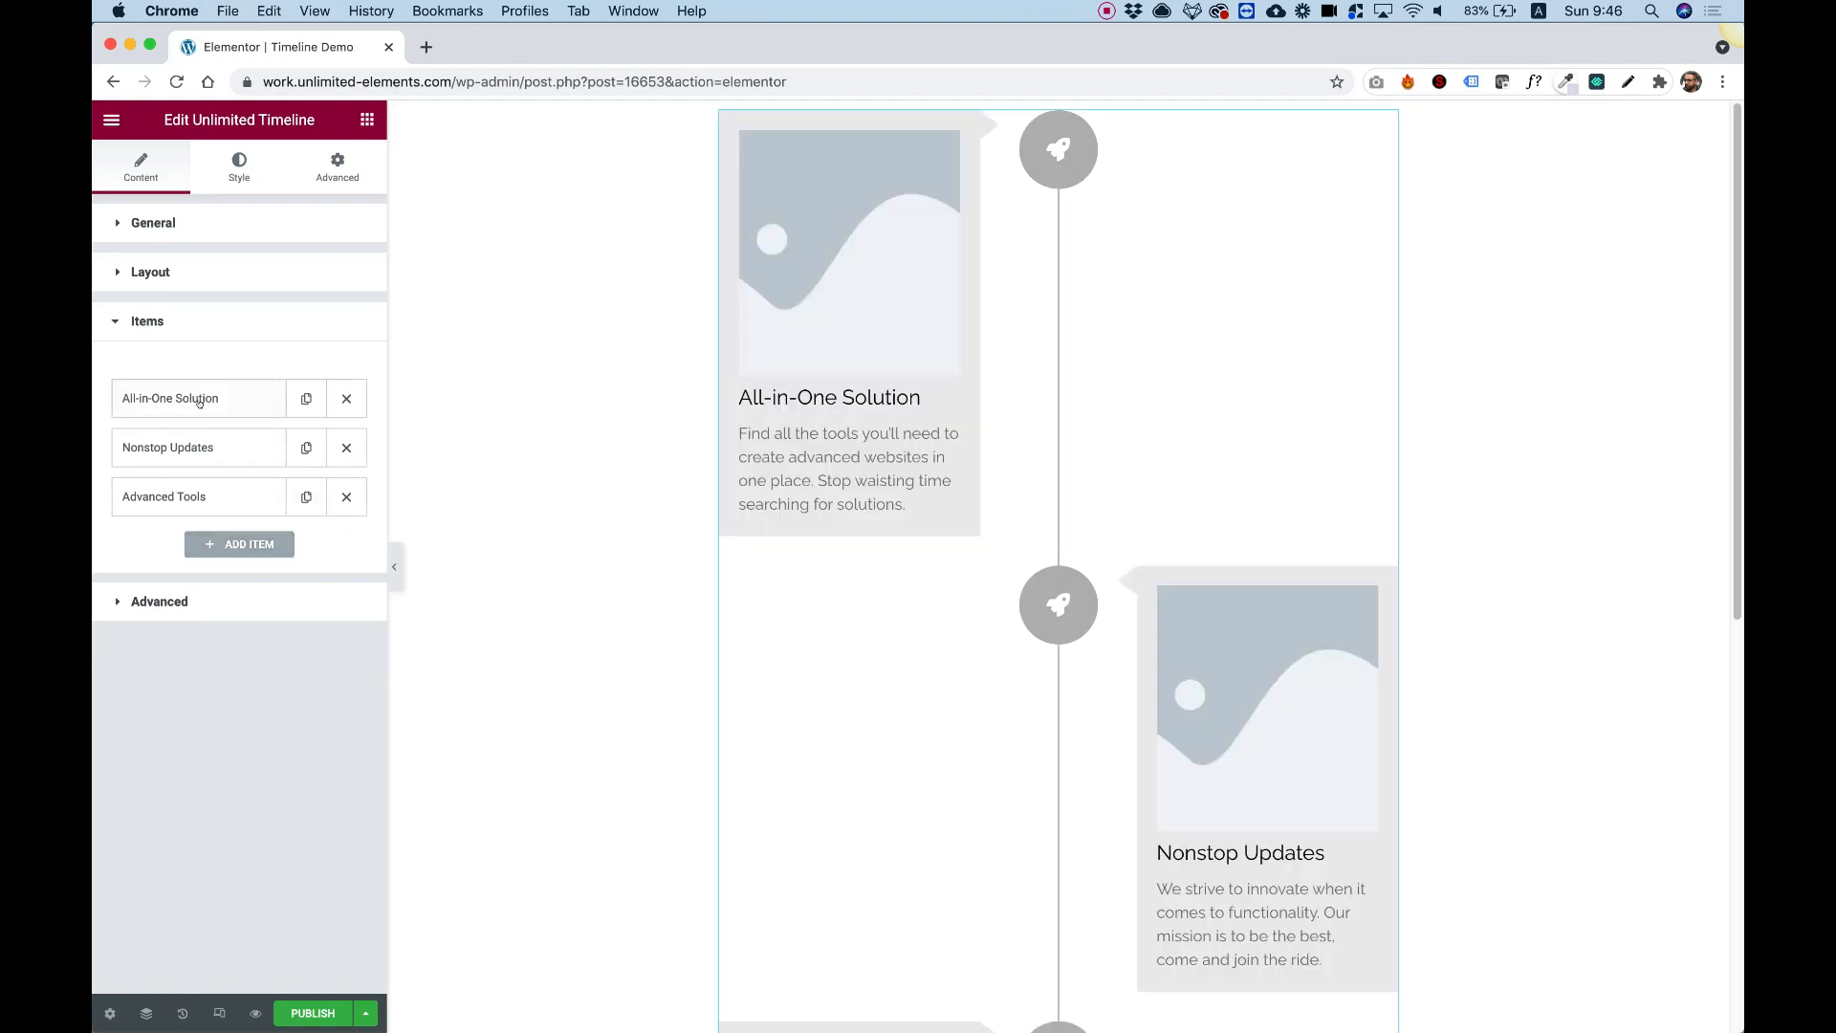
pyautogui.click(169, 398)
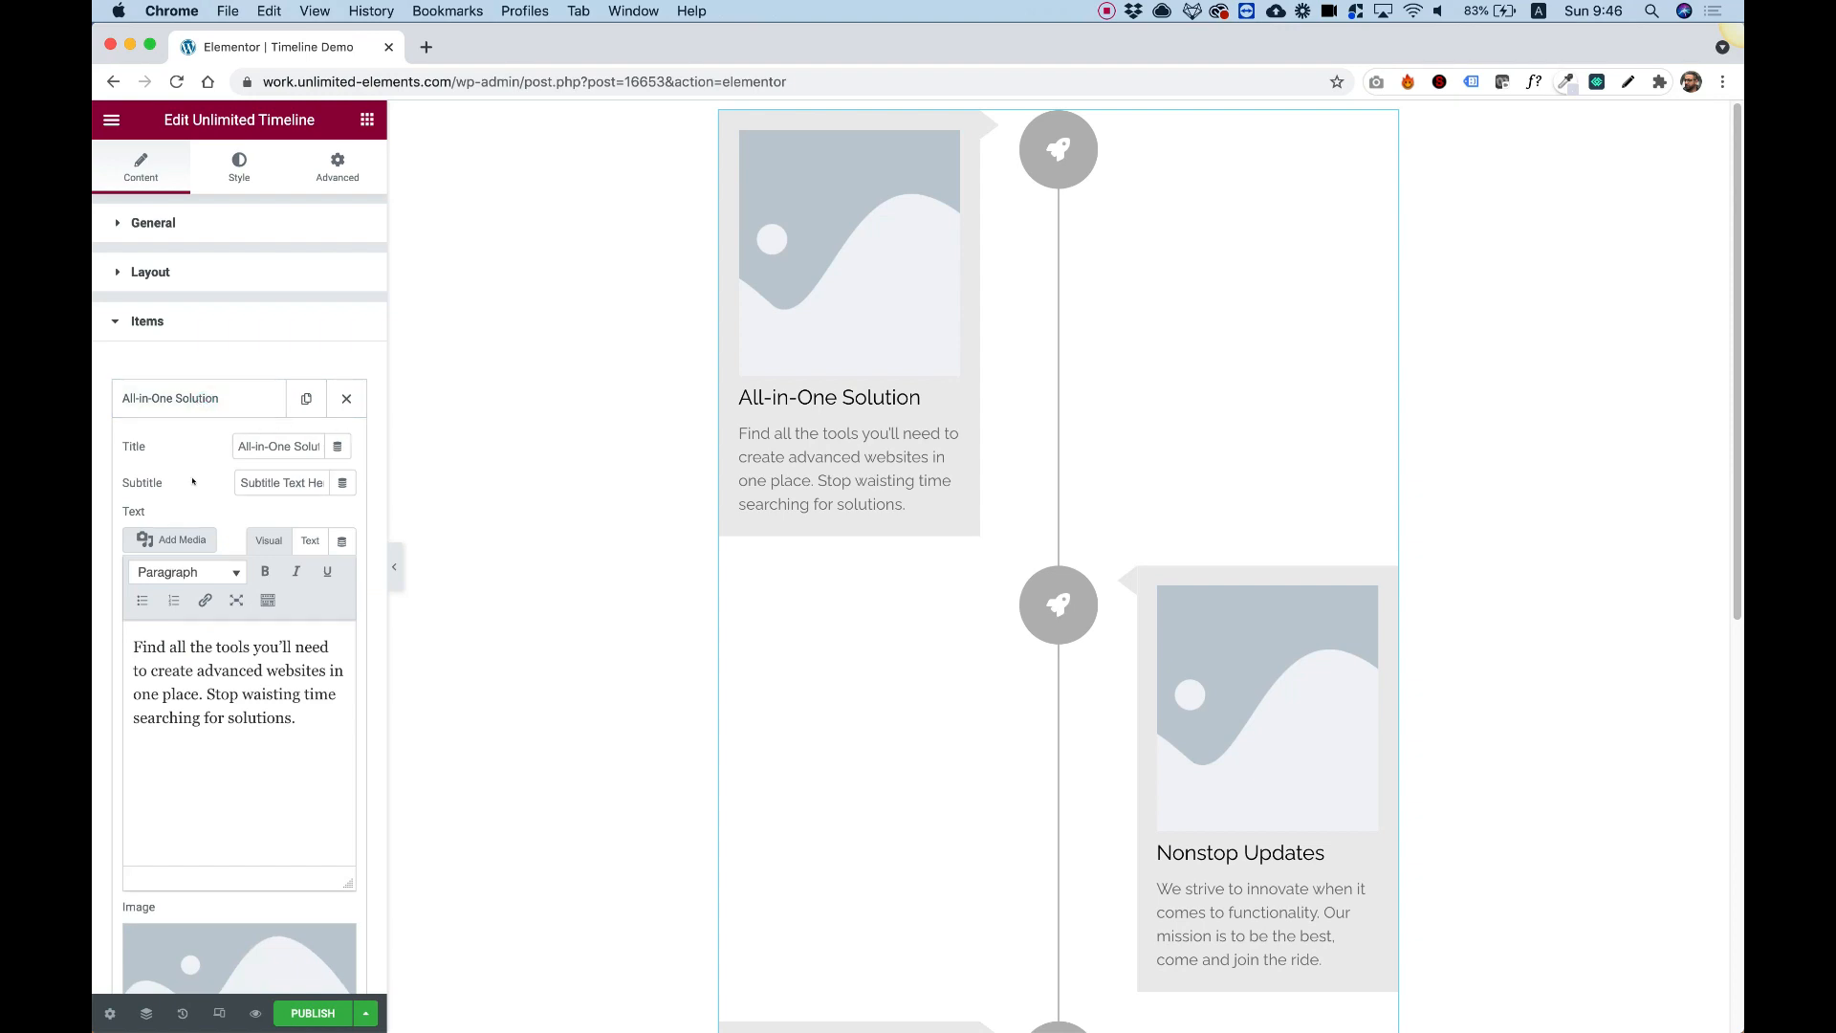
pyautogui.moveTo(207, 588)
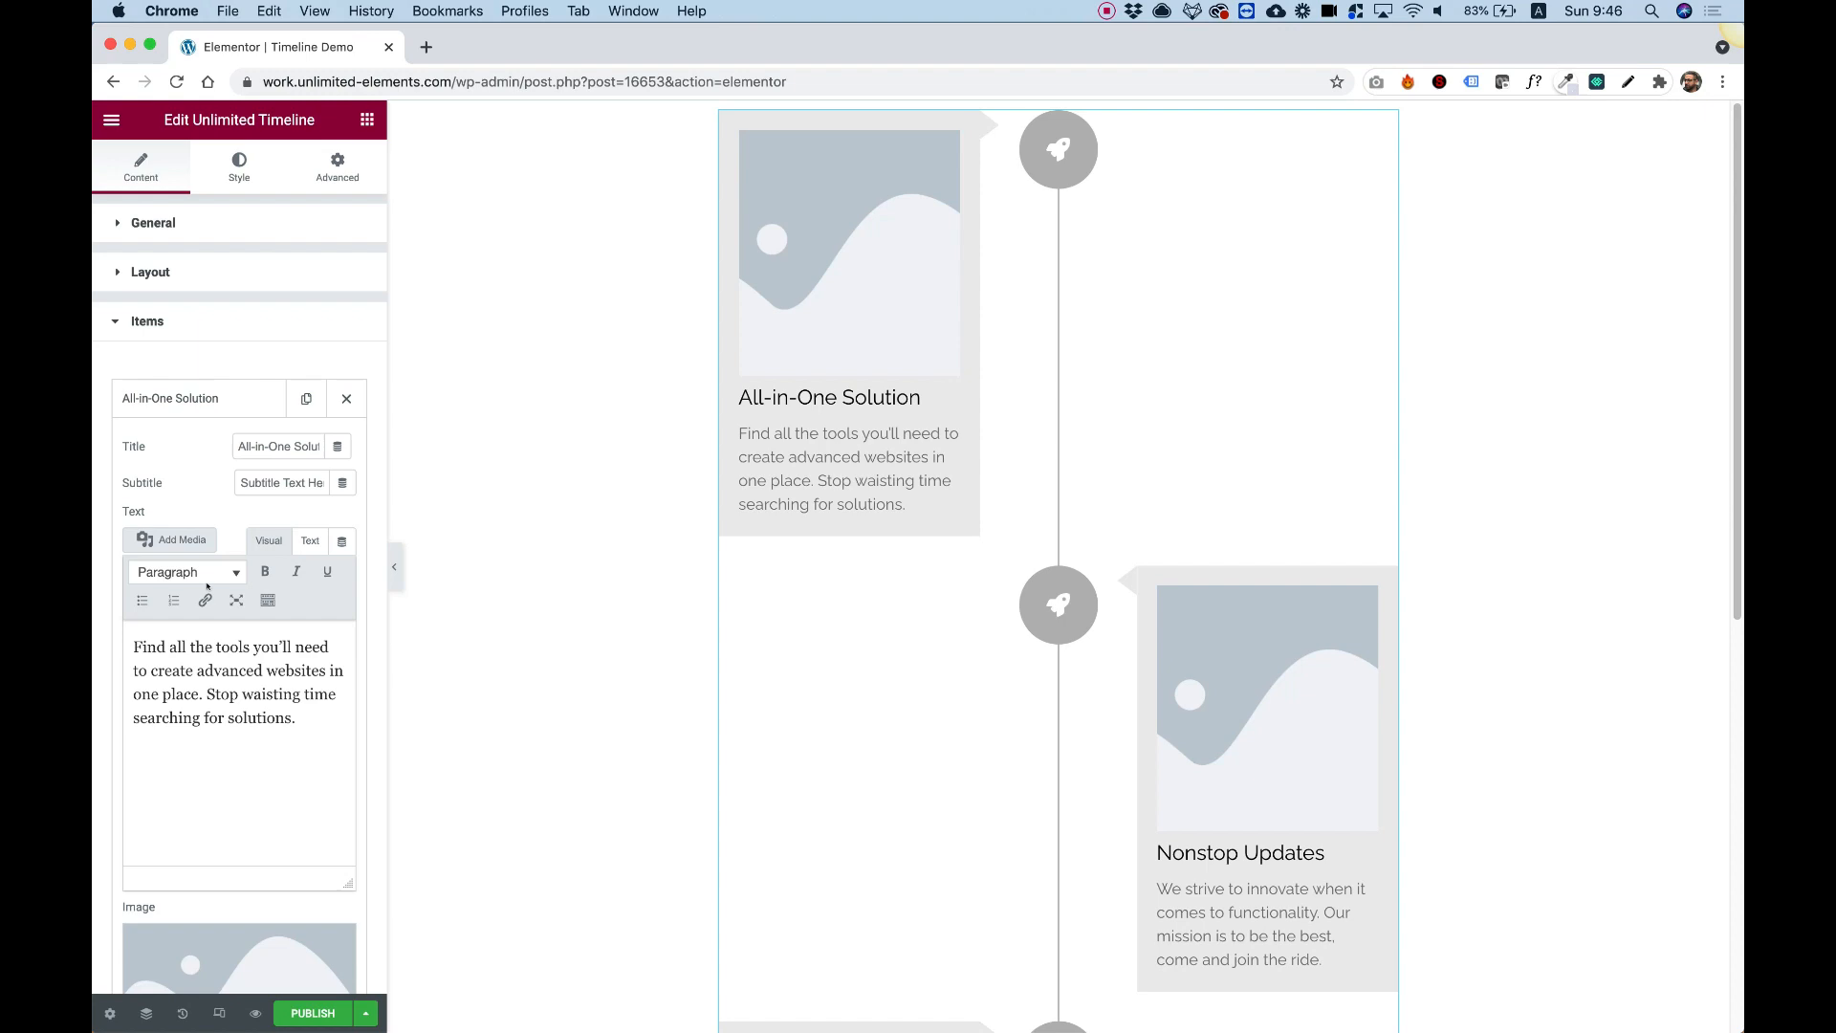
pyautogui.scroll(-3)
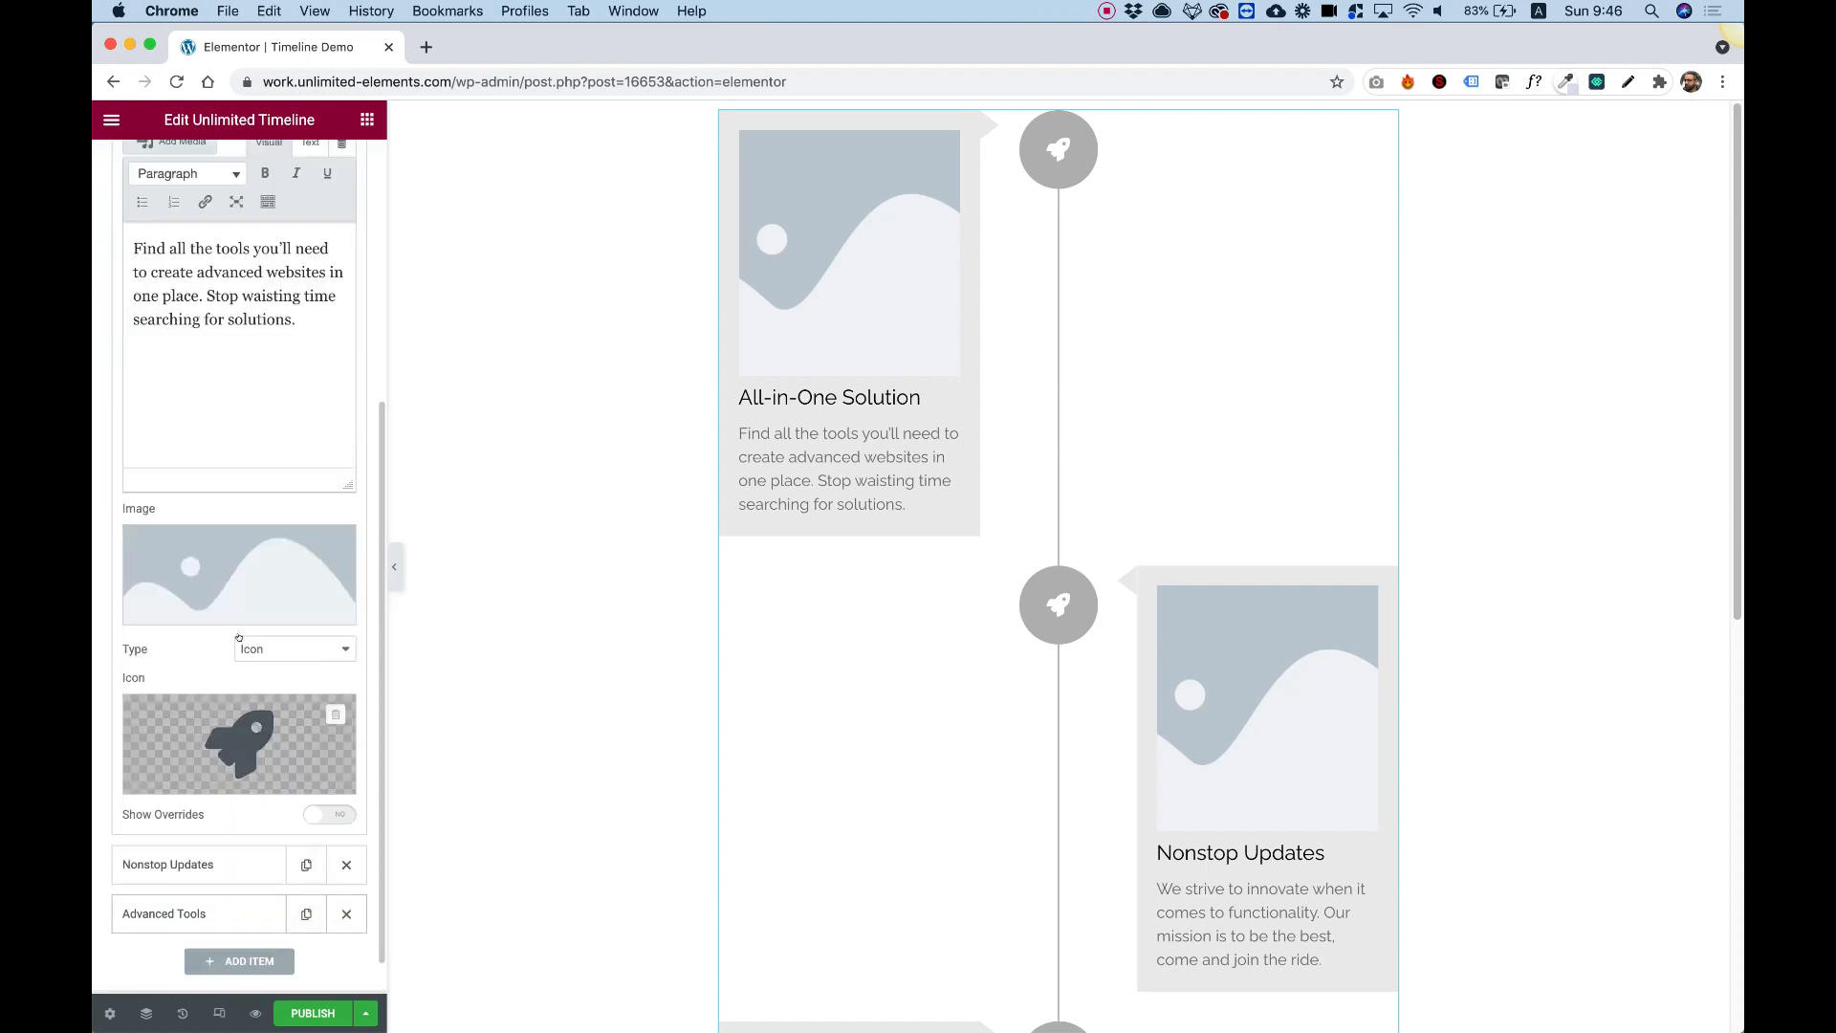
pyautogui.click(239, 573)
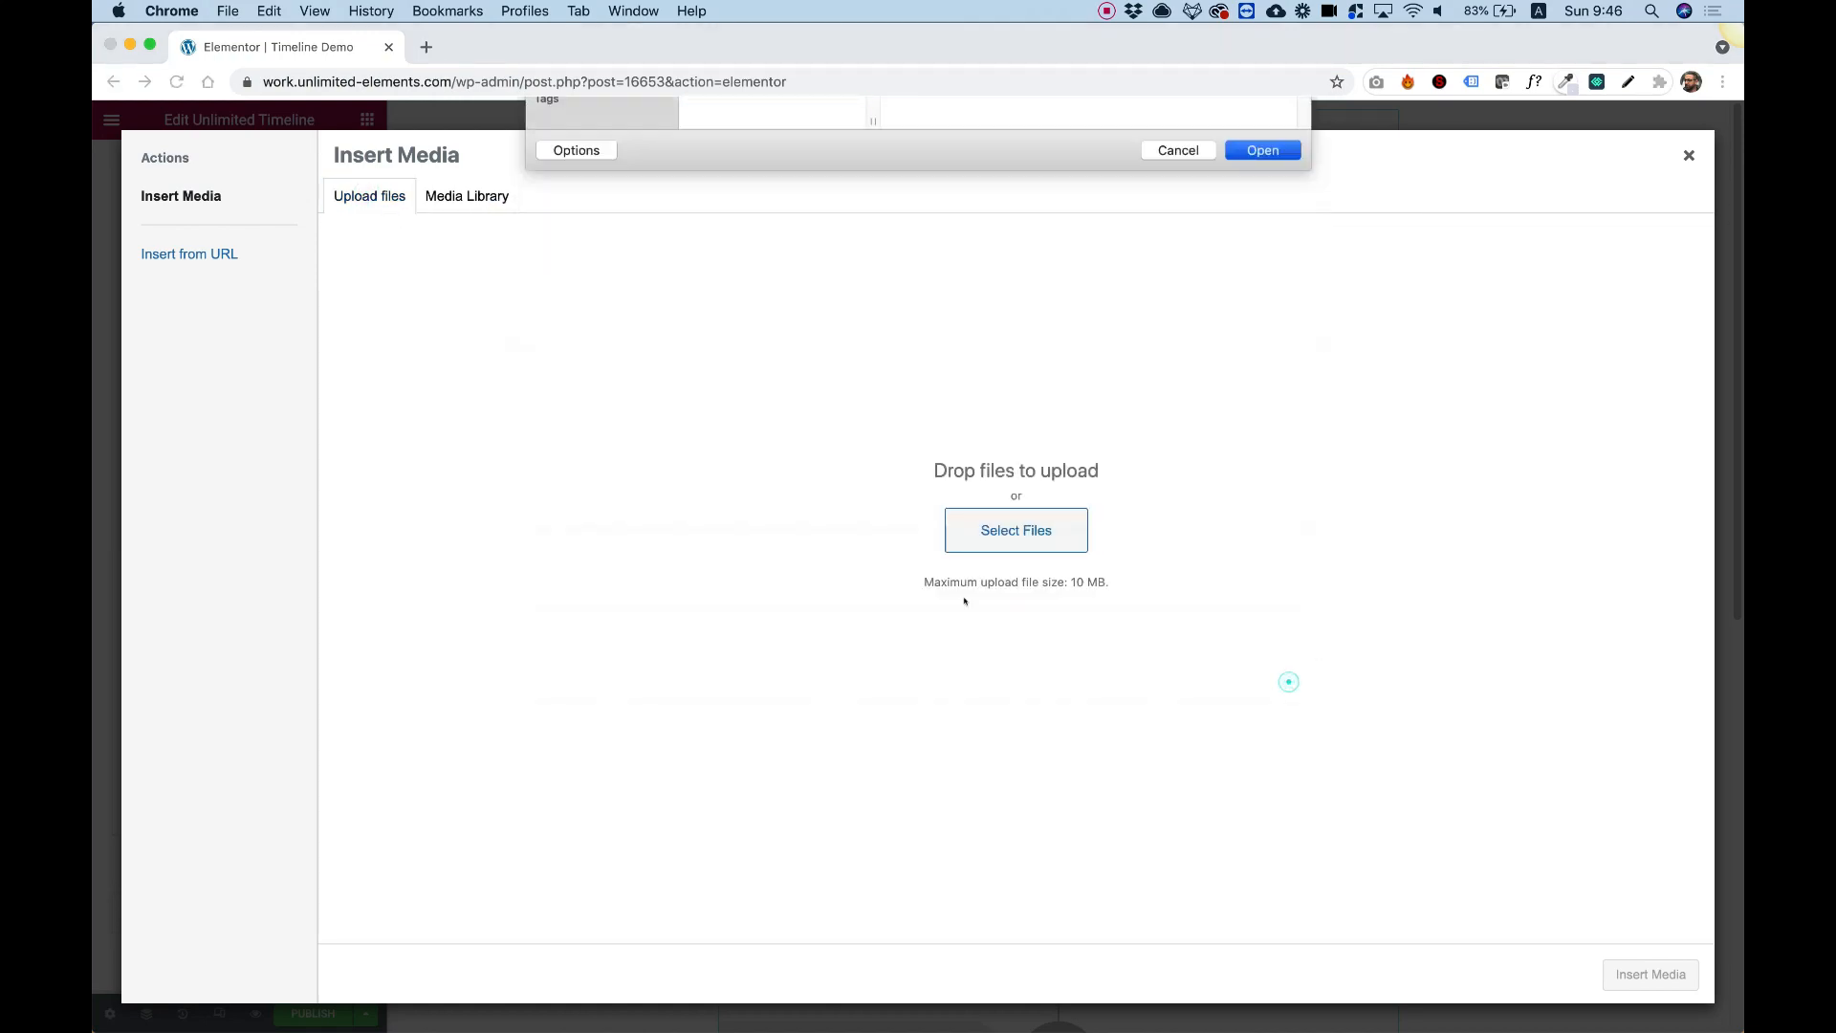
# Upload three photos and insert the macaroons photo as the All-in-One Solution image.
pyautogui.click(1261, 150)
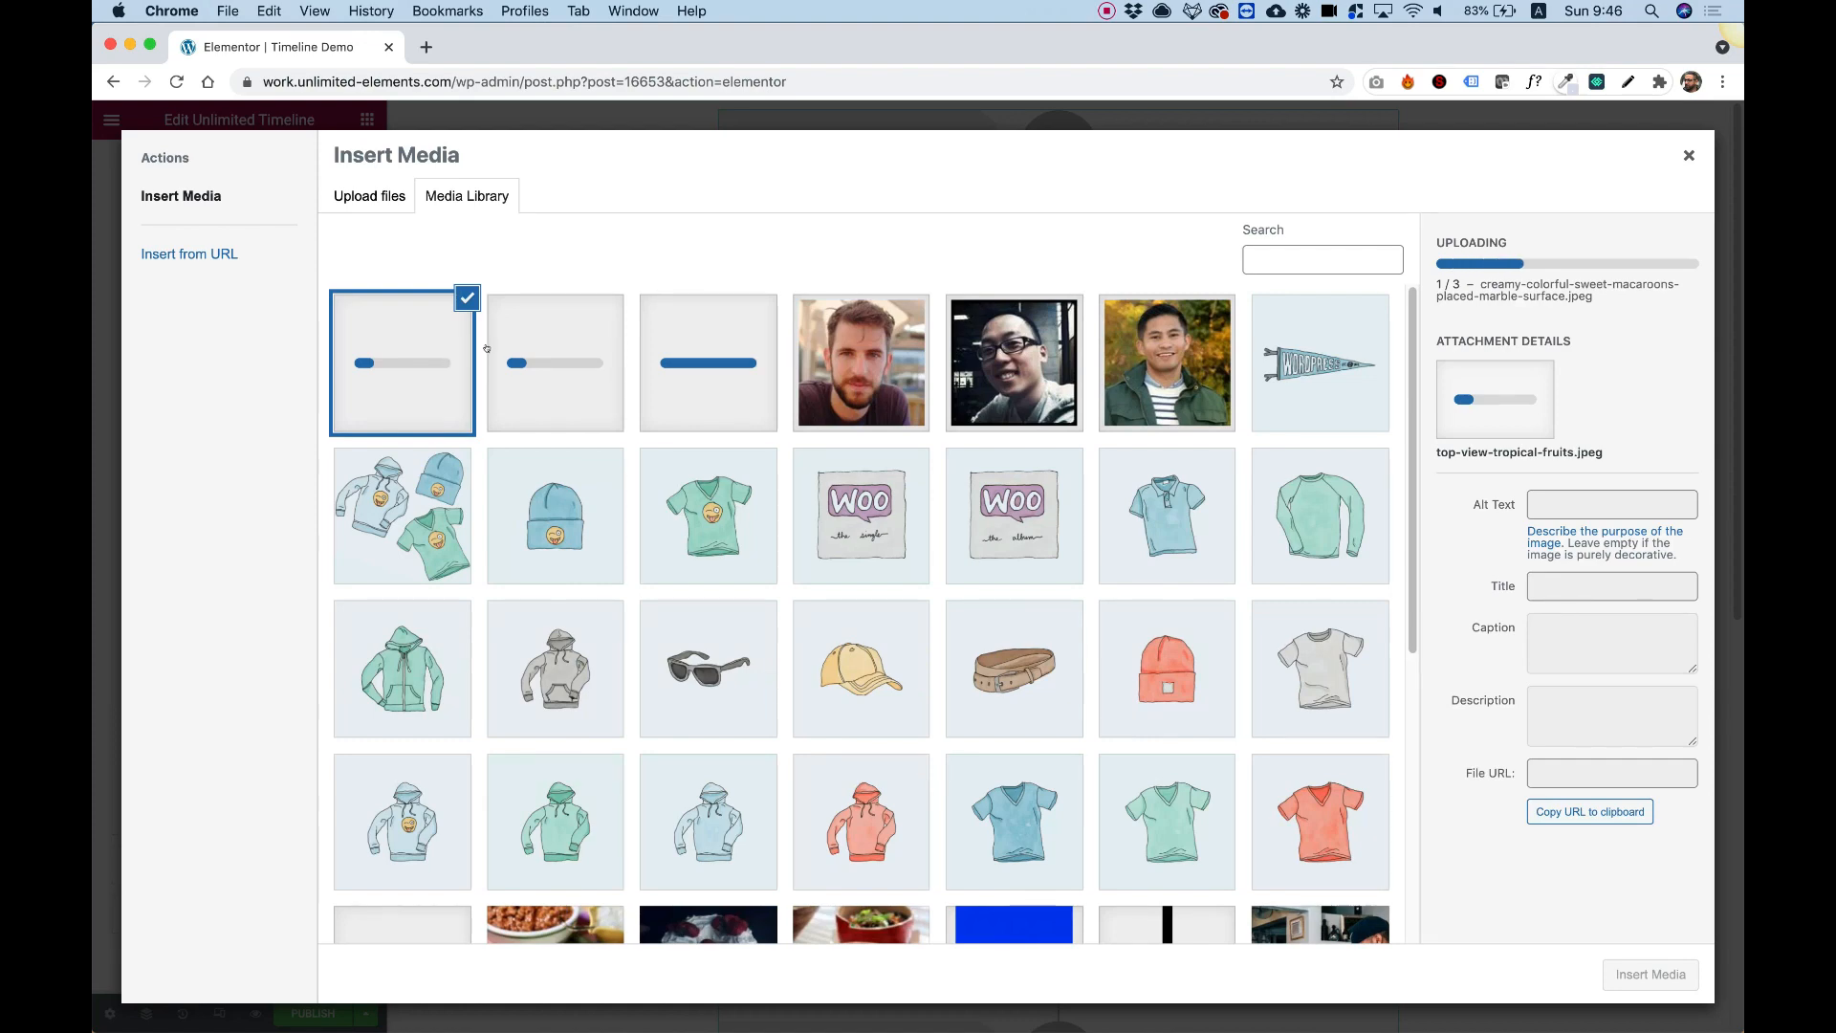
pyautogui.click(708, 362)
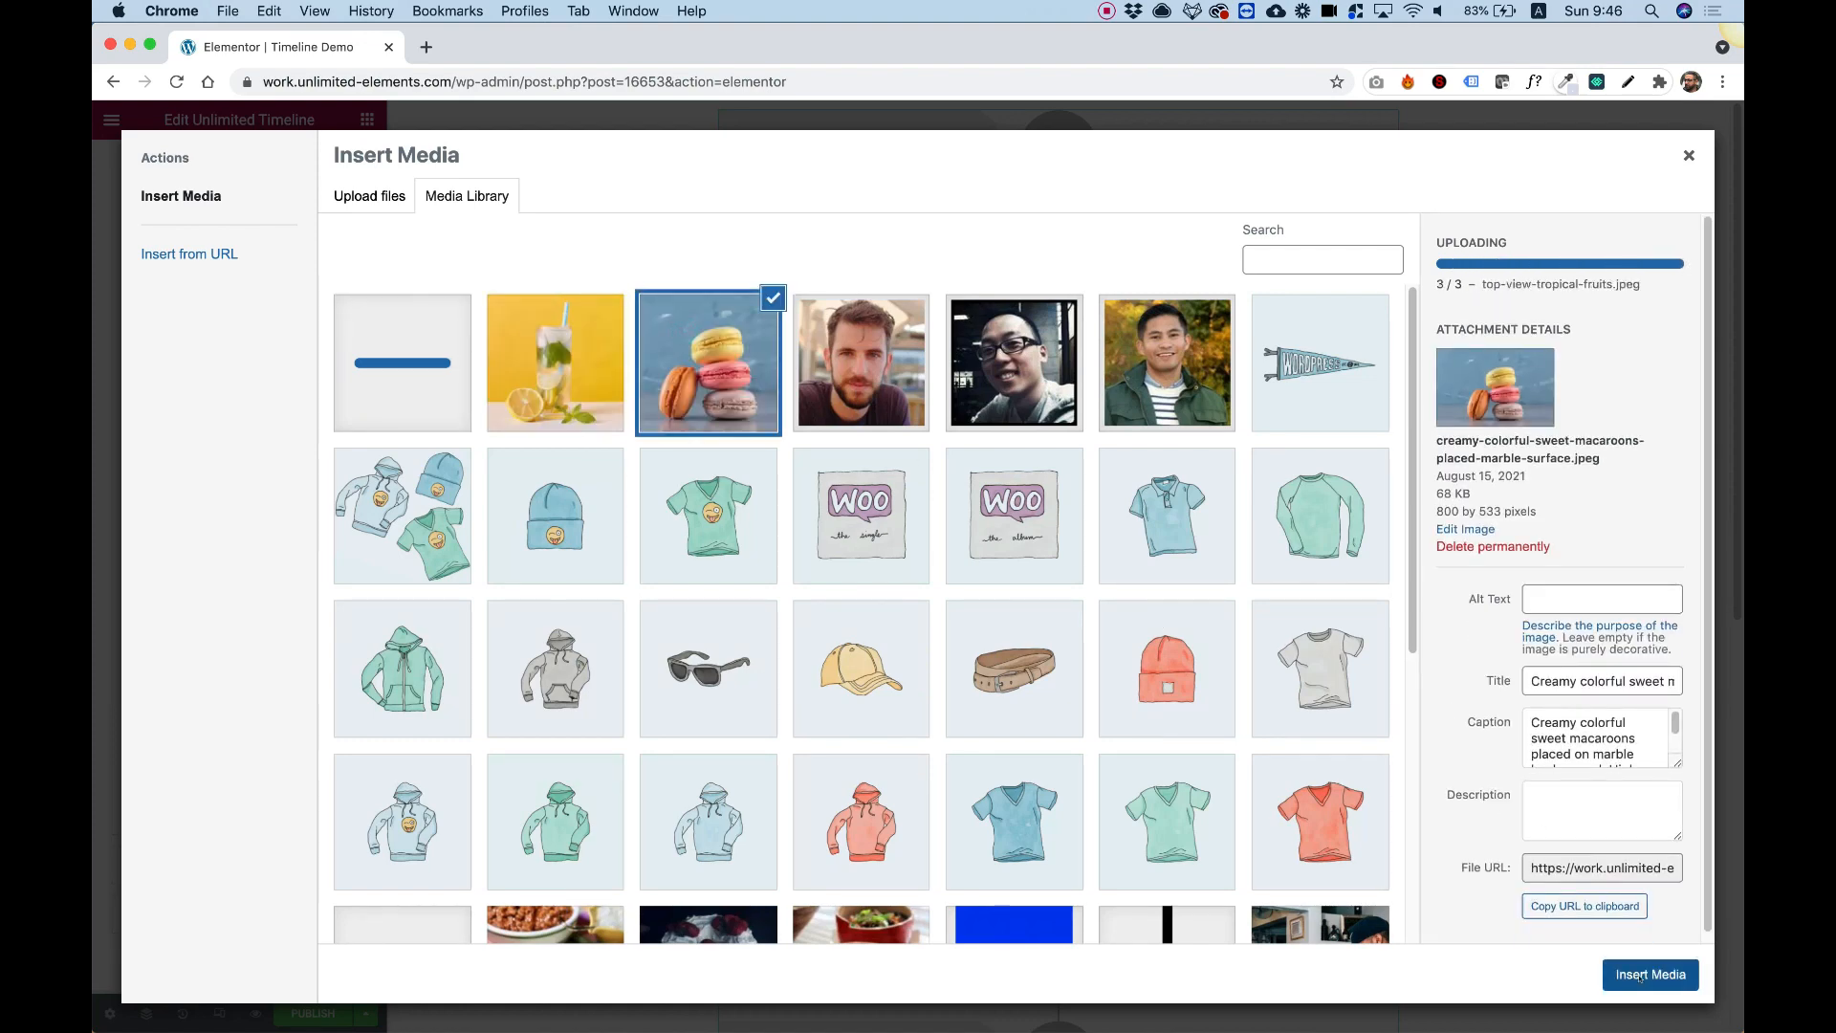
pyautogui.click(1649, 974)
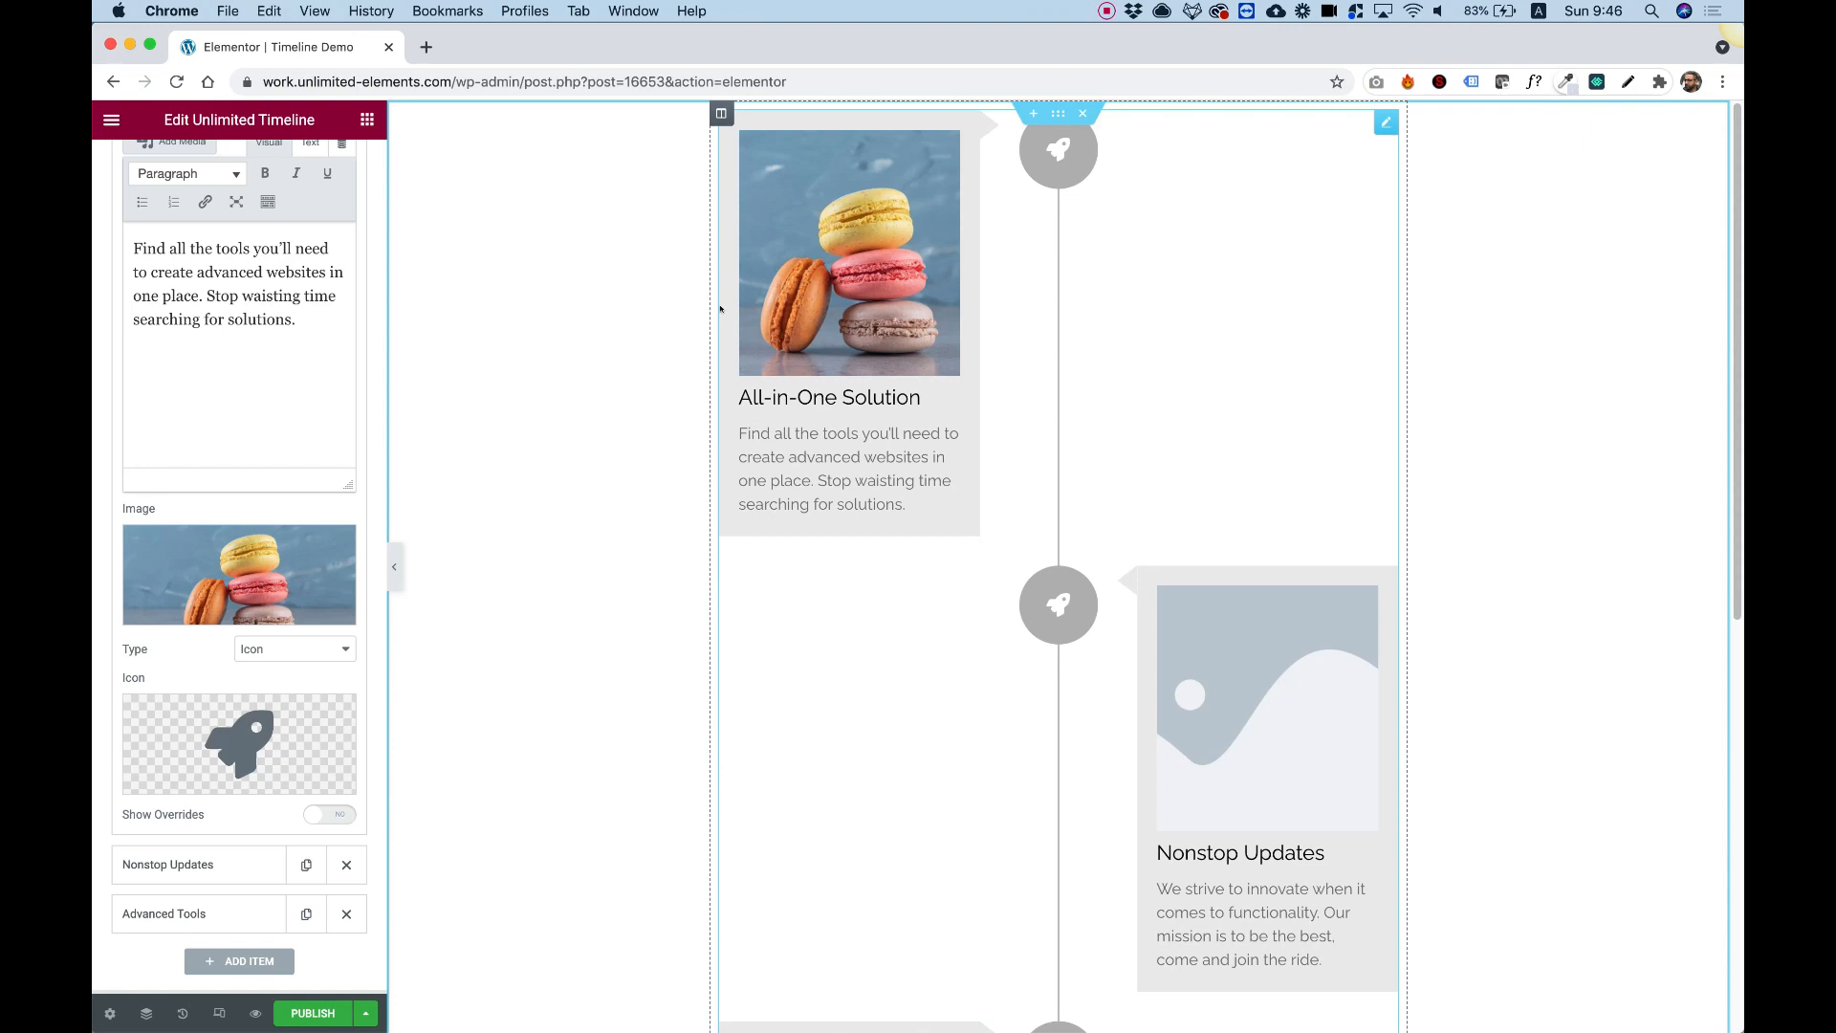
pyautogui.moveTo(1043, 565)
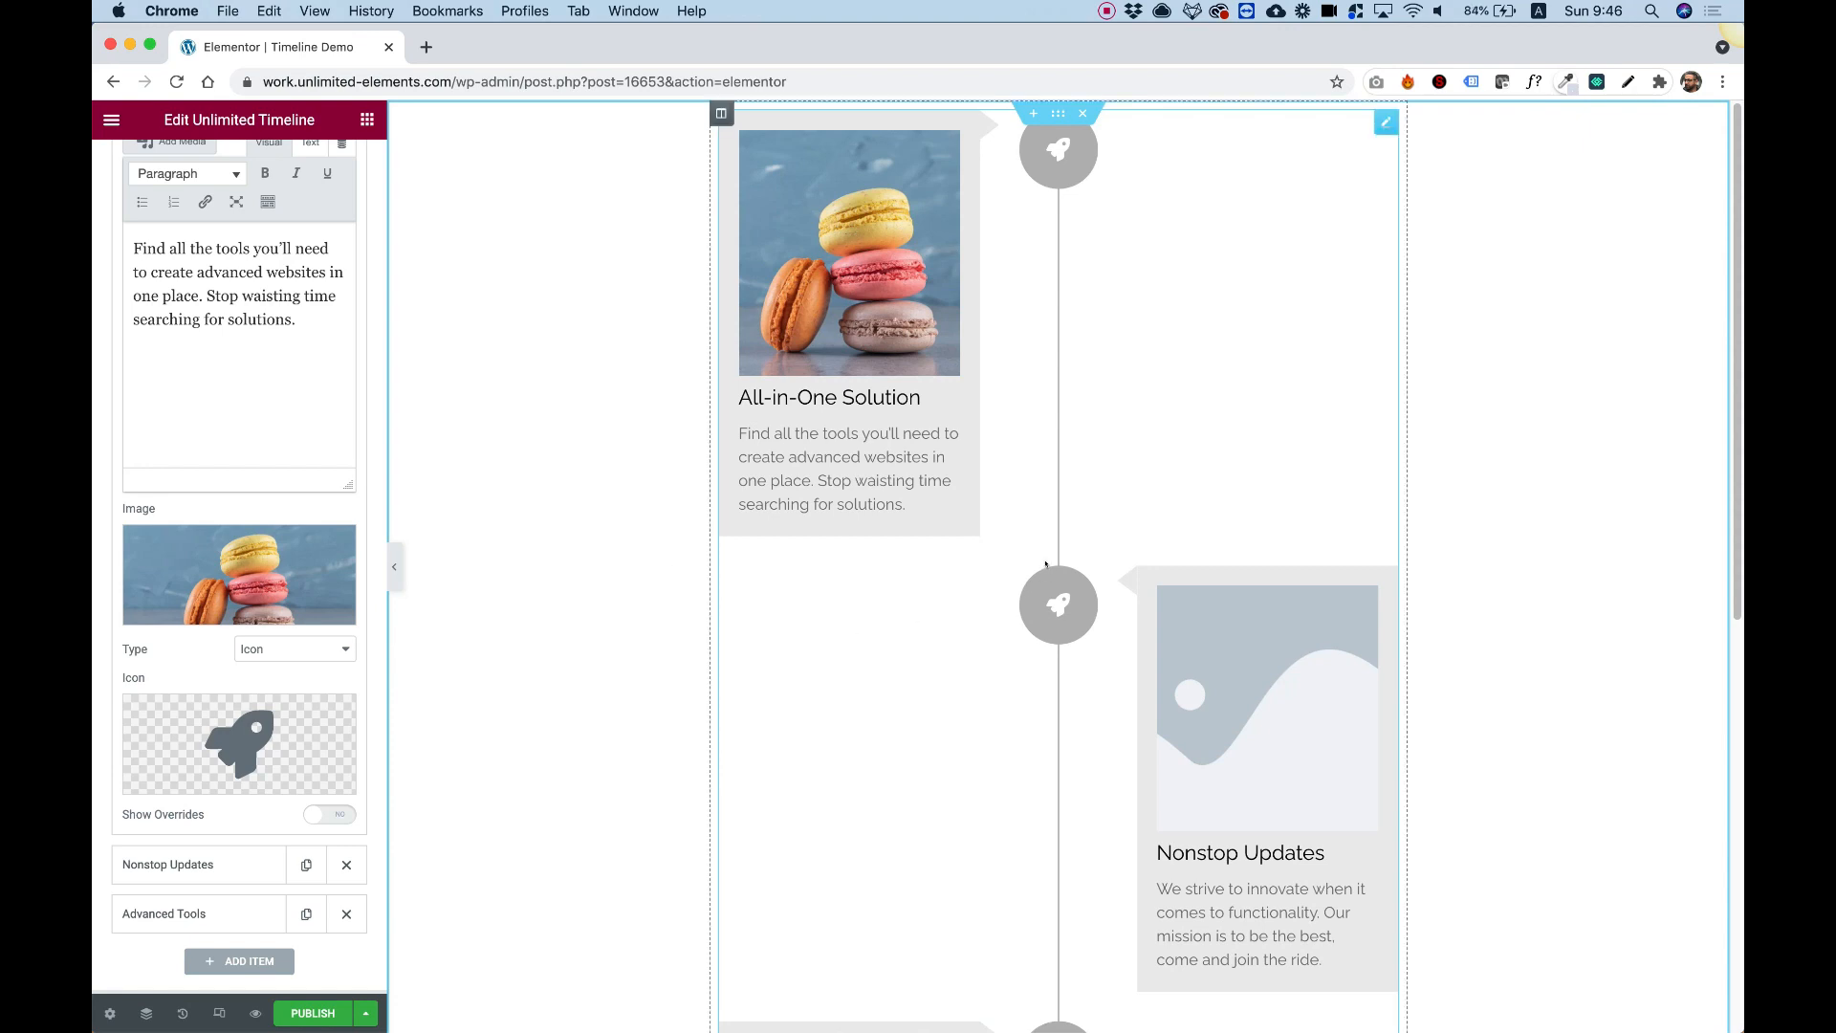
pyautogui.moveTo(930, 620)
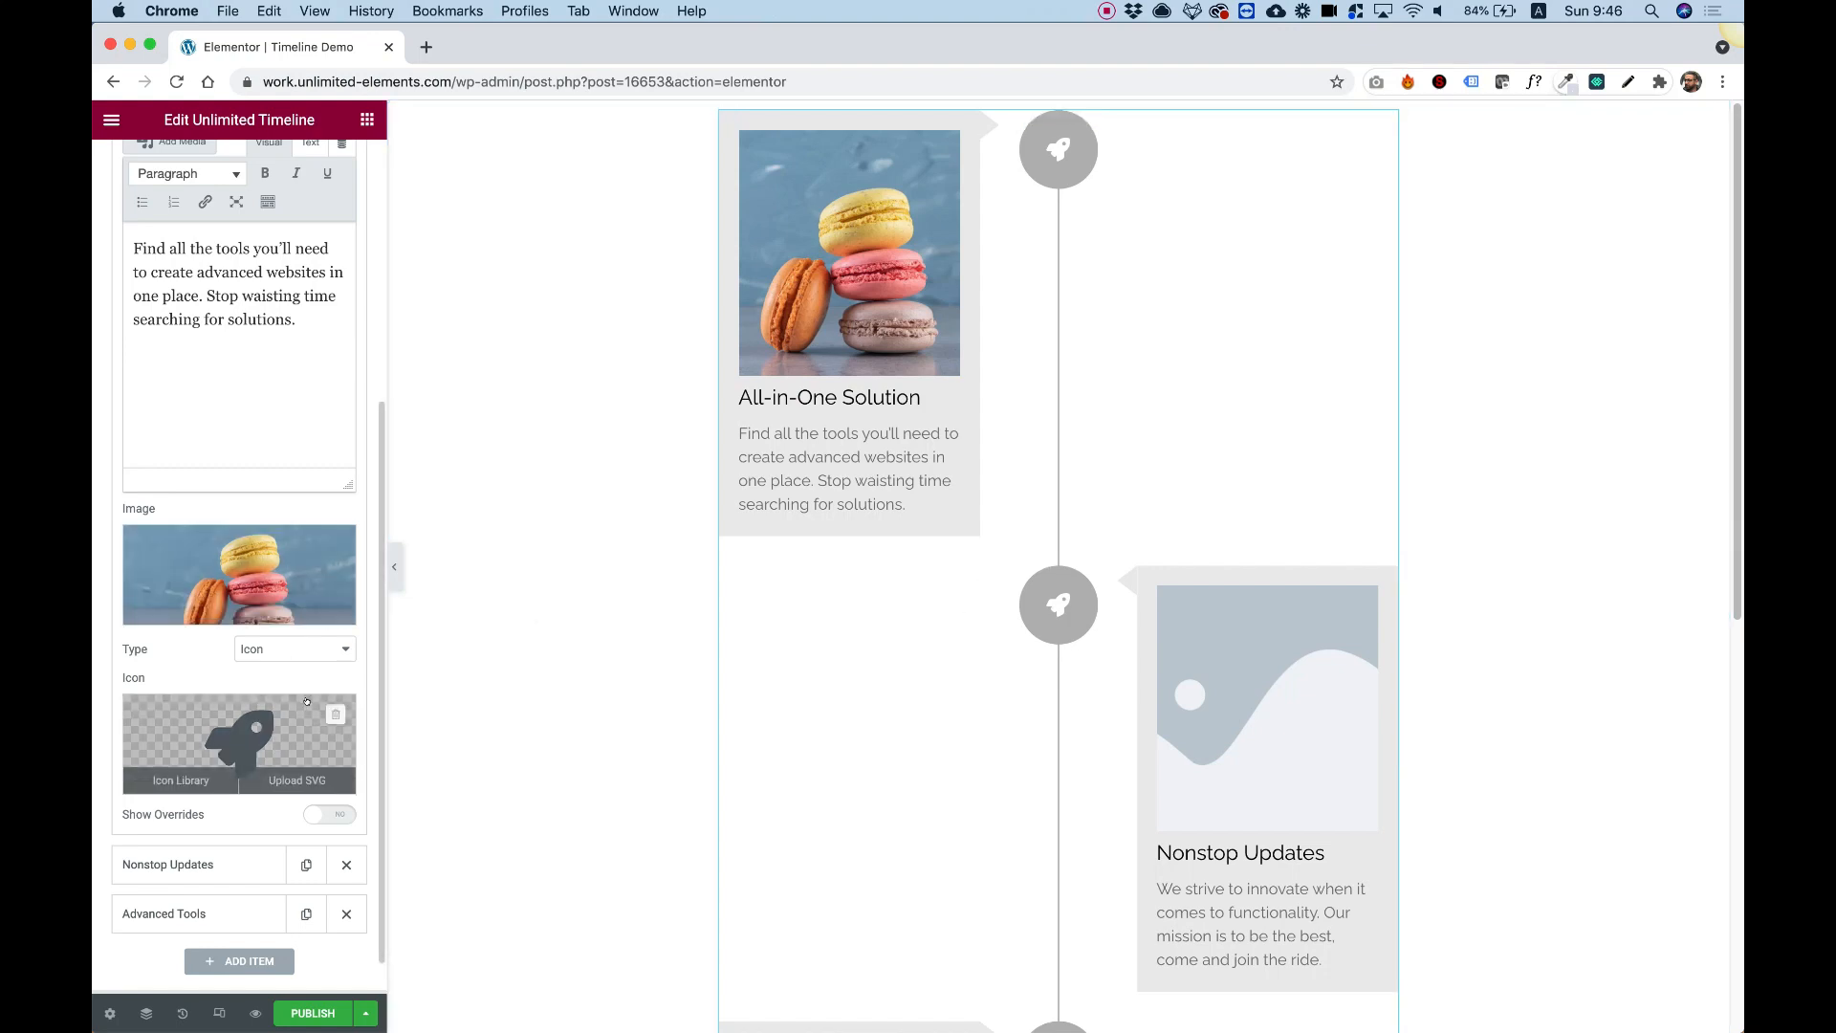
pyautogui.moveTo(205, 709)
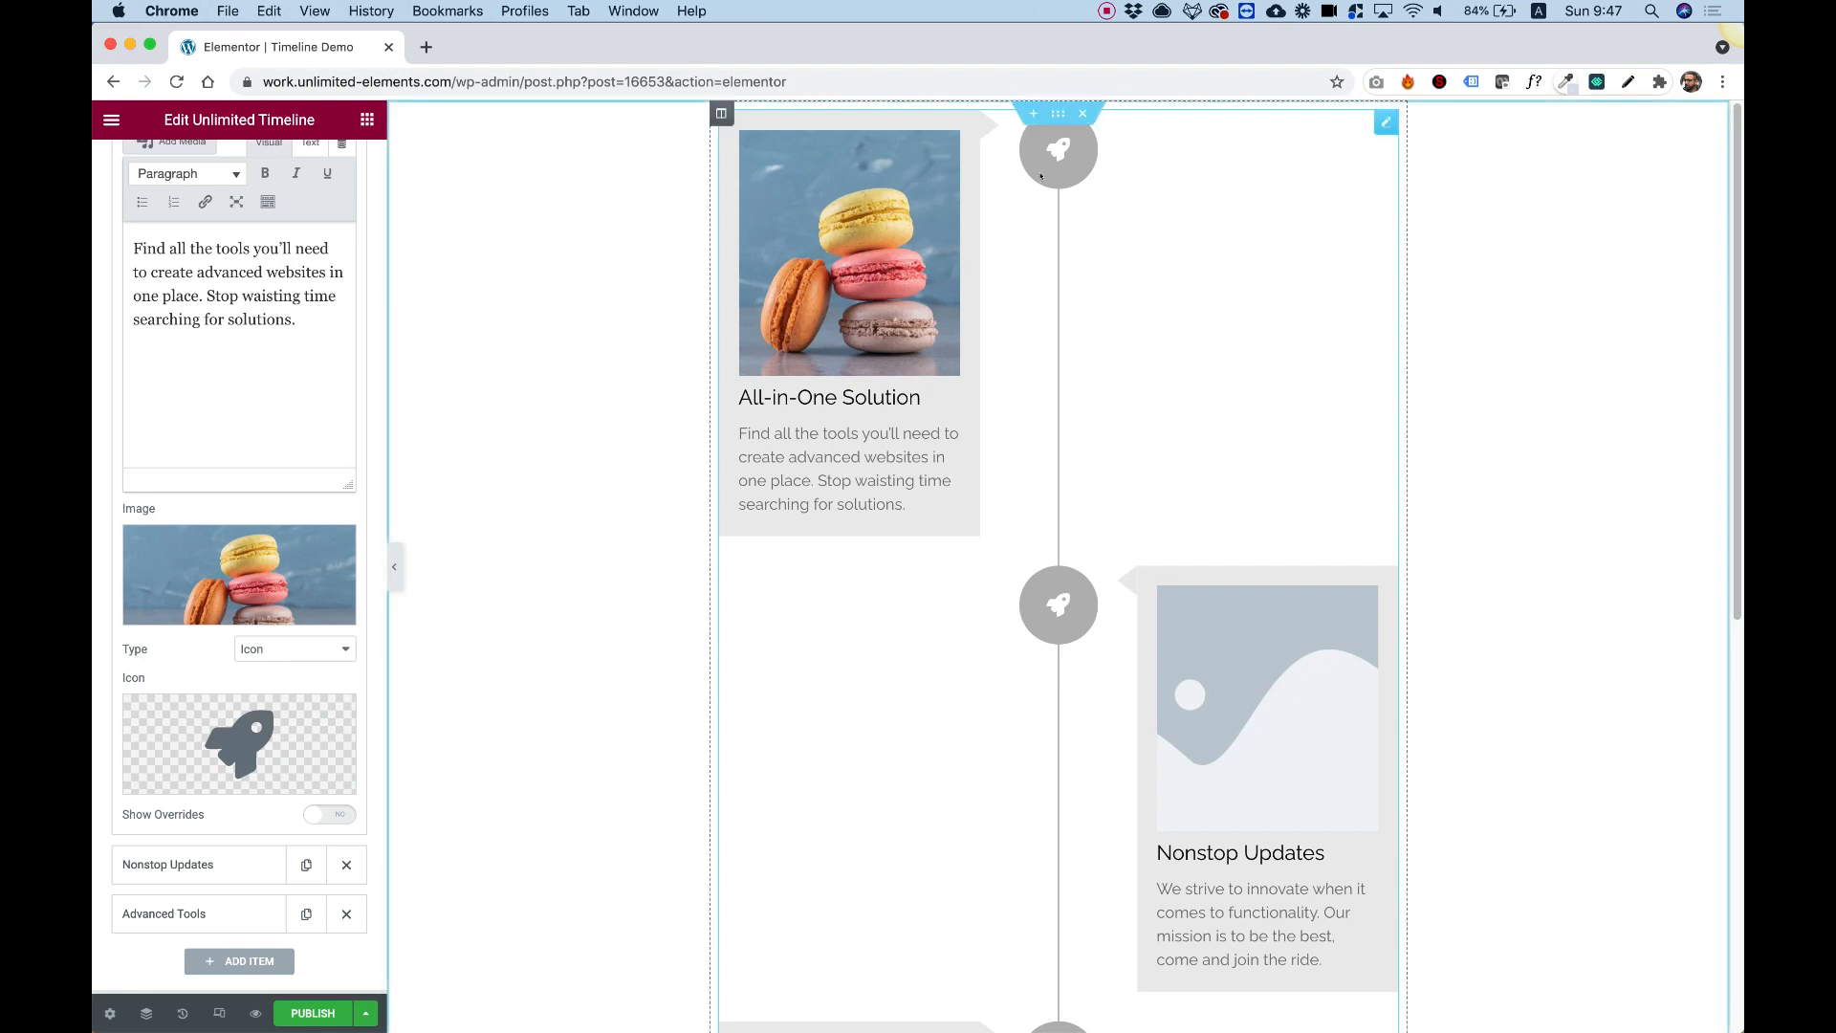
# Try the first item's marker as date text, image and empty, then return to the rocket icon.
pyautogui.click(292, 648)
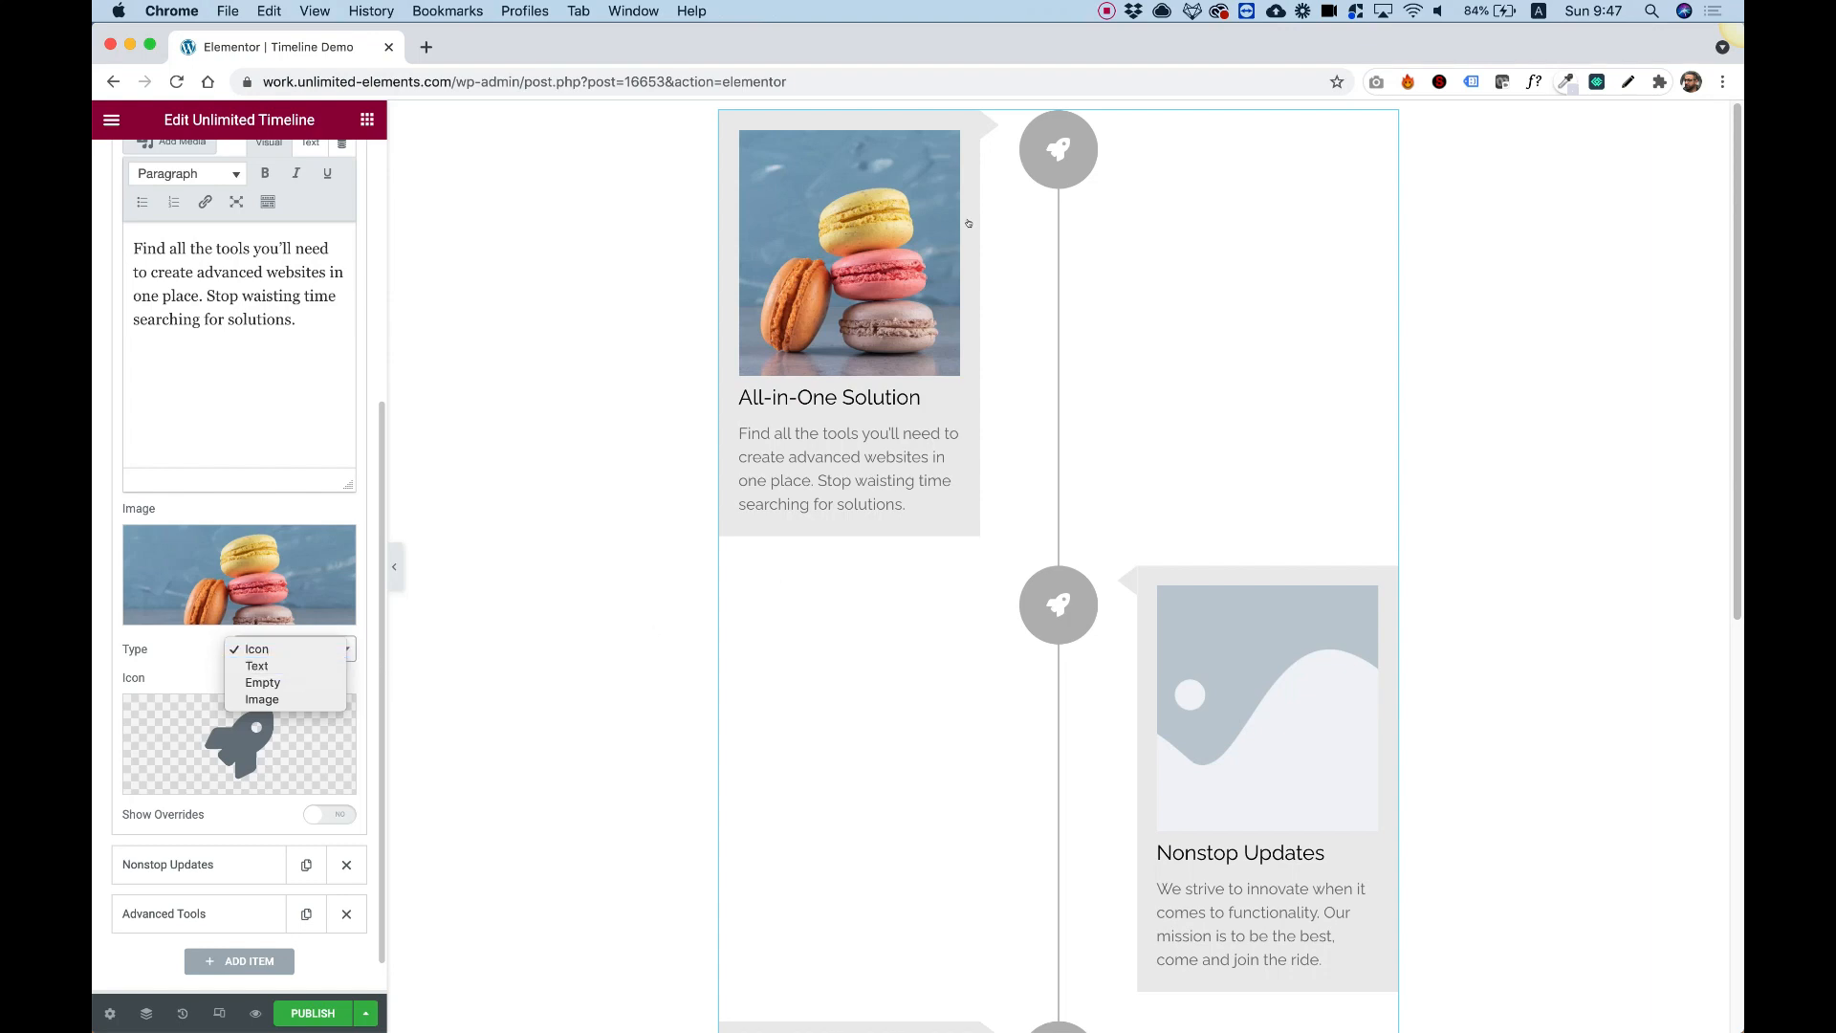
pyautogui.moveTo(256, 667)
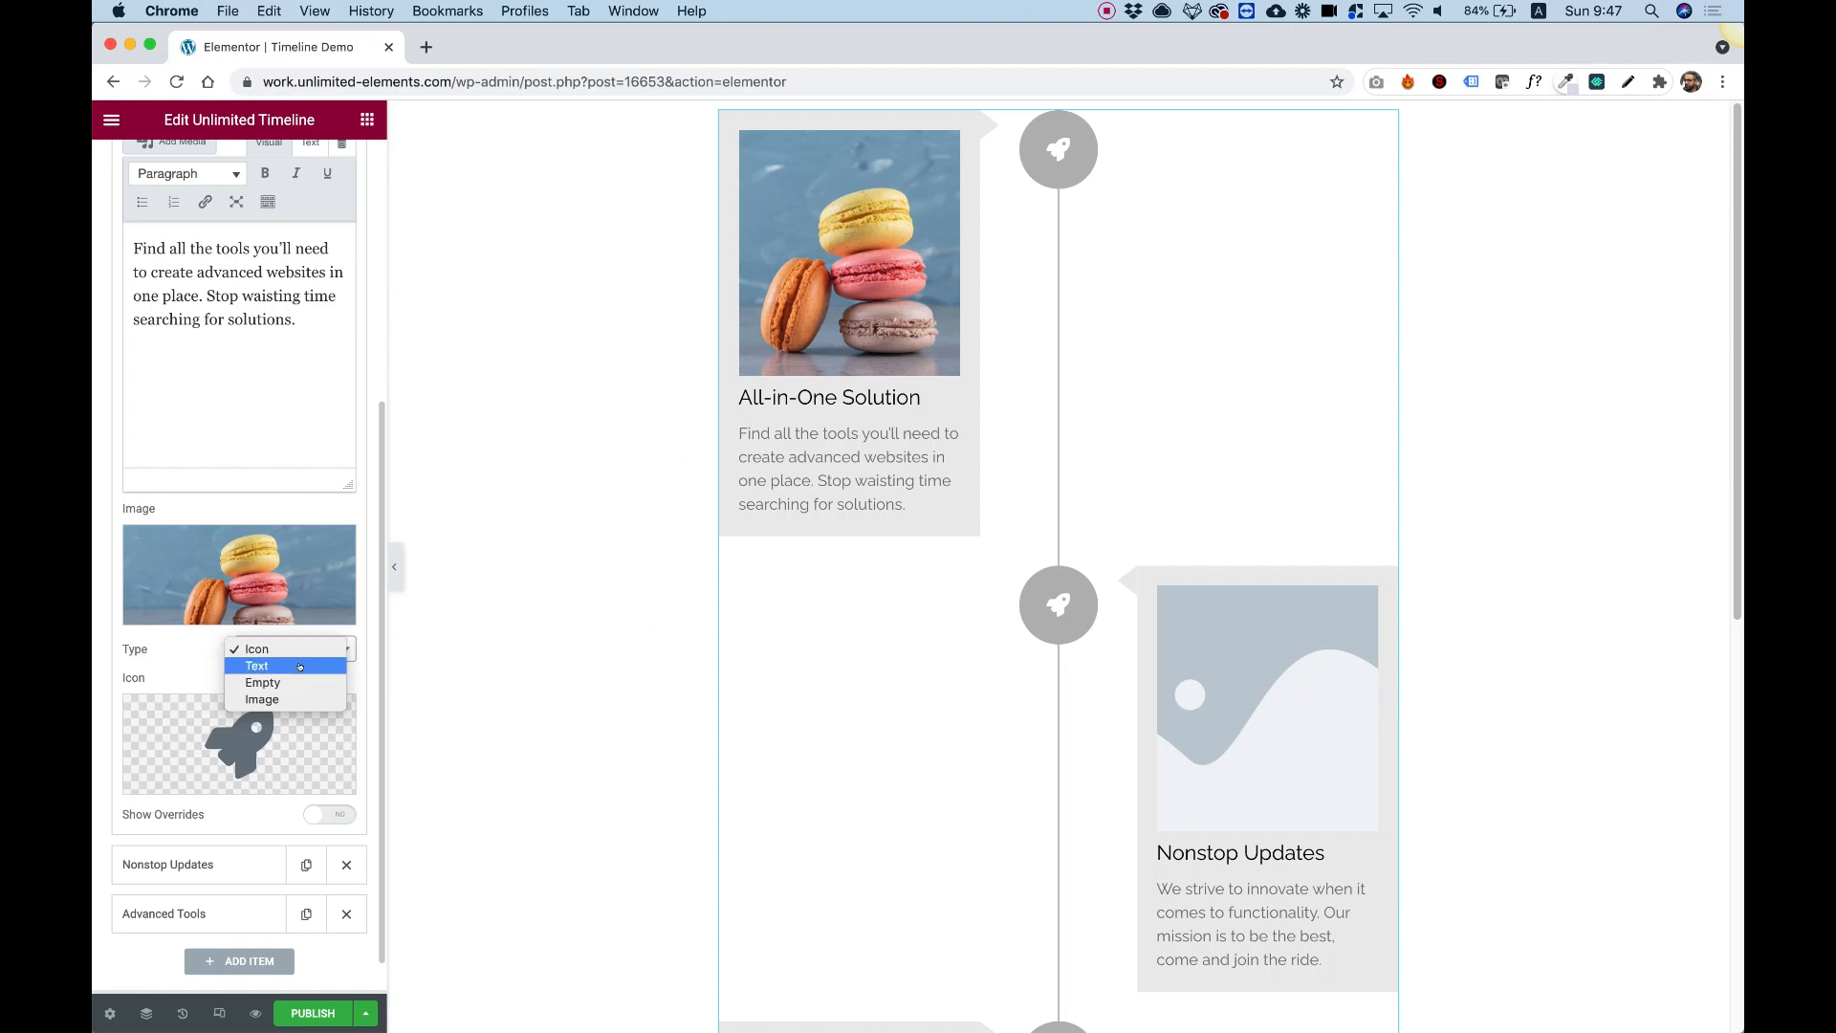
pyautogui.moveTo(262, 681)
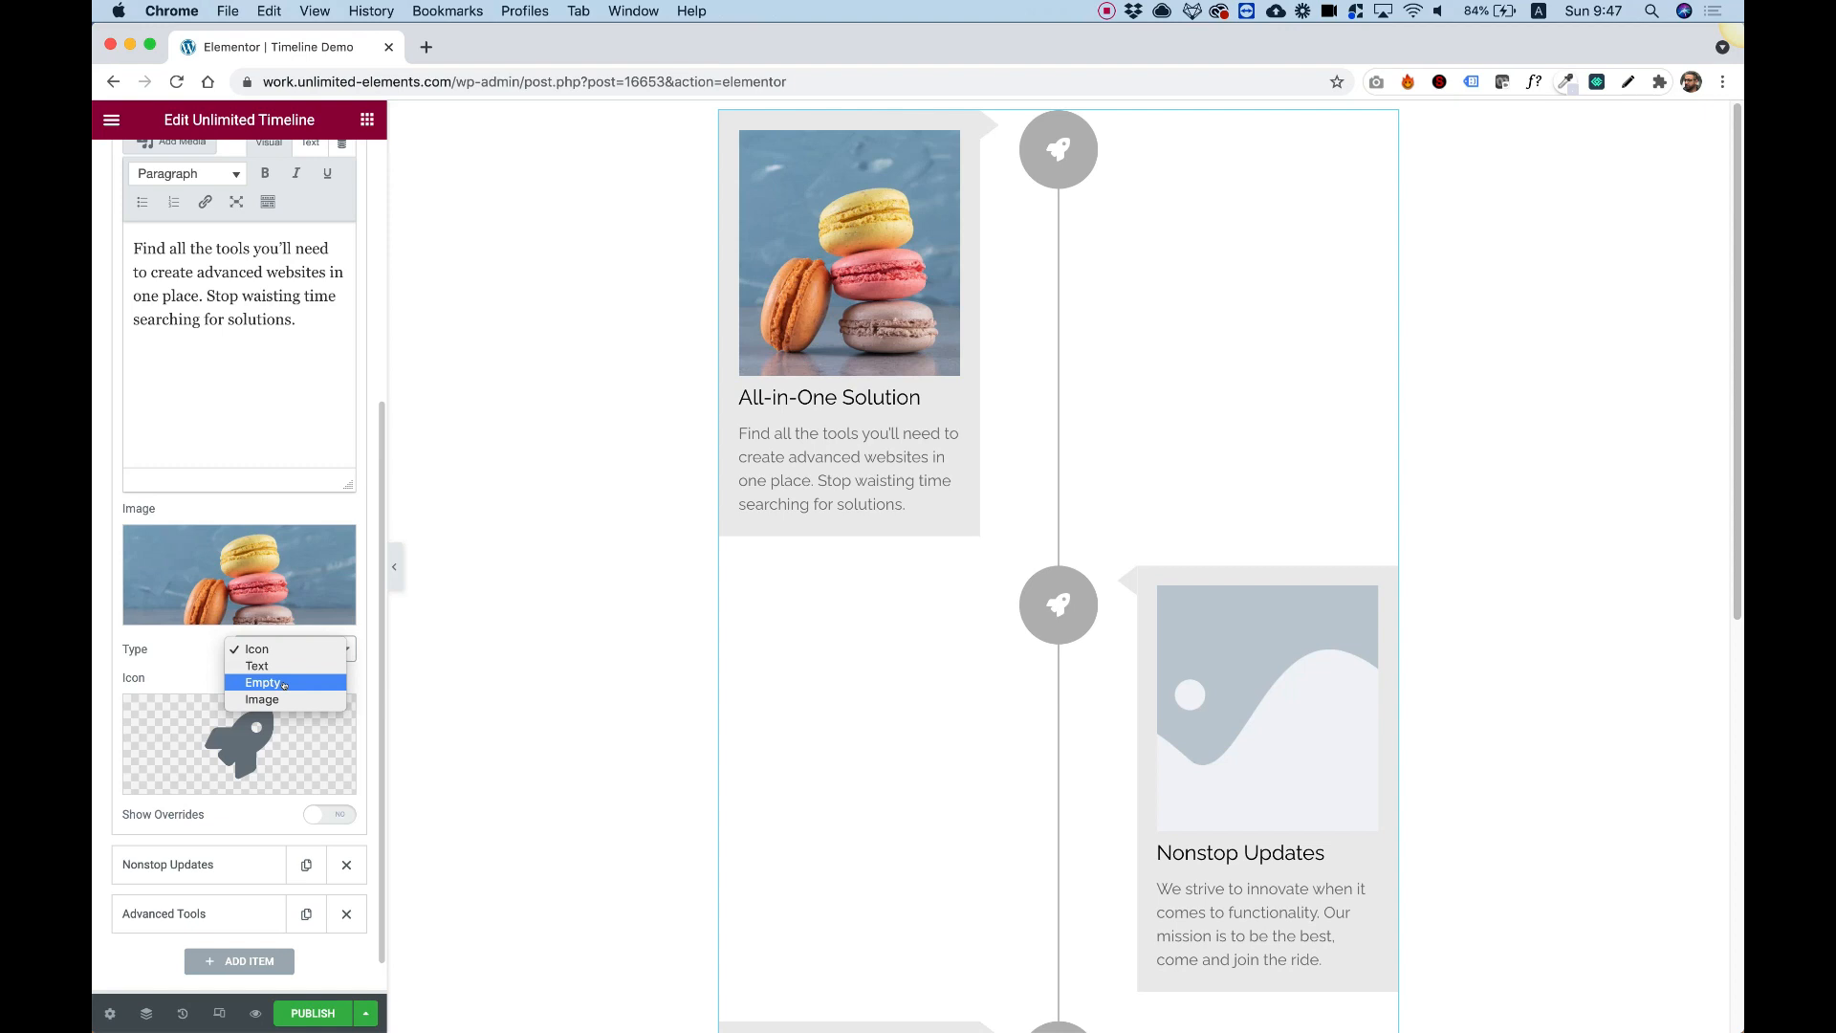
pyautogui.moveTo(261, 699)
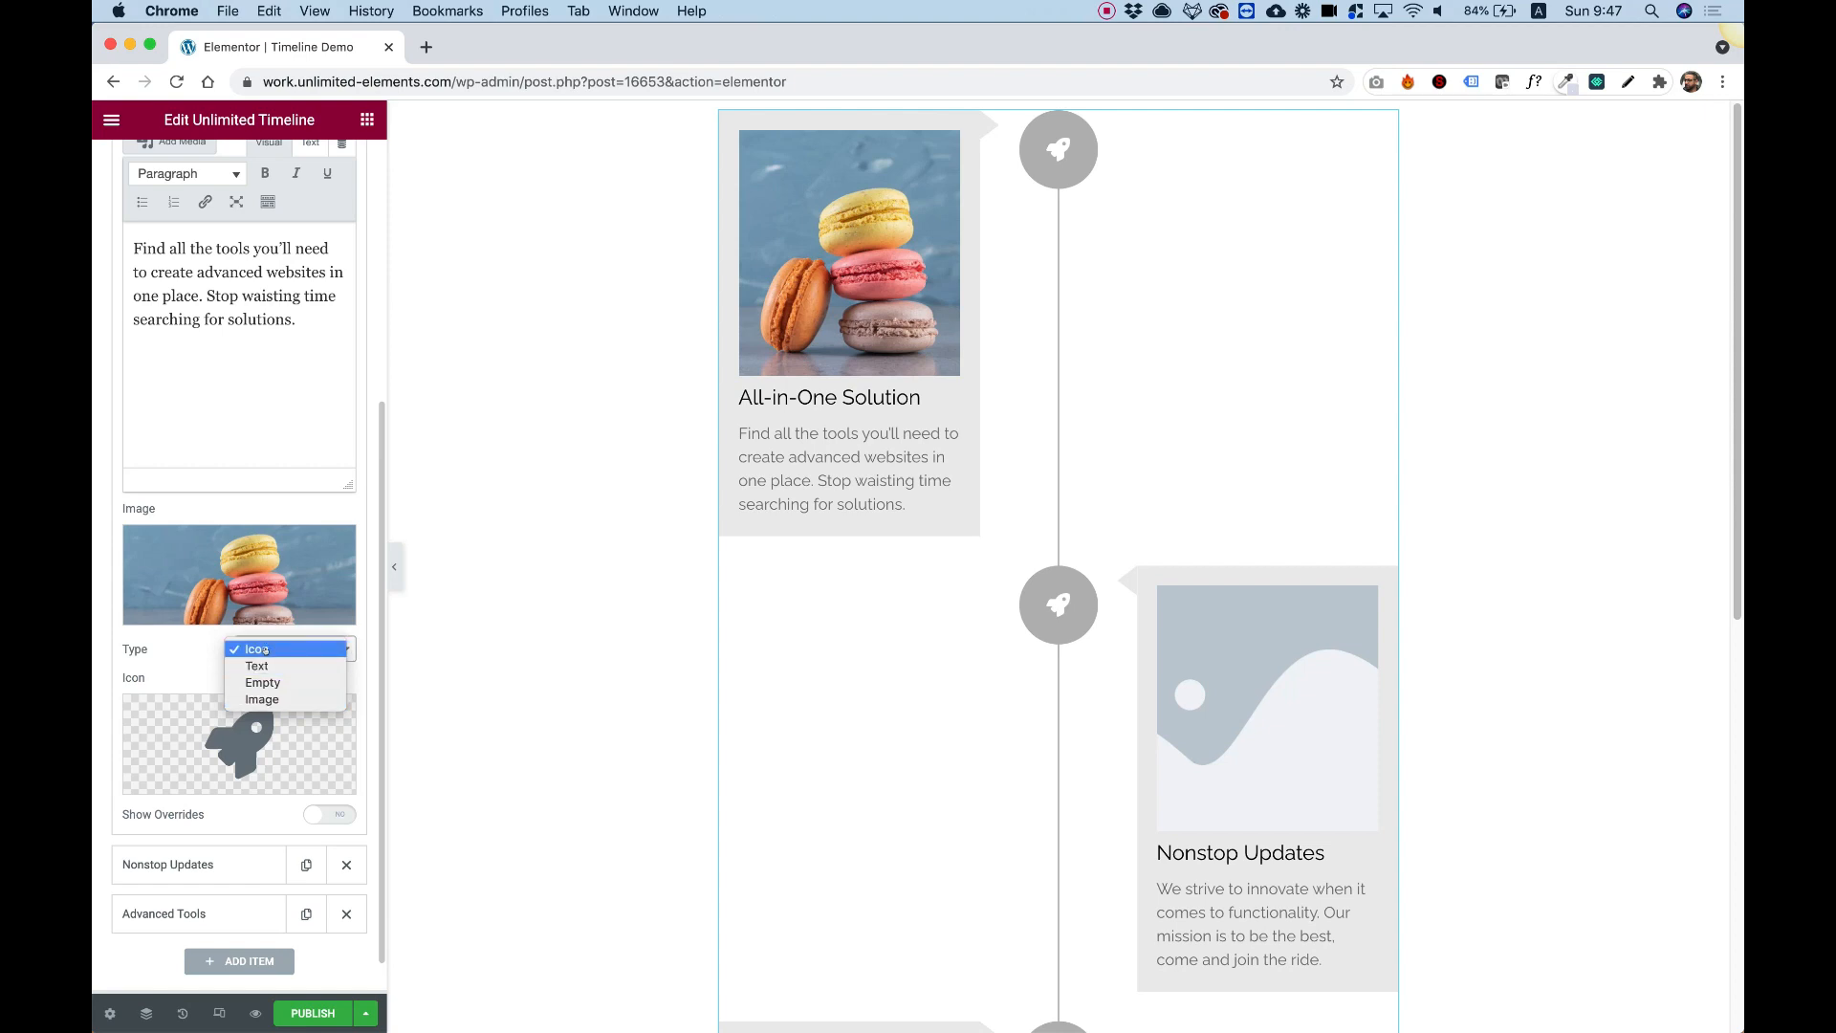
pyautogui.click(256, 666)
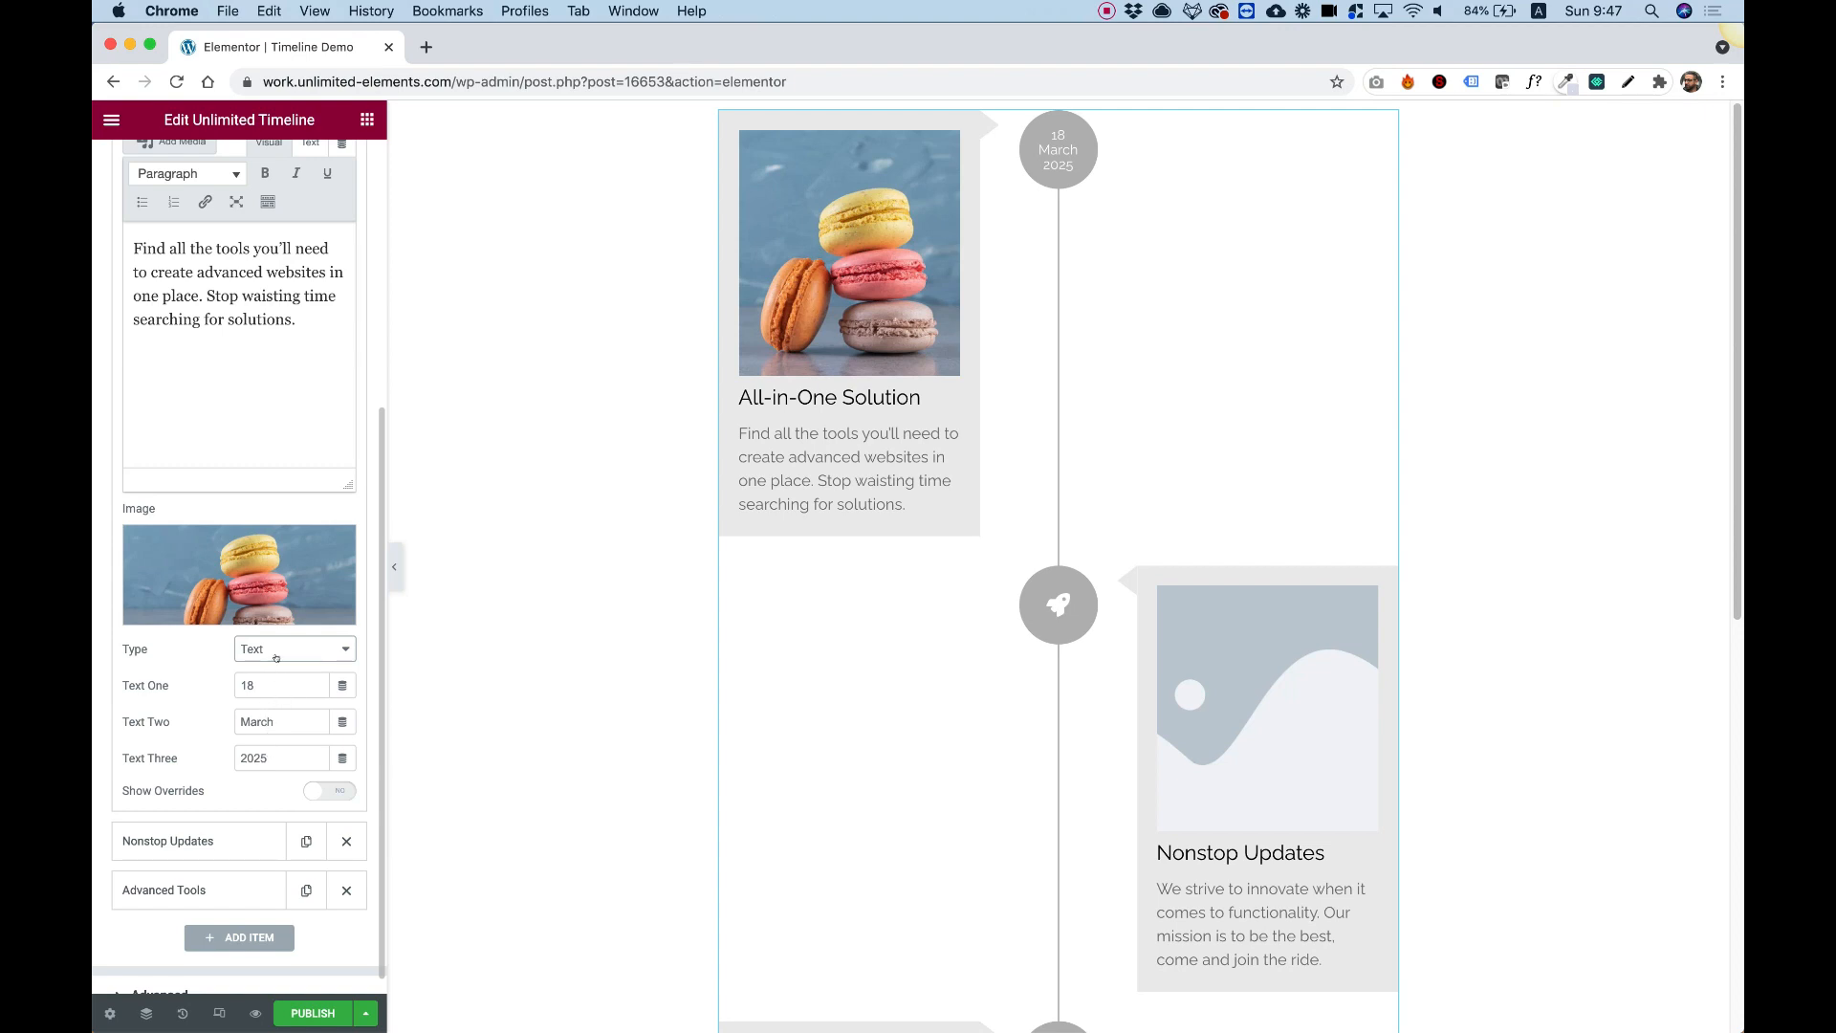
pyautogui.click(293, 648)
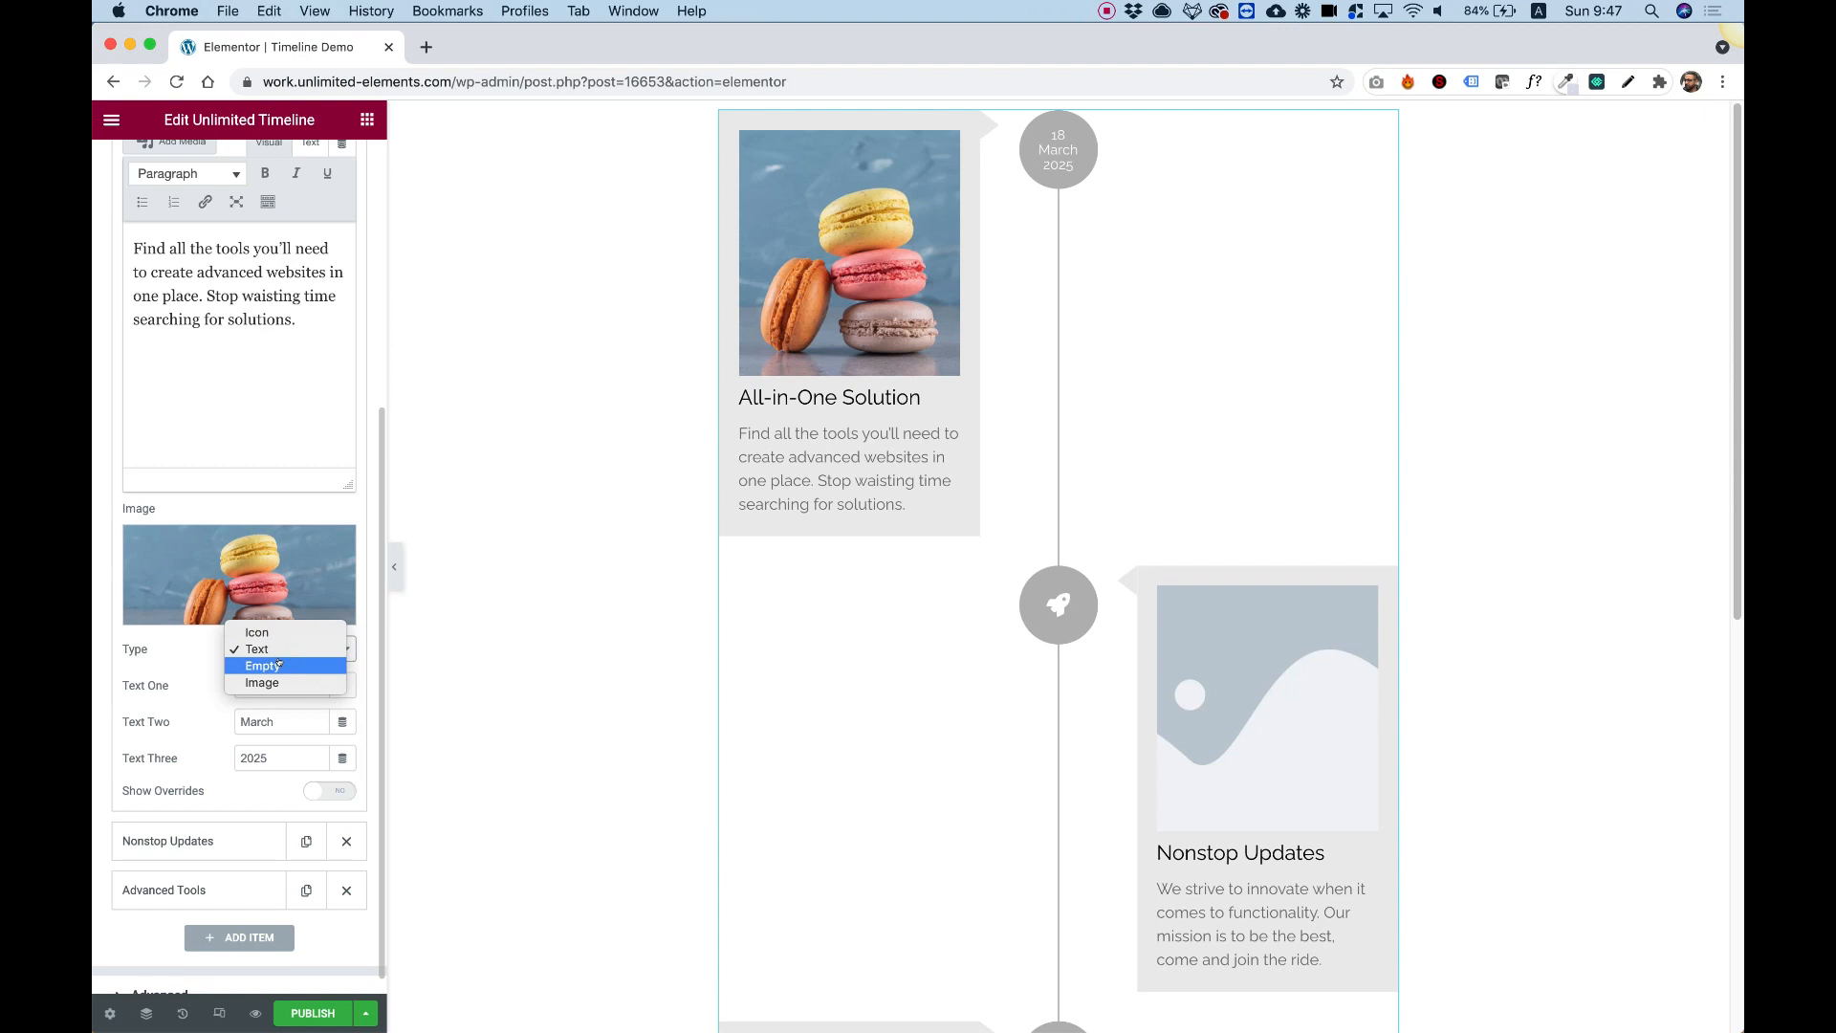
pyautogui.click(259, 683)
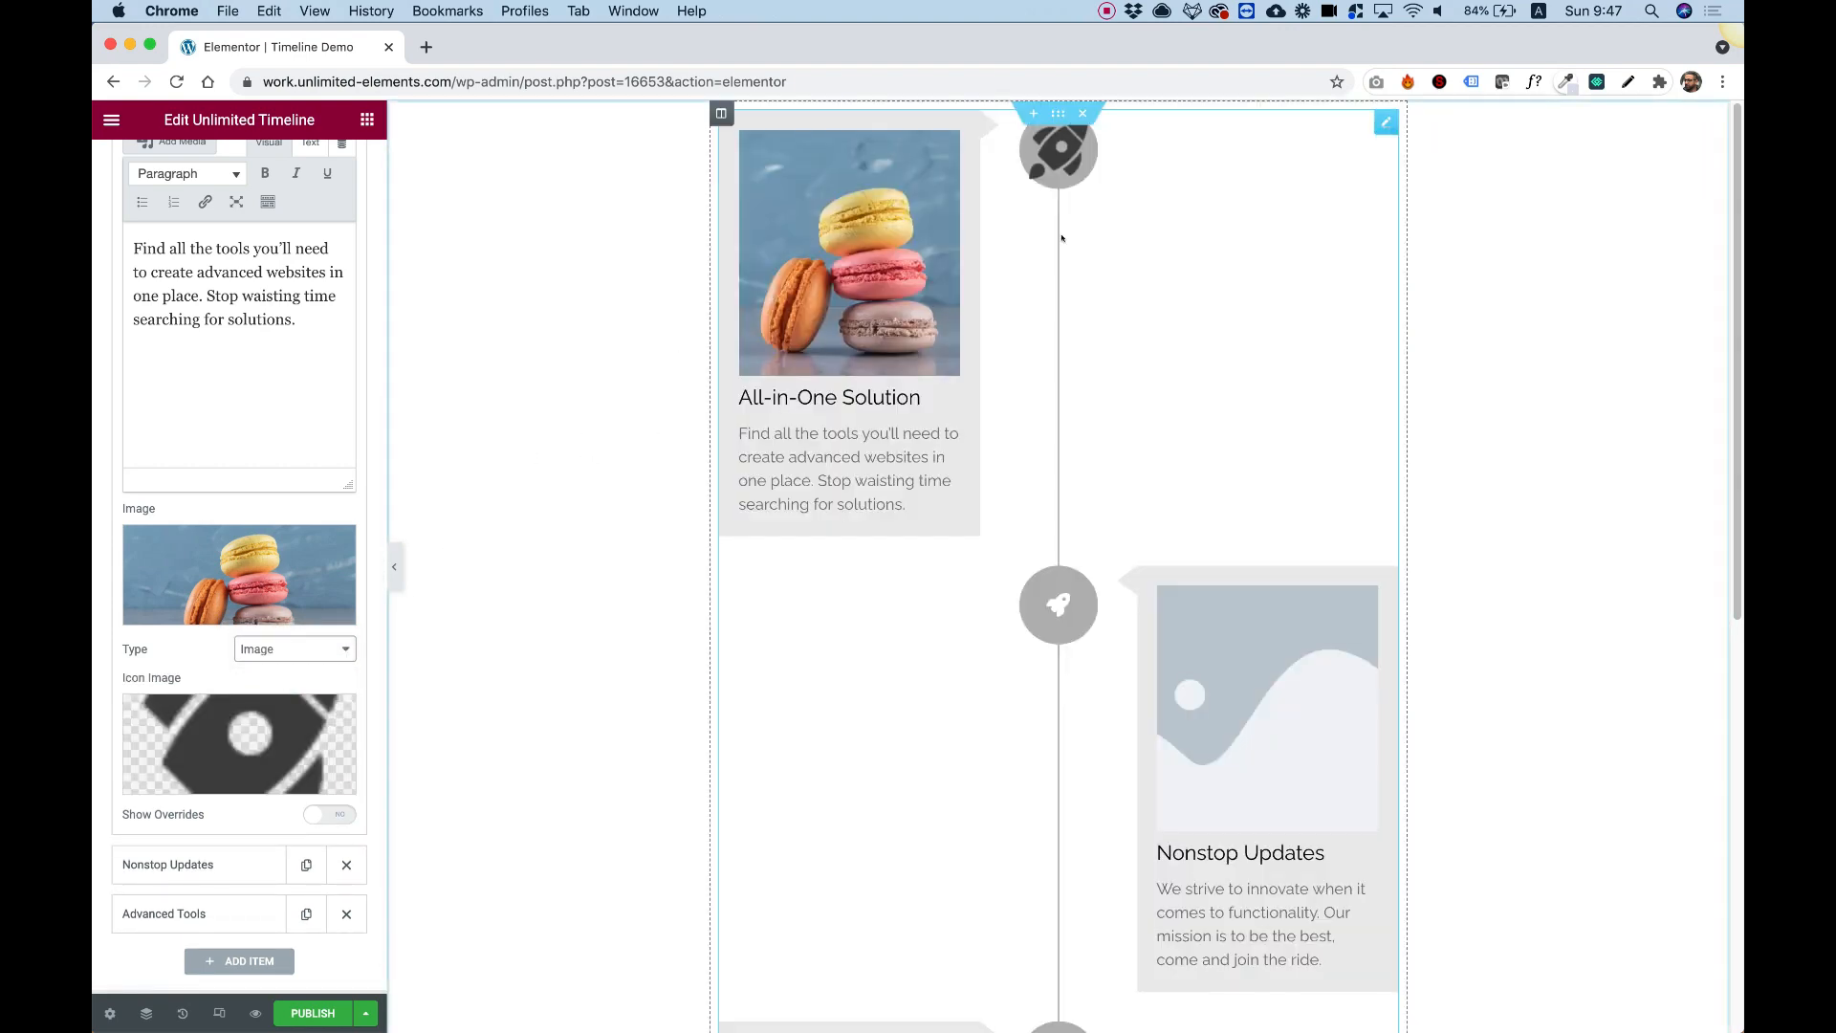
pyautogui.click(293, 648)
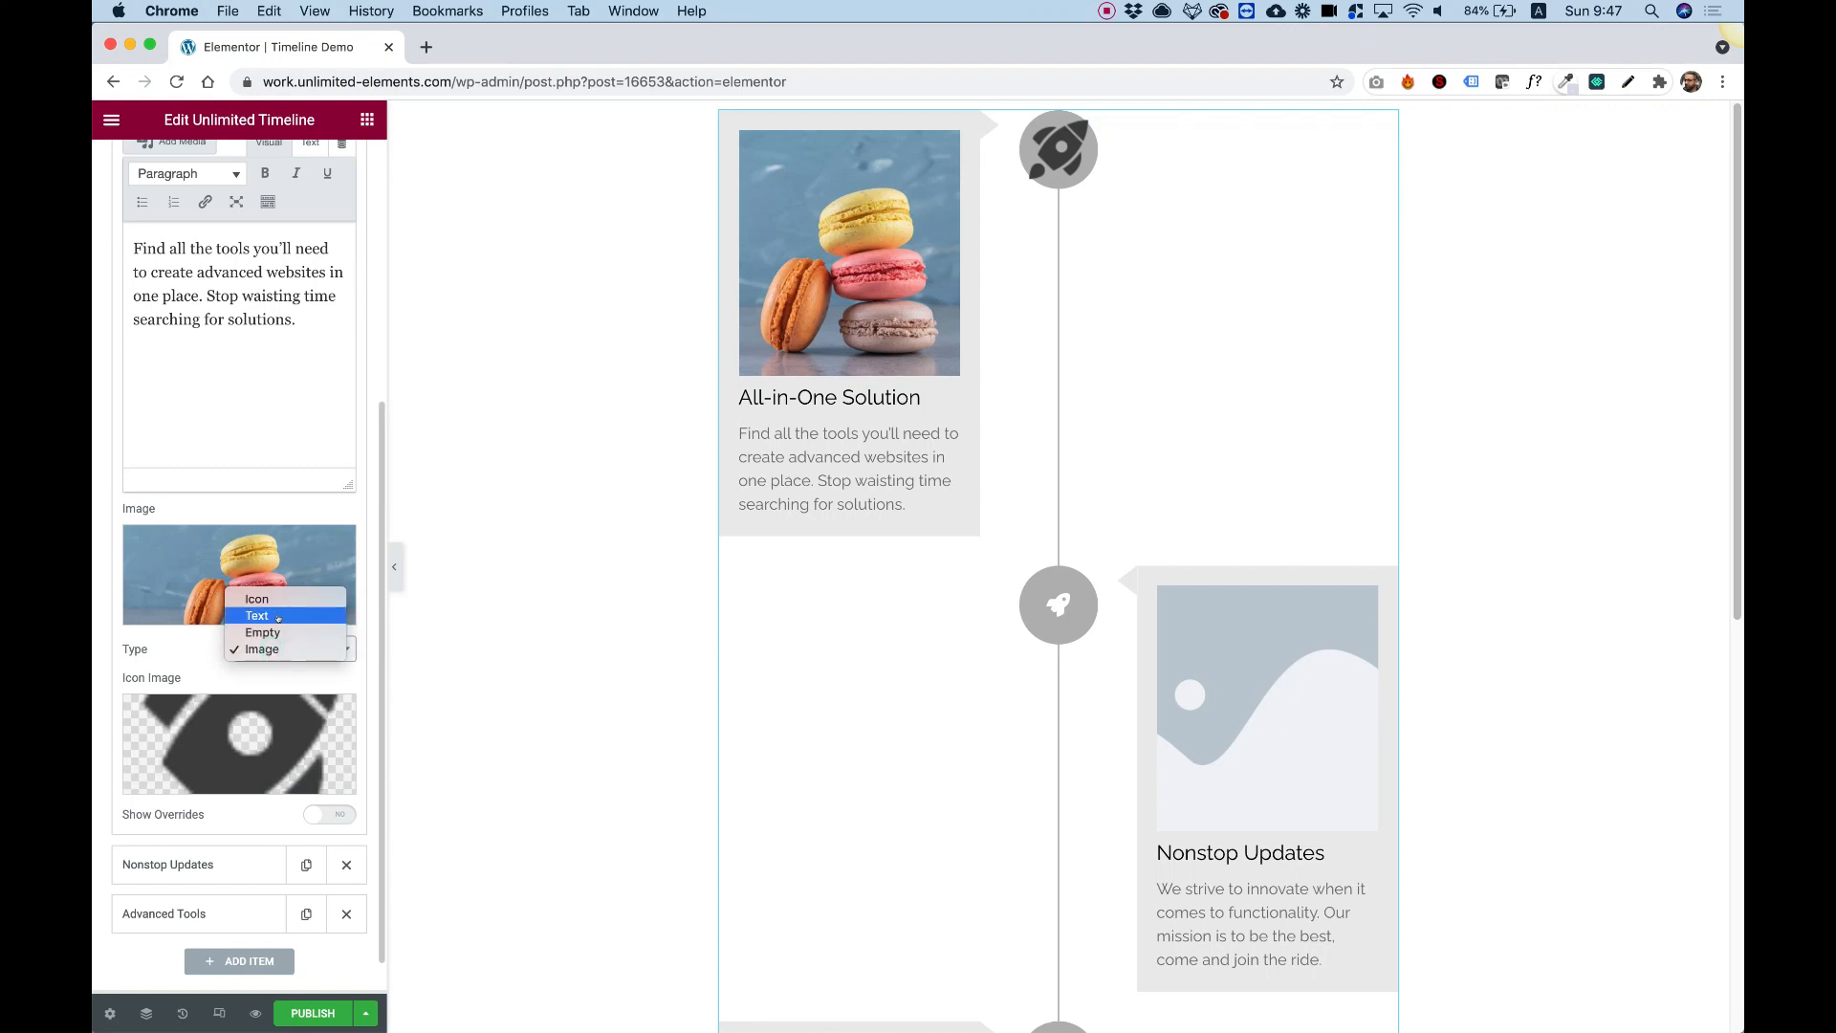
pyautogui.click(262, 632)
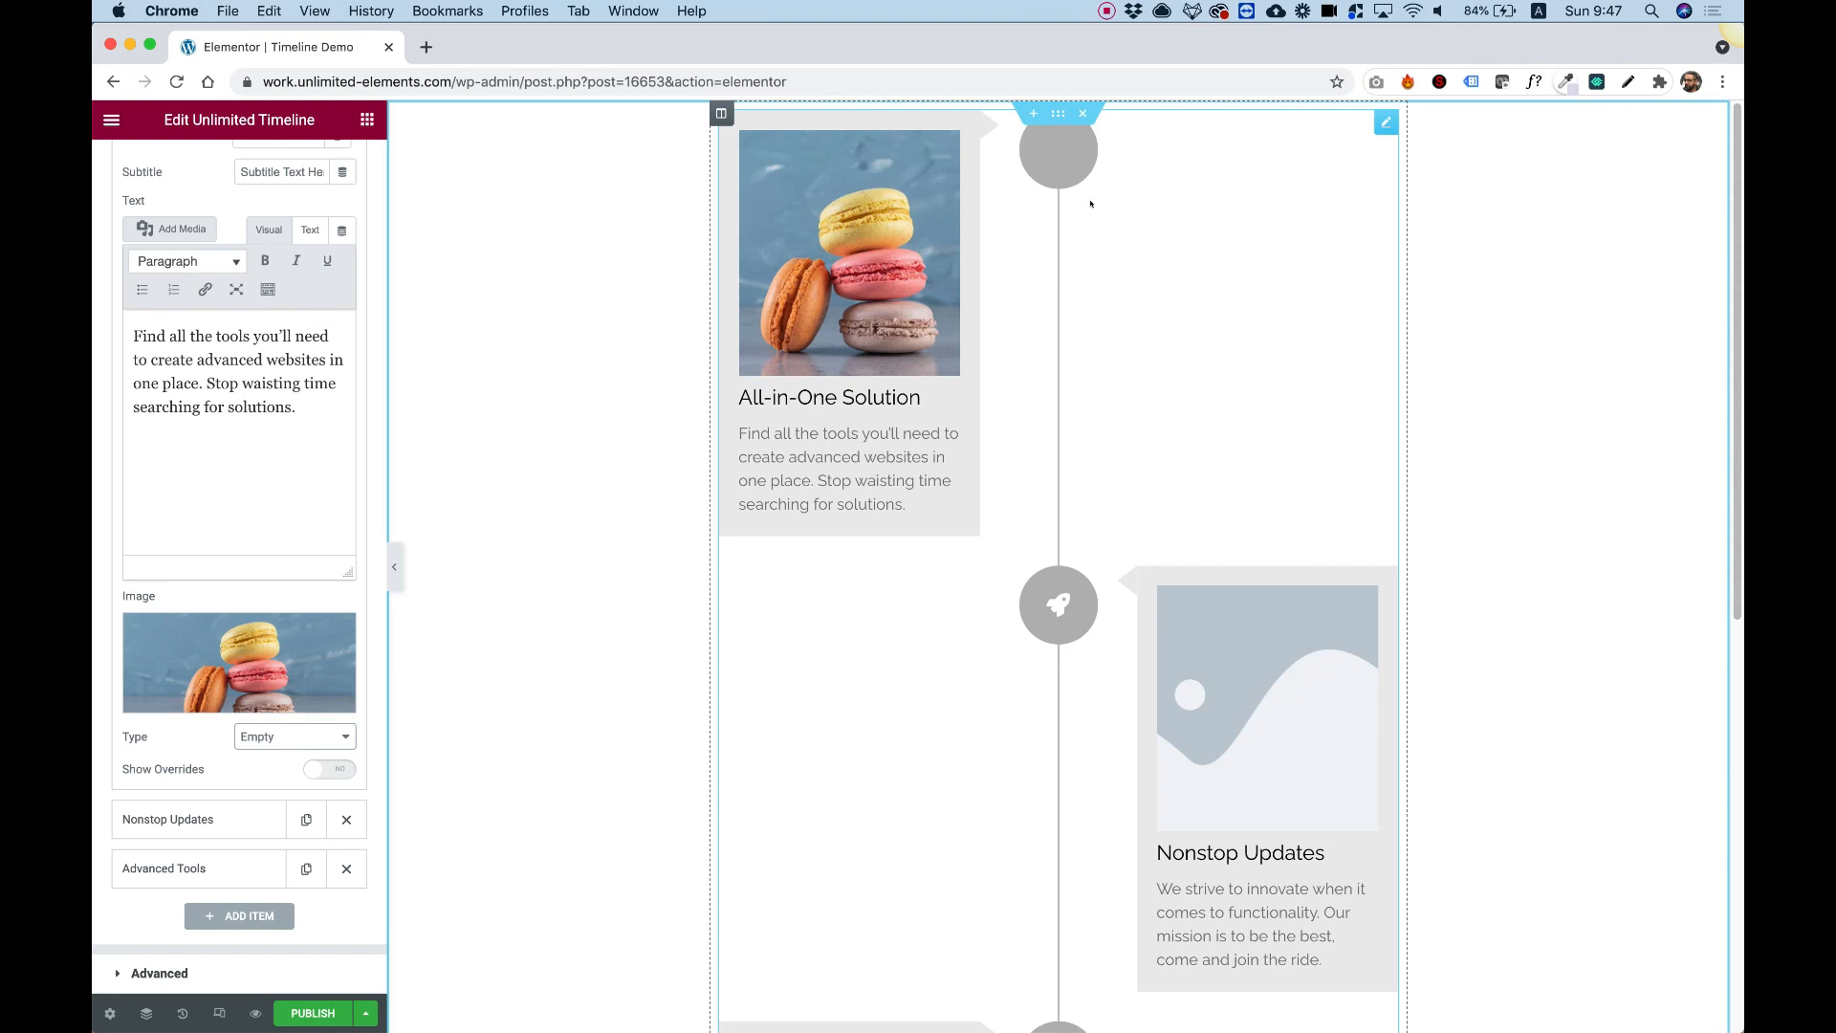
pyautogui.click(294, 736)
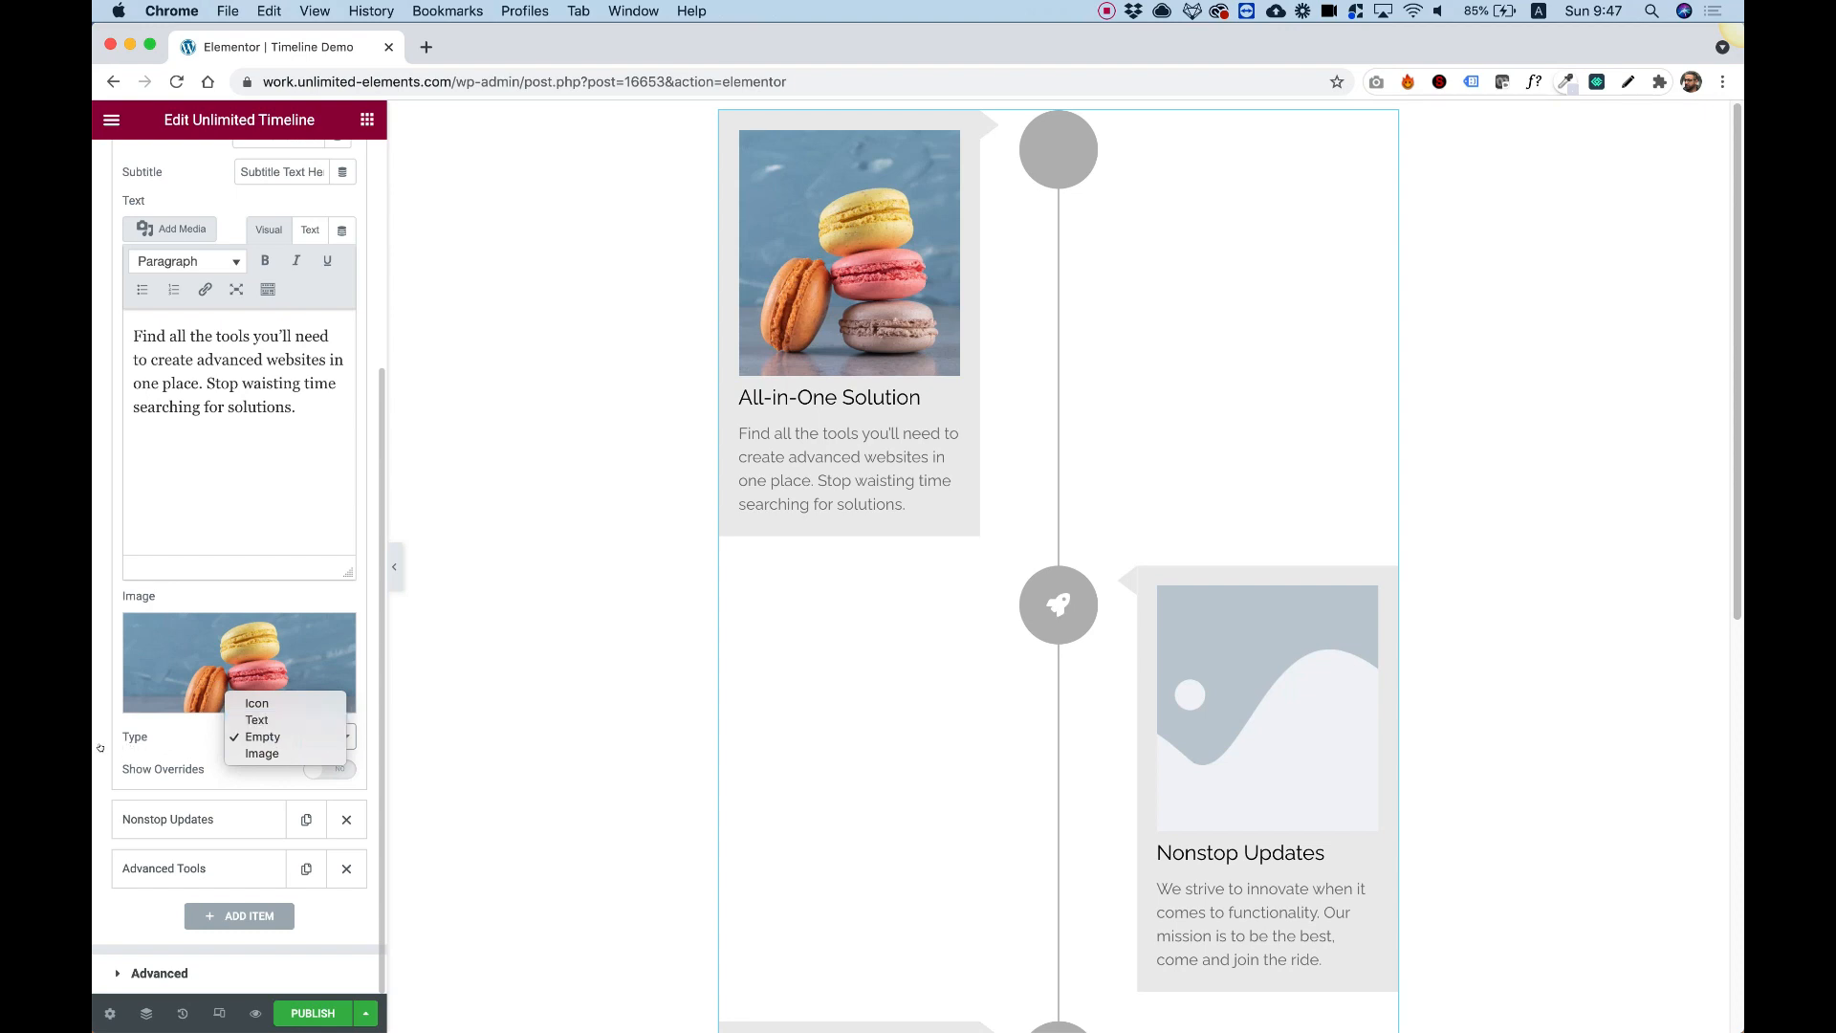
pyautogui.click(256, 703)
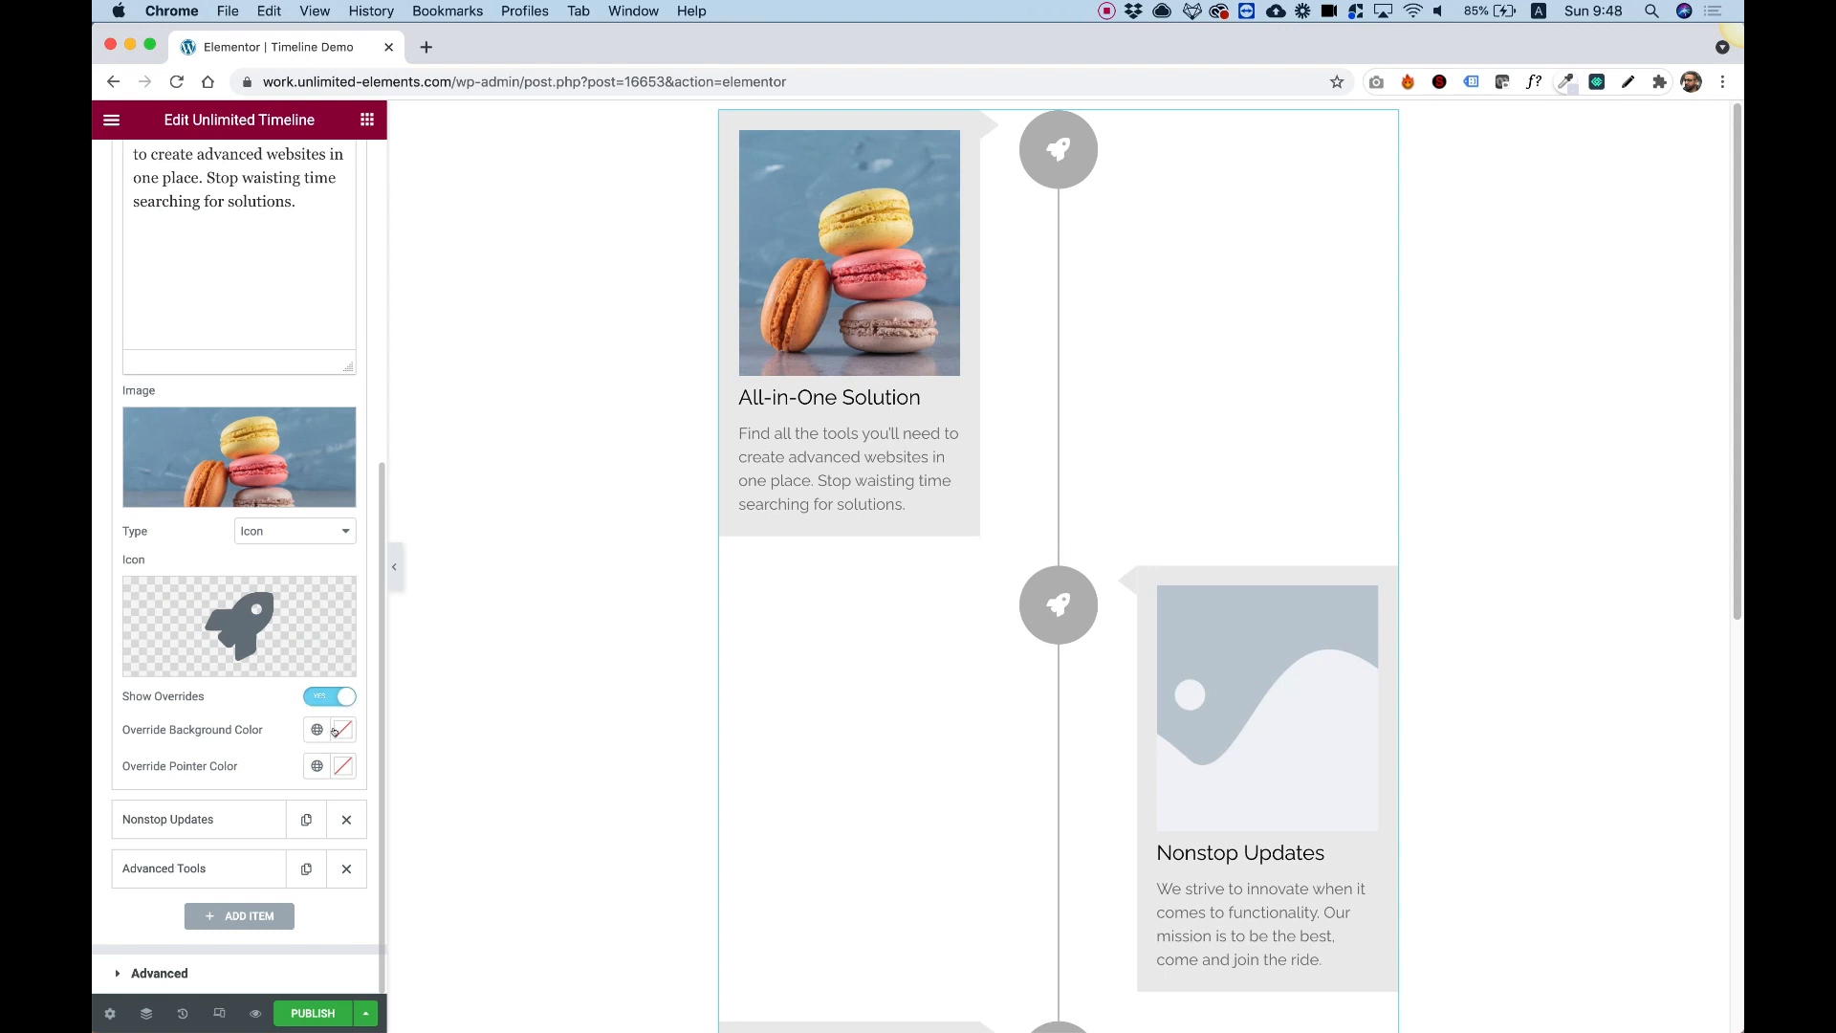
# Apply a red override background to the first item, clear it, and collapse the items list.
pyautogui.click(343, 729)
pyautogui.write('#F10B0B')
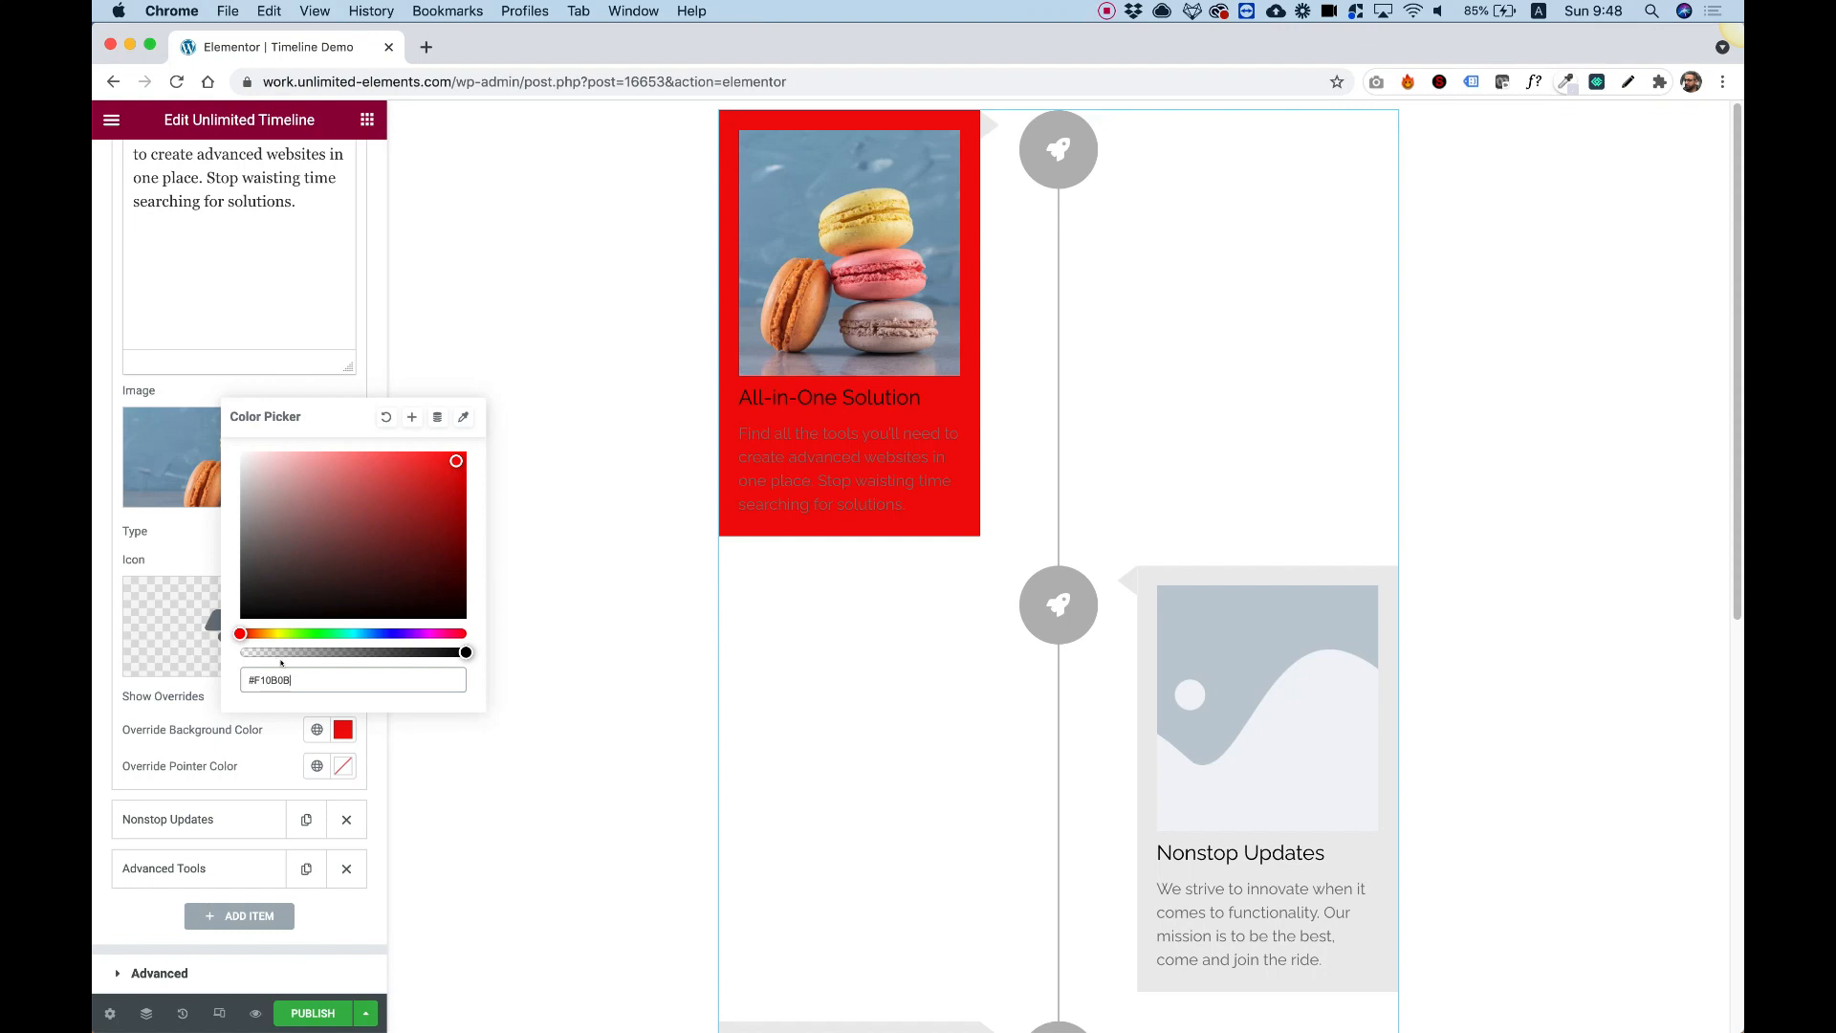
pyautogui.moveTo(386, 417)
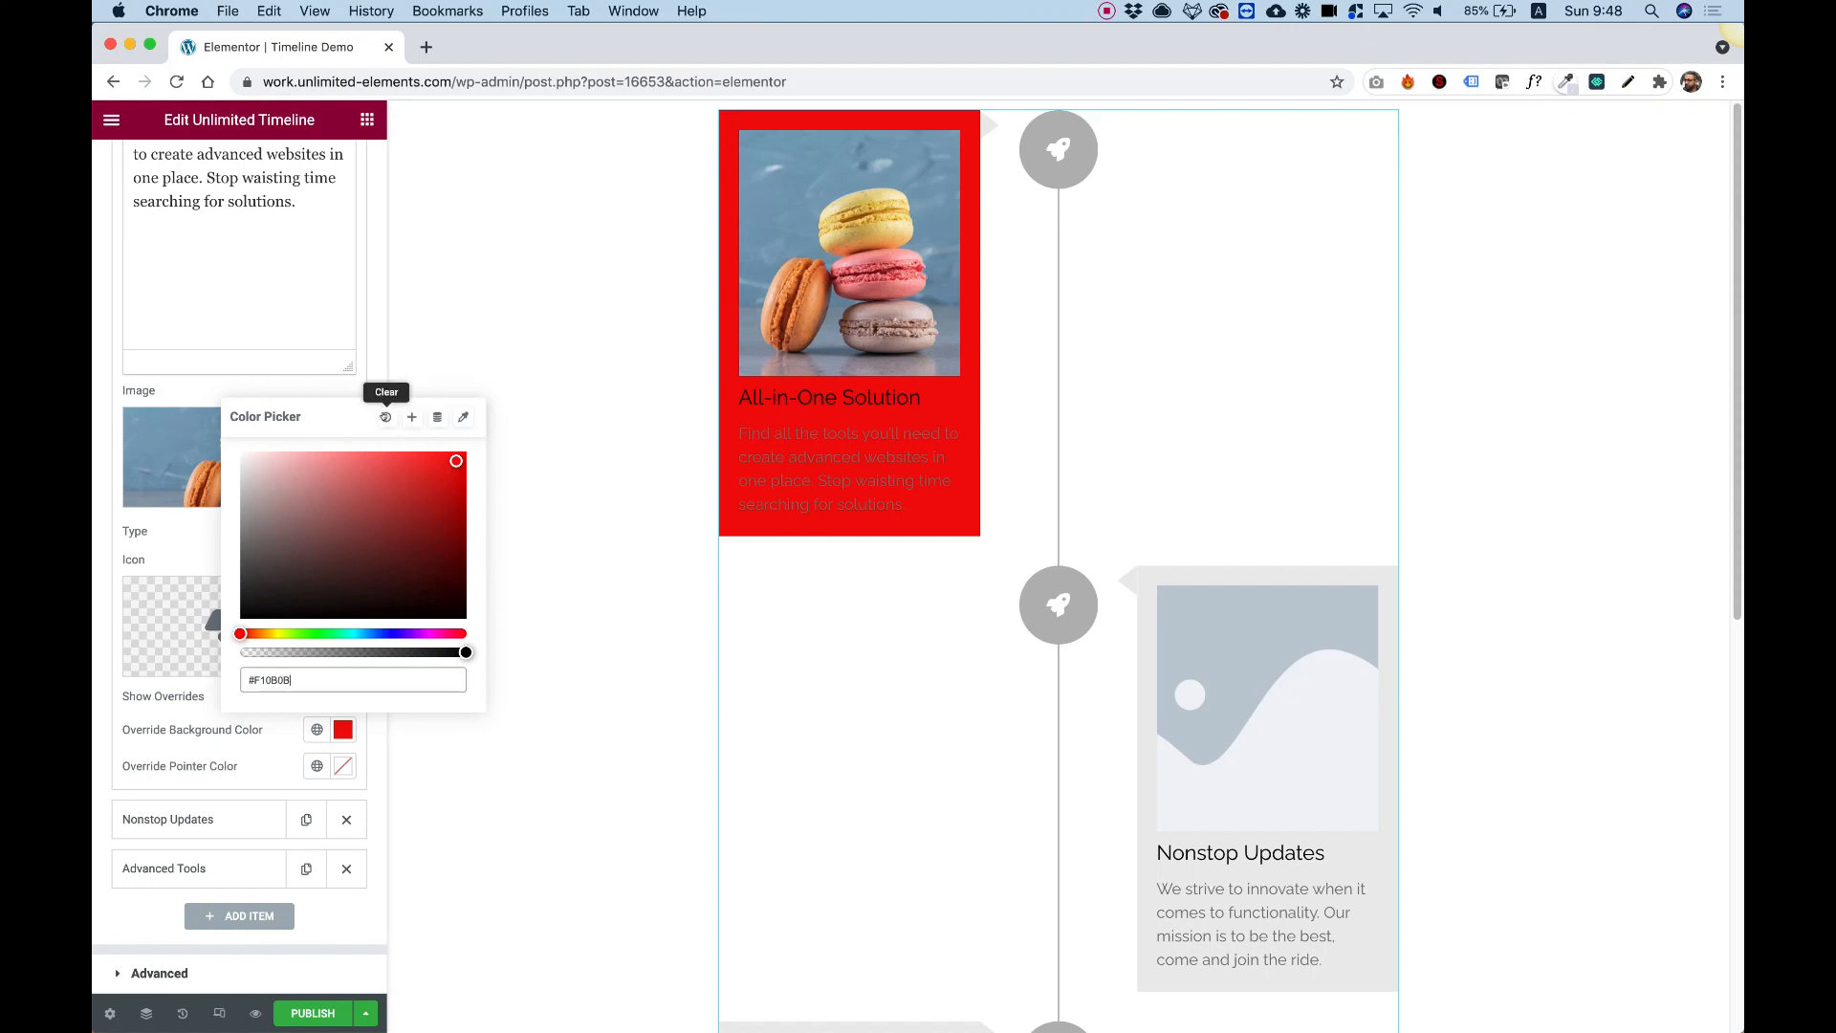
pyautogui.click(386, 417)
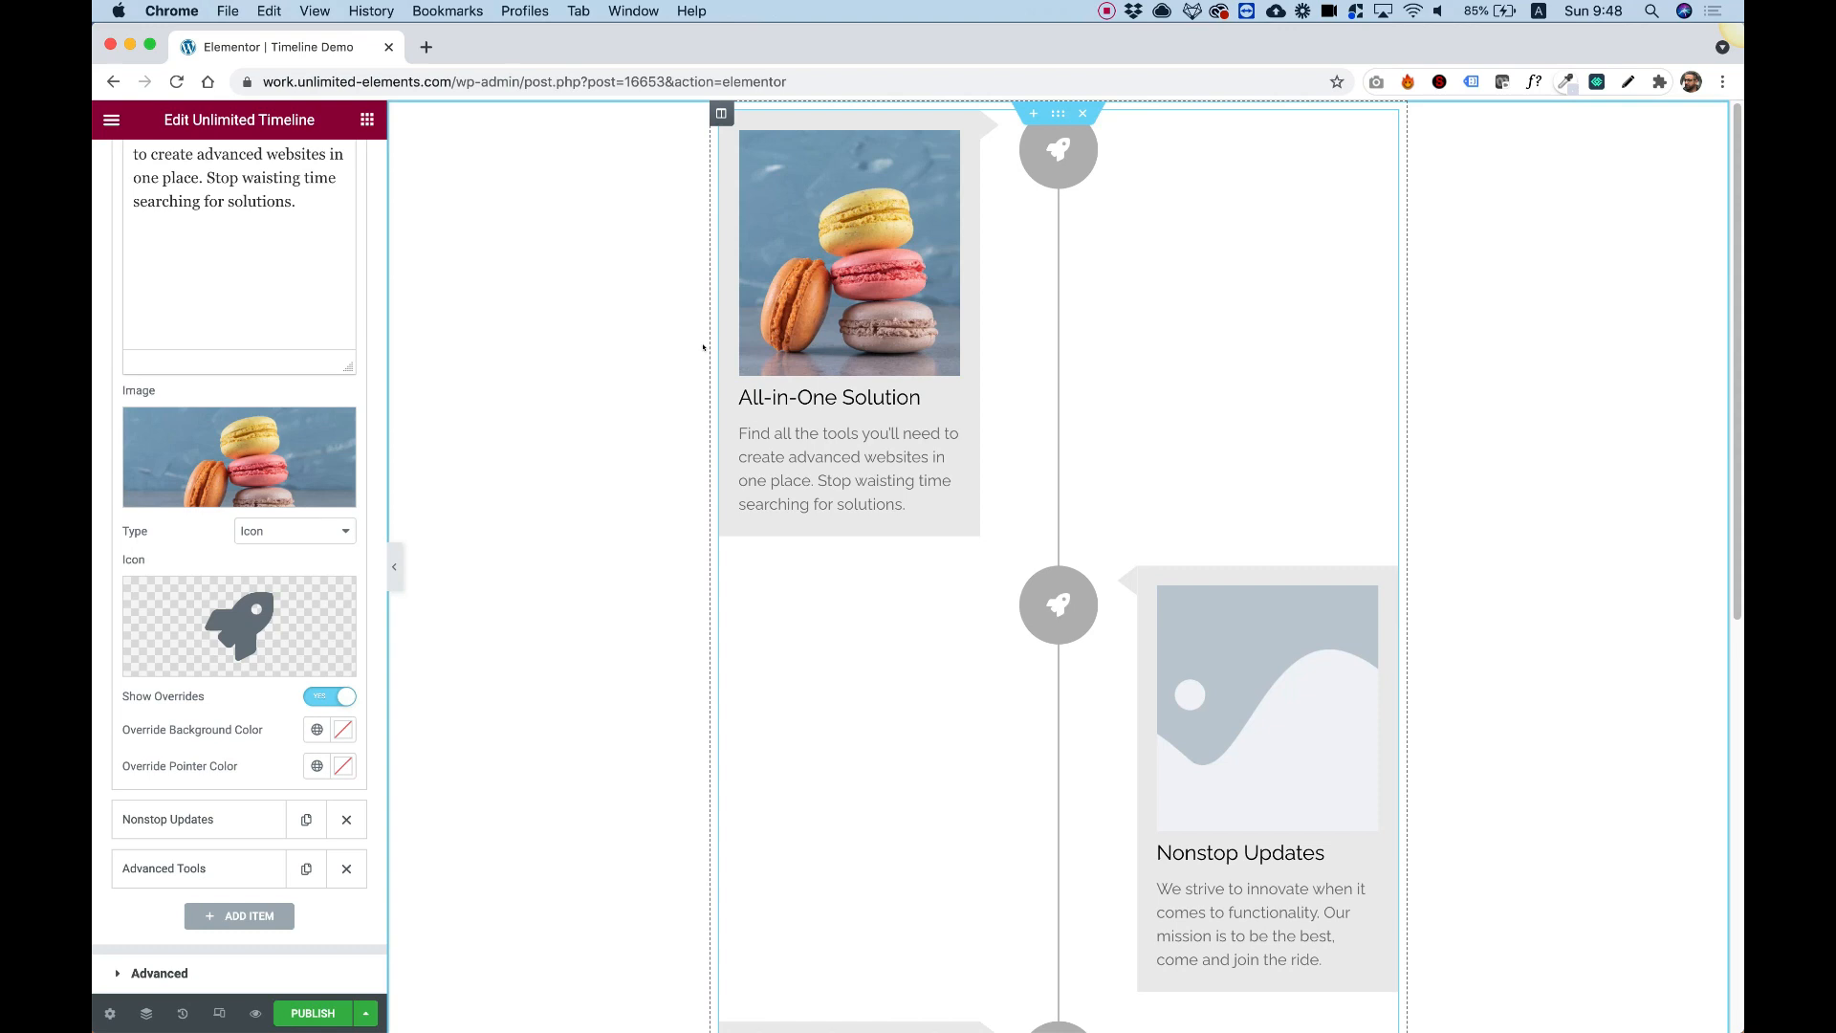
pyautogui.moveTo(826, 576)
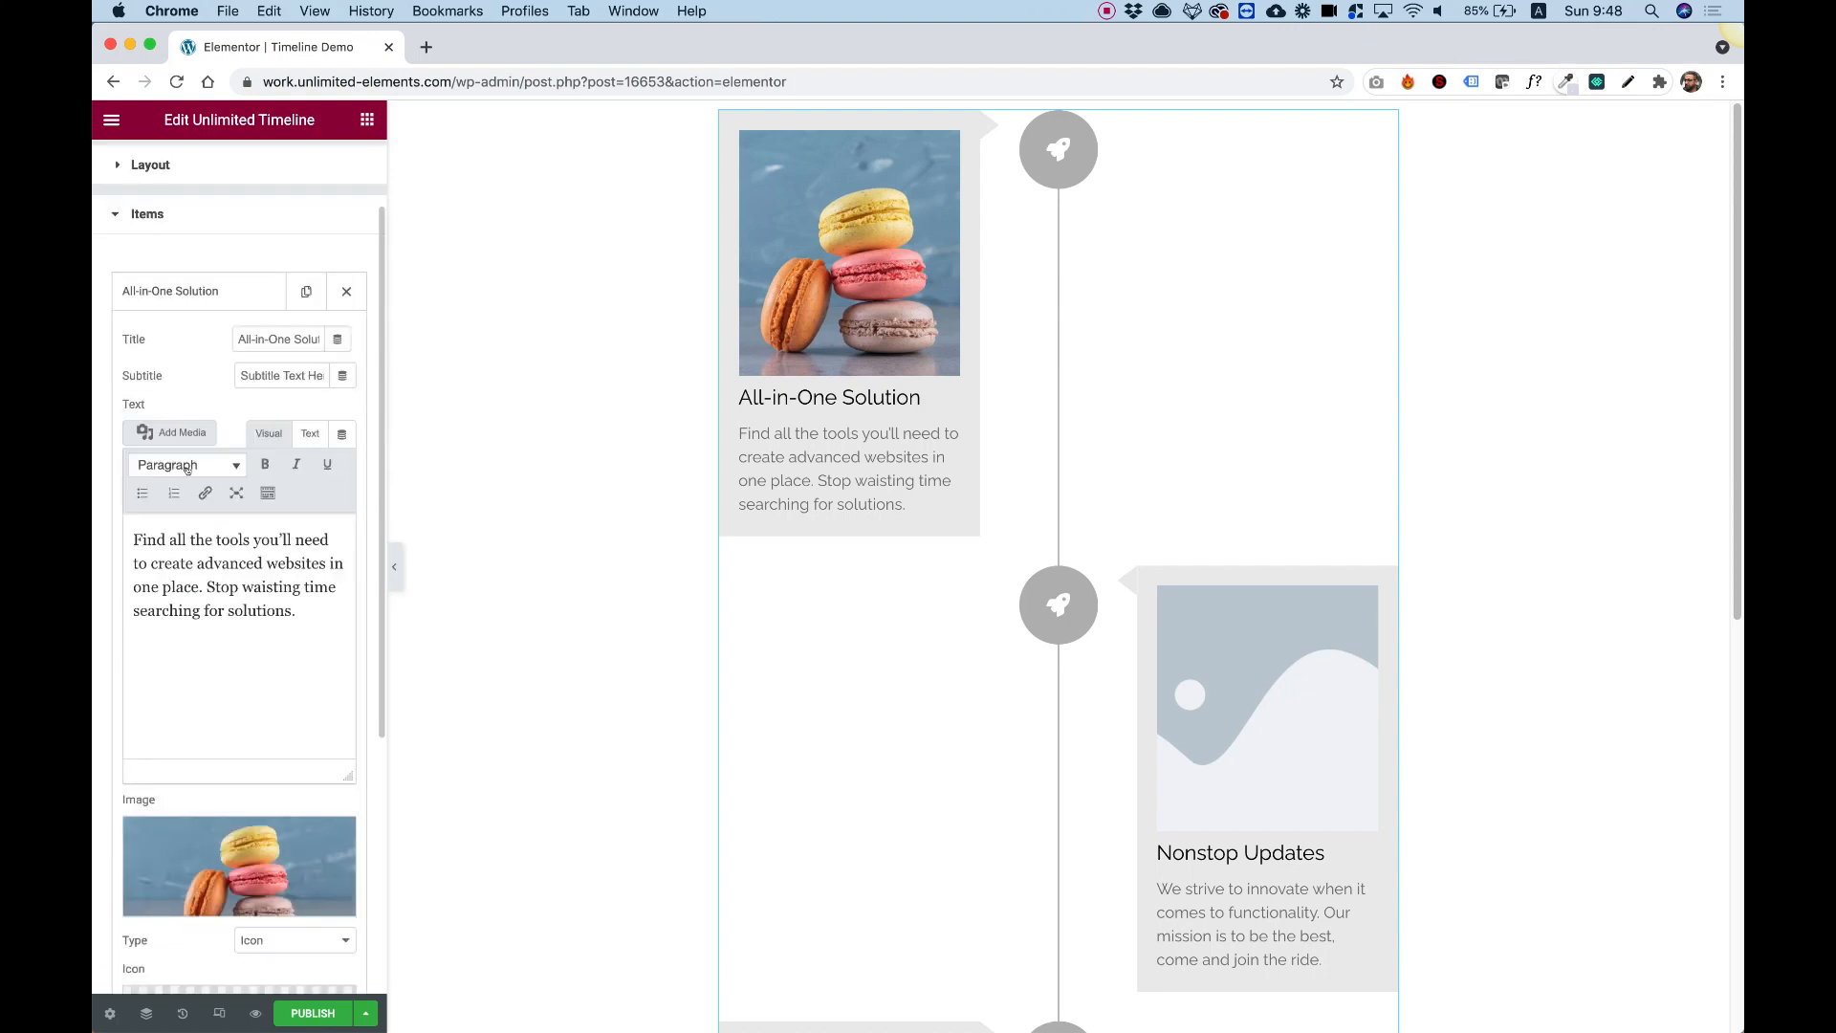
pyautogui.click(346, 292)
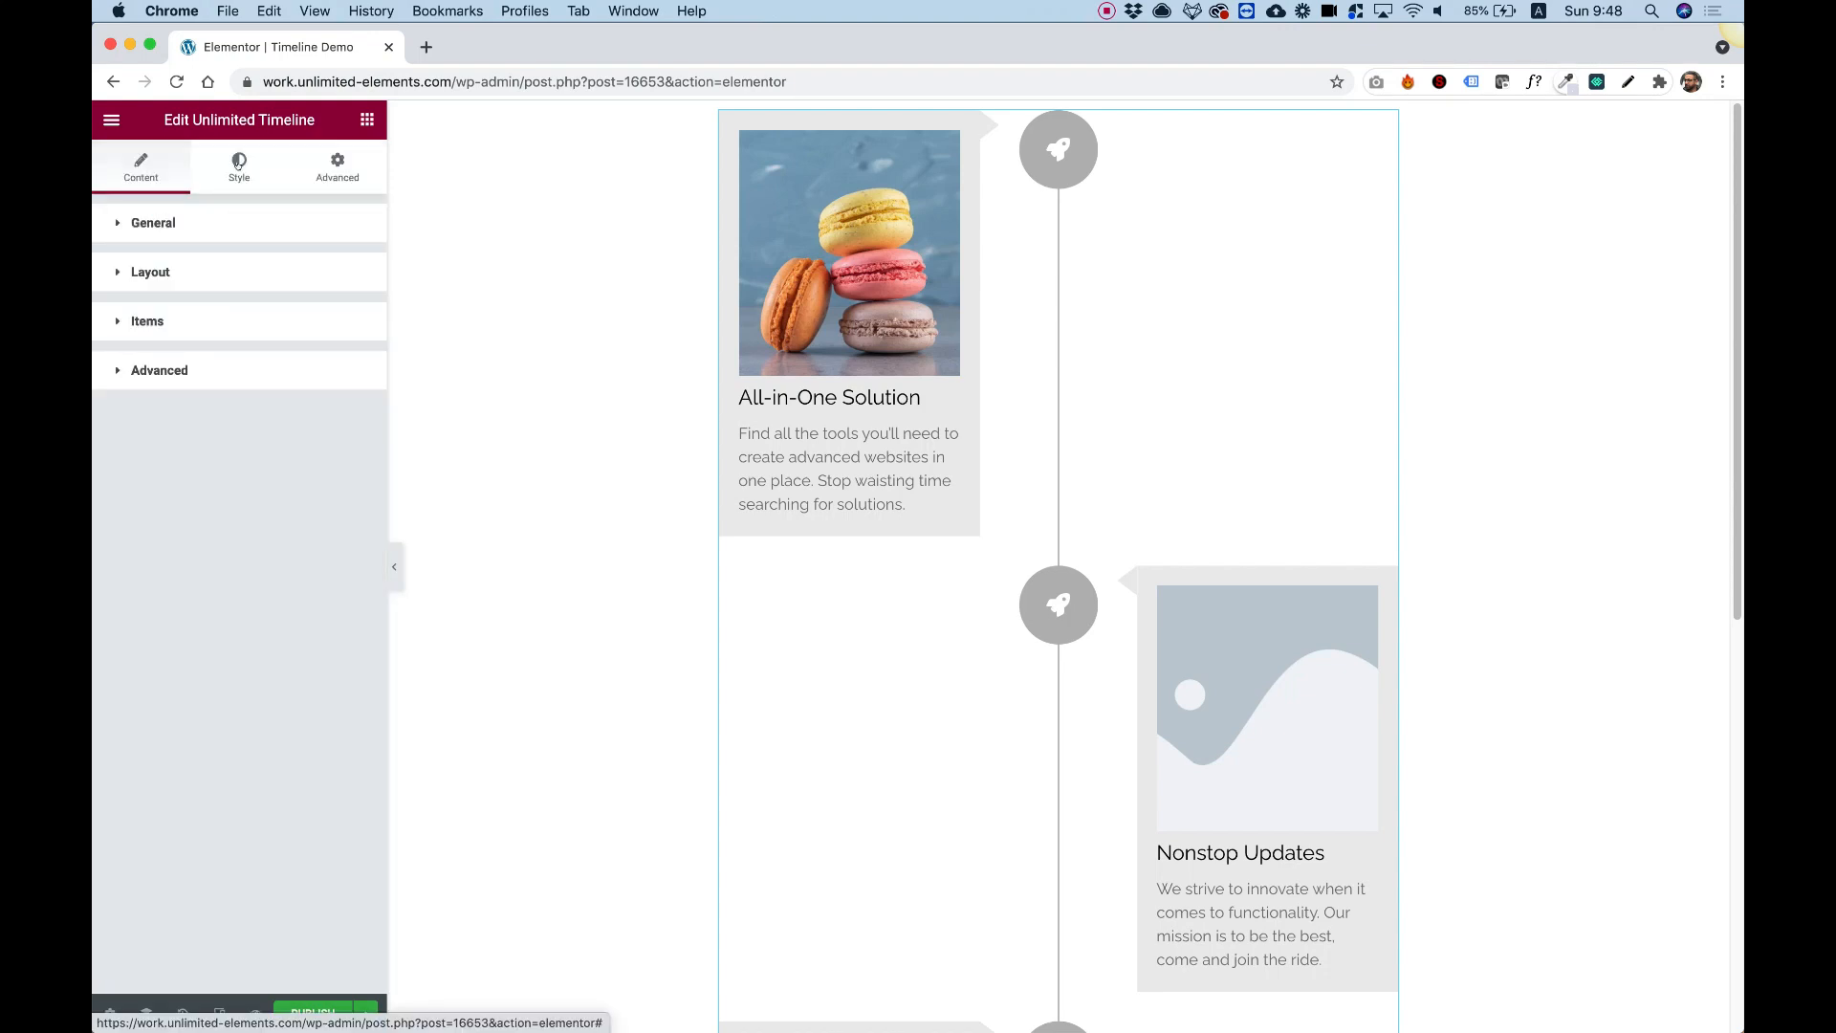
pyautogui.click(239, 164)
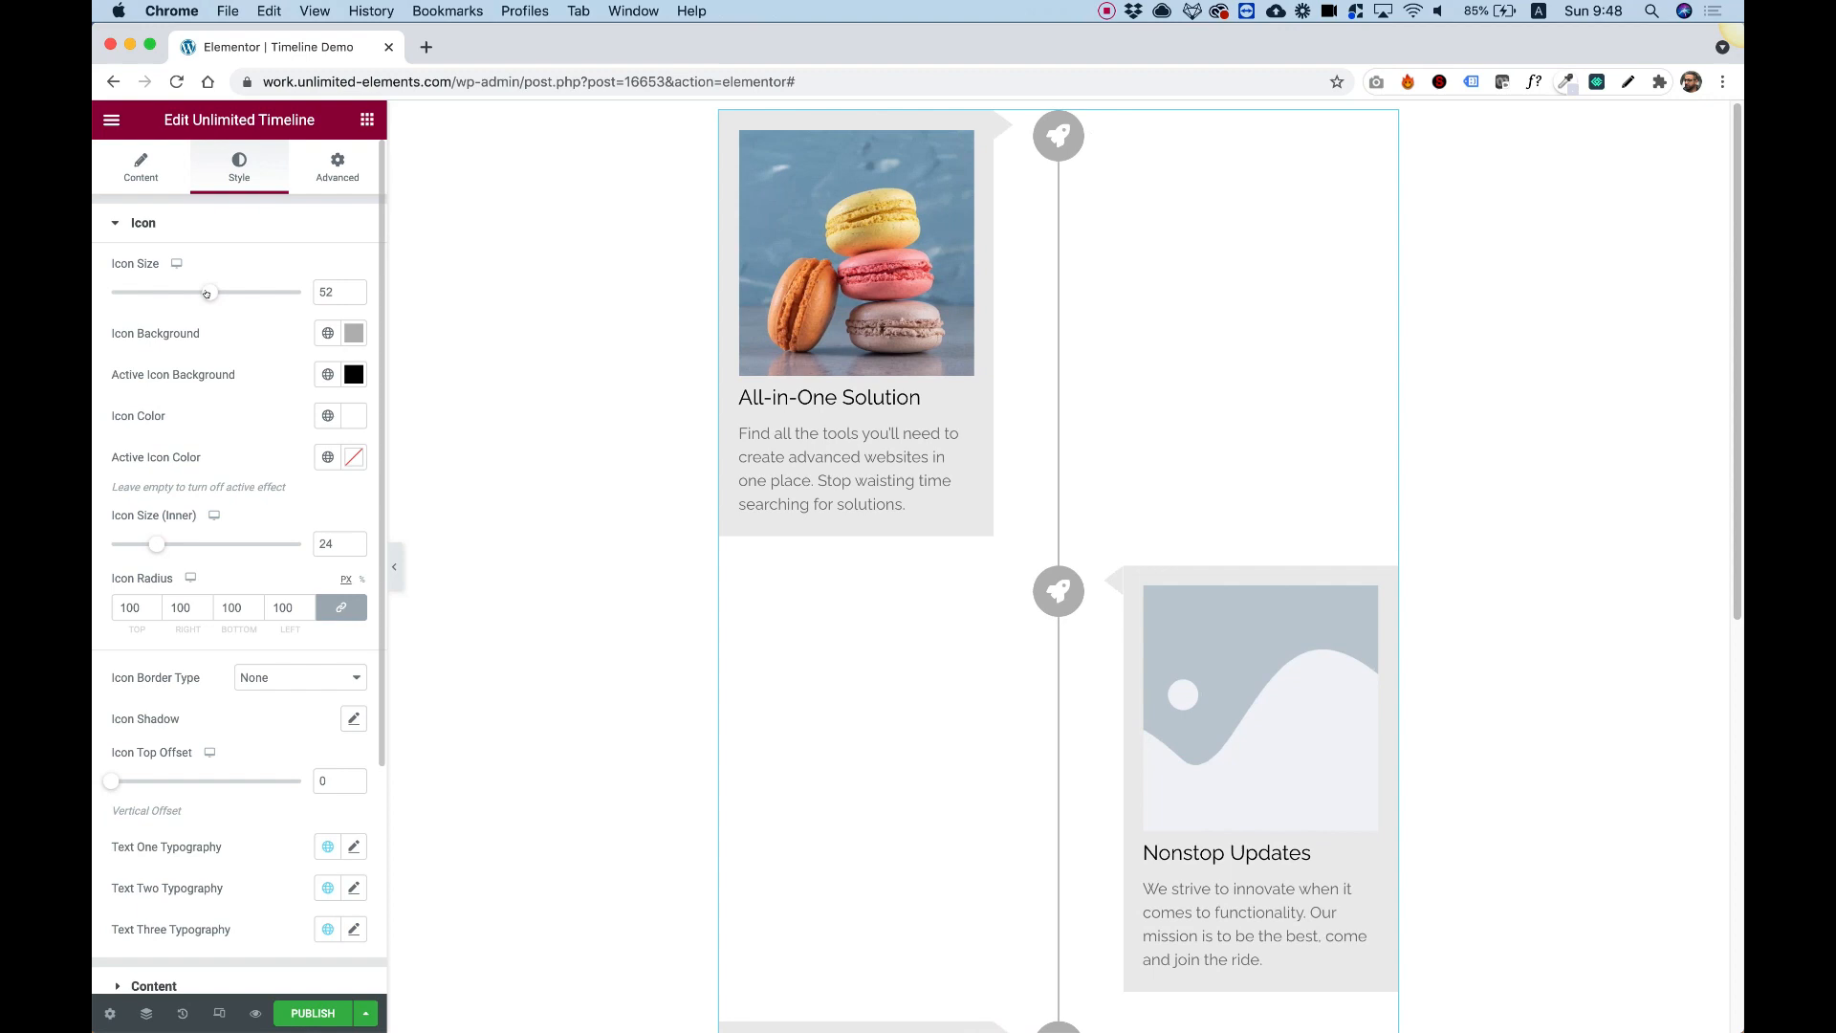
# Enlarge the marker icon size to 67 and give markers a red background.
pyautogui.moveTo(206, 292); pyautogui.dragTo(239, 291)
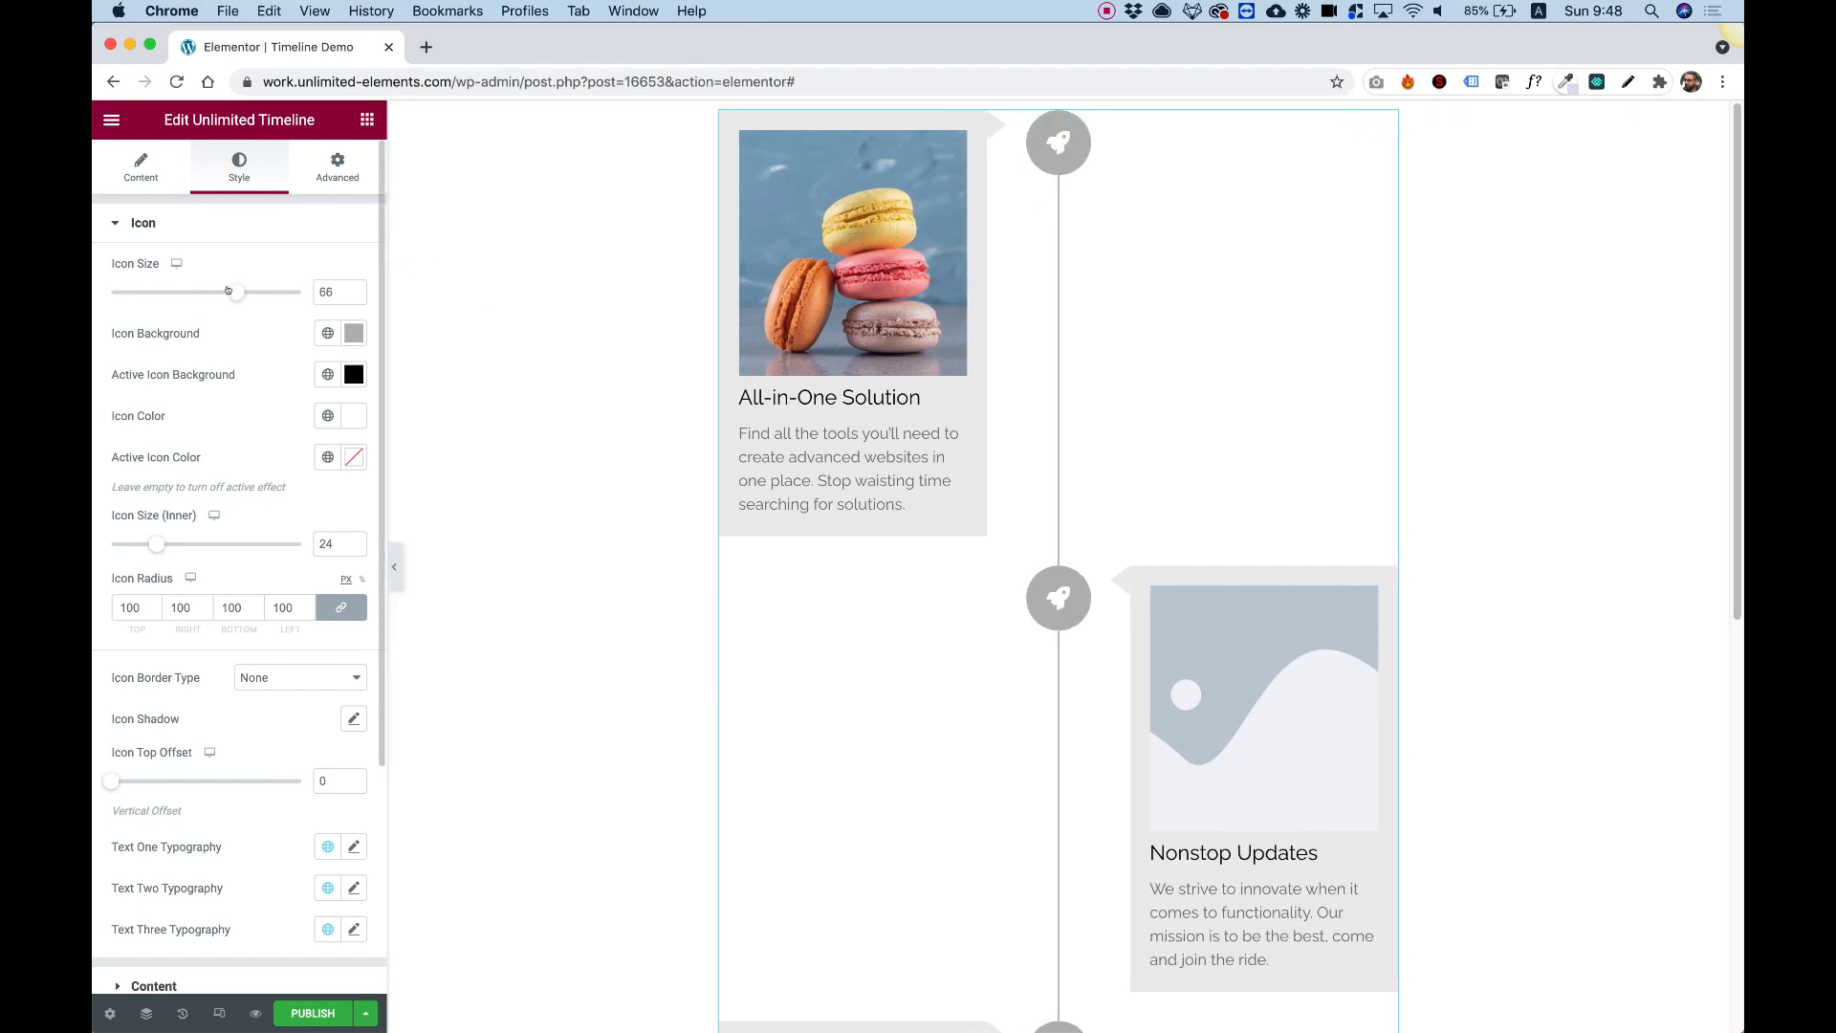
pyautogui.moveTo(238, 292); pyautogui.dragTo(240, 292)
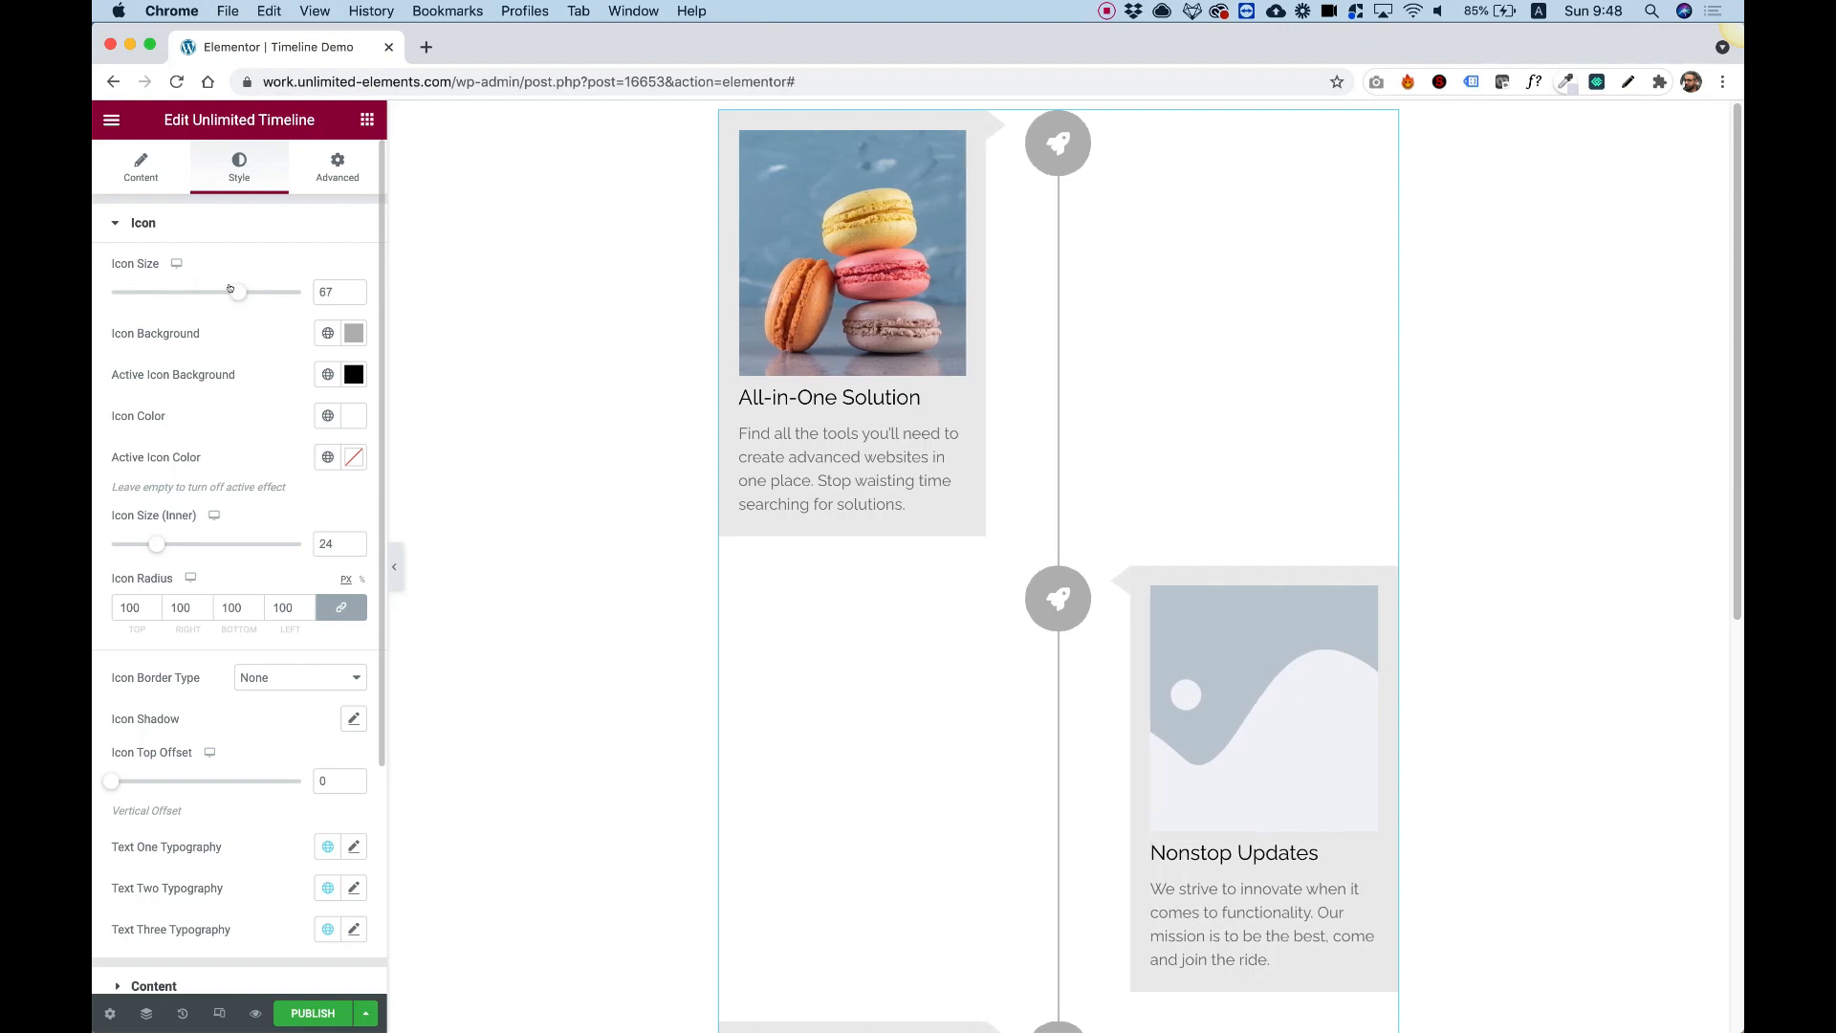
pyautogui.click(354, 333)
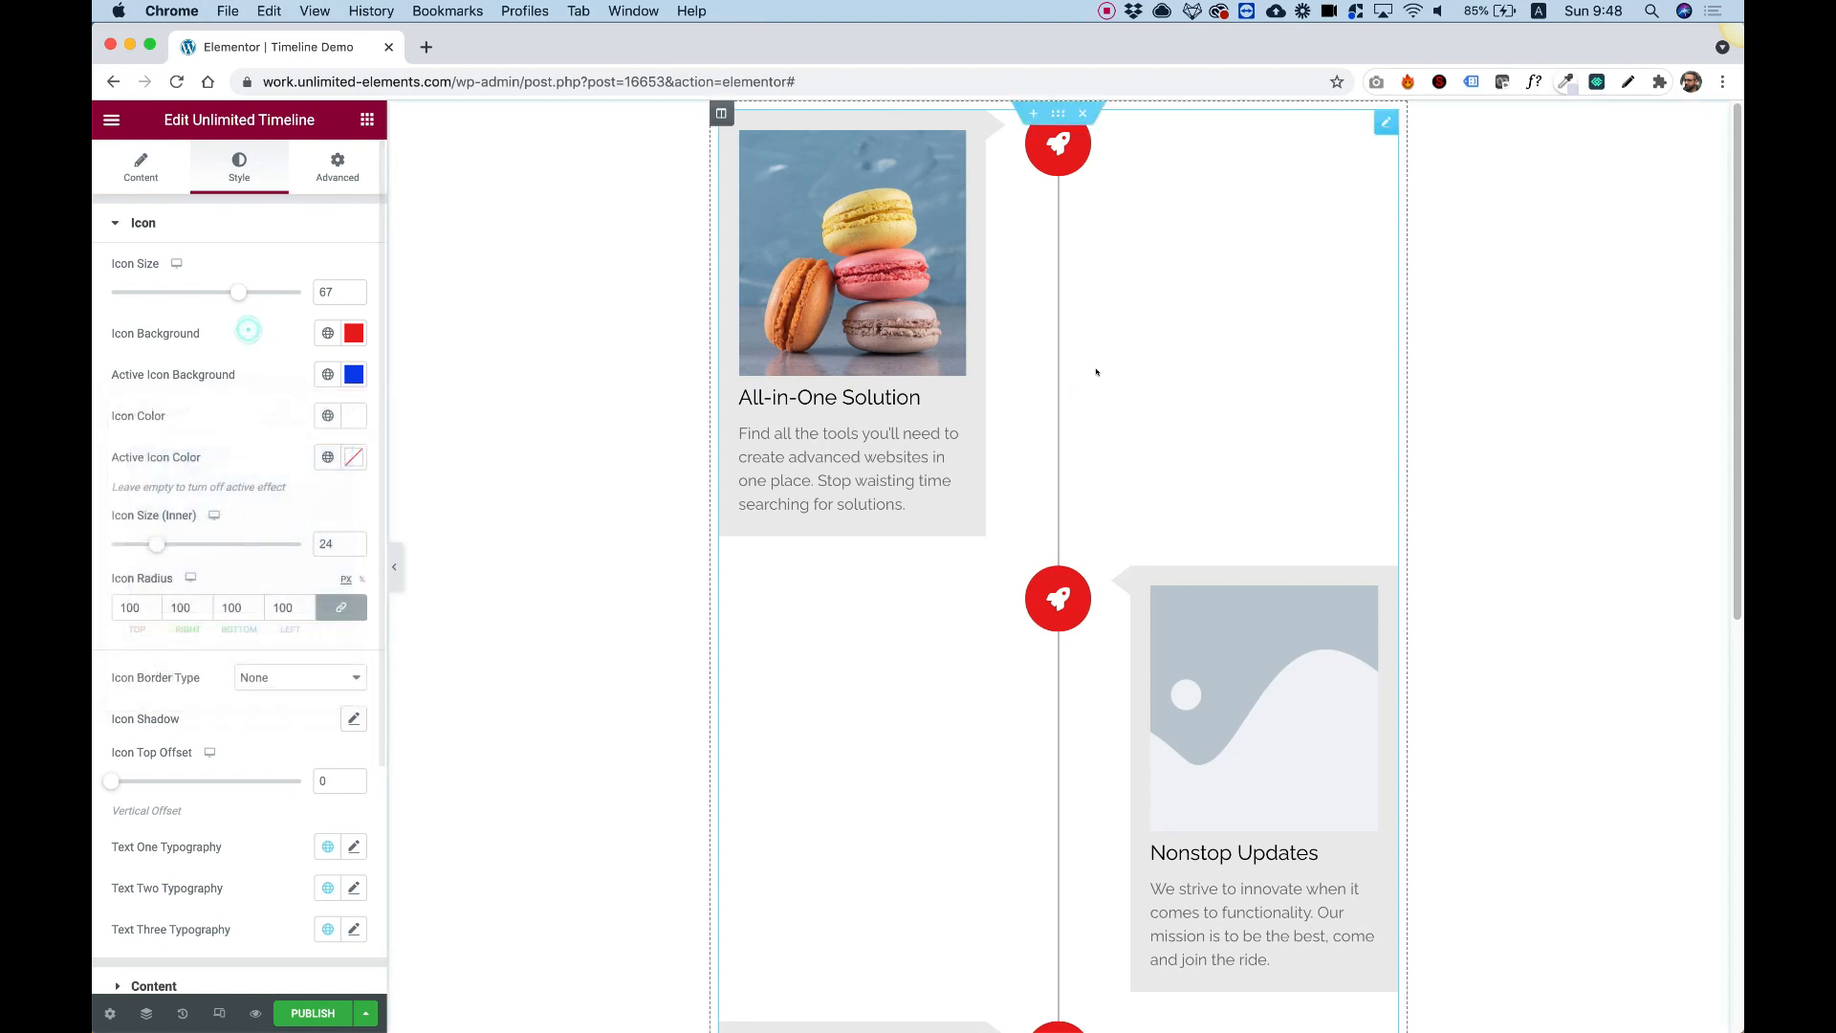
# Reduce the inner rocket icon size from 24 to 17.
pyautogui.scroll(-3)
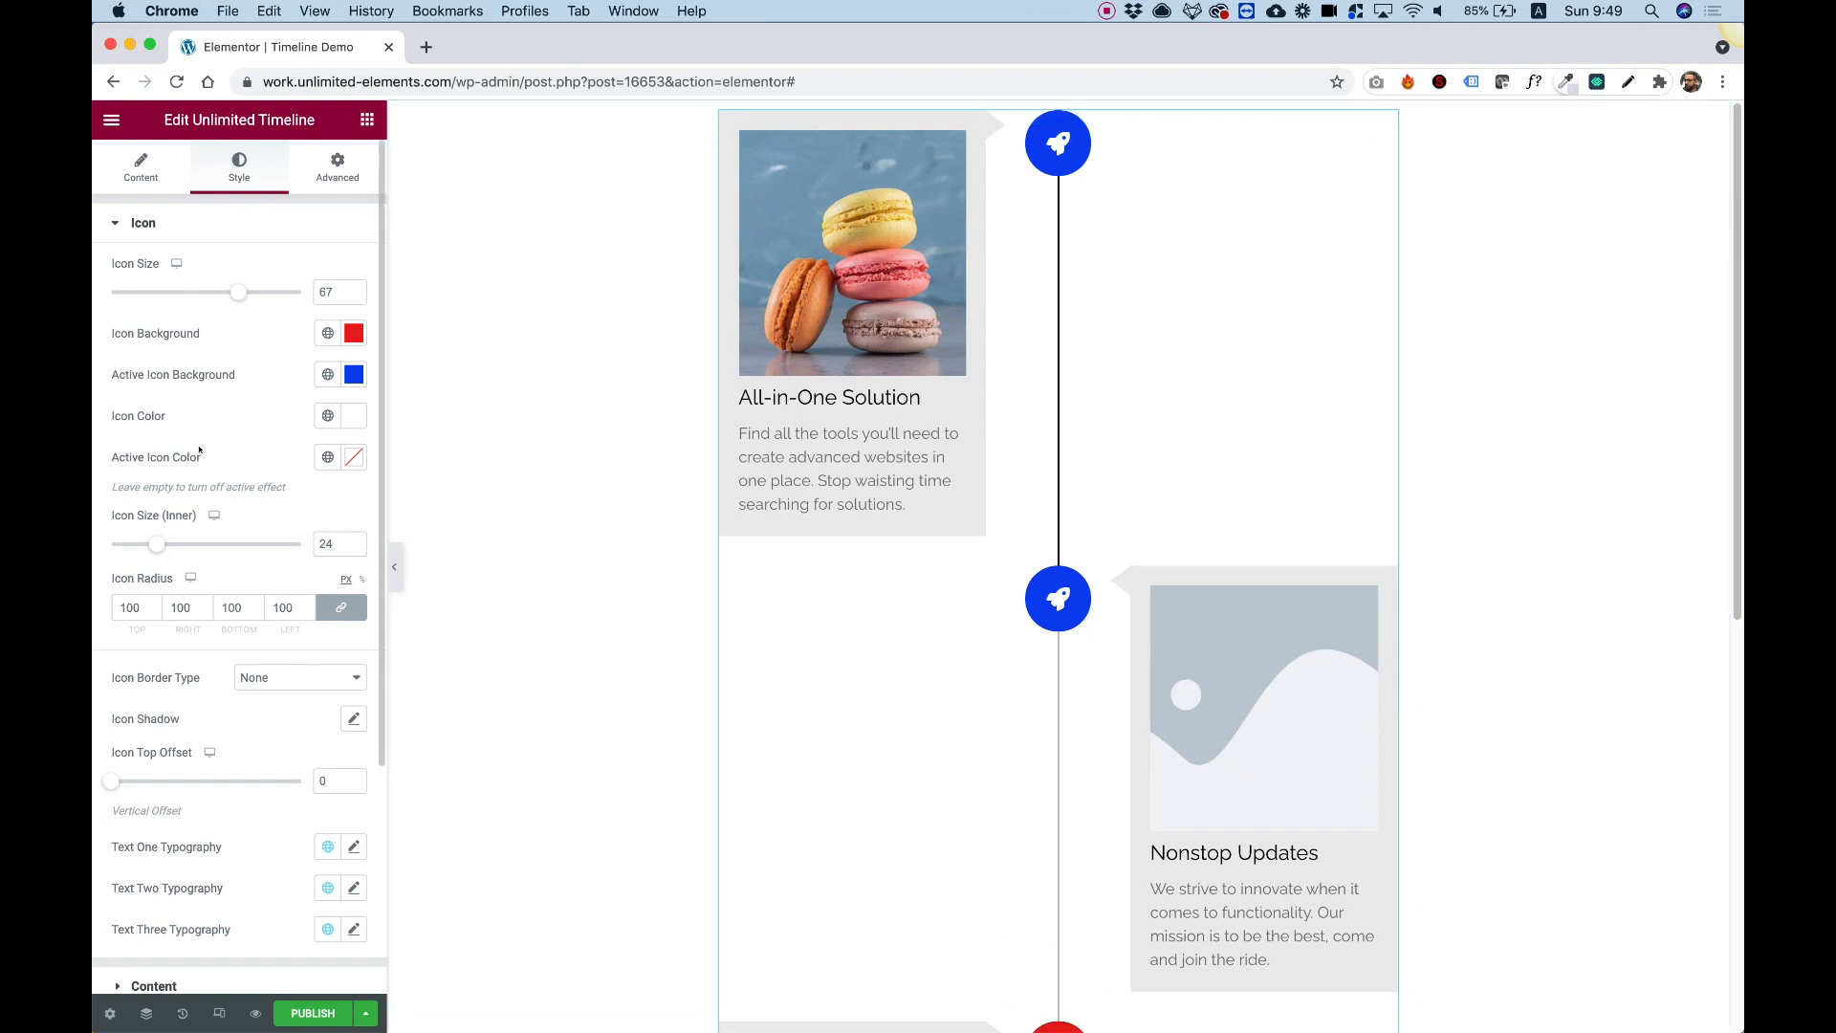
pyautogui.moveTo(202, 449)
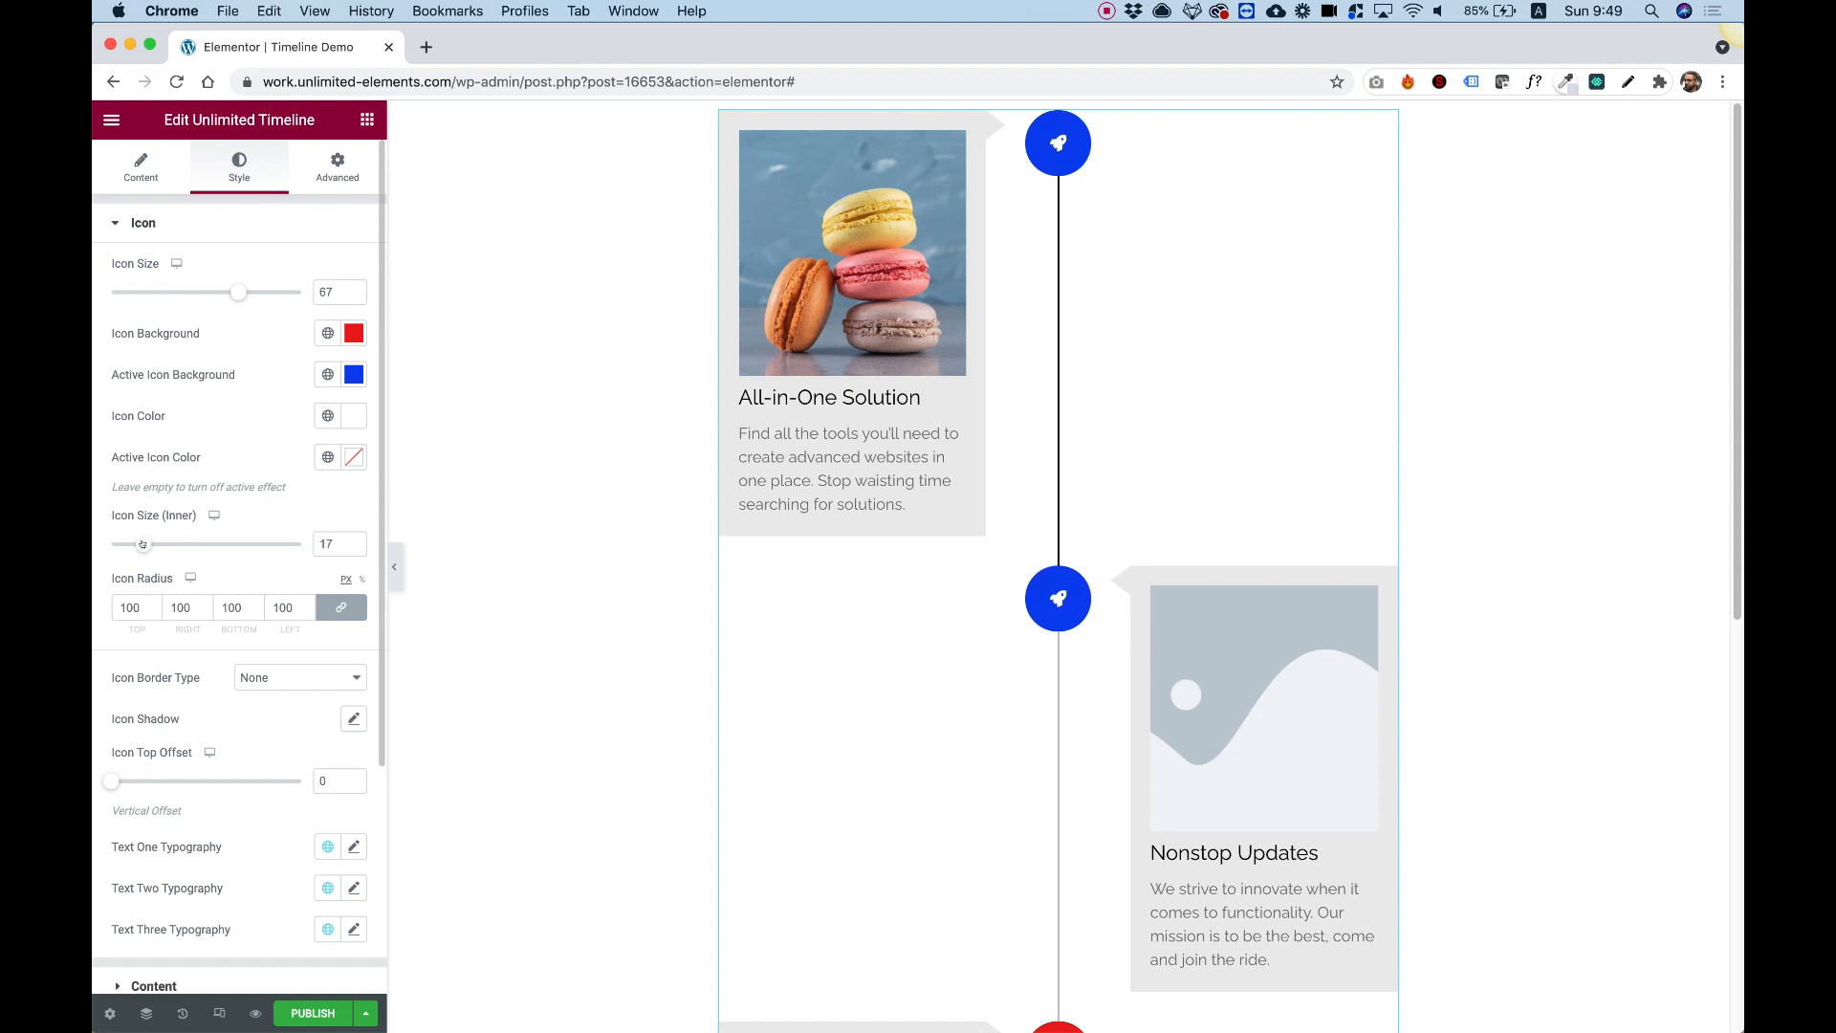
# Set the linked Icon Radius to 18 px for rounded-square markers.
pyautogui.scroll(-3)
pyautogui.write('0')
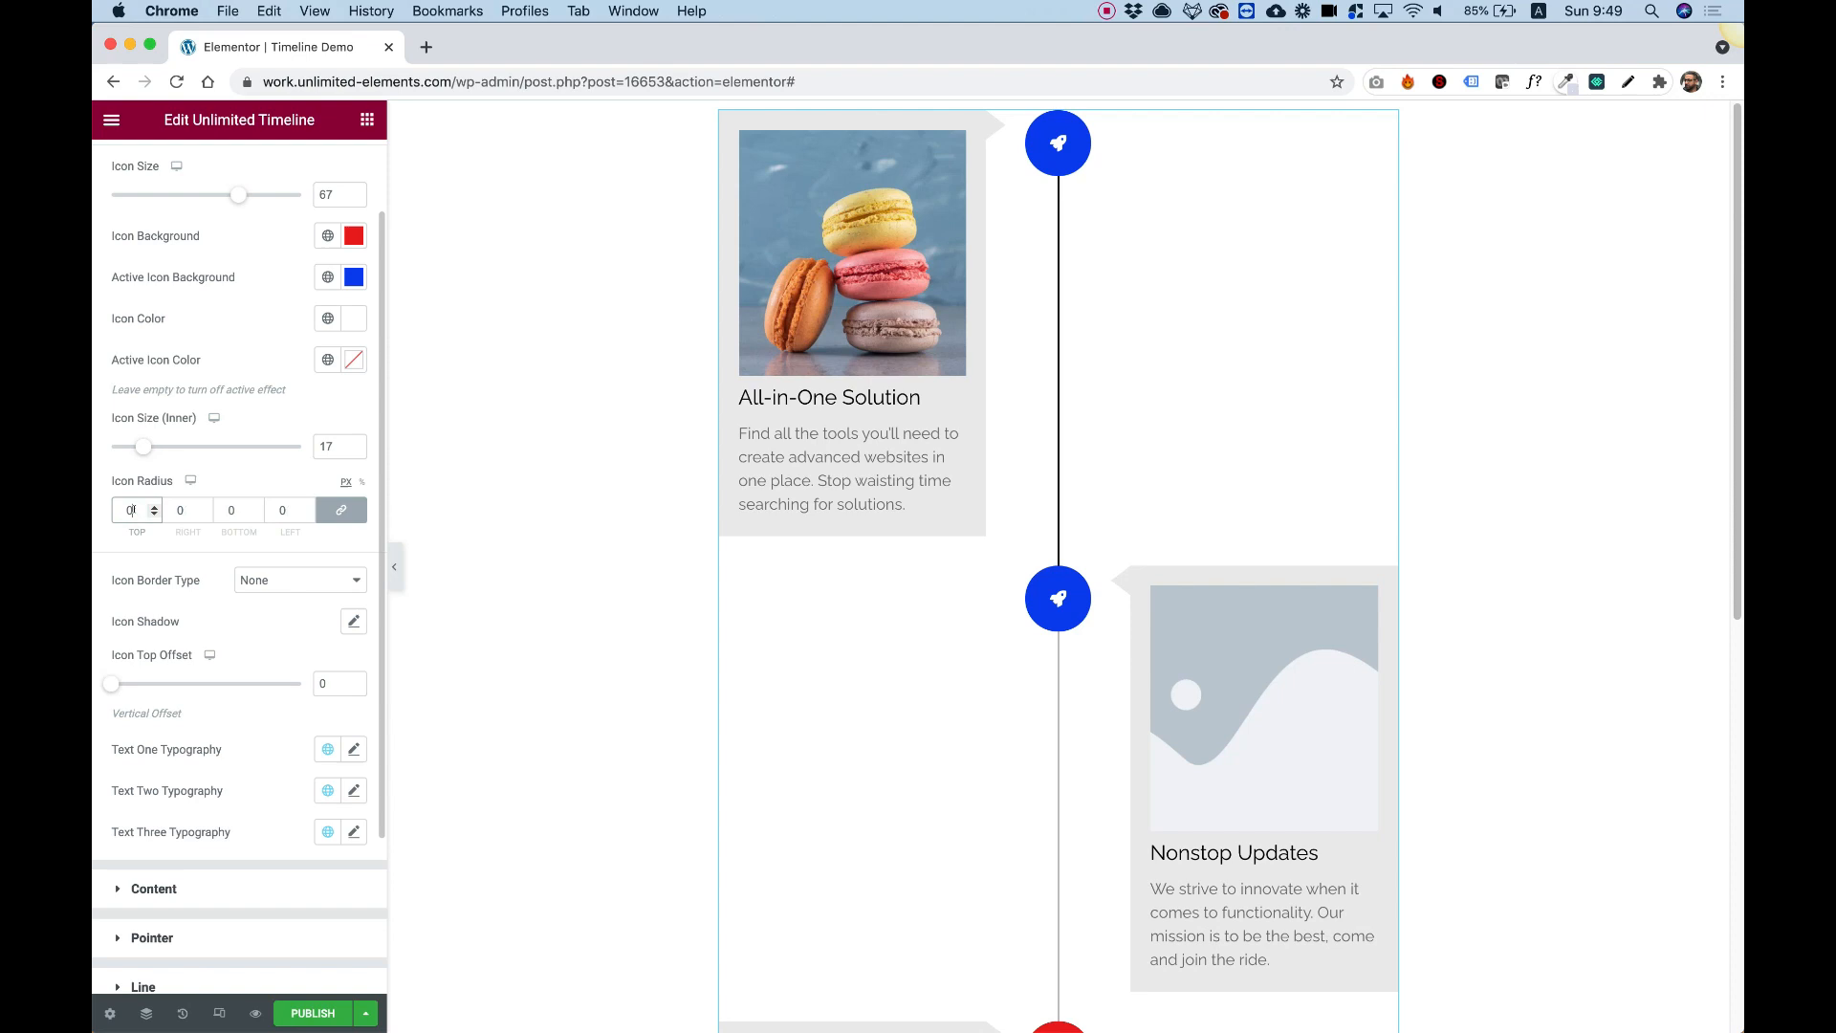
pyautogui.click(1054, 142)
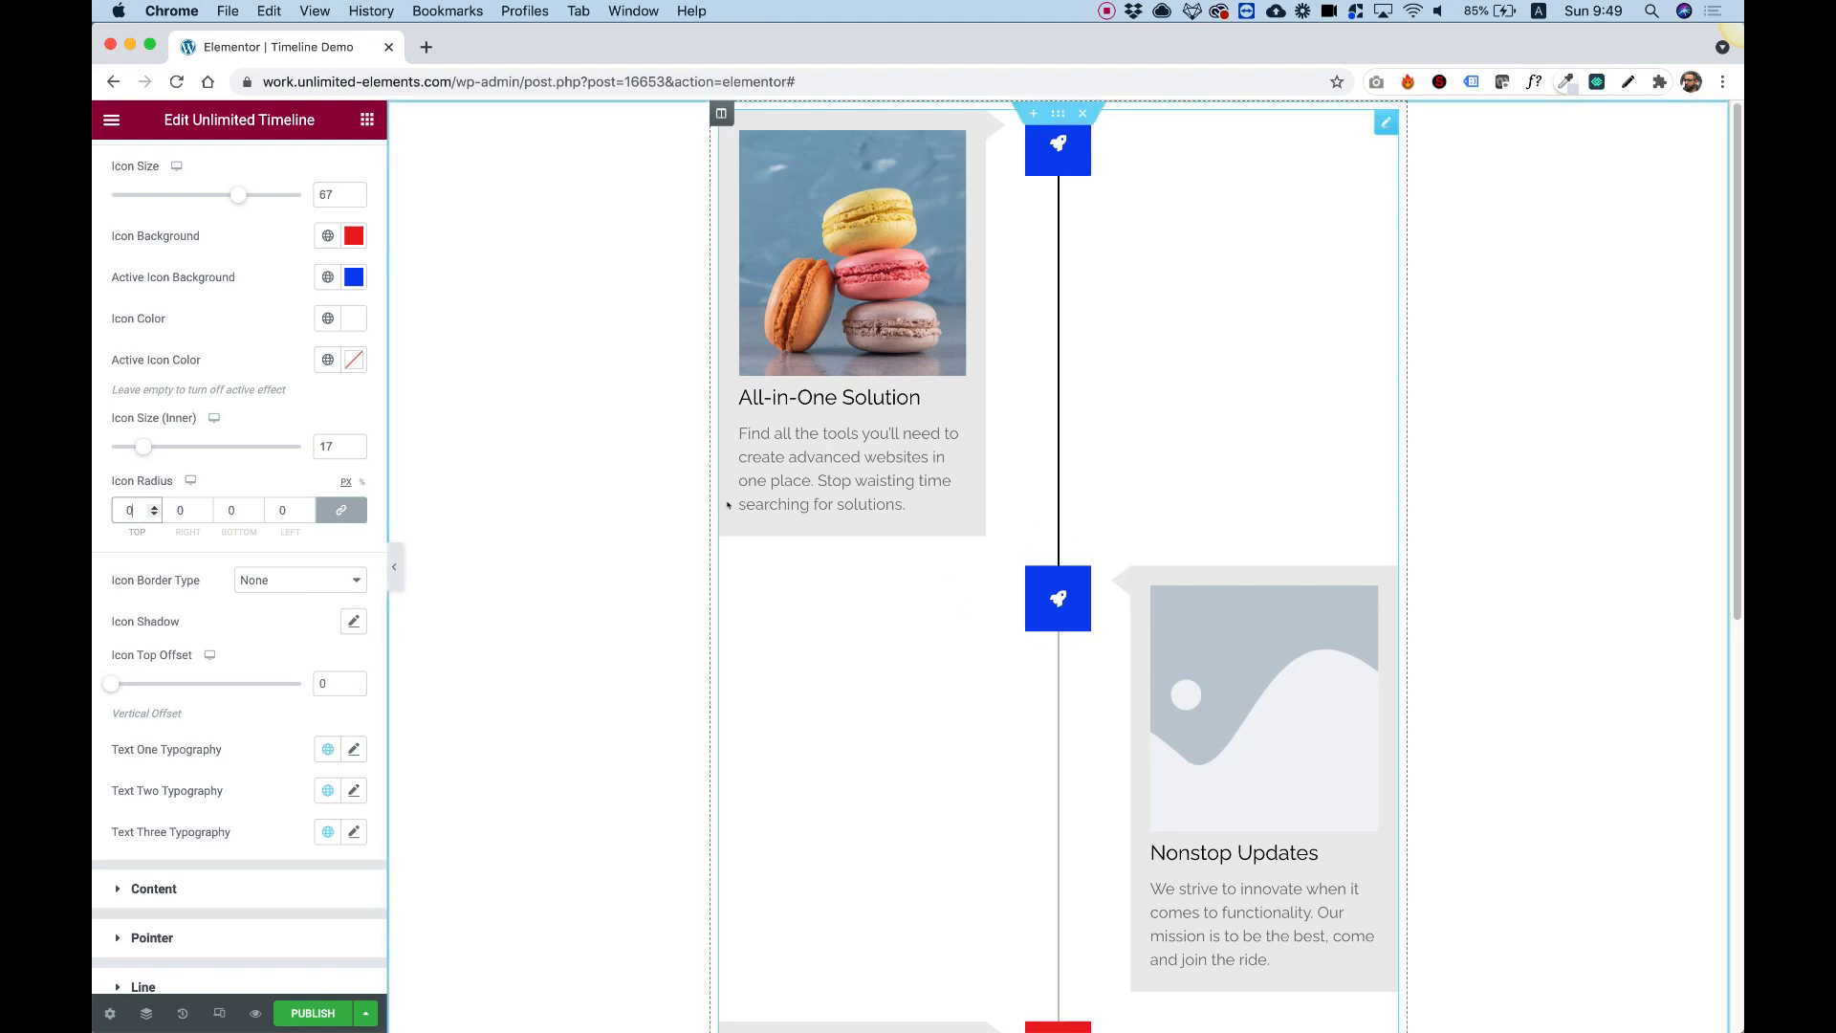
pyautogui.write('6')
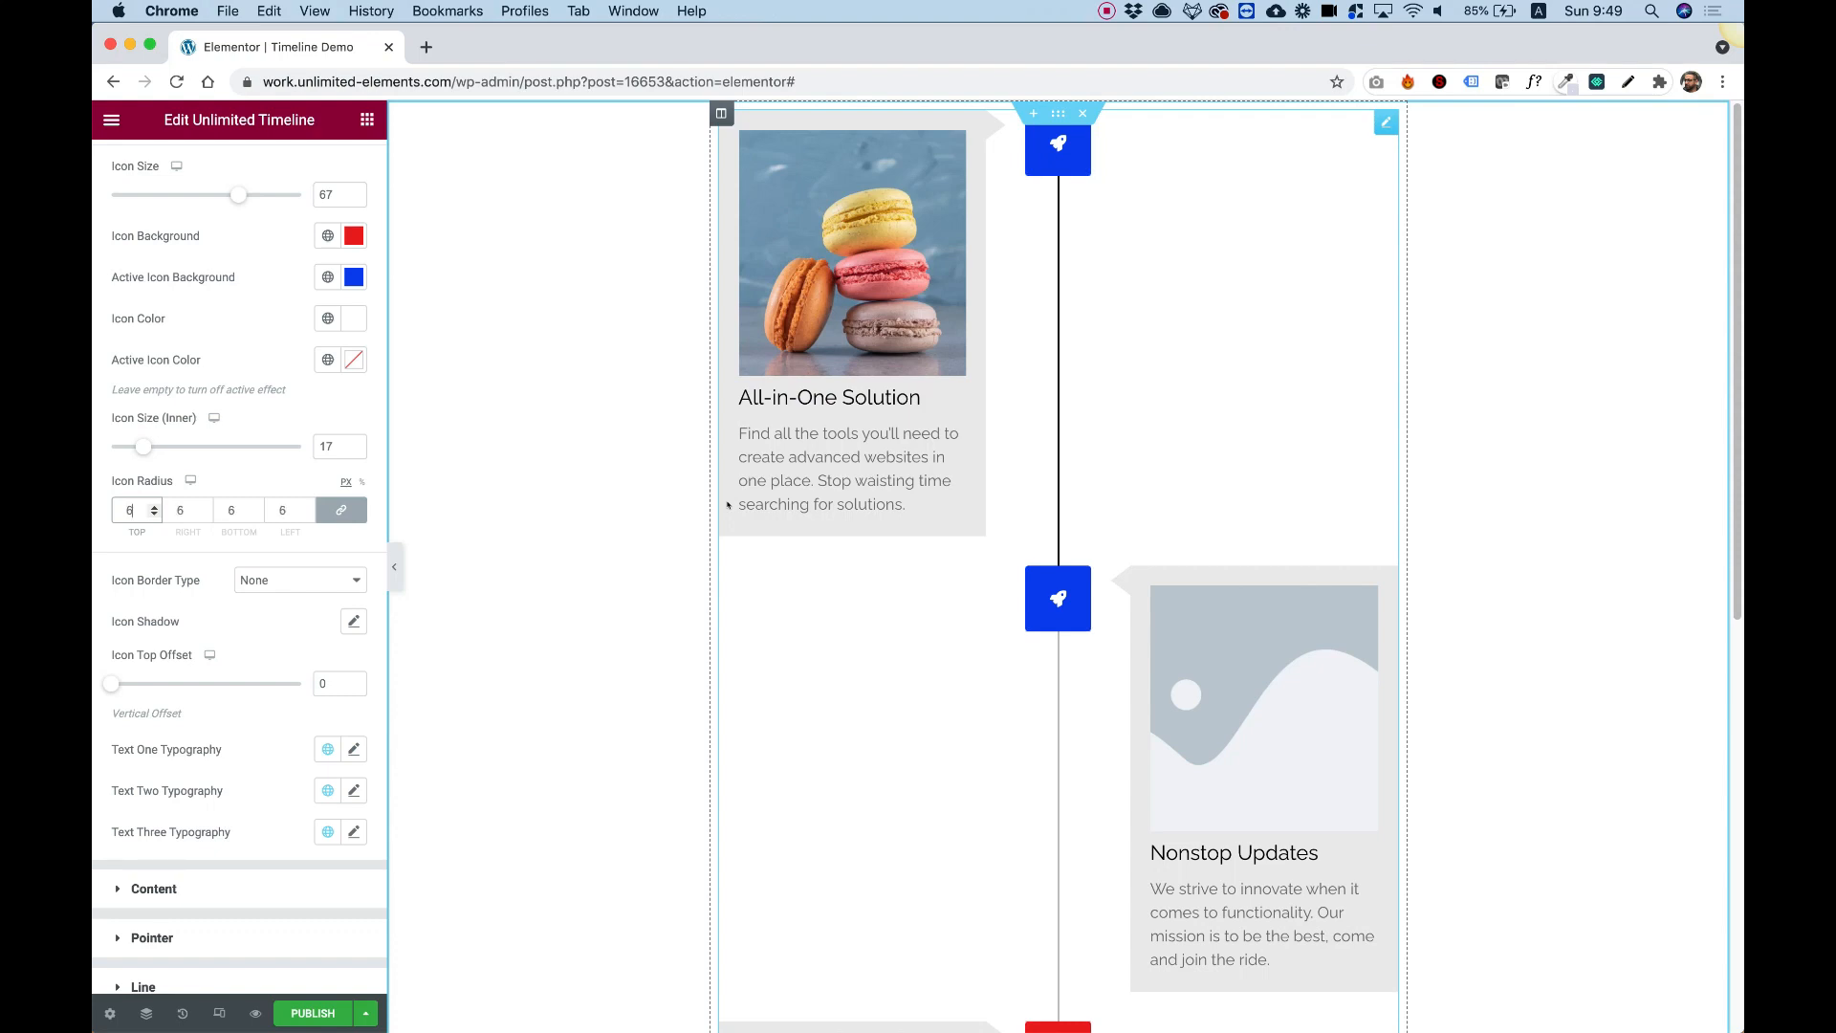
pyautogui.write('18')
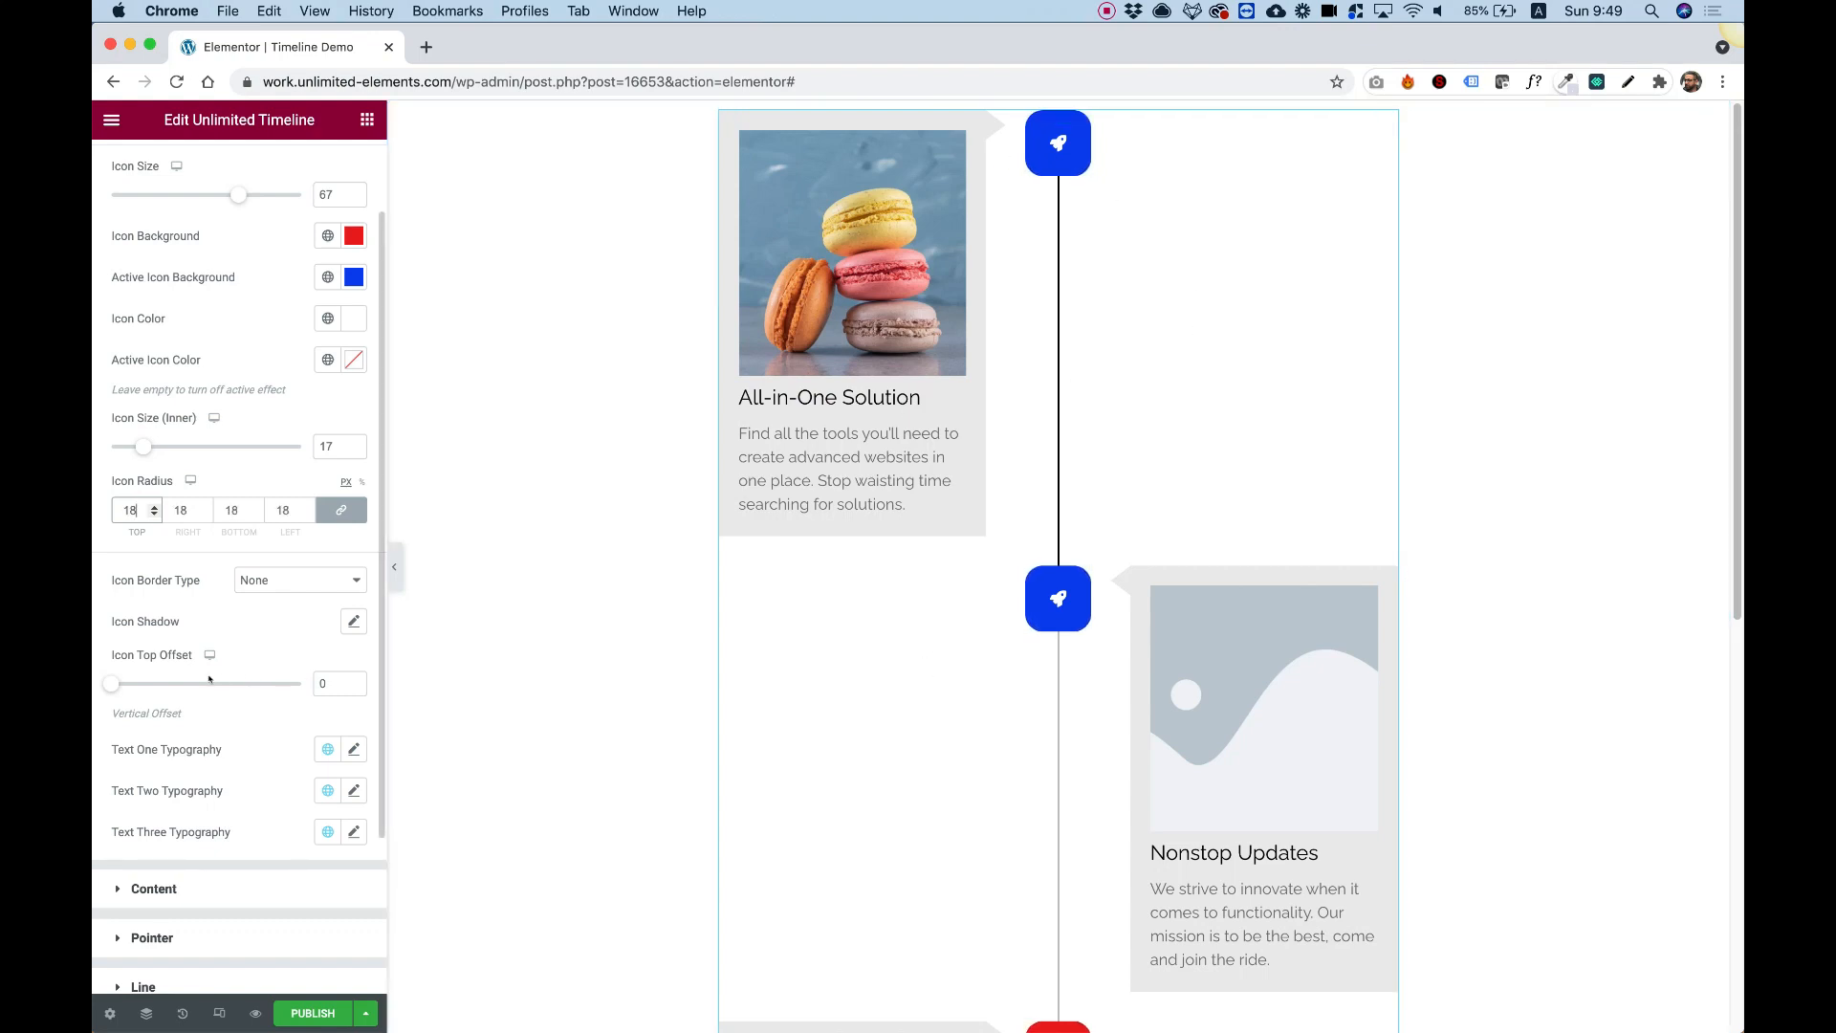
pyautogui.moveTo(184, 694)
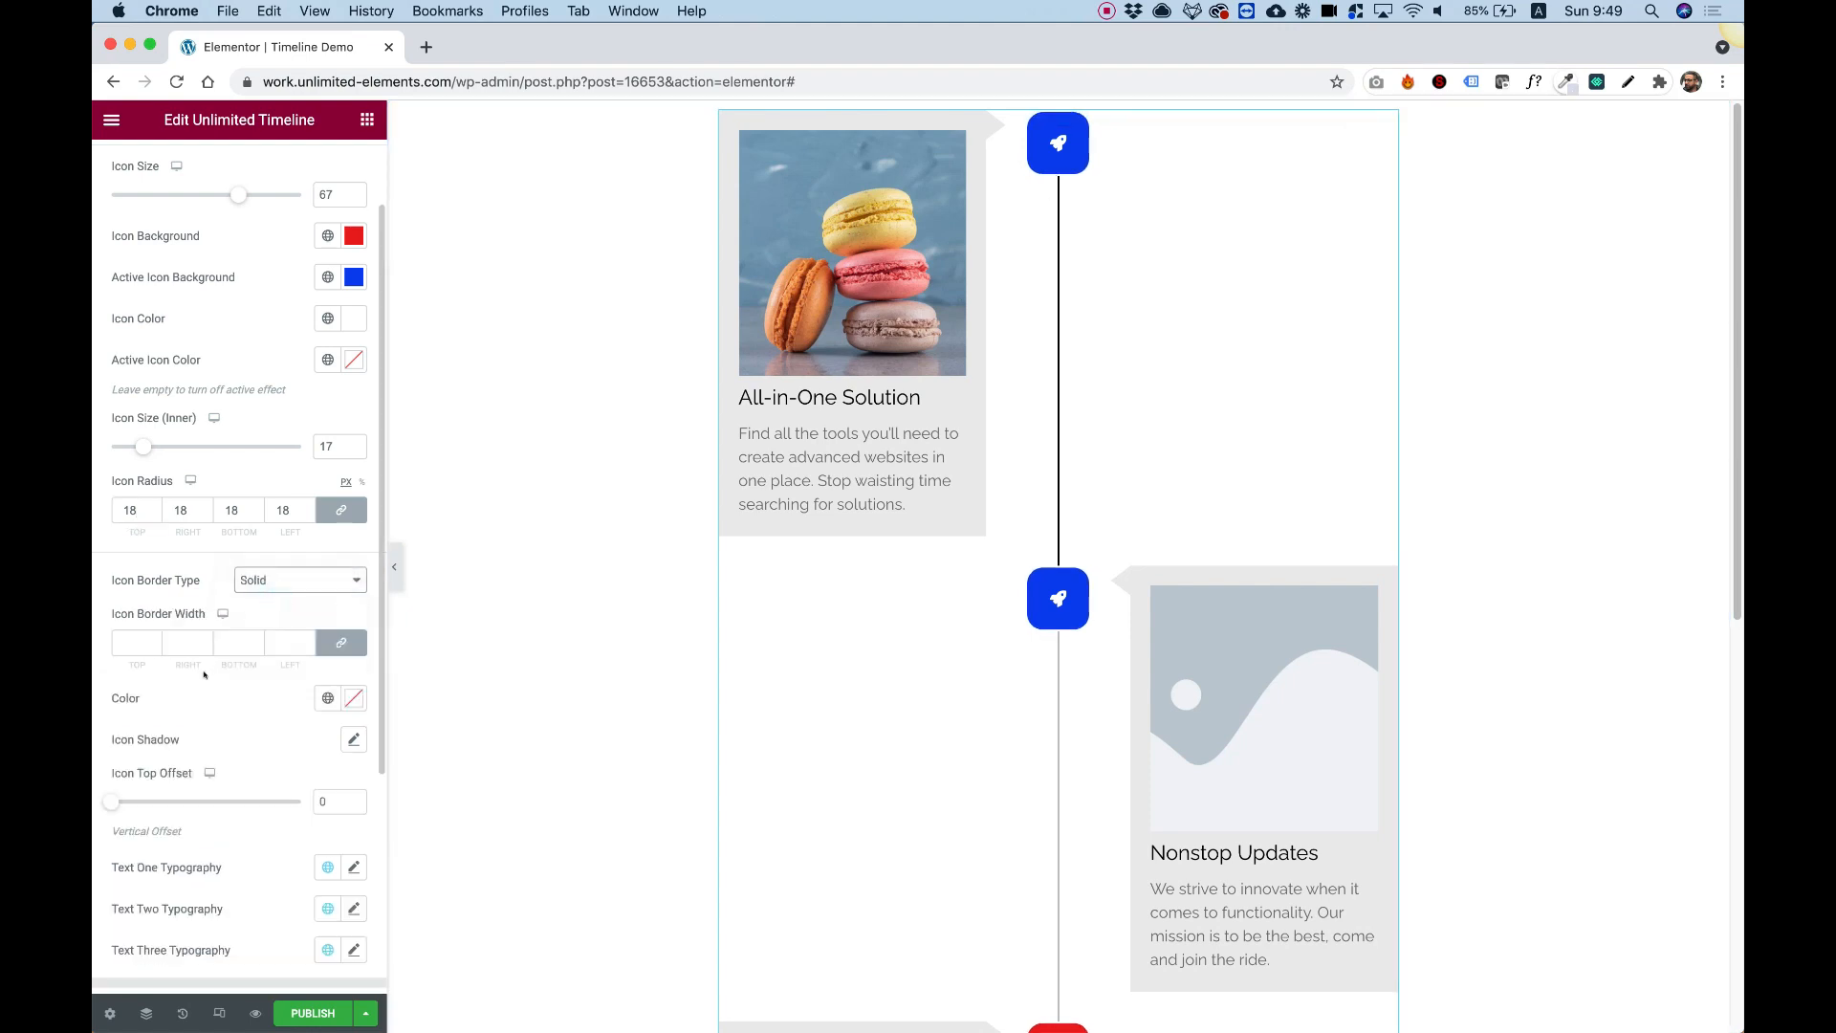
# Give the markers a solid 2 px black border and briefly open the icon shadow settings.
pyautogui.write('2')
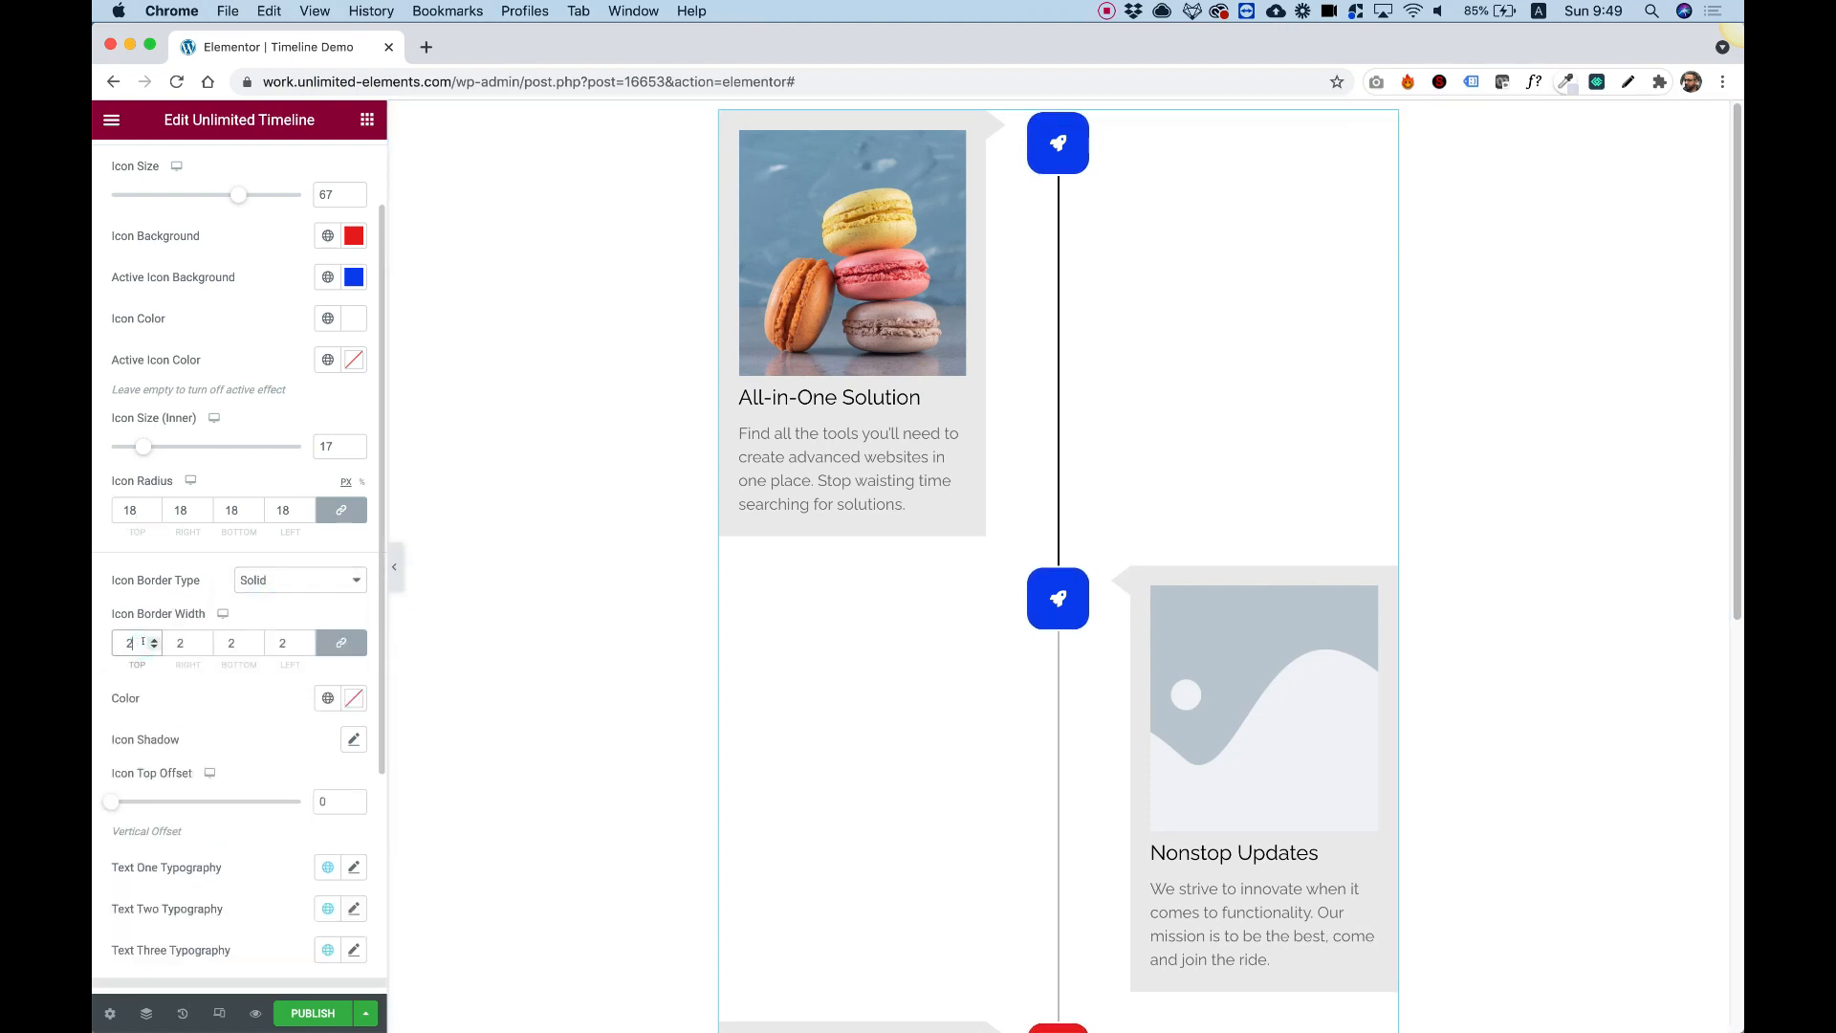
pyautogui.click(353, 698)
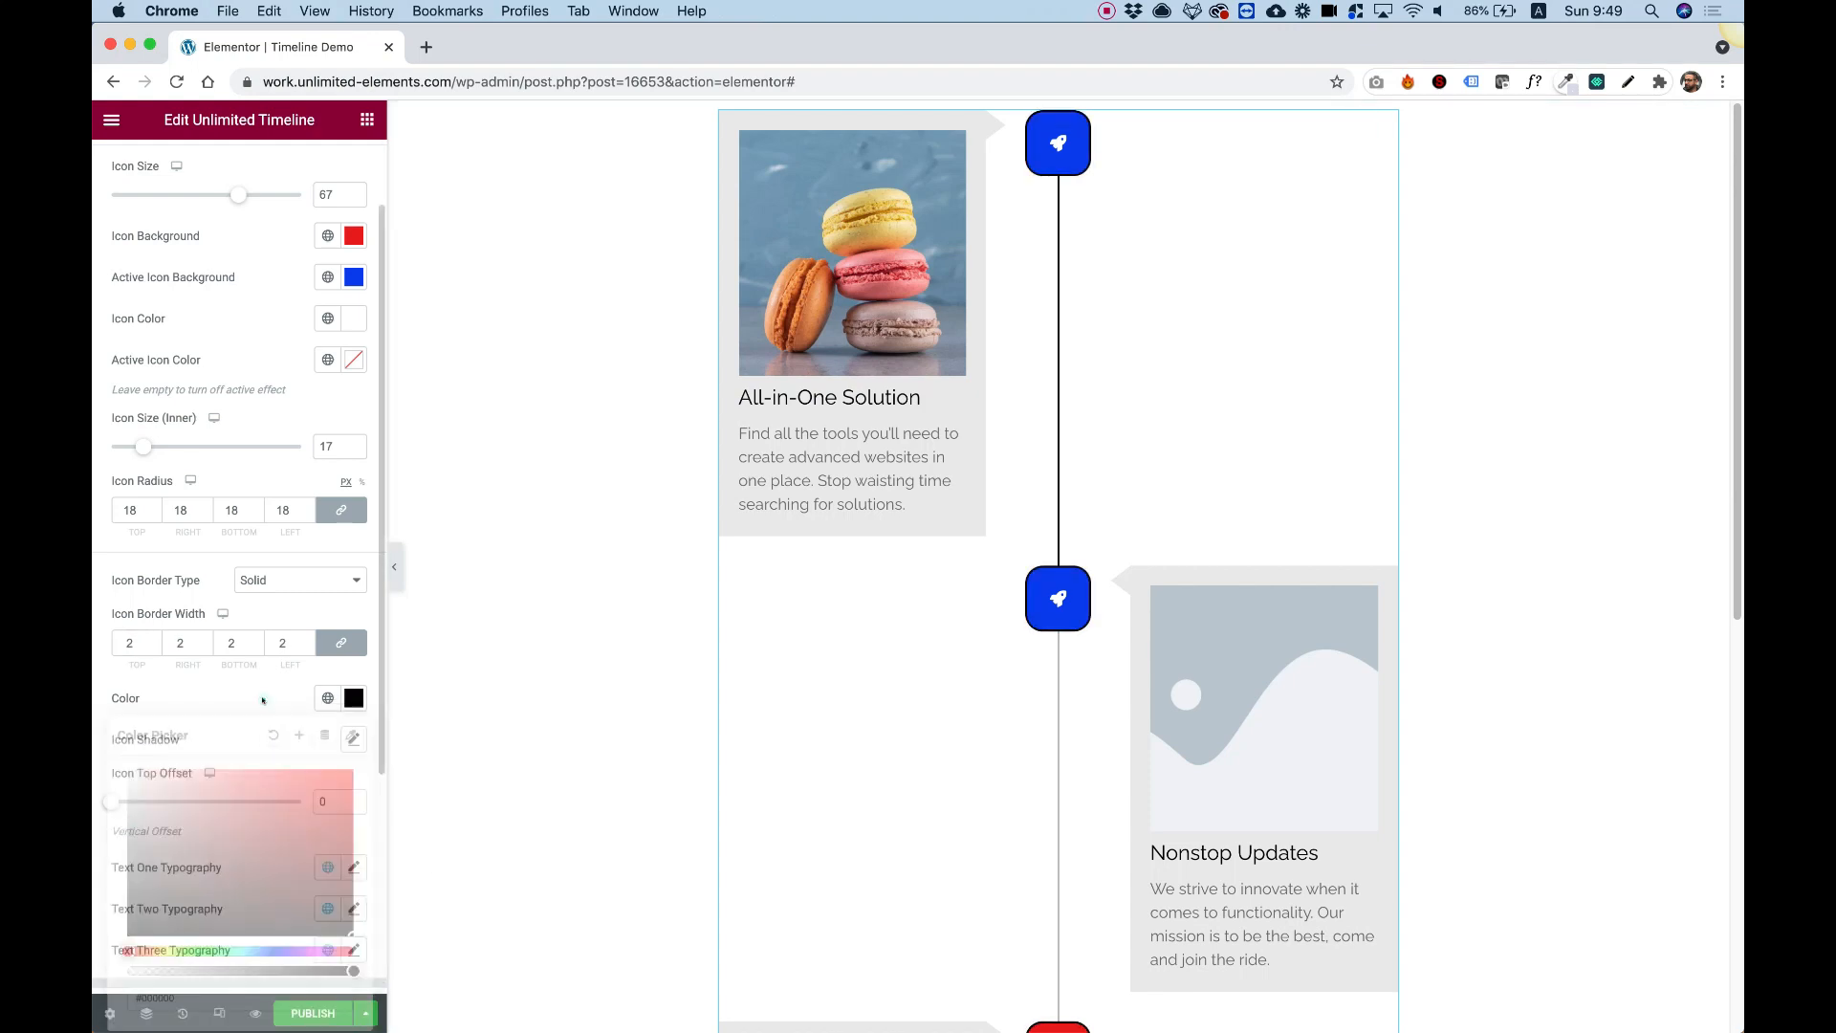
pyautogui.scroll(-3)
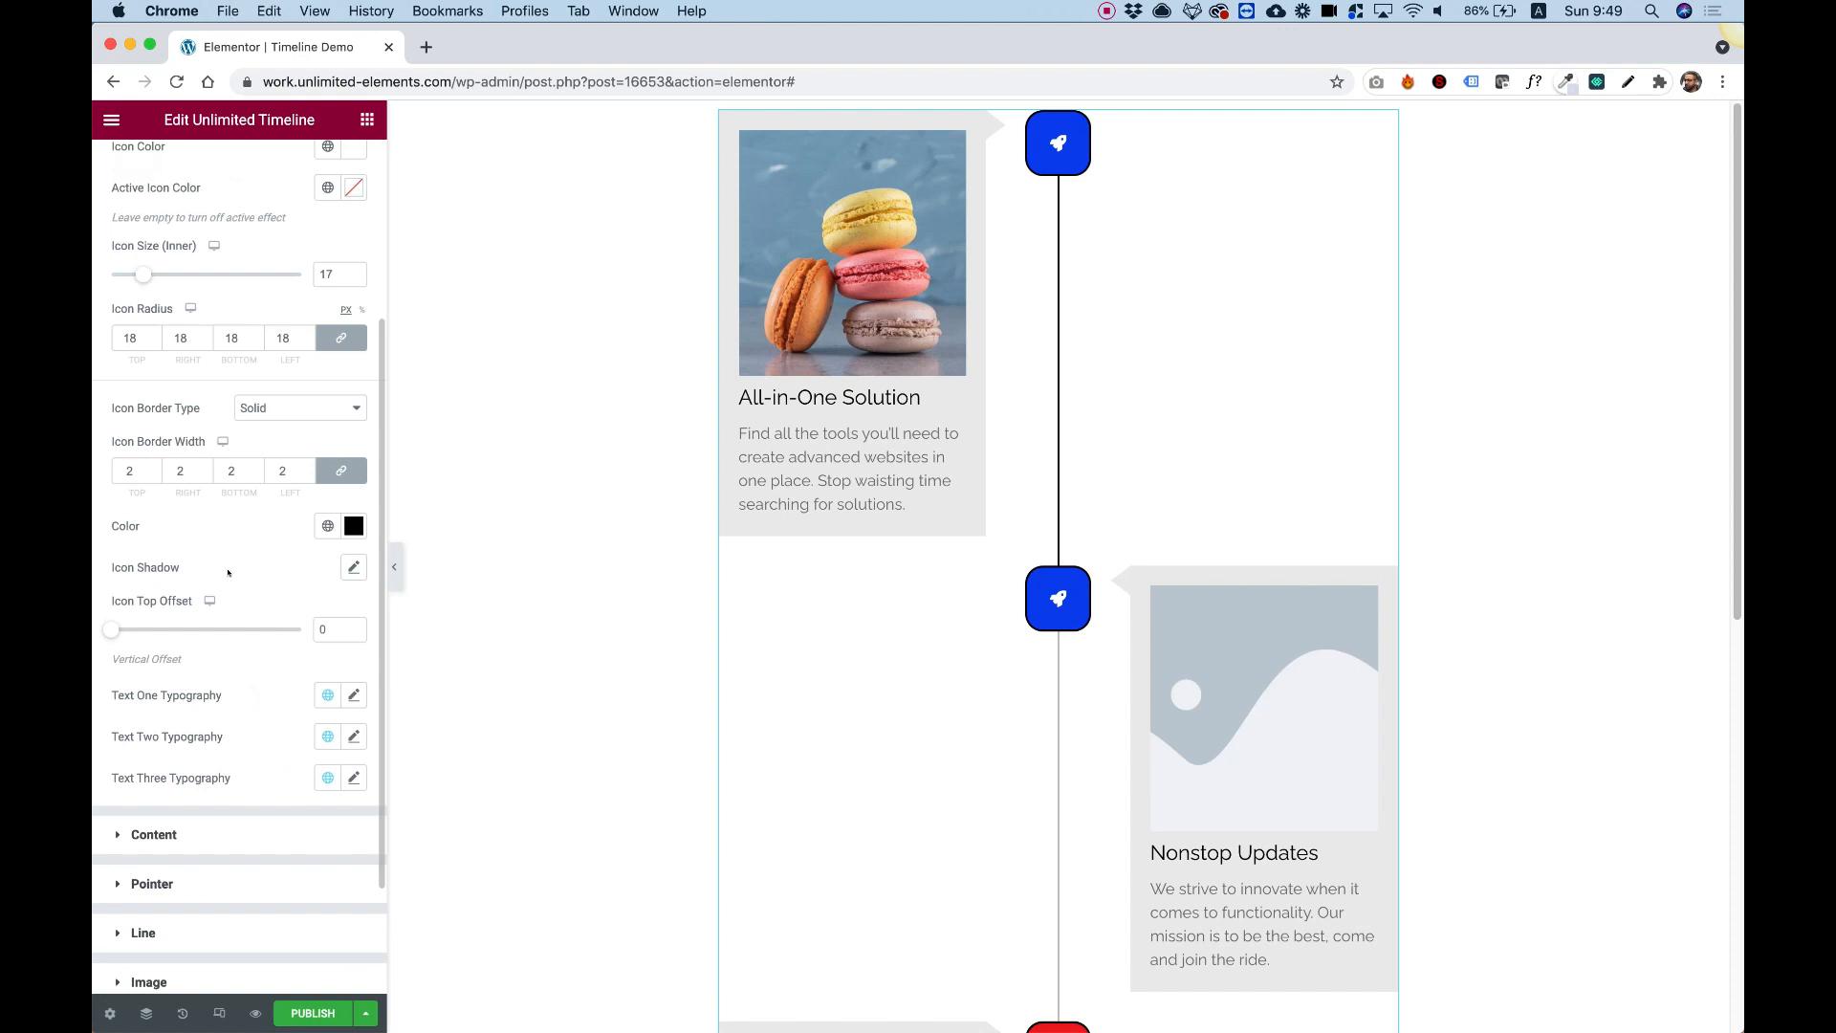
pyautogui.click(353, 568)
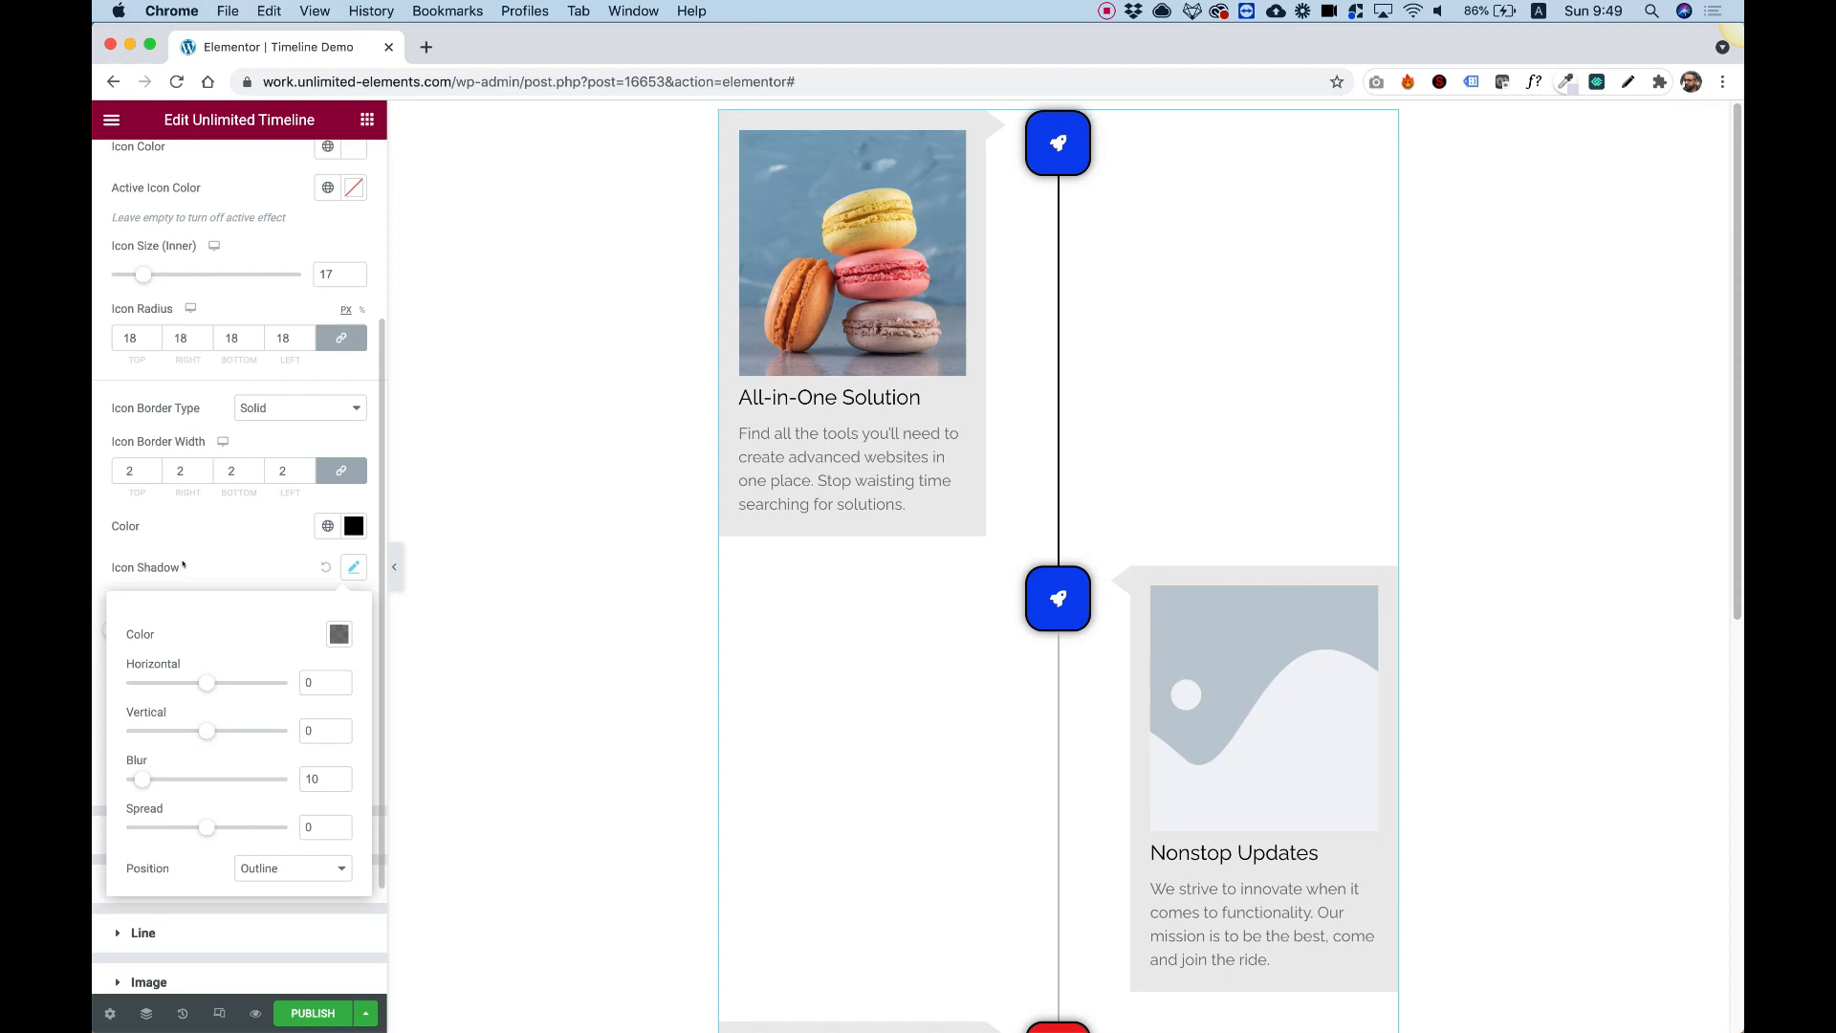
pyautogui.click(353, 567)
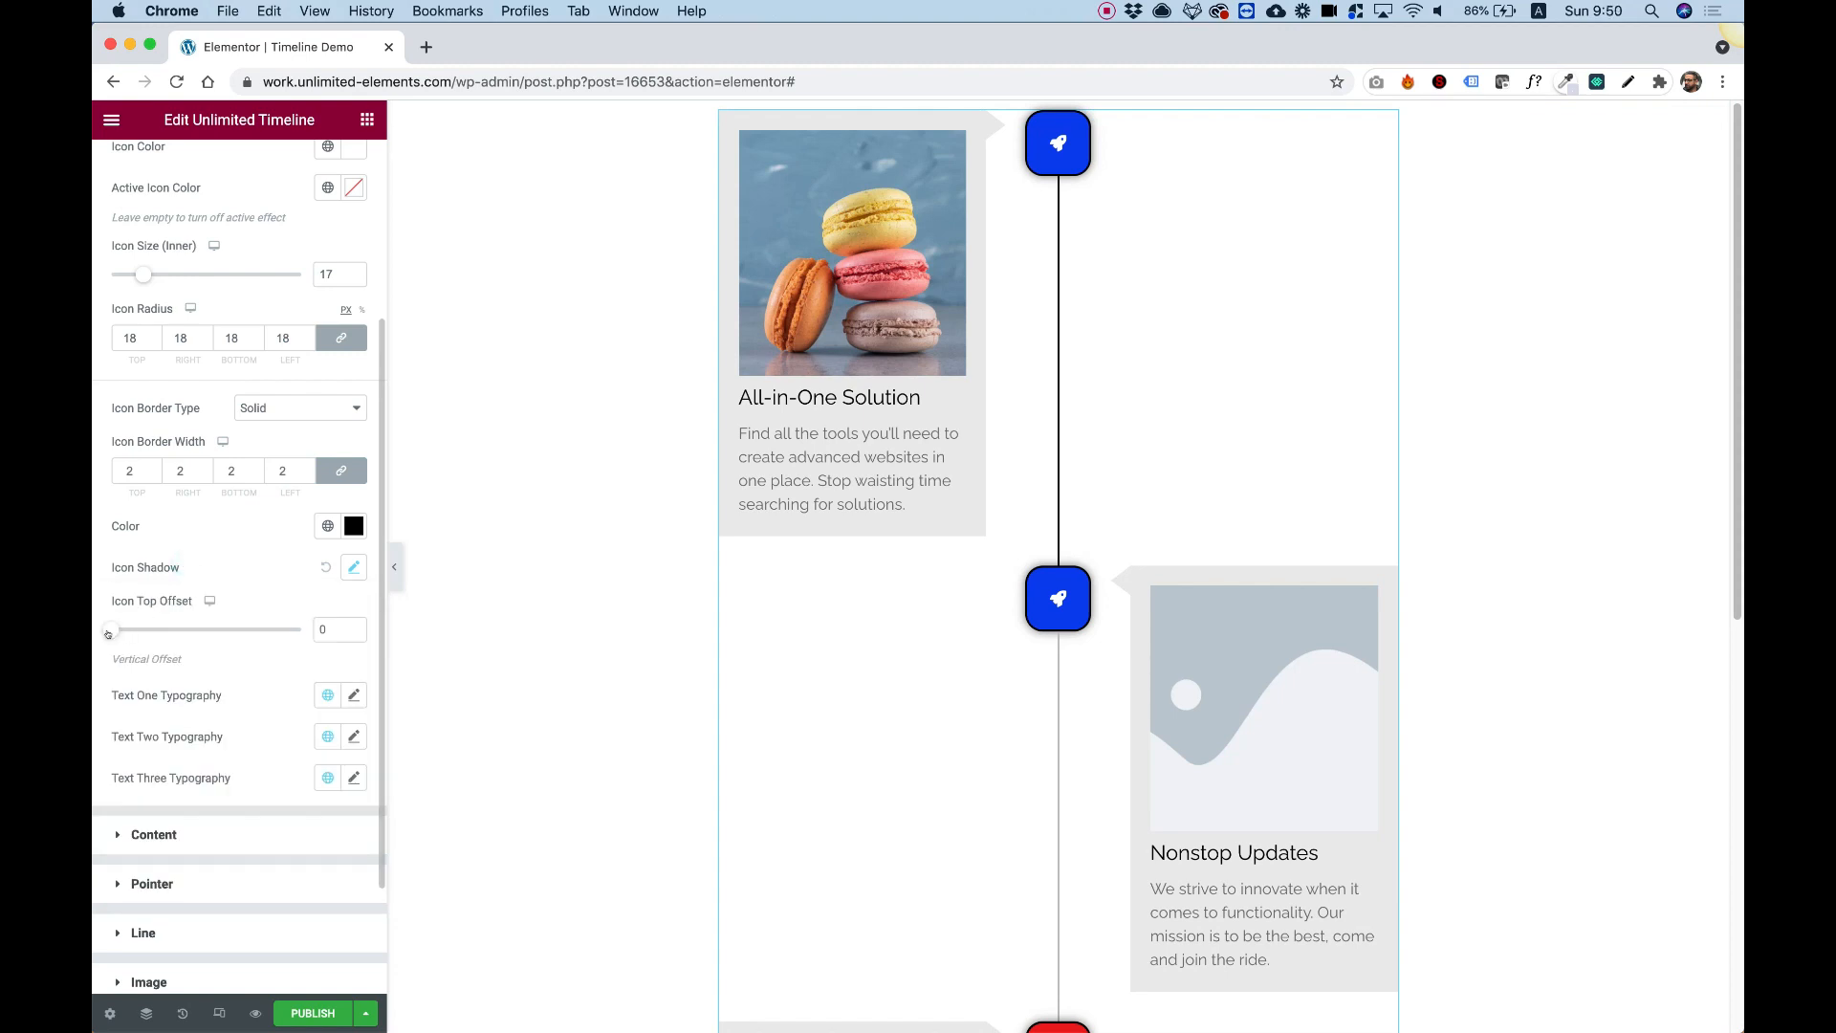
# Raise the Icon Top Offset to 50 so the markers sit lower.
pyautogui.click(1055, 143)
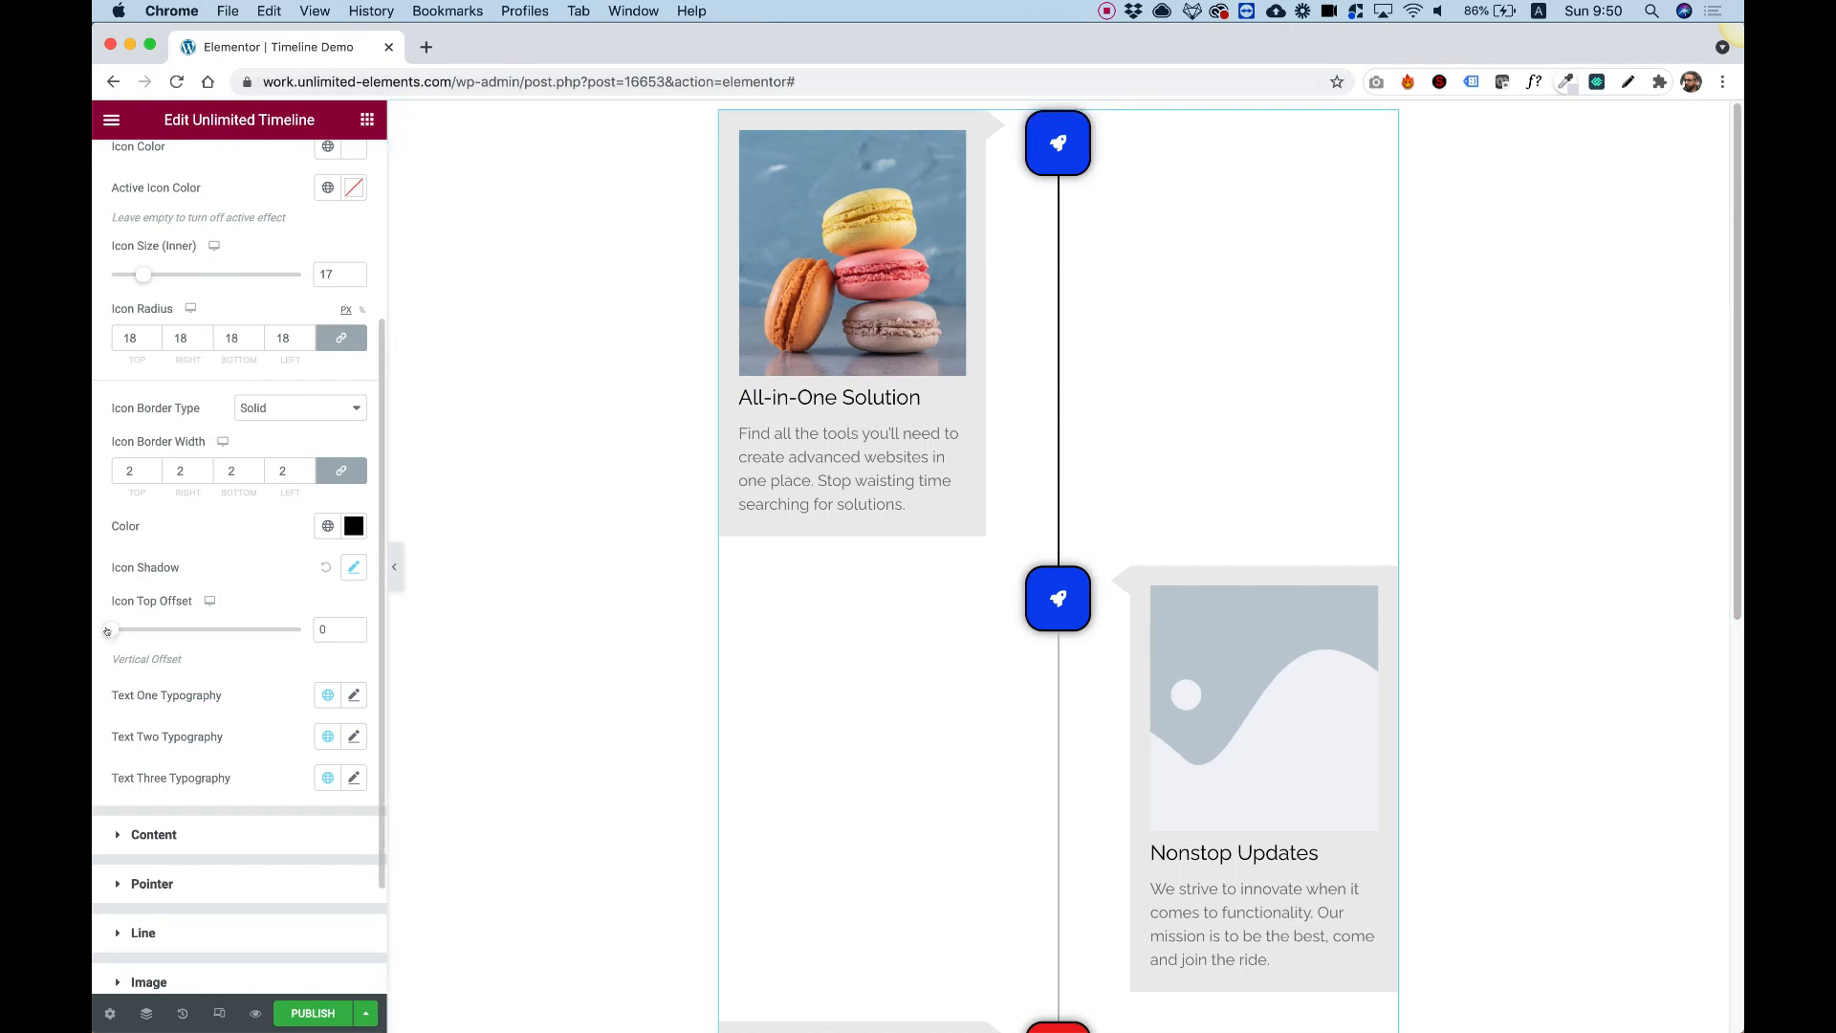
pyautogui.moveTo(111, 629); pyautogui.dragTo(182, 629)
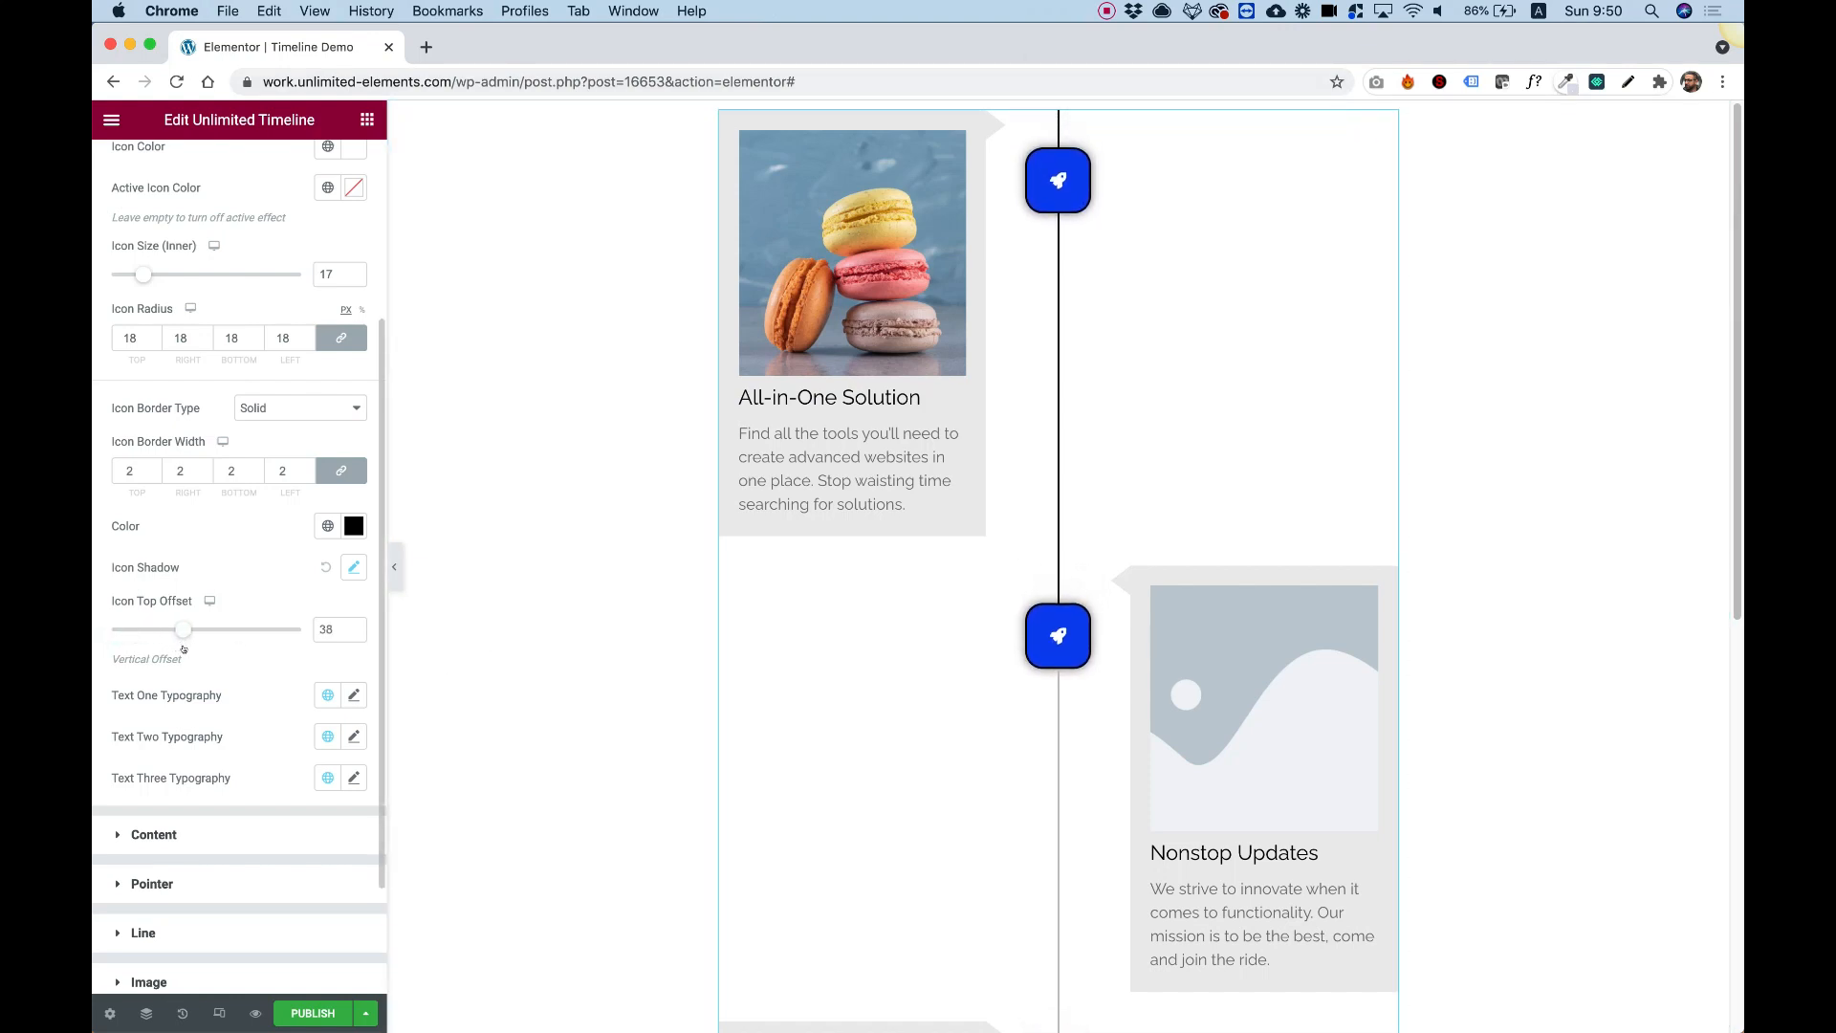
pyautogui.moveTo(183, 630); pyautogui.dragTo(209, 630)
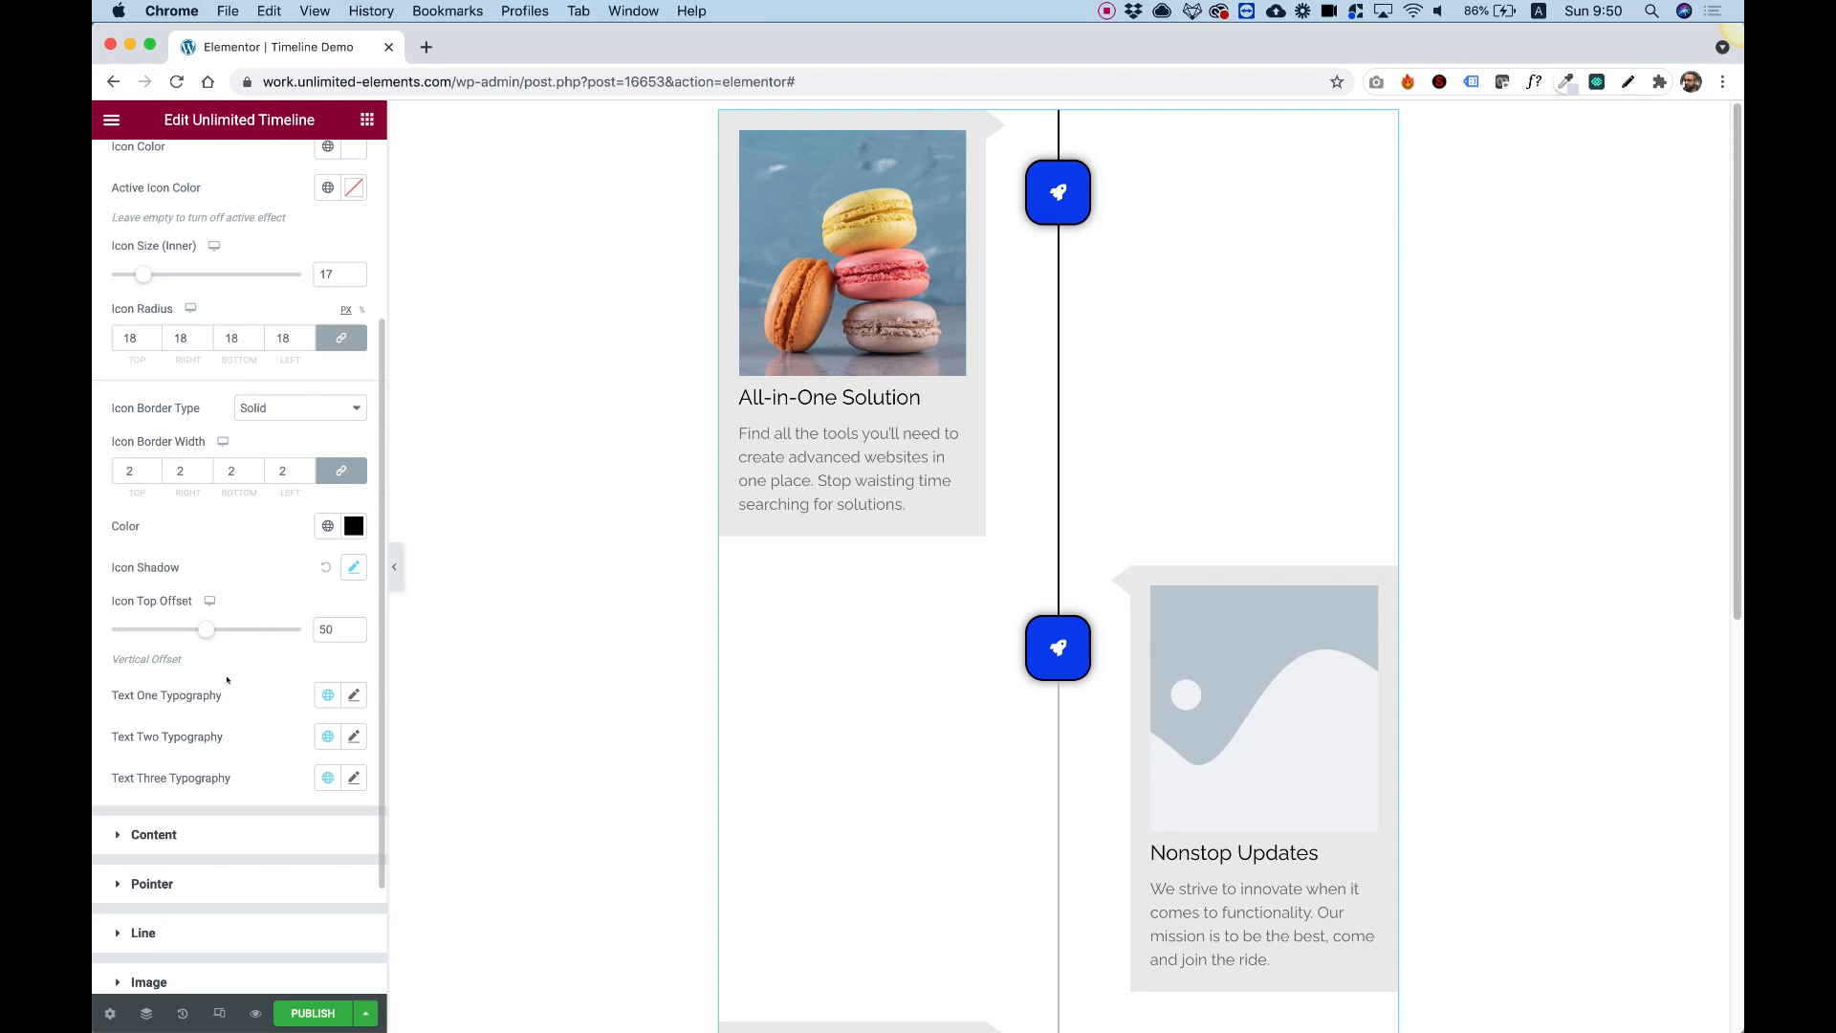
pyautogui.moveTo(153, 711)
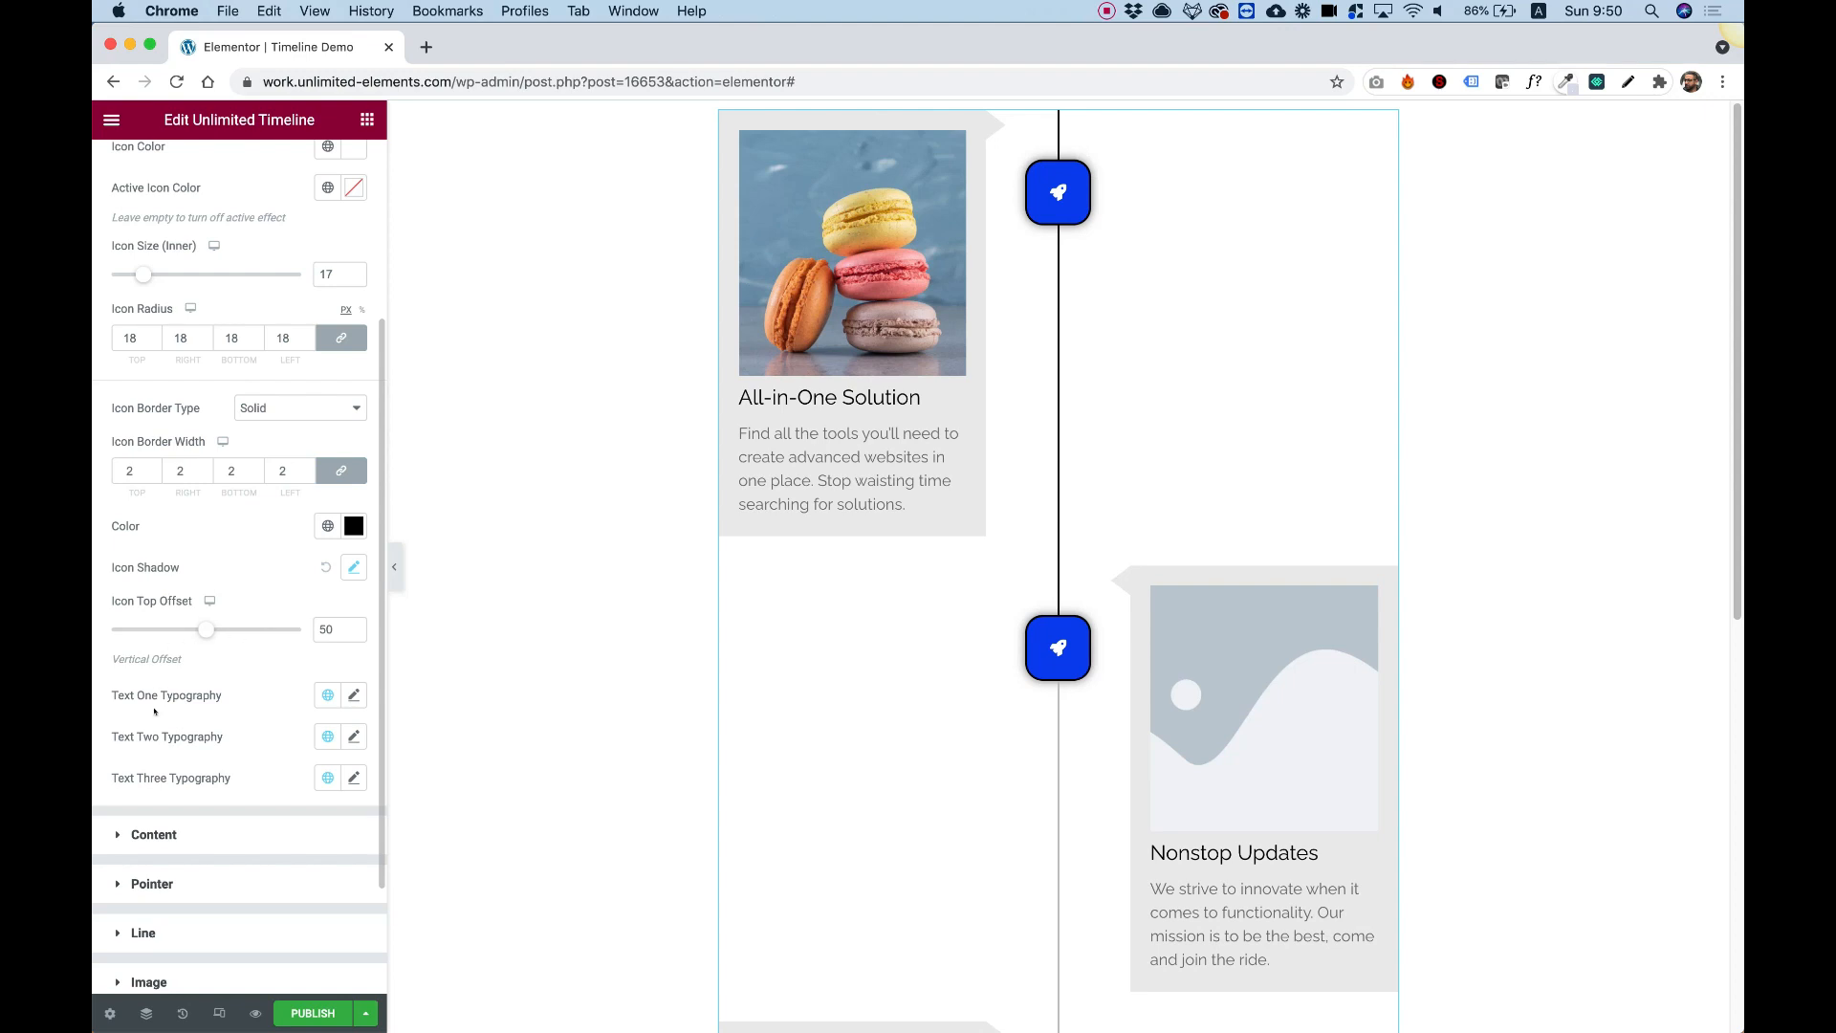
pyautogui.moveTo(183, 768)
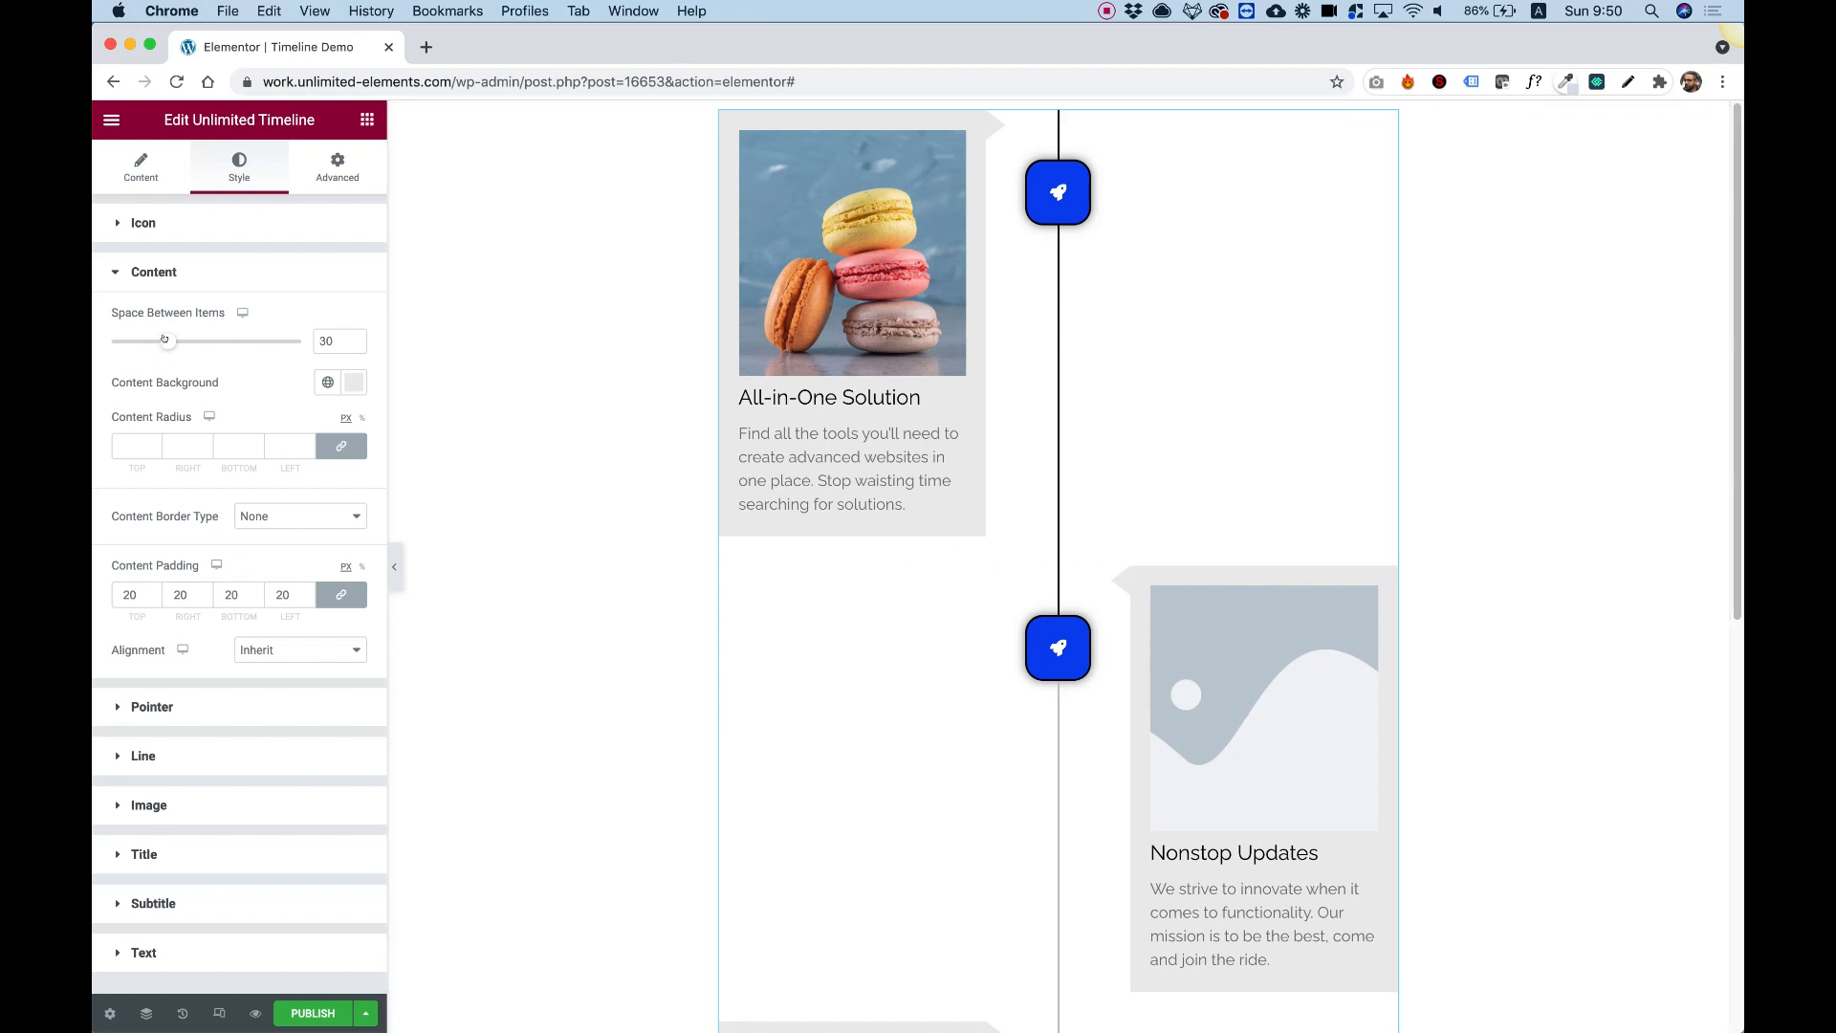
# Set Space Between Items to 74 and content box padding to 30 on all sides.
pyautogui.moveTo(158, 341); pyautogui.dragTo(178, 341)
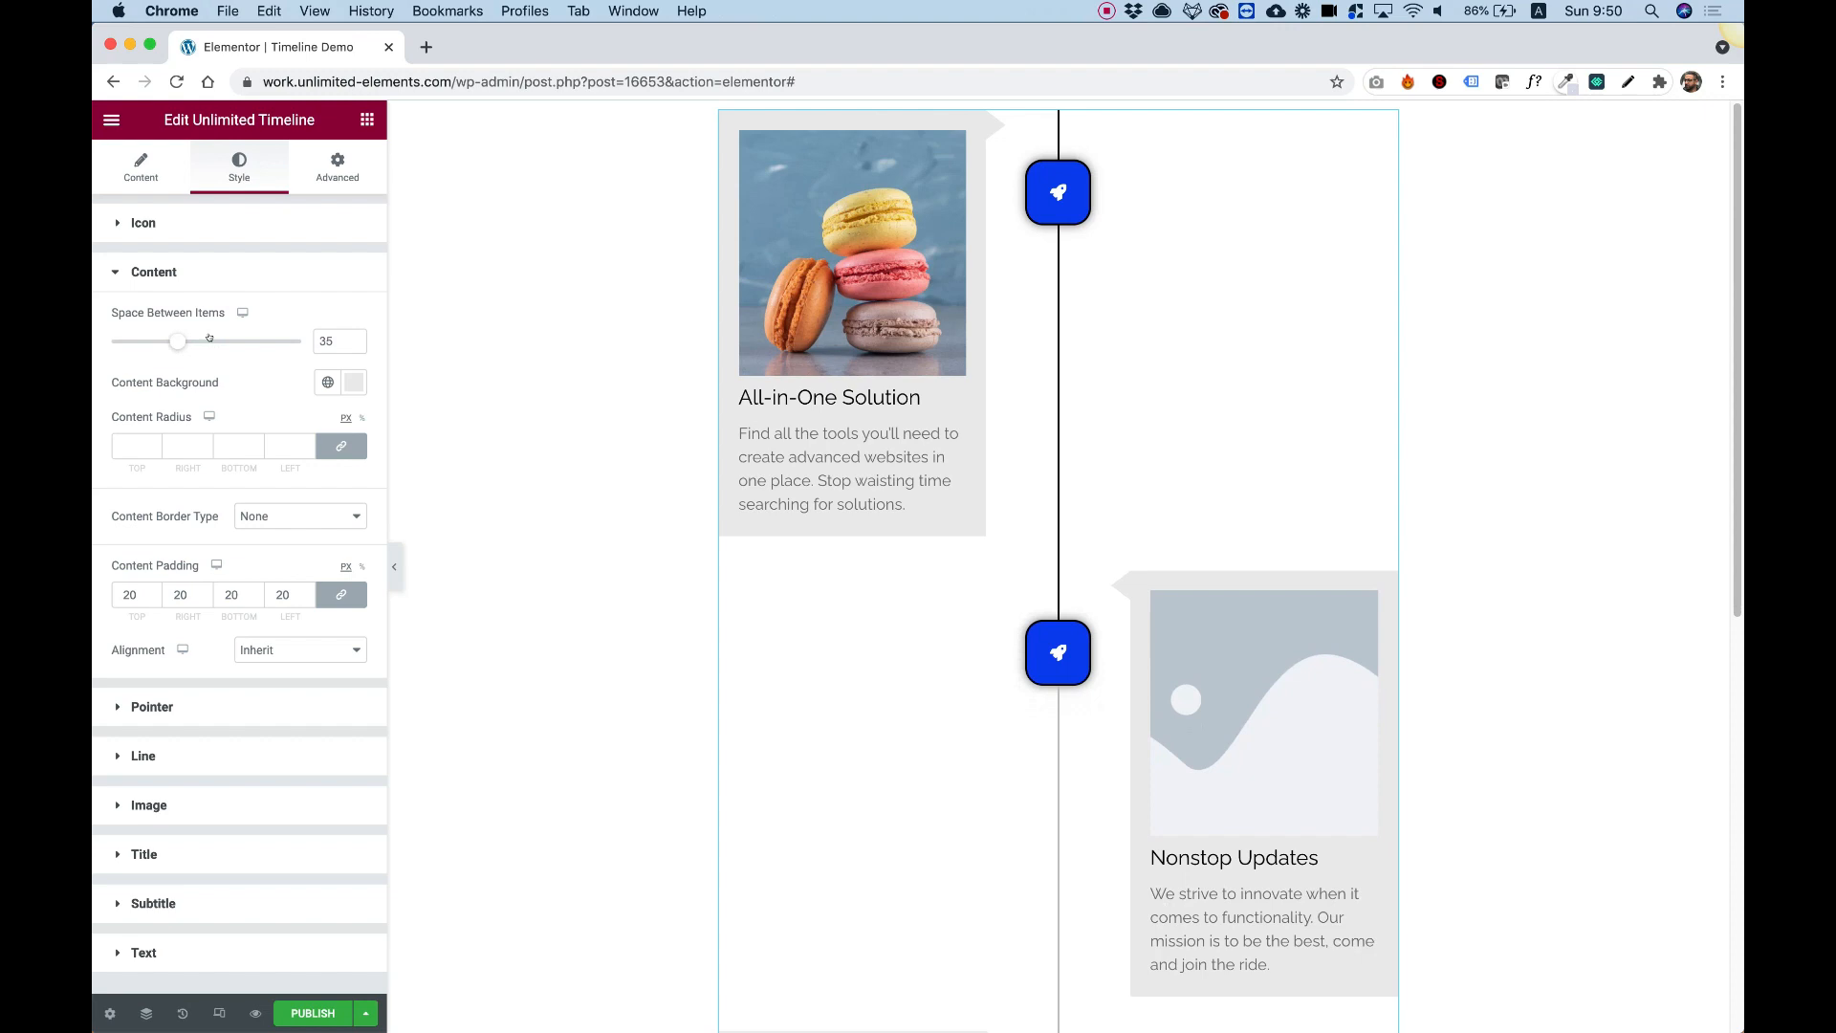
pyautogui.moveTo(177, 340); pyautogui.dragTo(252, 341)
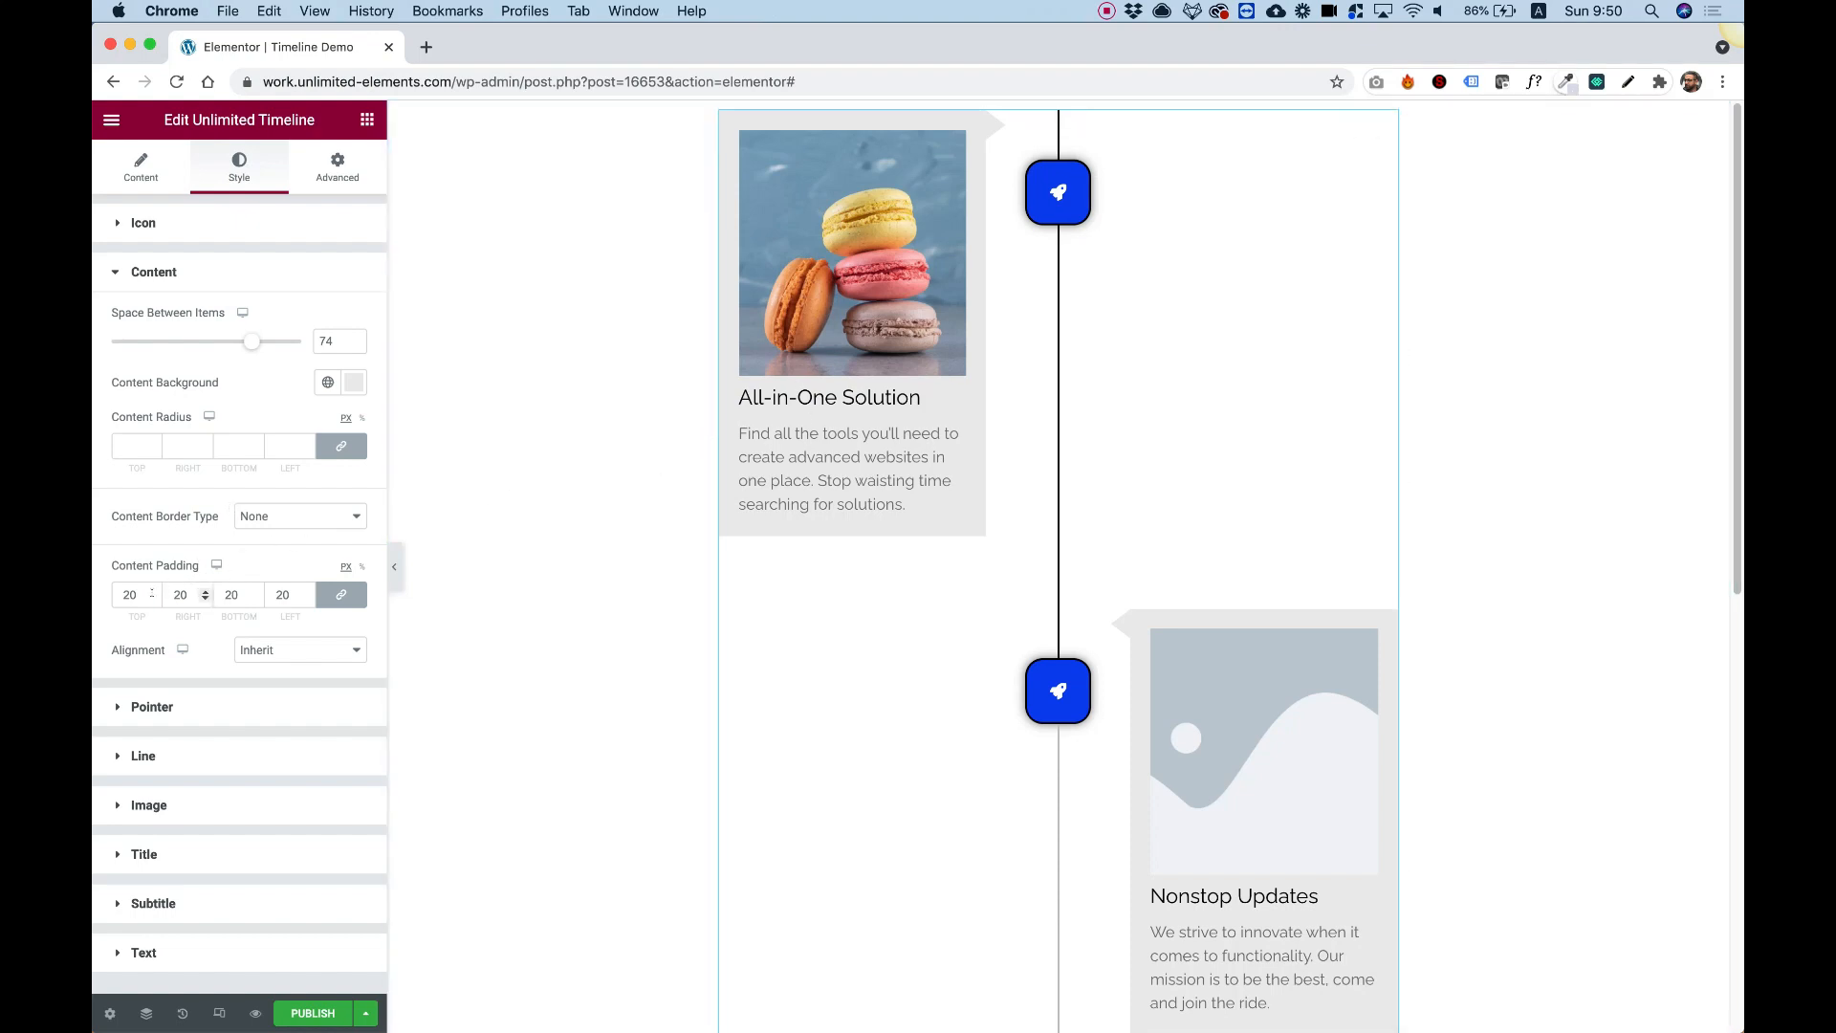
pyautogui.click(129, 594)
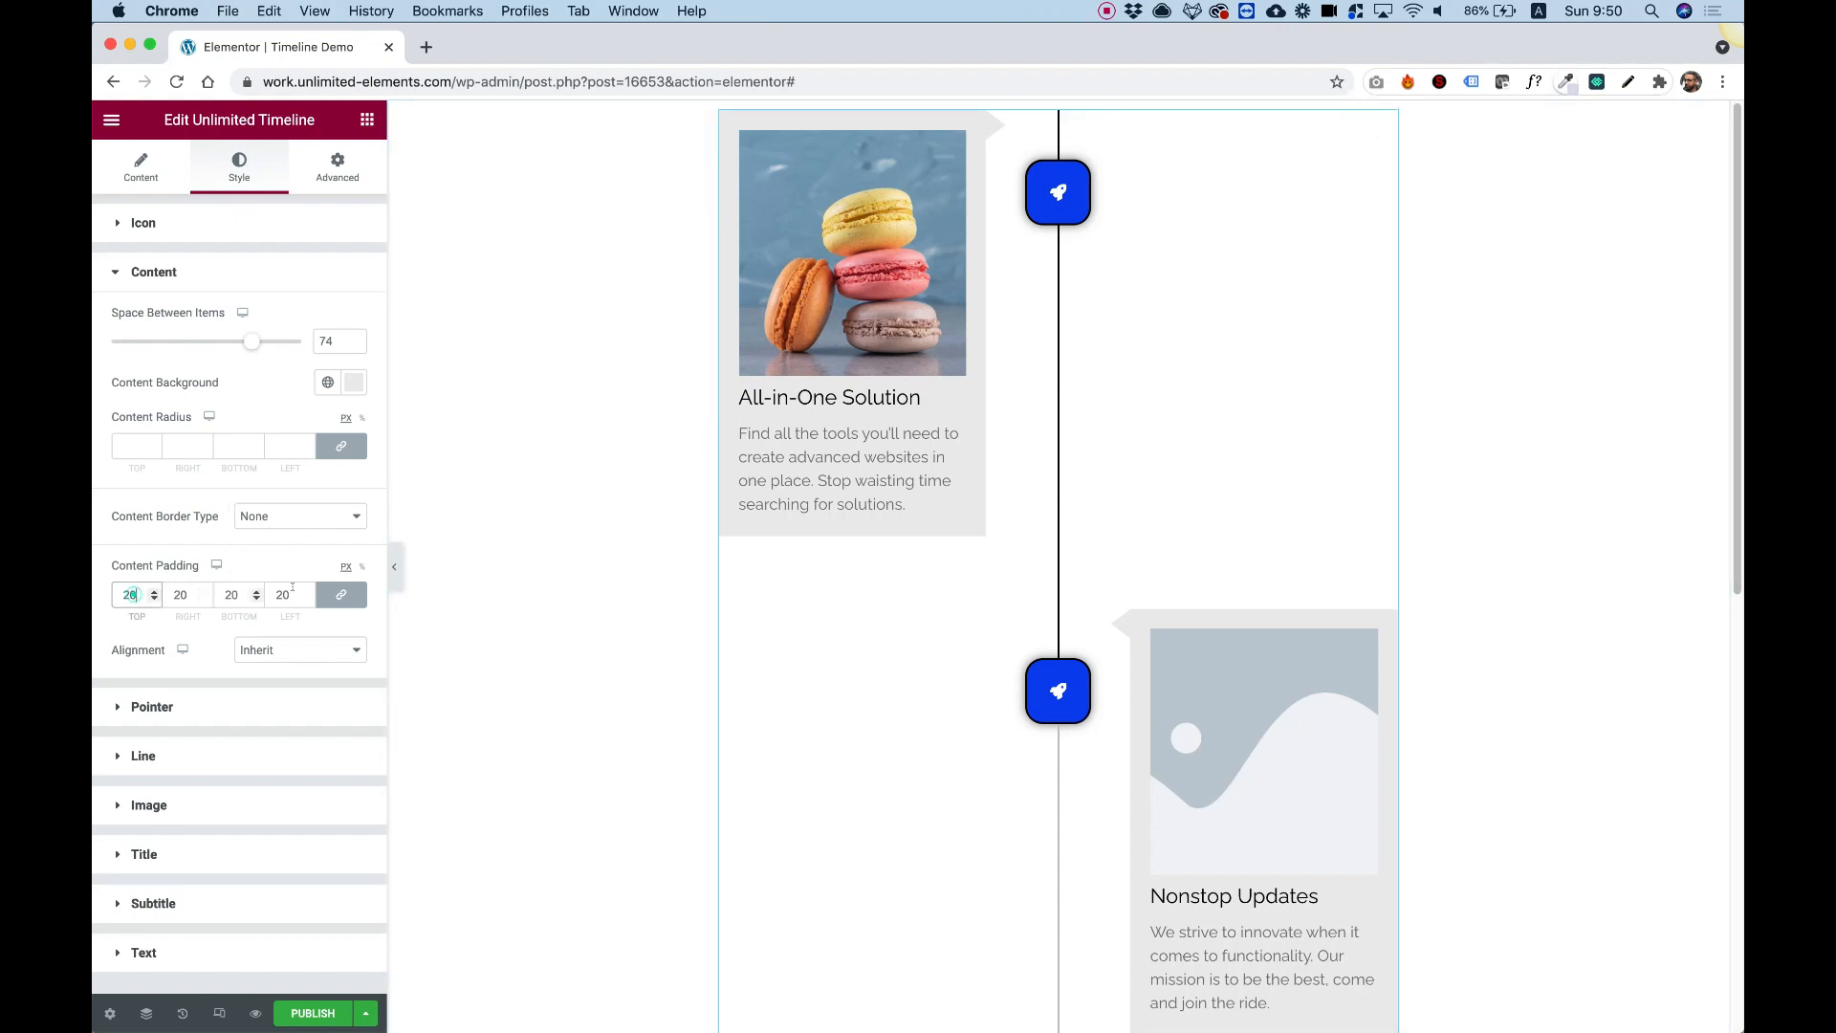
pyautogui.click(129, 593)
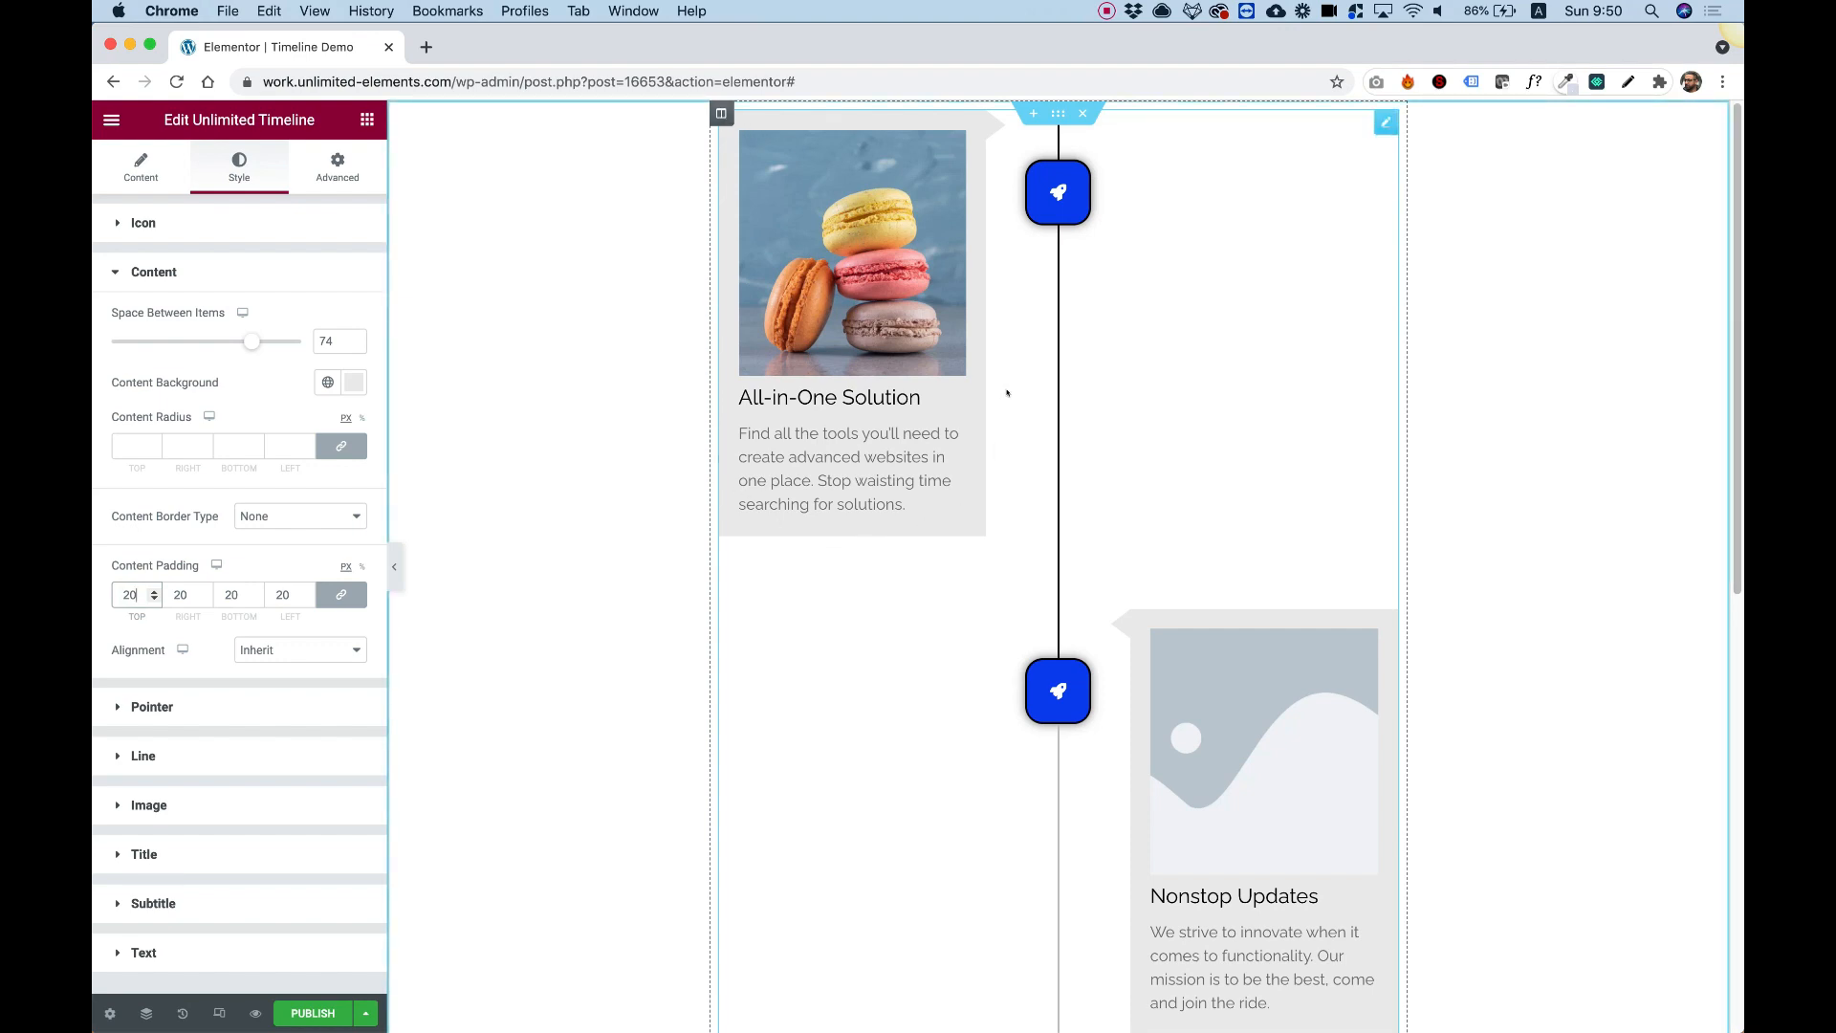
pyautogui.click(149, 589)
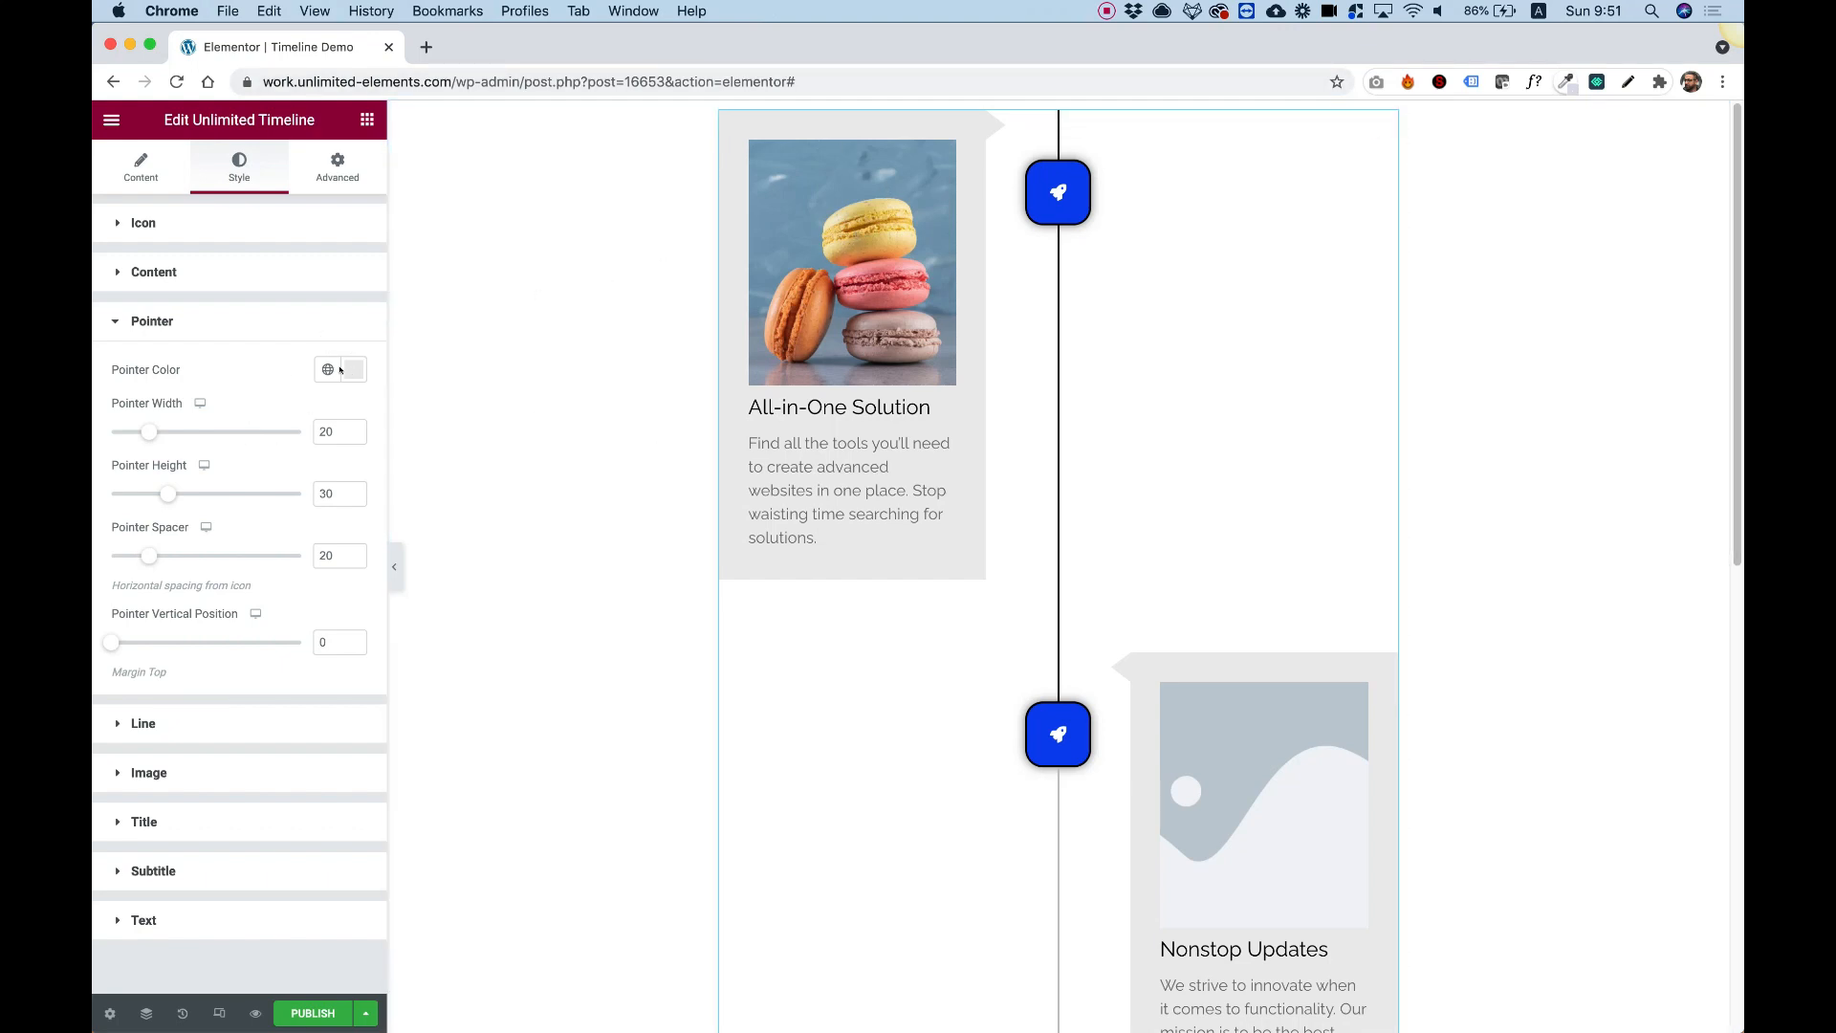
# Make pointers dark with width 14, height 23 and vertical position 67.
pyautogui.click(353, 369)
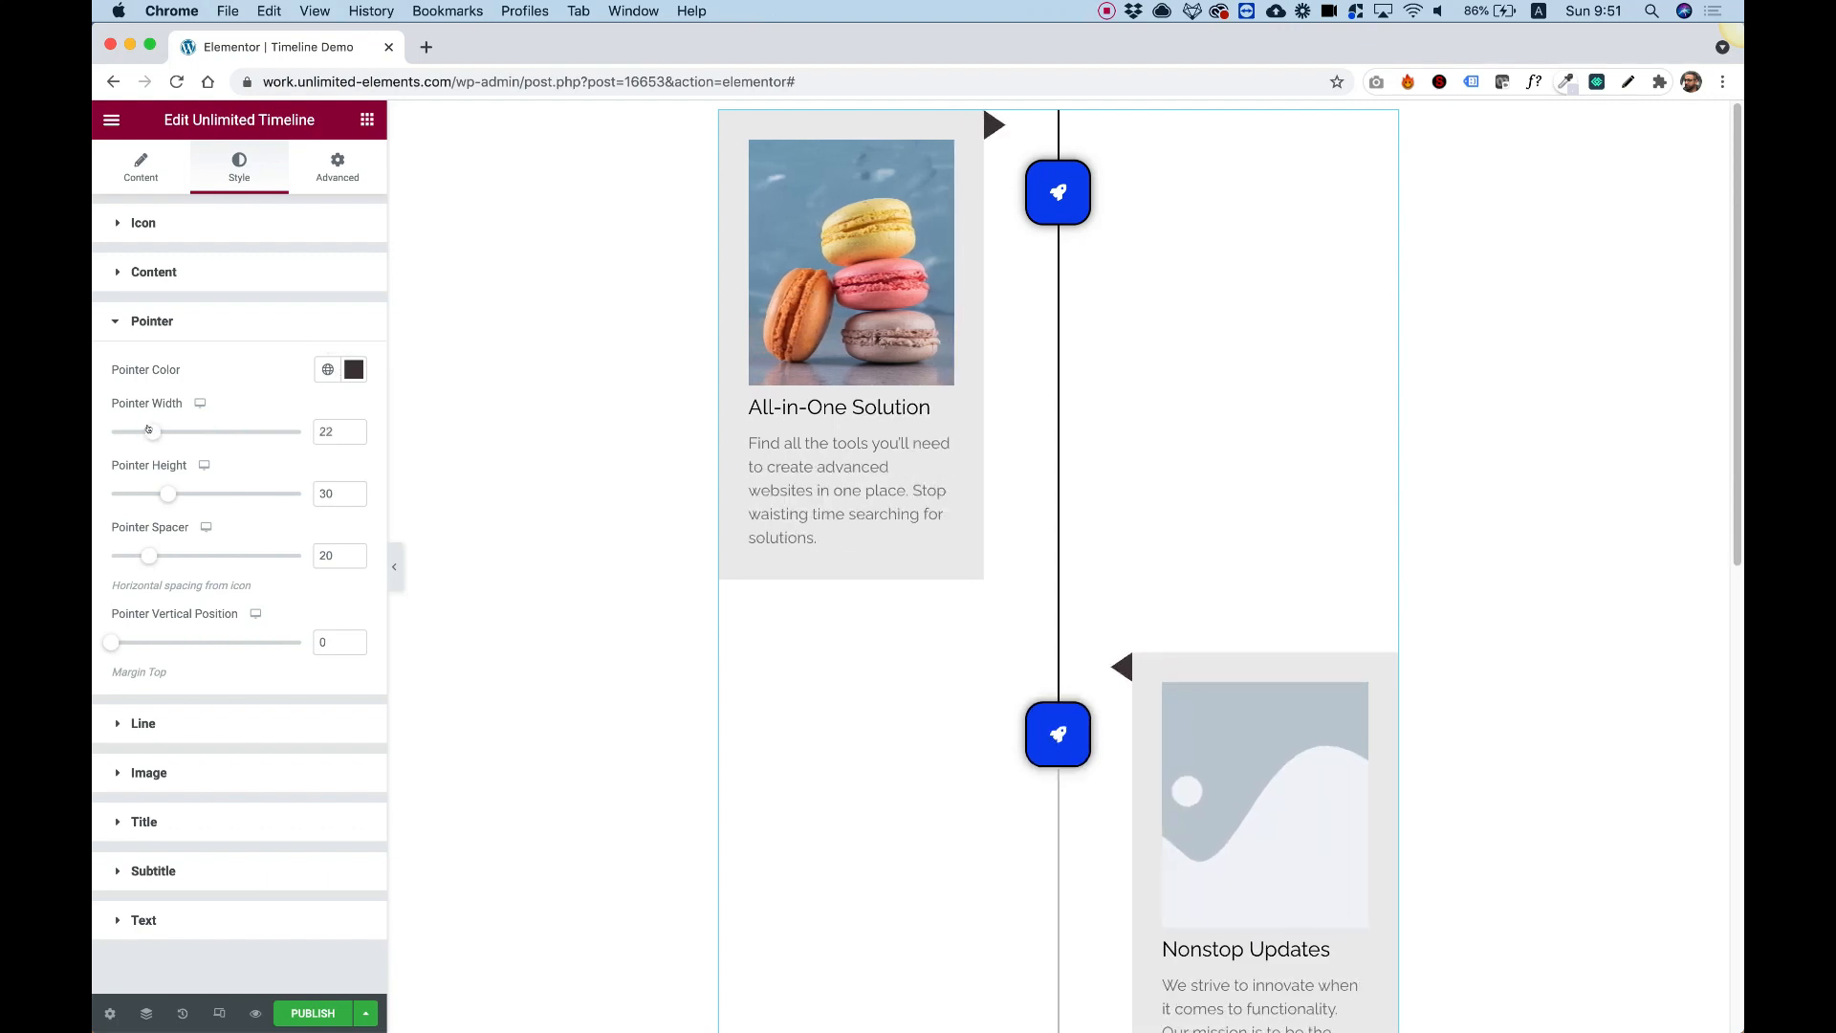
pyautogui.moveTo(167, 493); pyautogui.dragTo(149, 494)
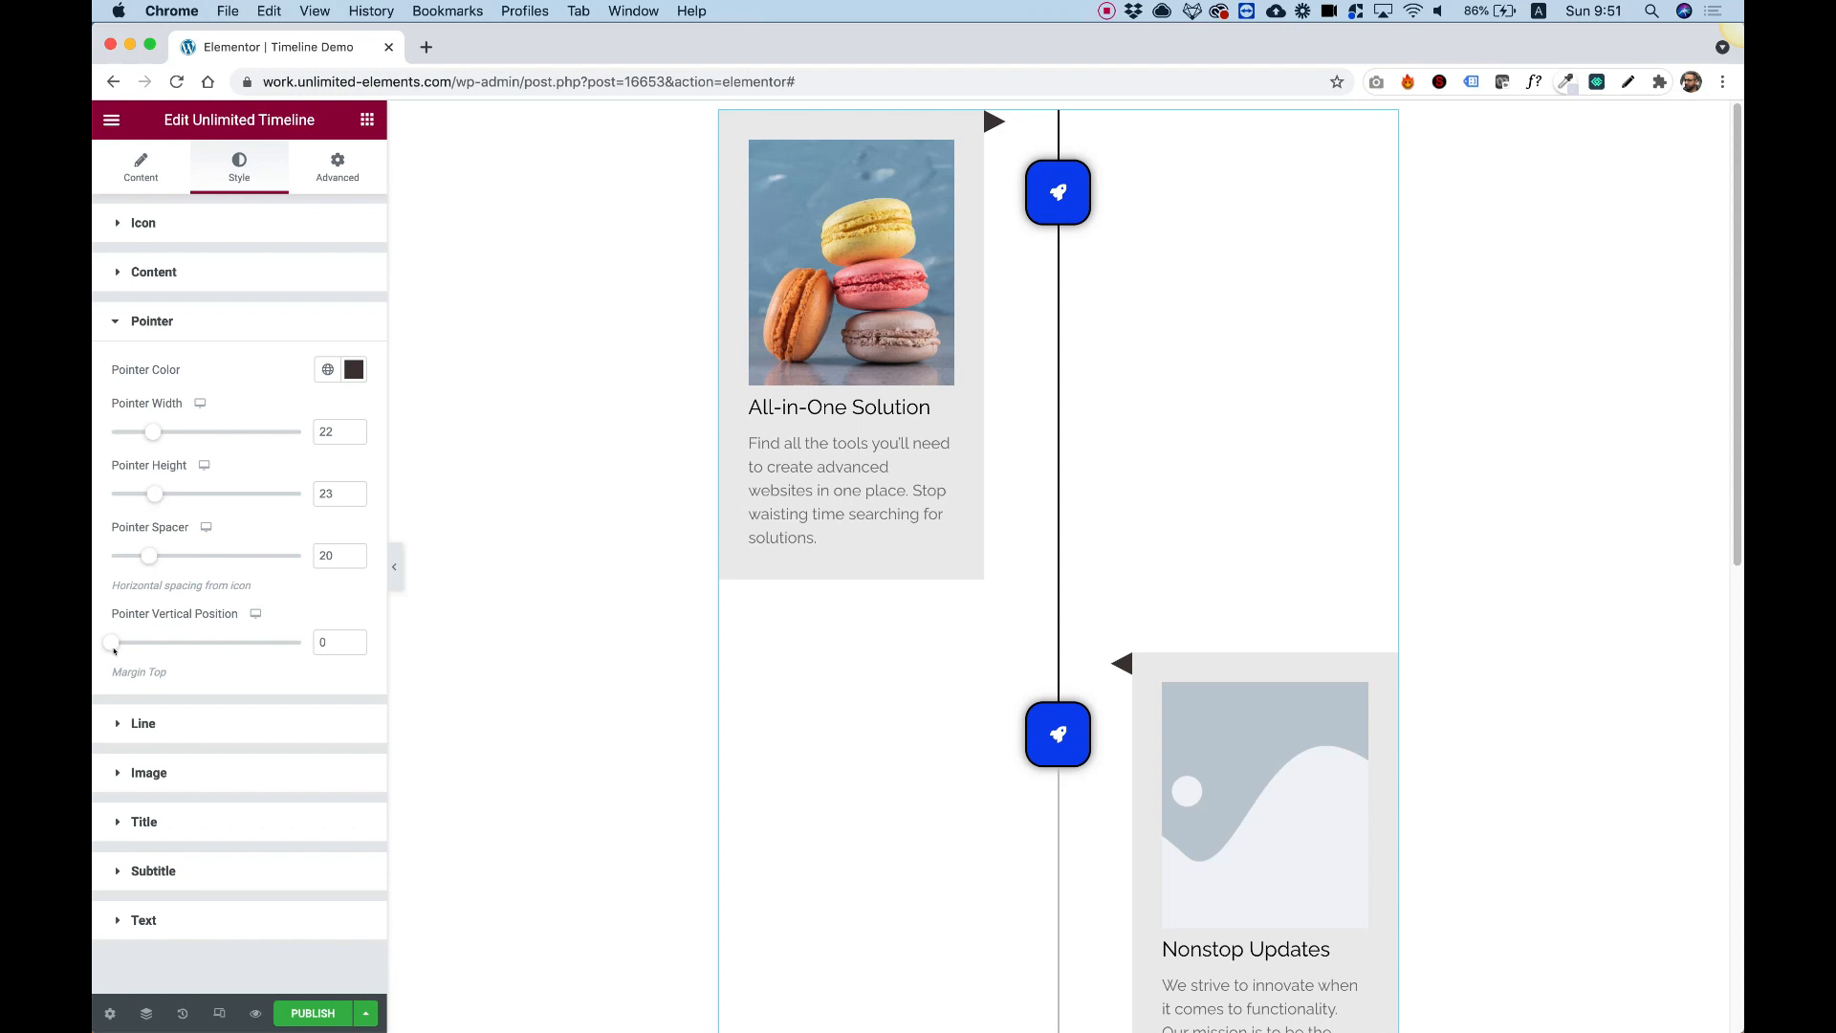
pyautogui.moveTo(111, 642); pyautogui.dragTo(161, 641)
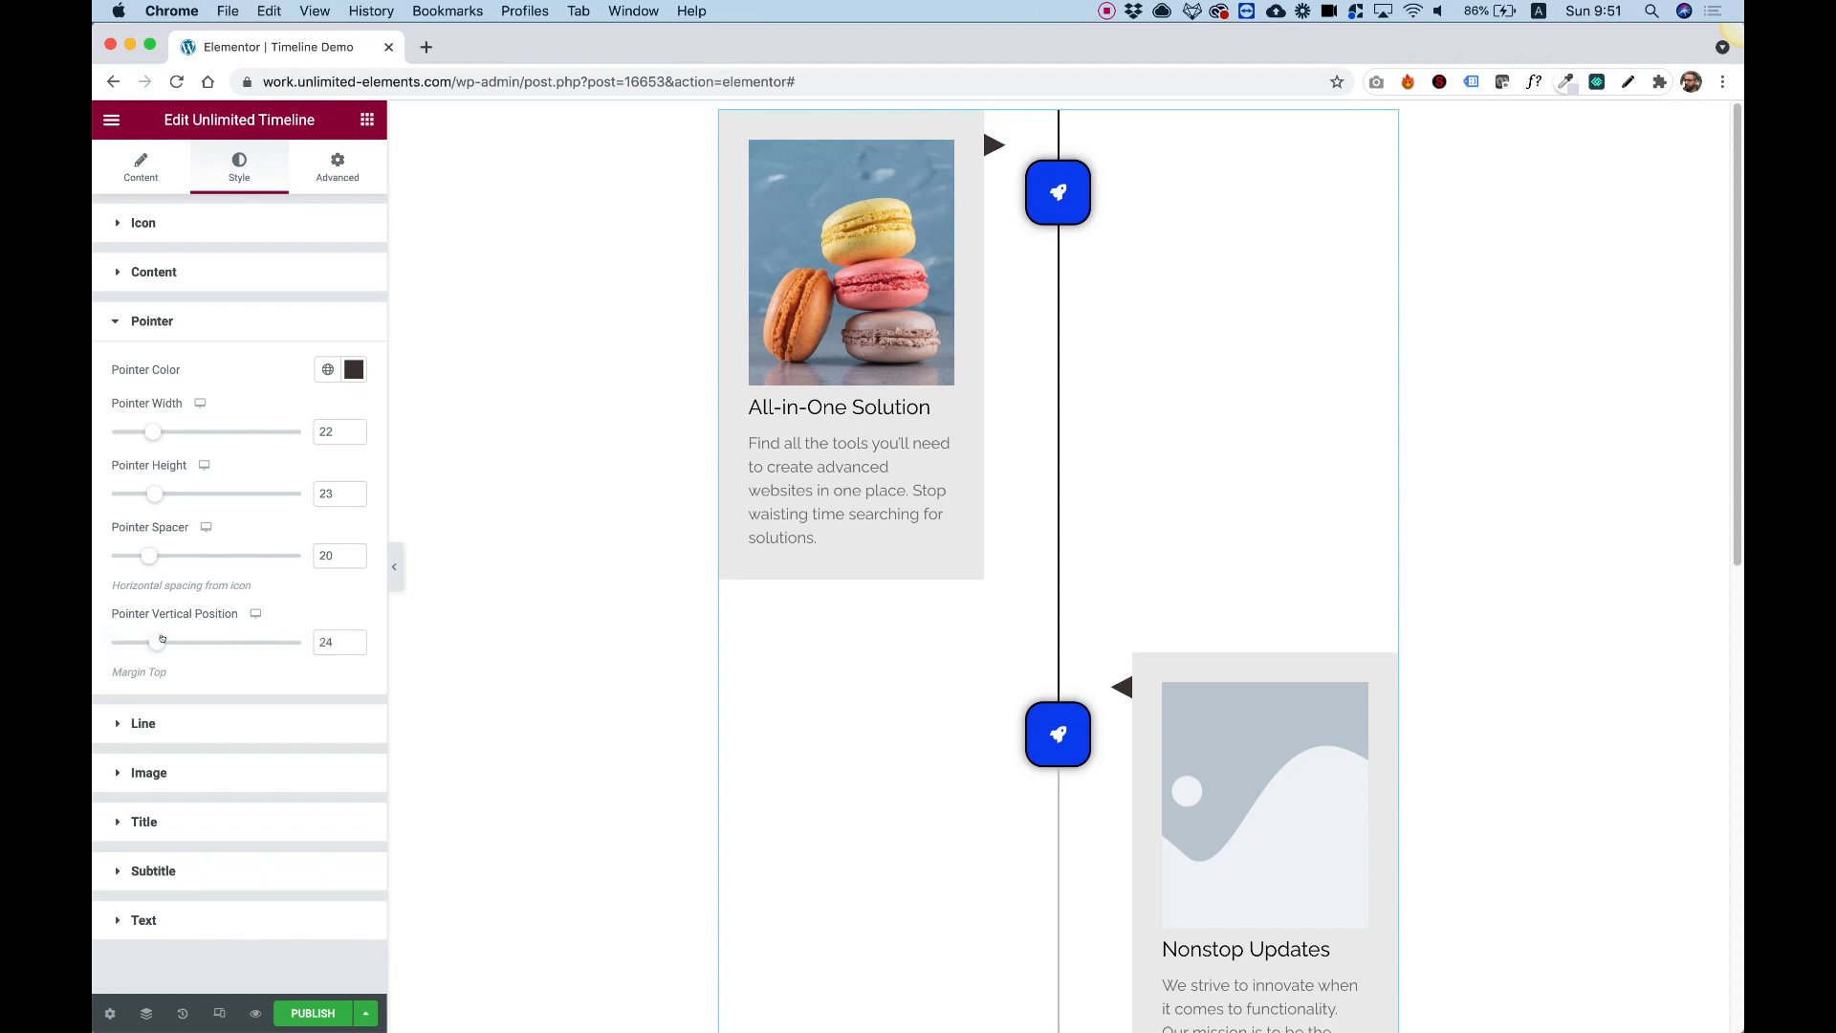
pyautogui.moveTo(161, 642); pyautogui.dragTo(228, 642)
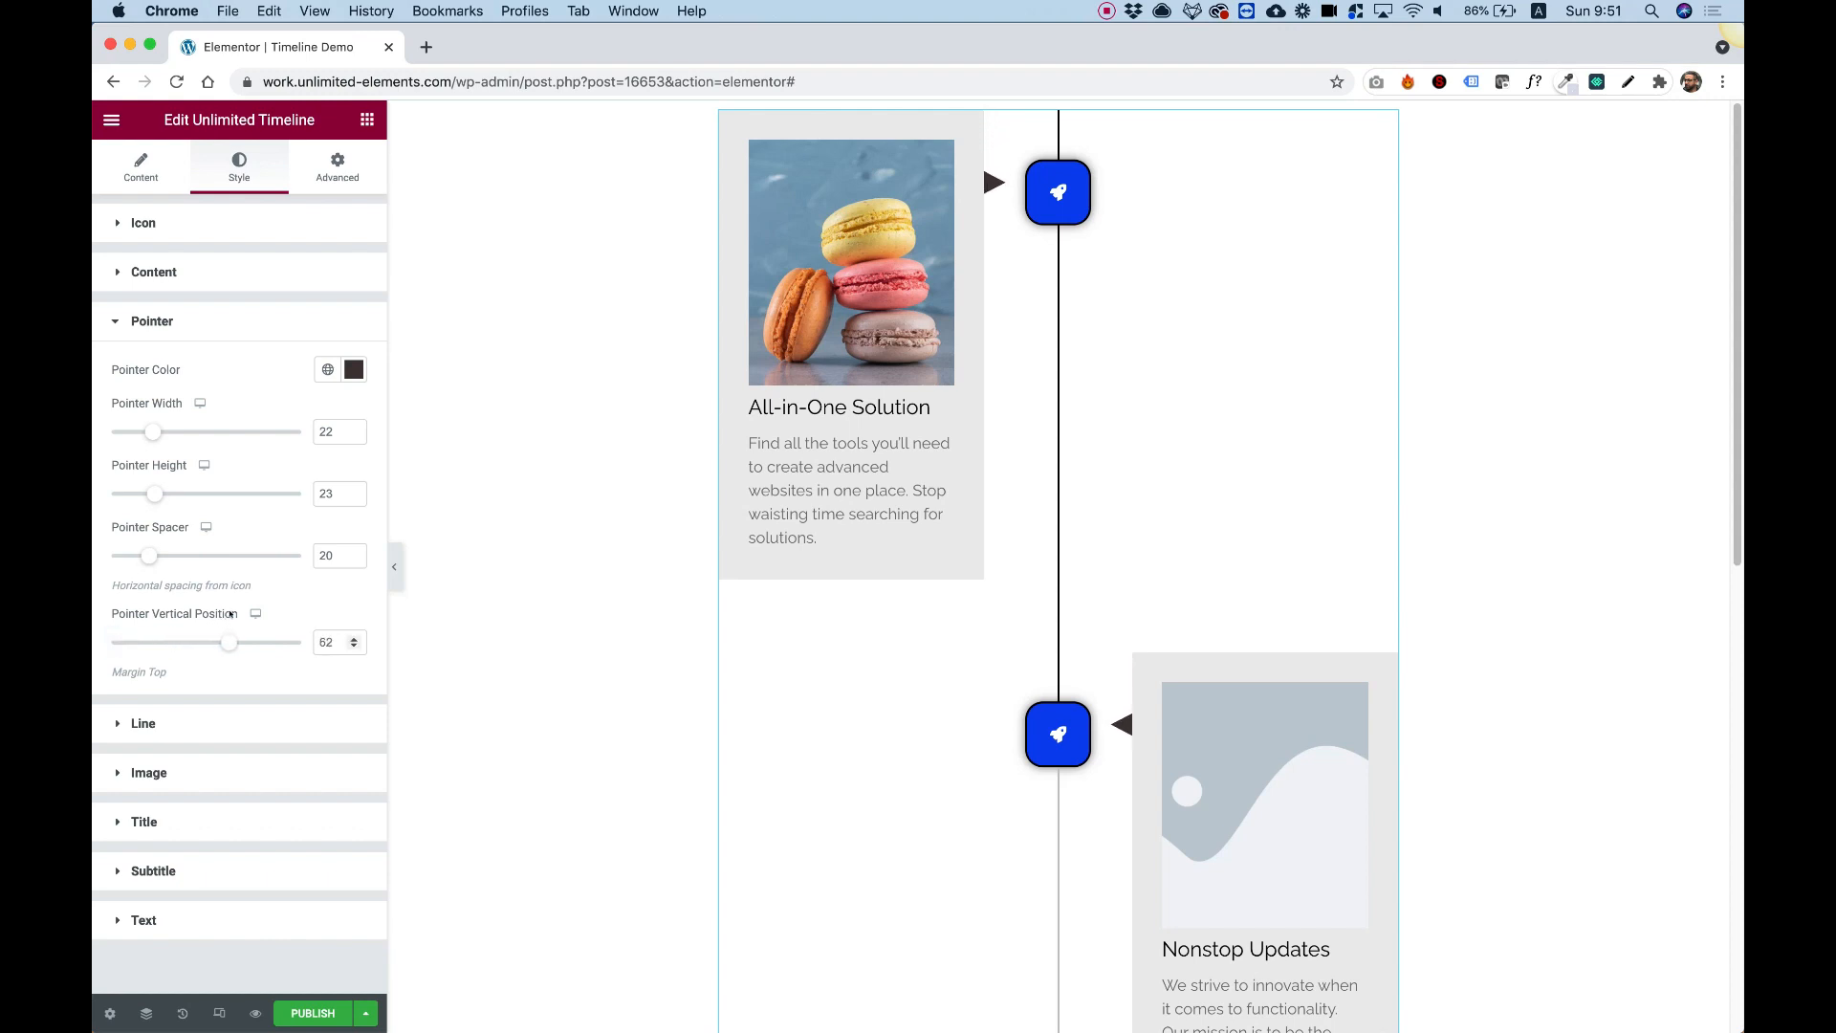
pyautogui.moveTo(229, 641); pyautogui.dragTo(239, 642)
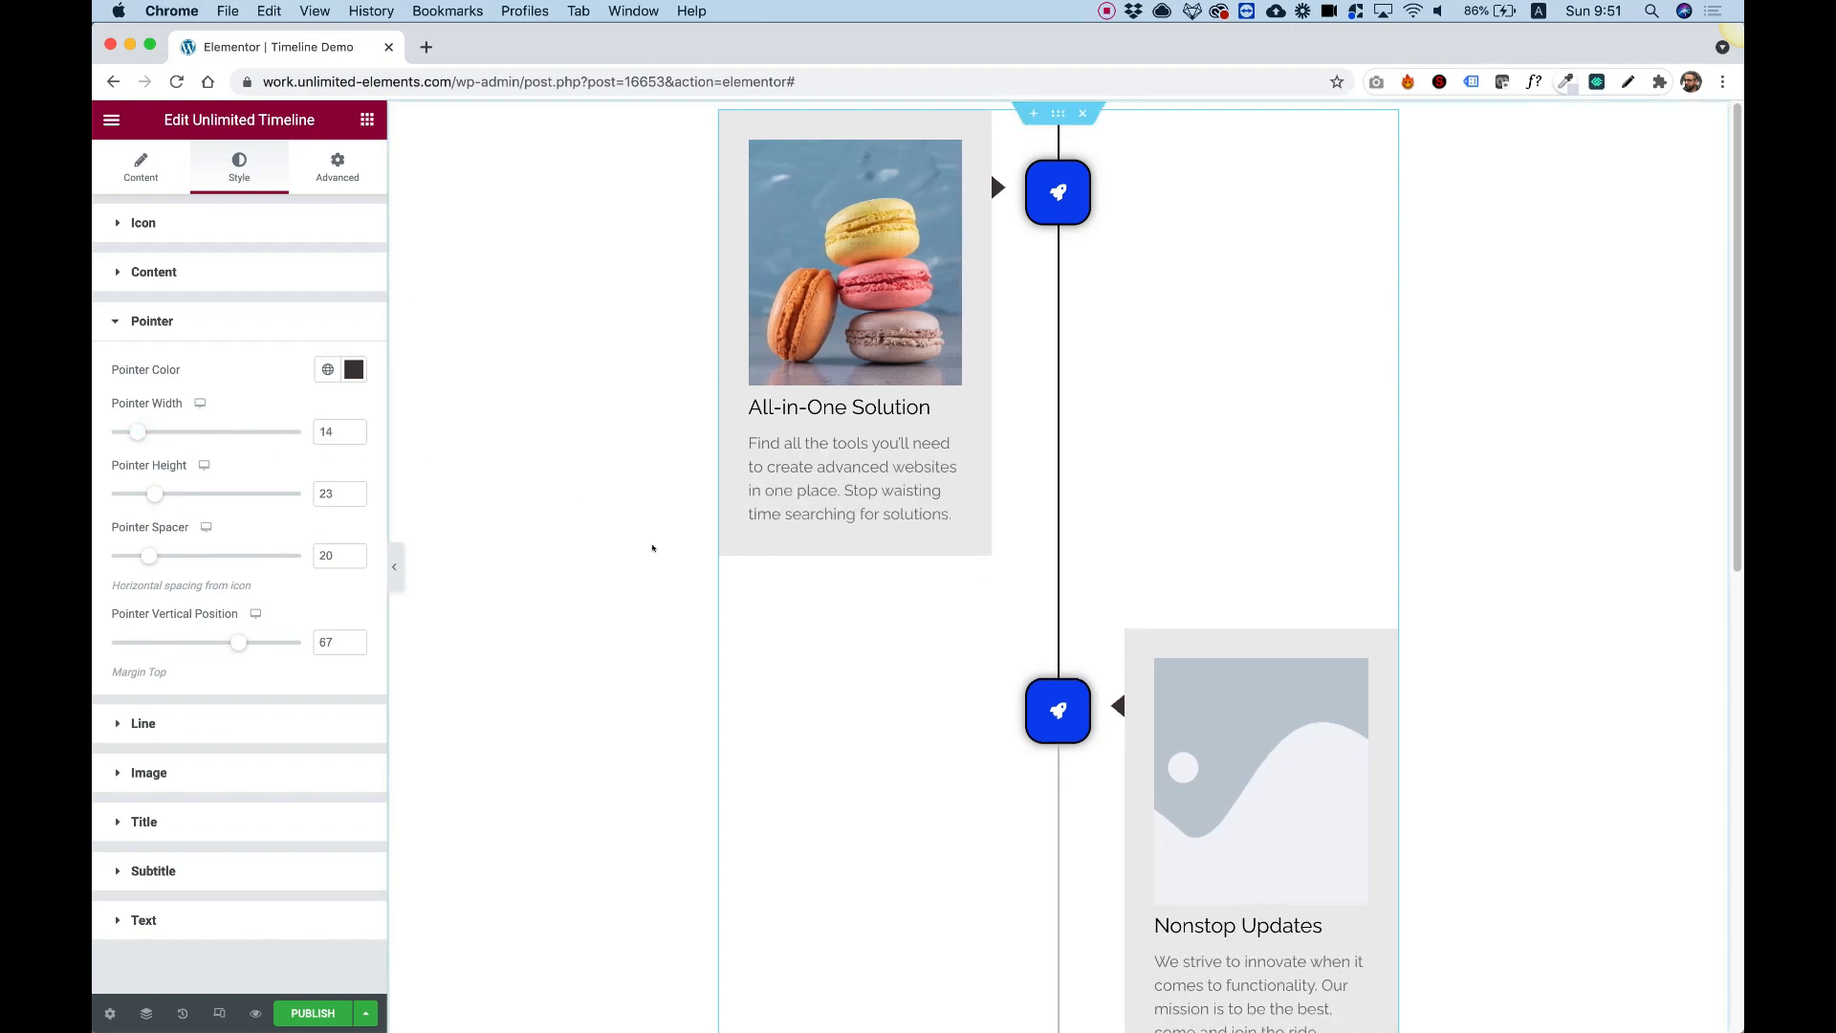
pyautogui.click(153, 271)
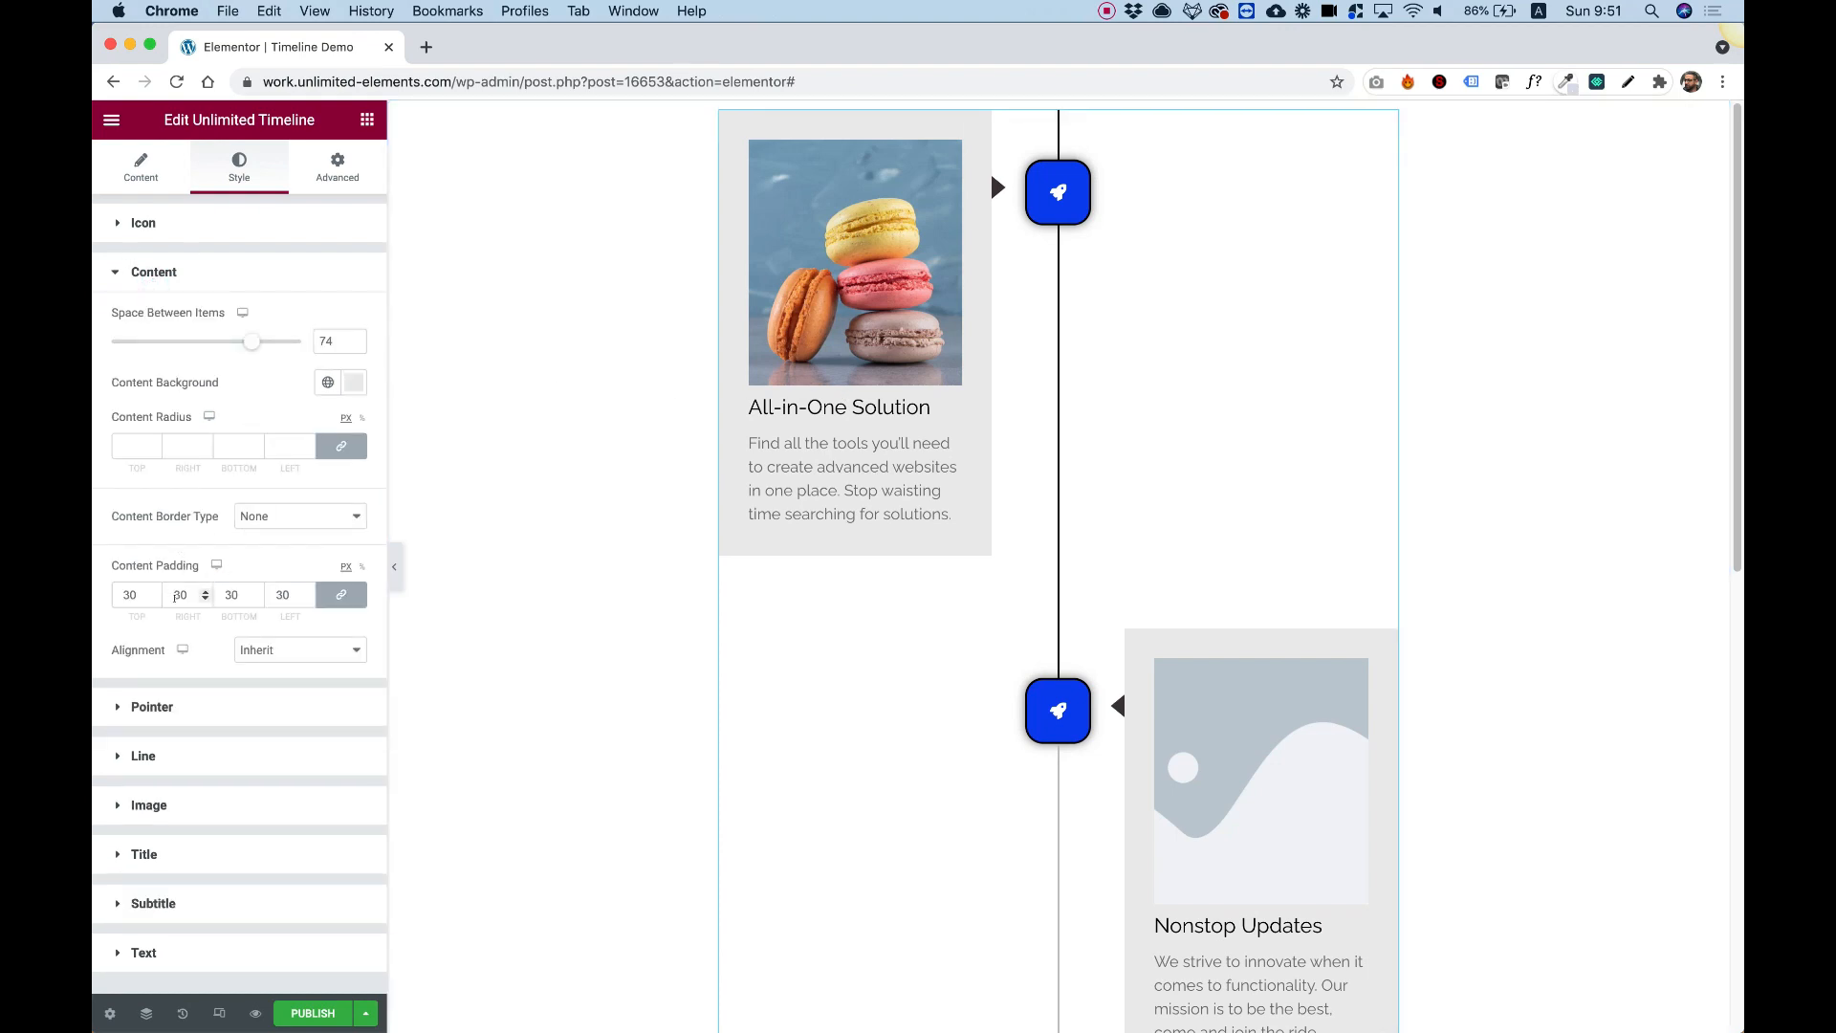
# Set the content border type to Solid with a 20 px radius, then collapse the Content section.
pyautogui.click(298, 515)
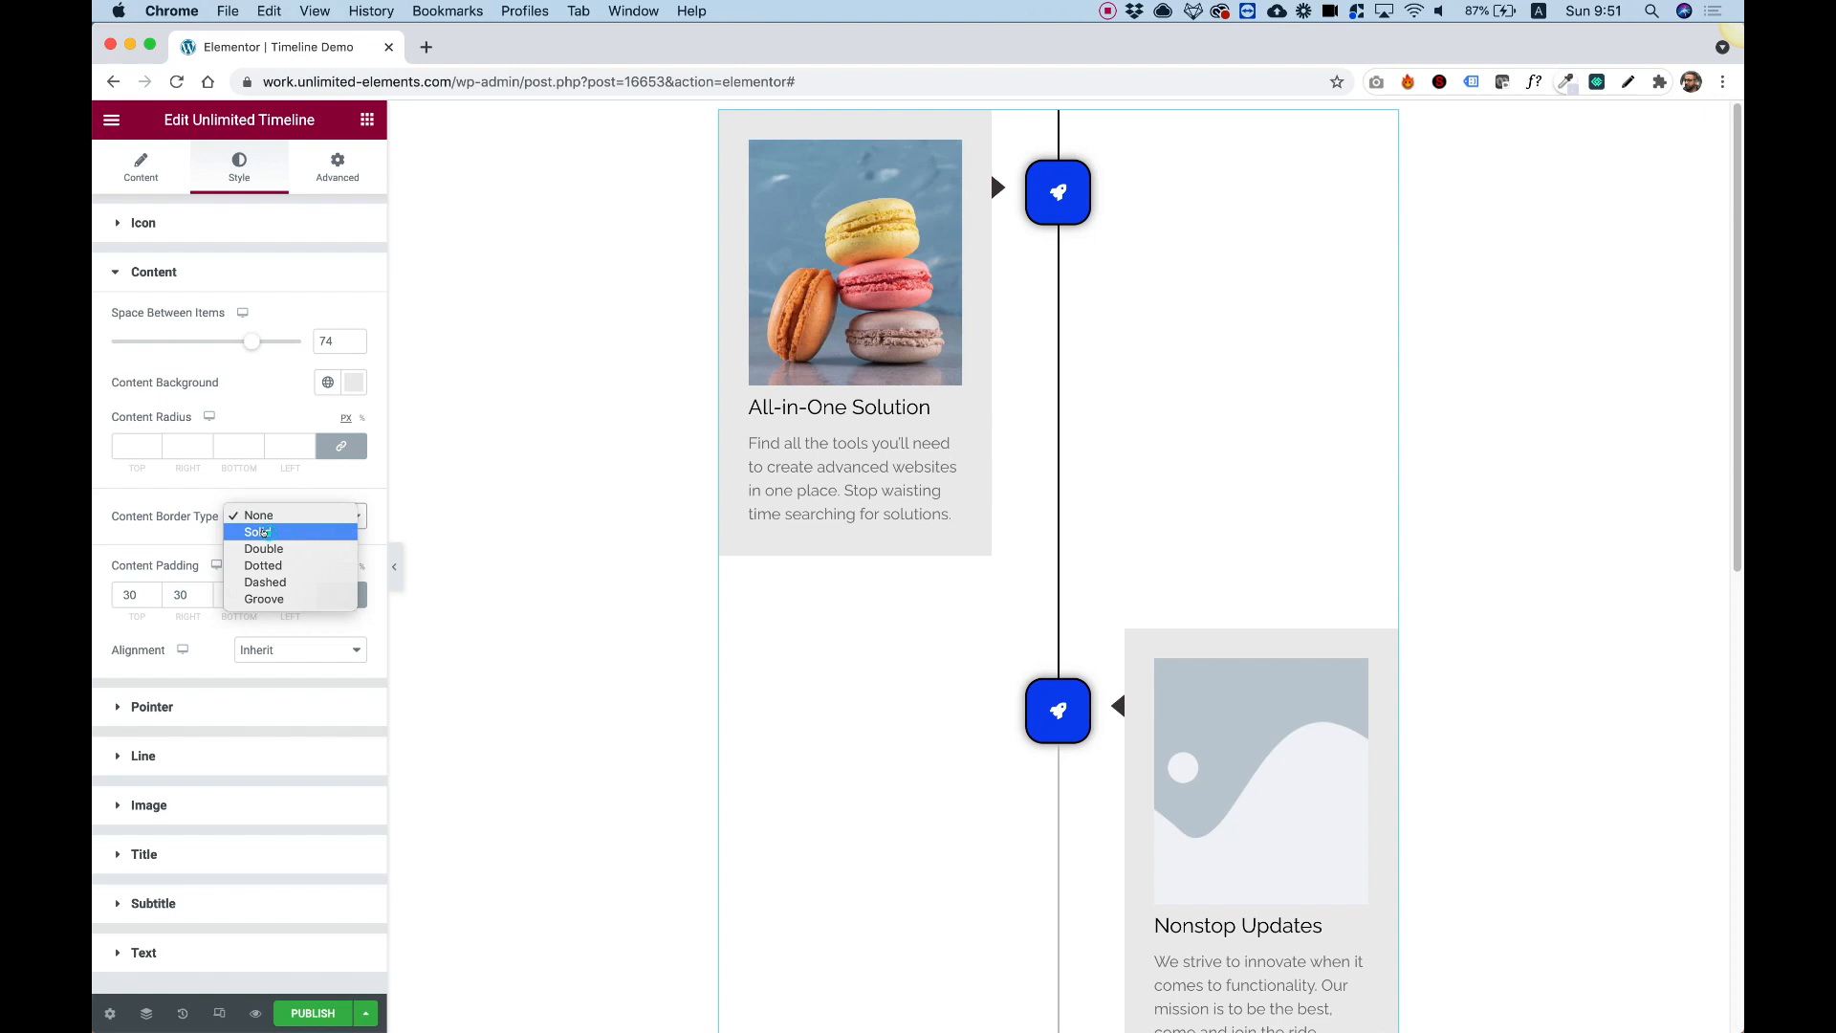
pyautogui.click(255, 531)
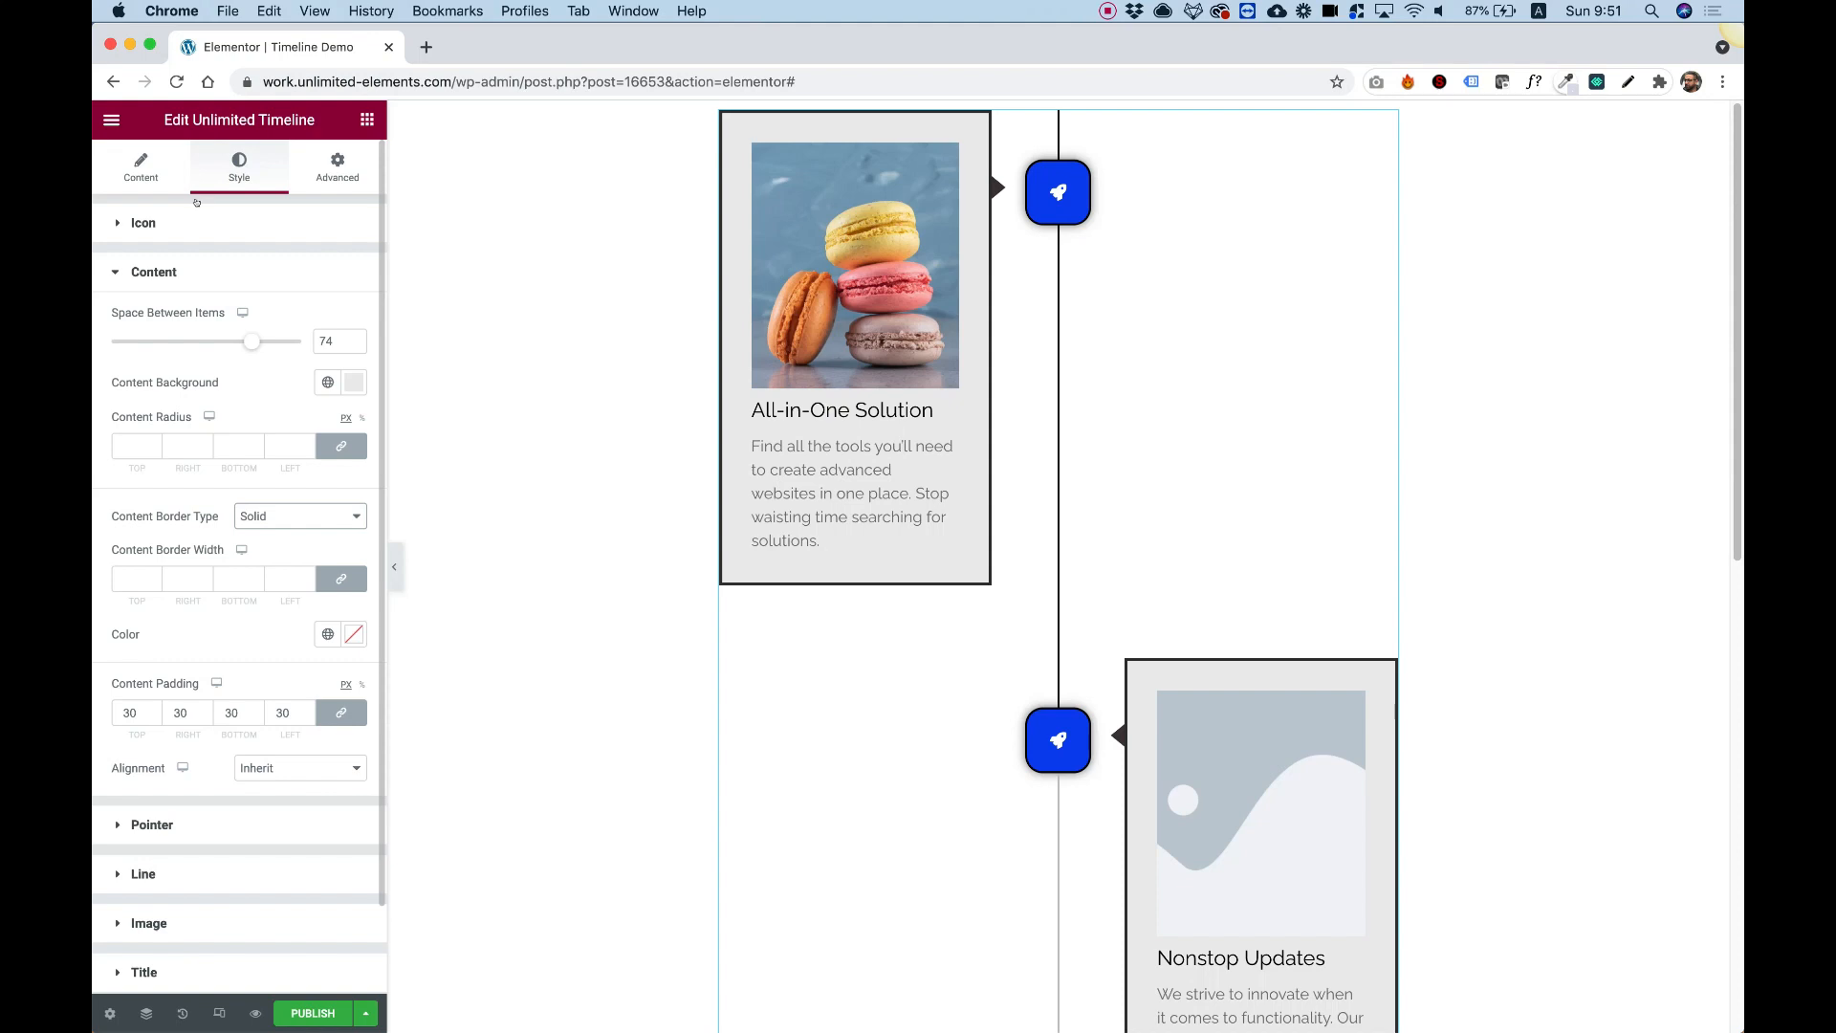
pyautogui.write('20')
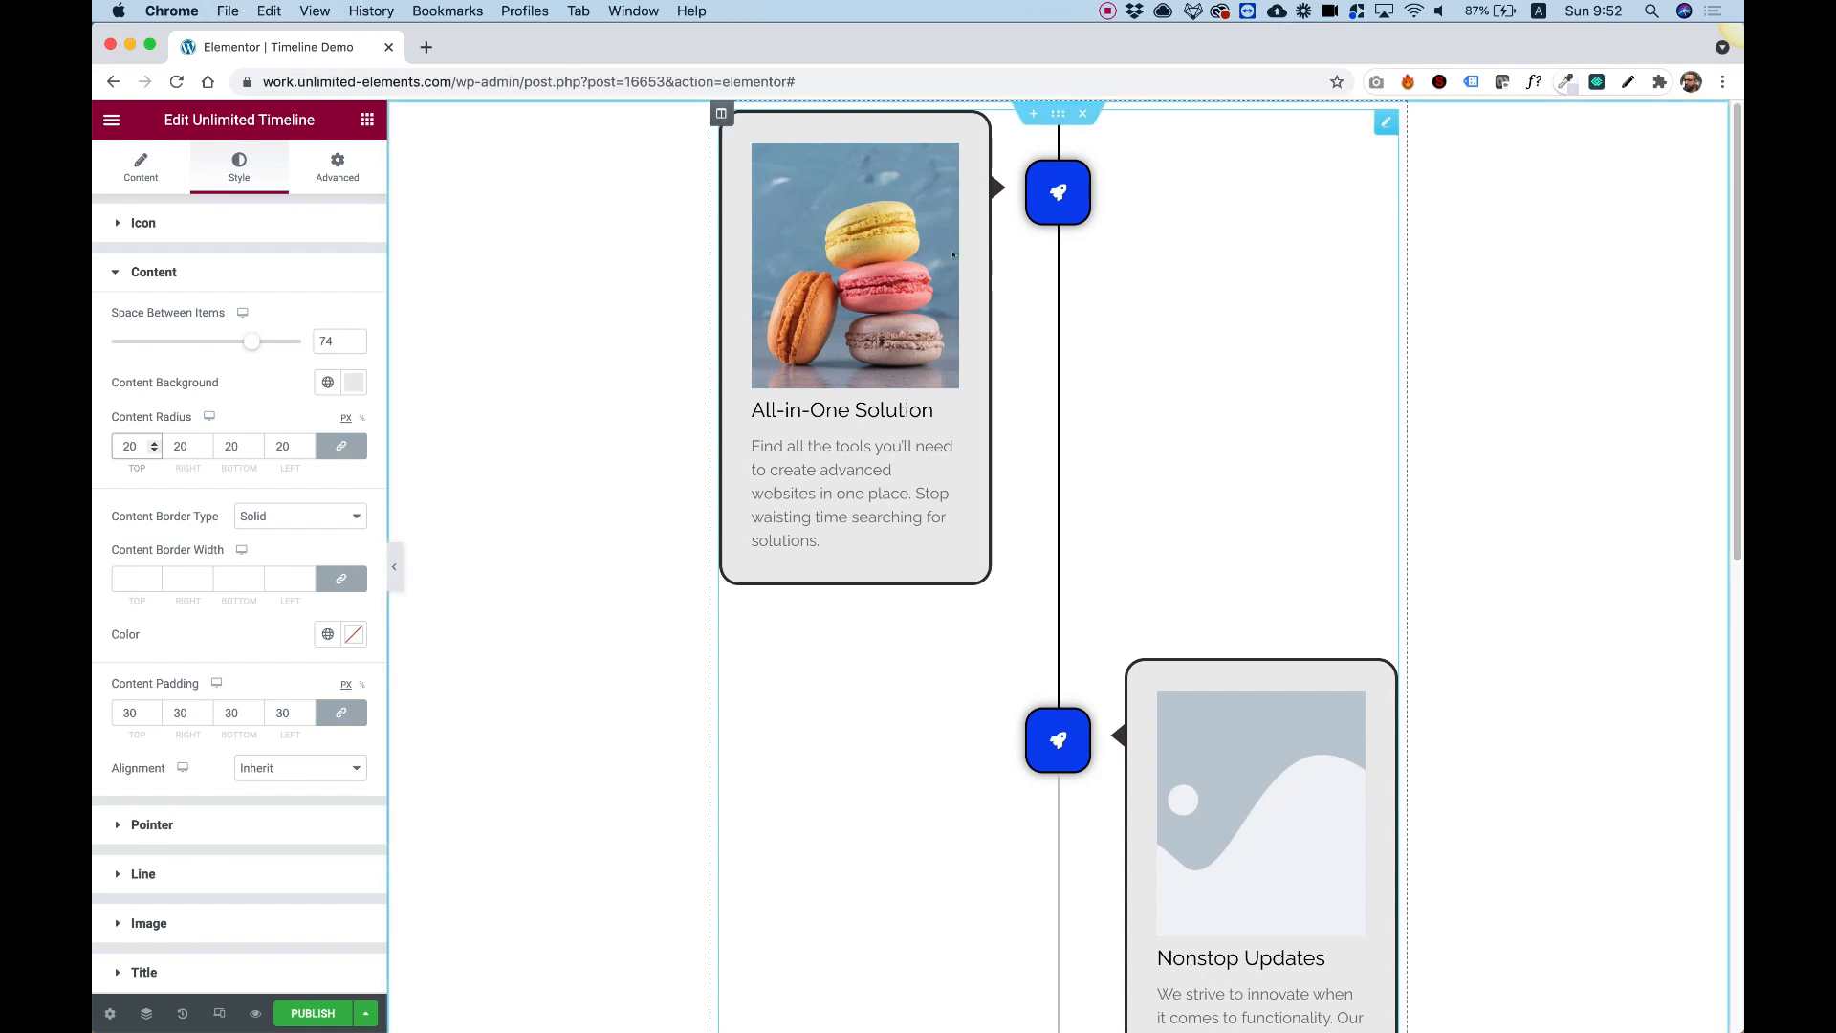
pyautogui.click(152, 272)
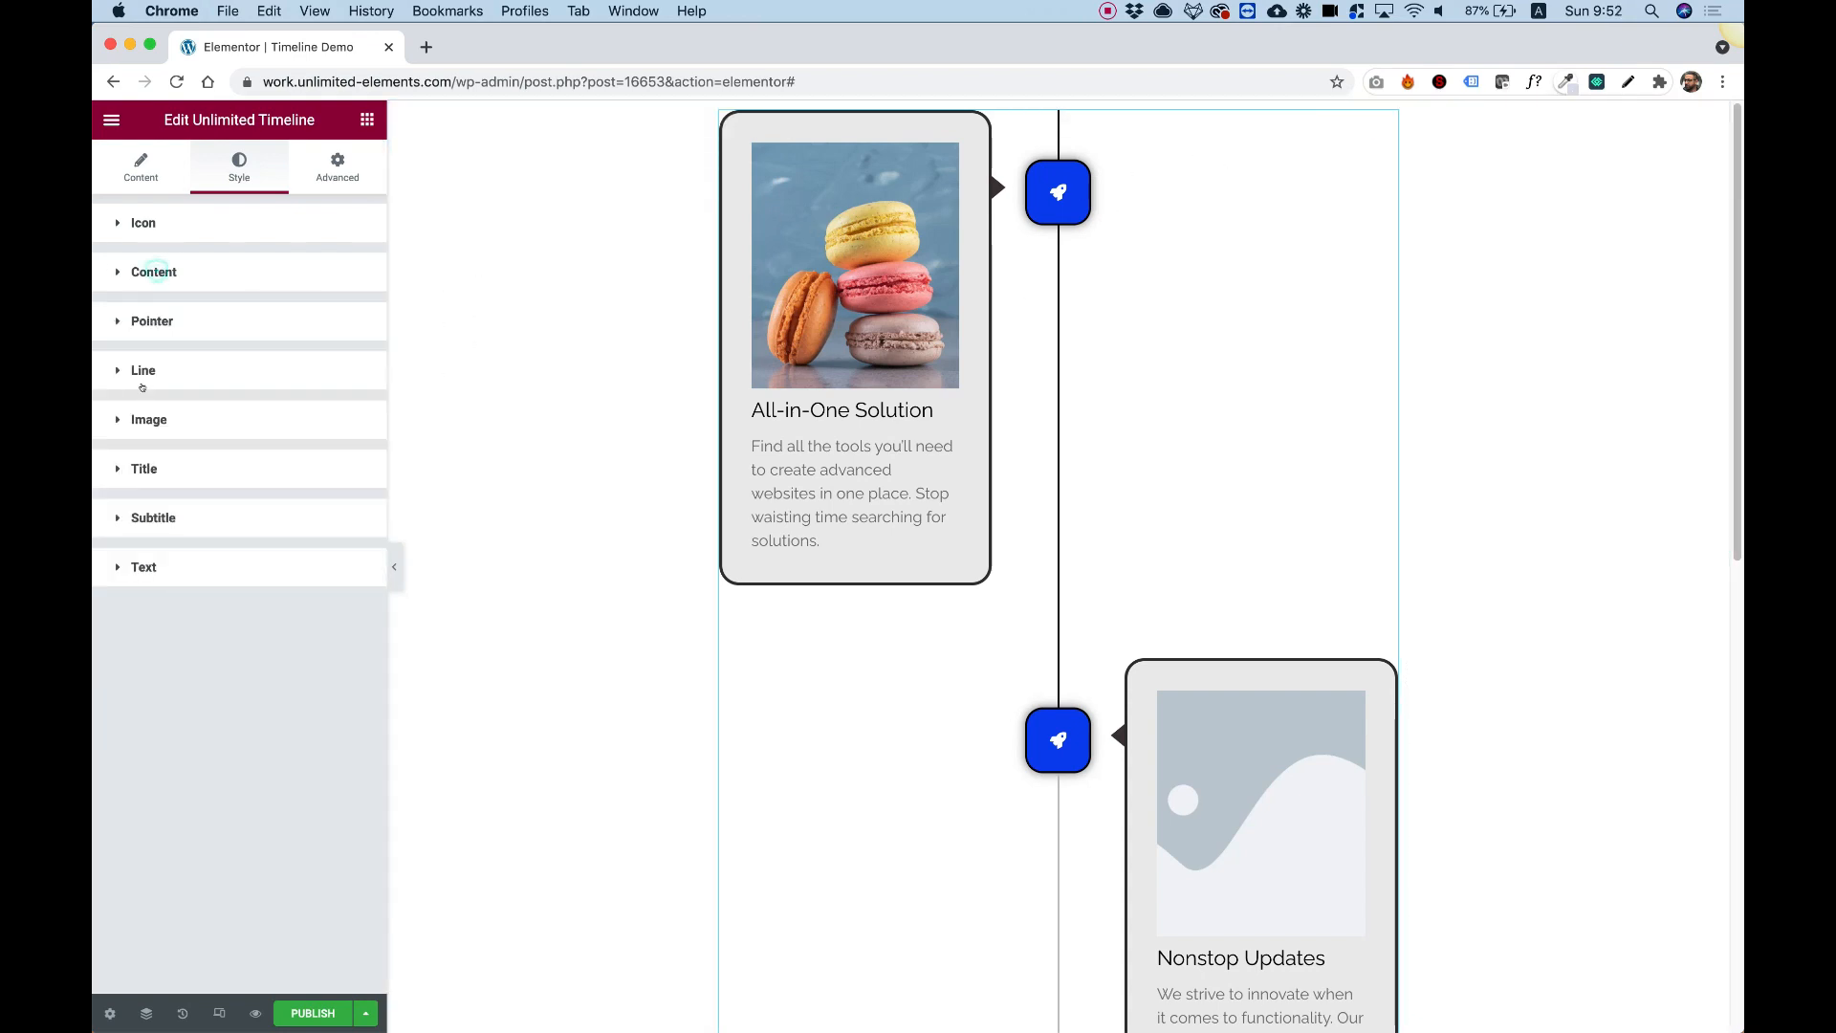
# Set the timeline connecting line width to 4 and check the Active Line Color swatch.
pyautogui.click(142, 370)
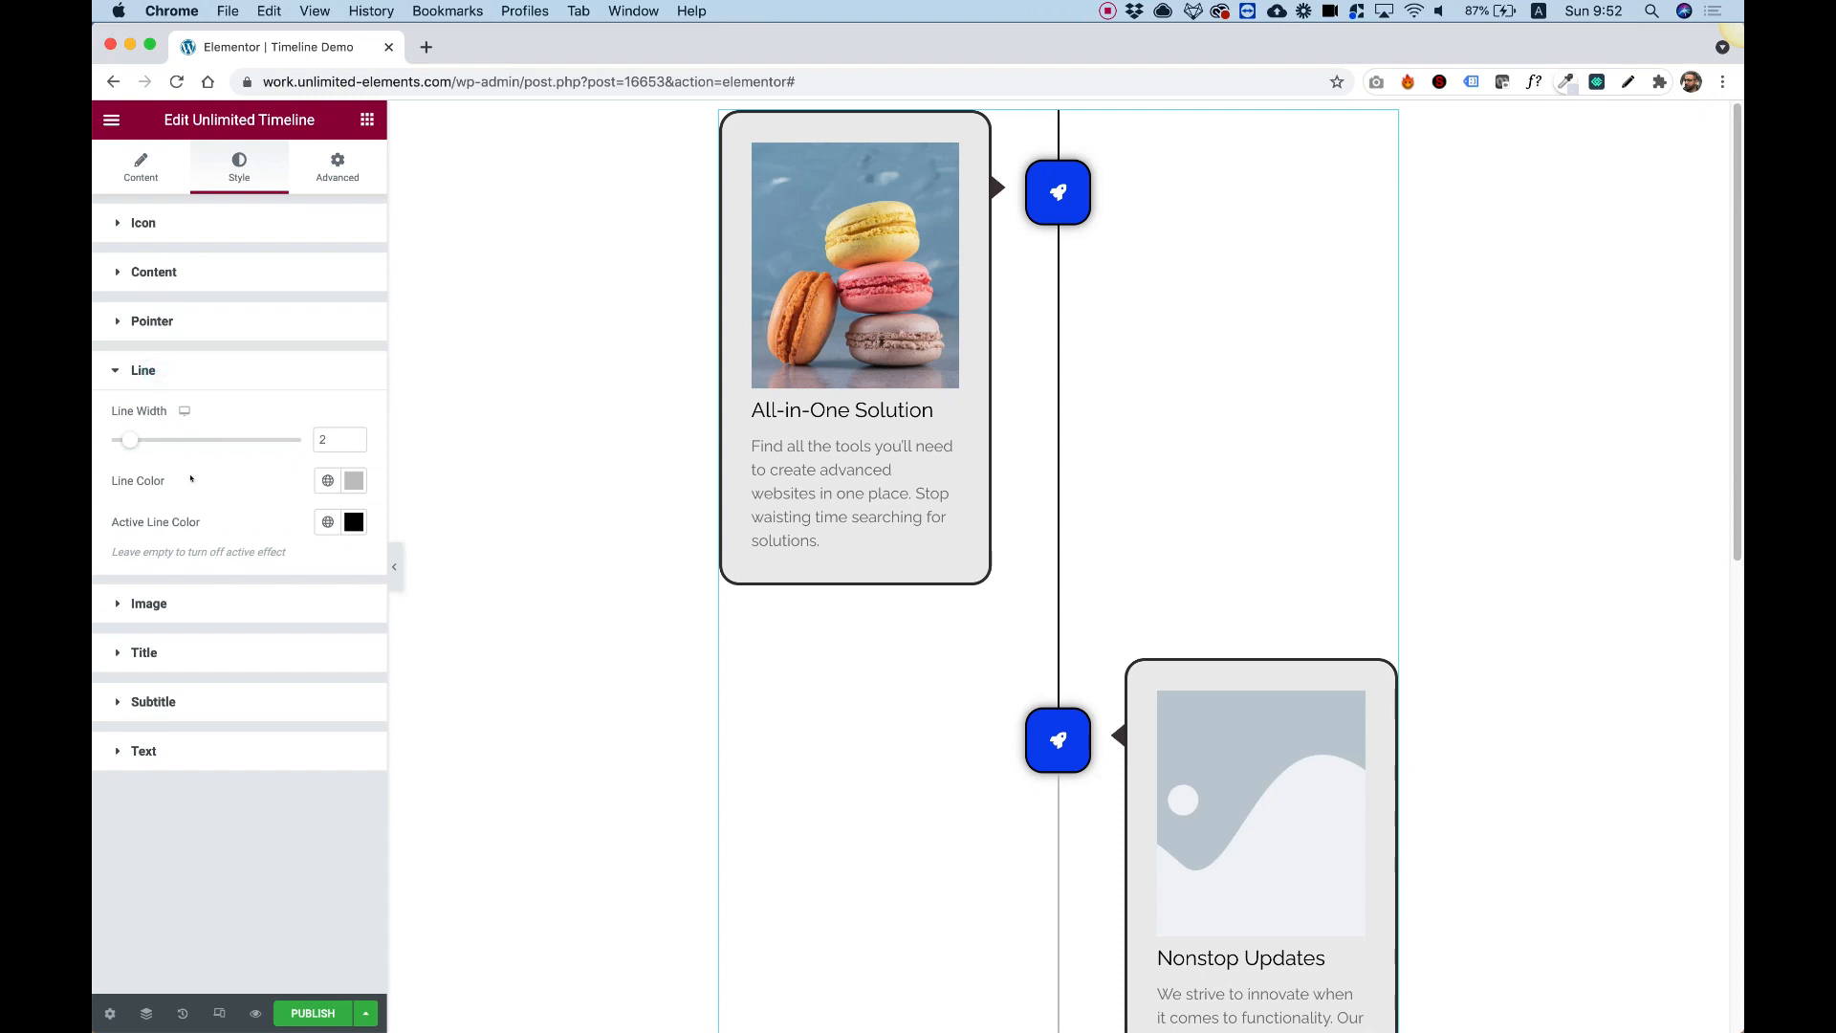
pyautogui.moveTo(130, 439); pyautogui.dragTo(164, 439)
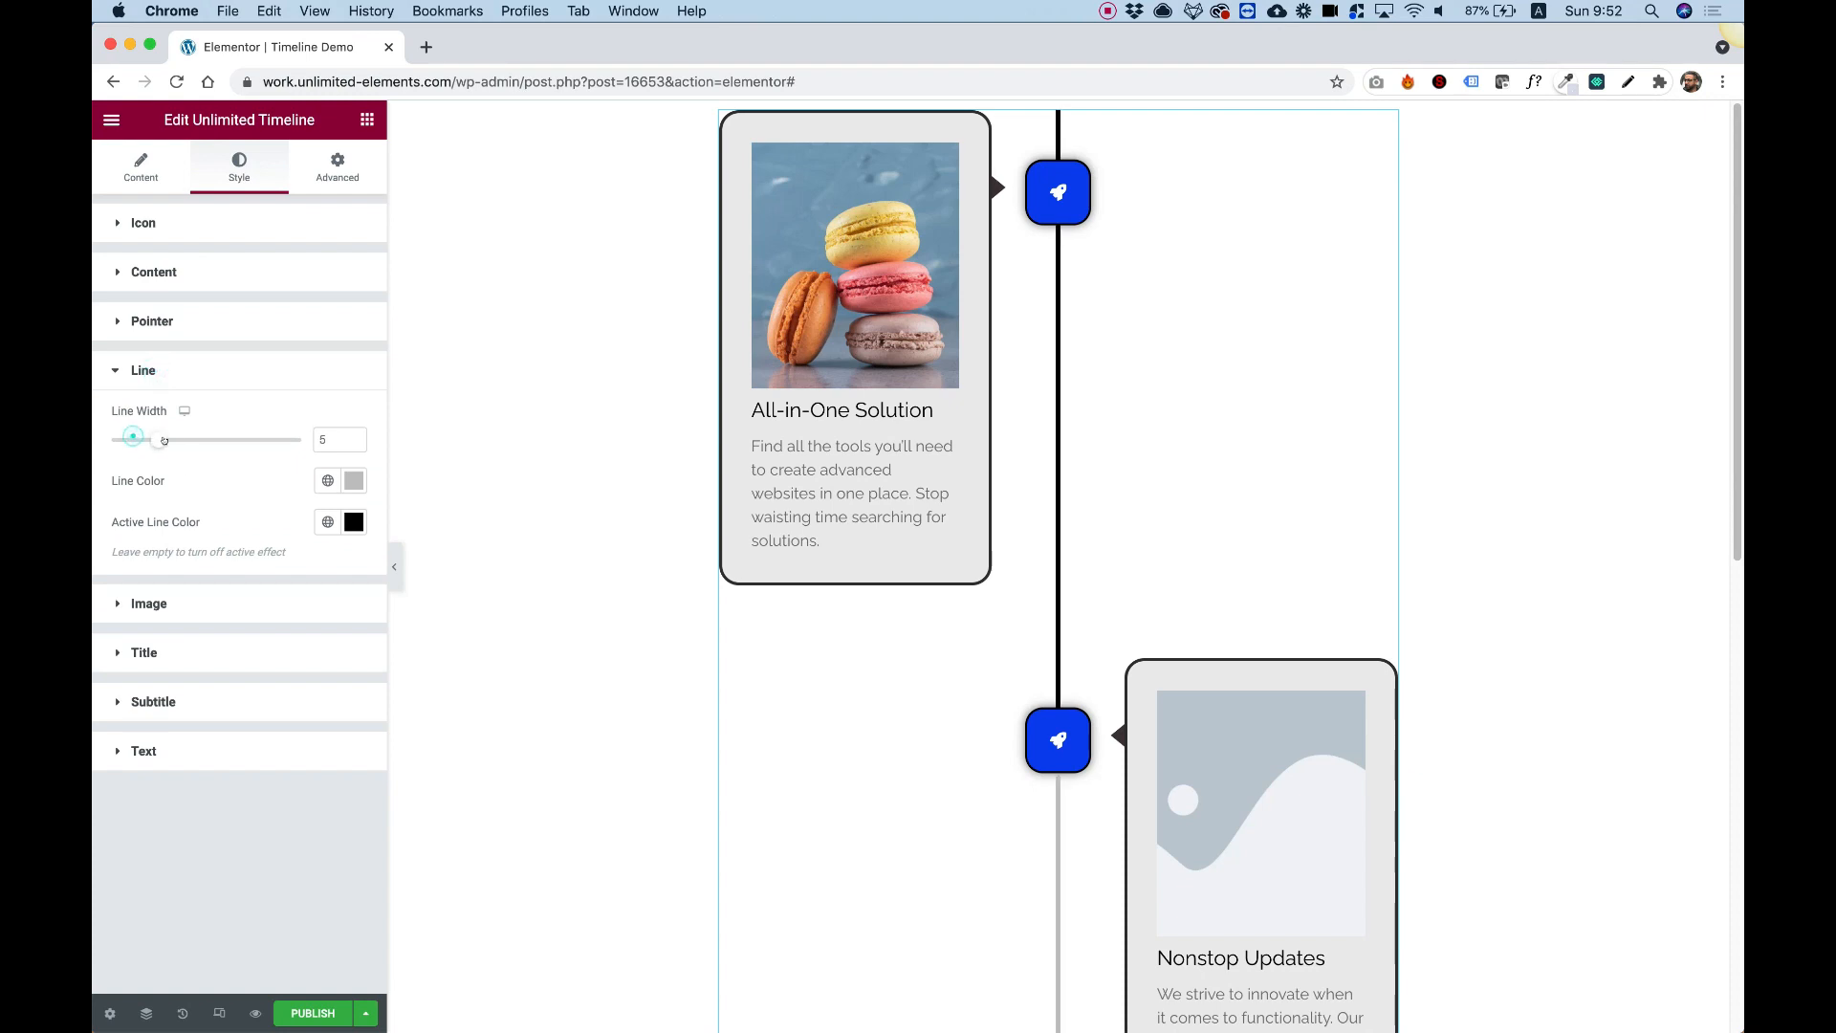
pyautogui.moveTo(131, 438); pyautogui.dragTo(149, 438)
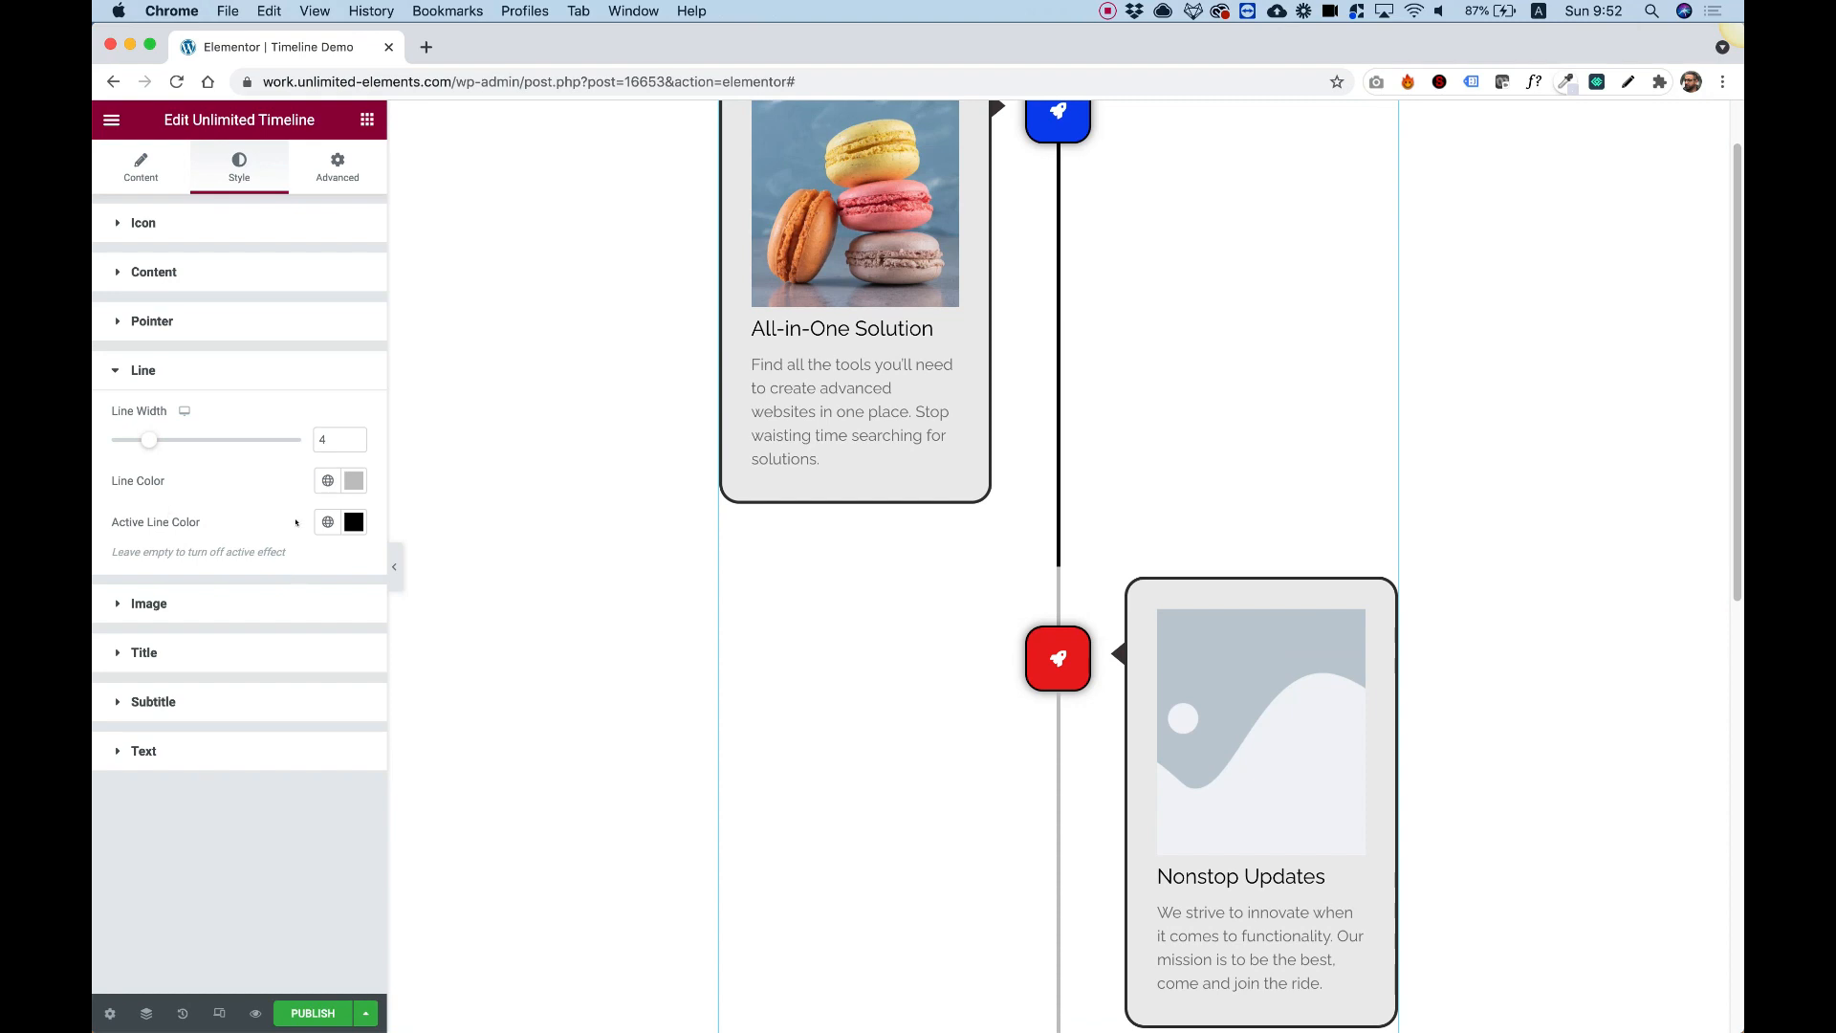
pyautogui.scroll(-3)
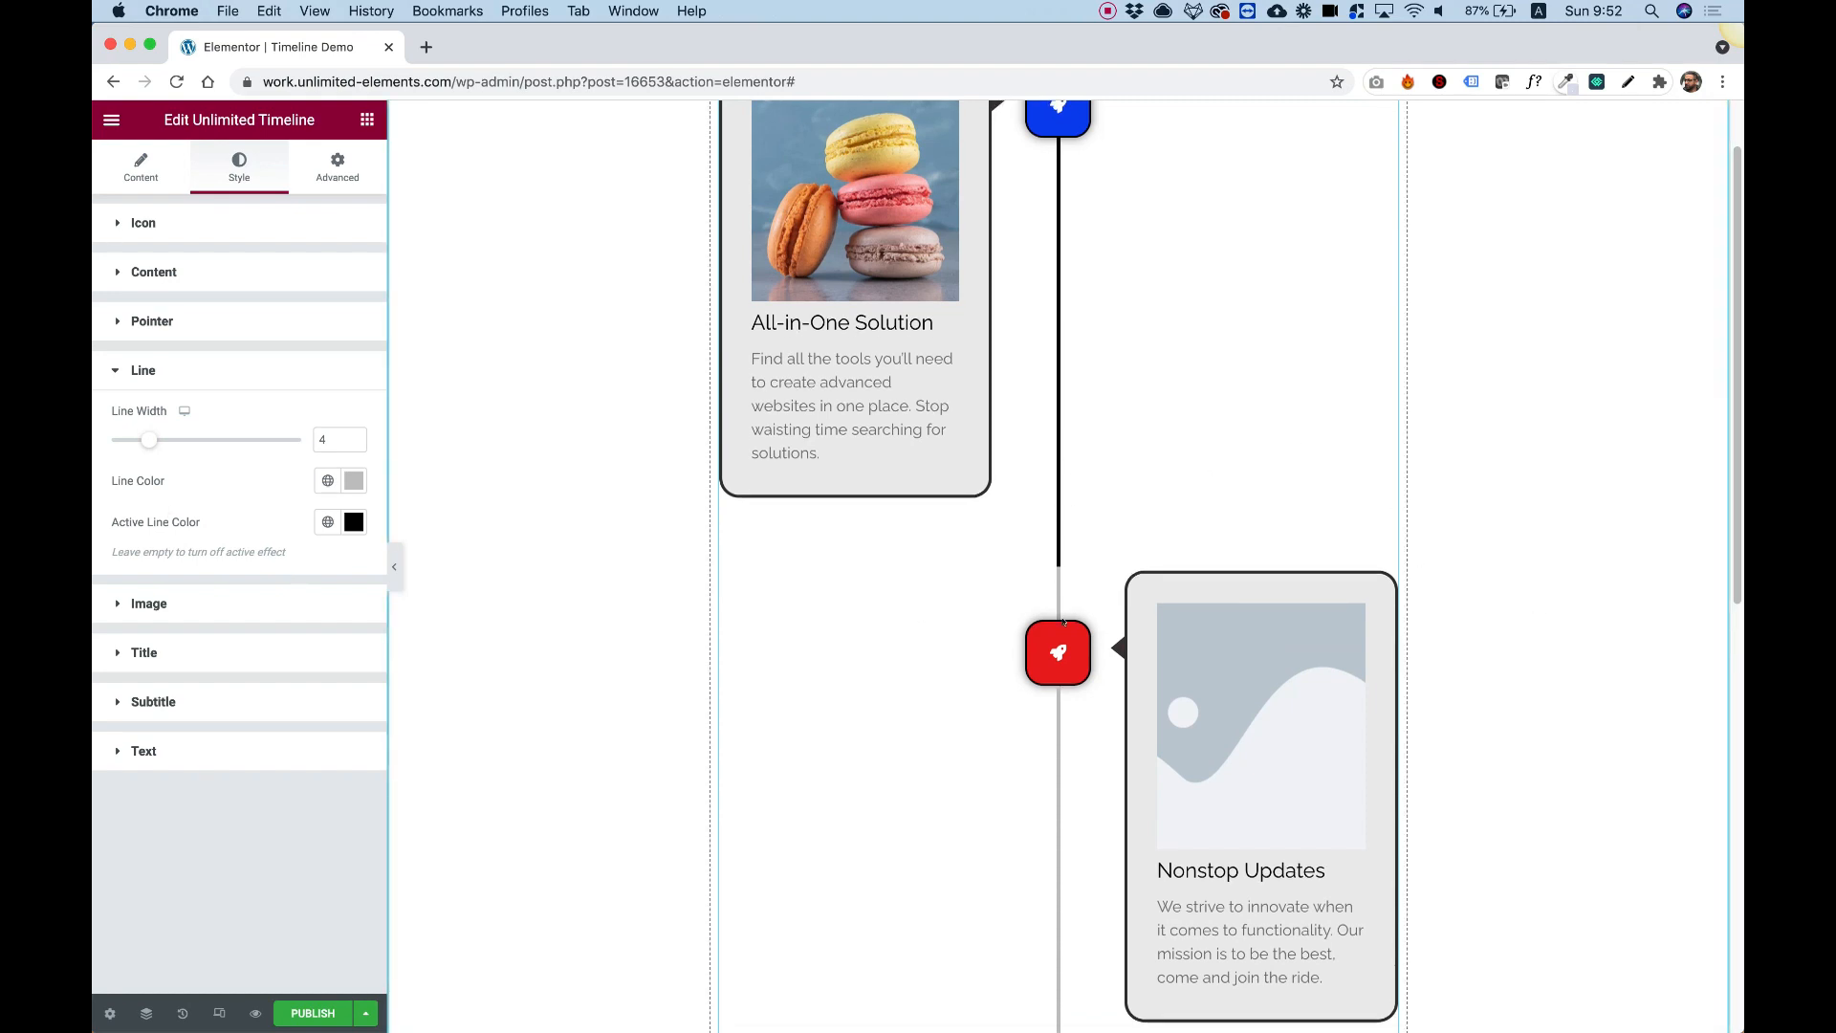
pyautogui.scroll(-3)
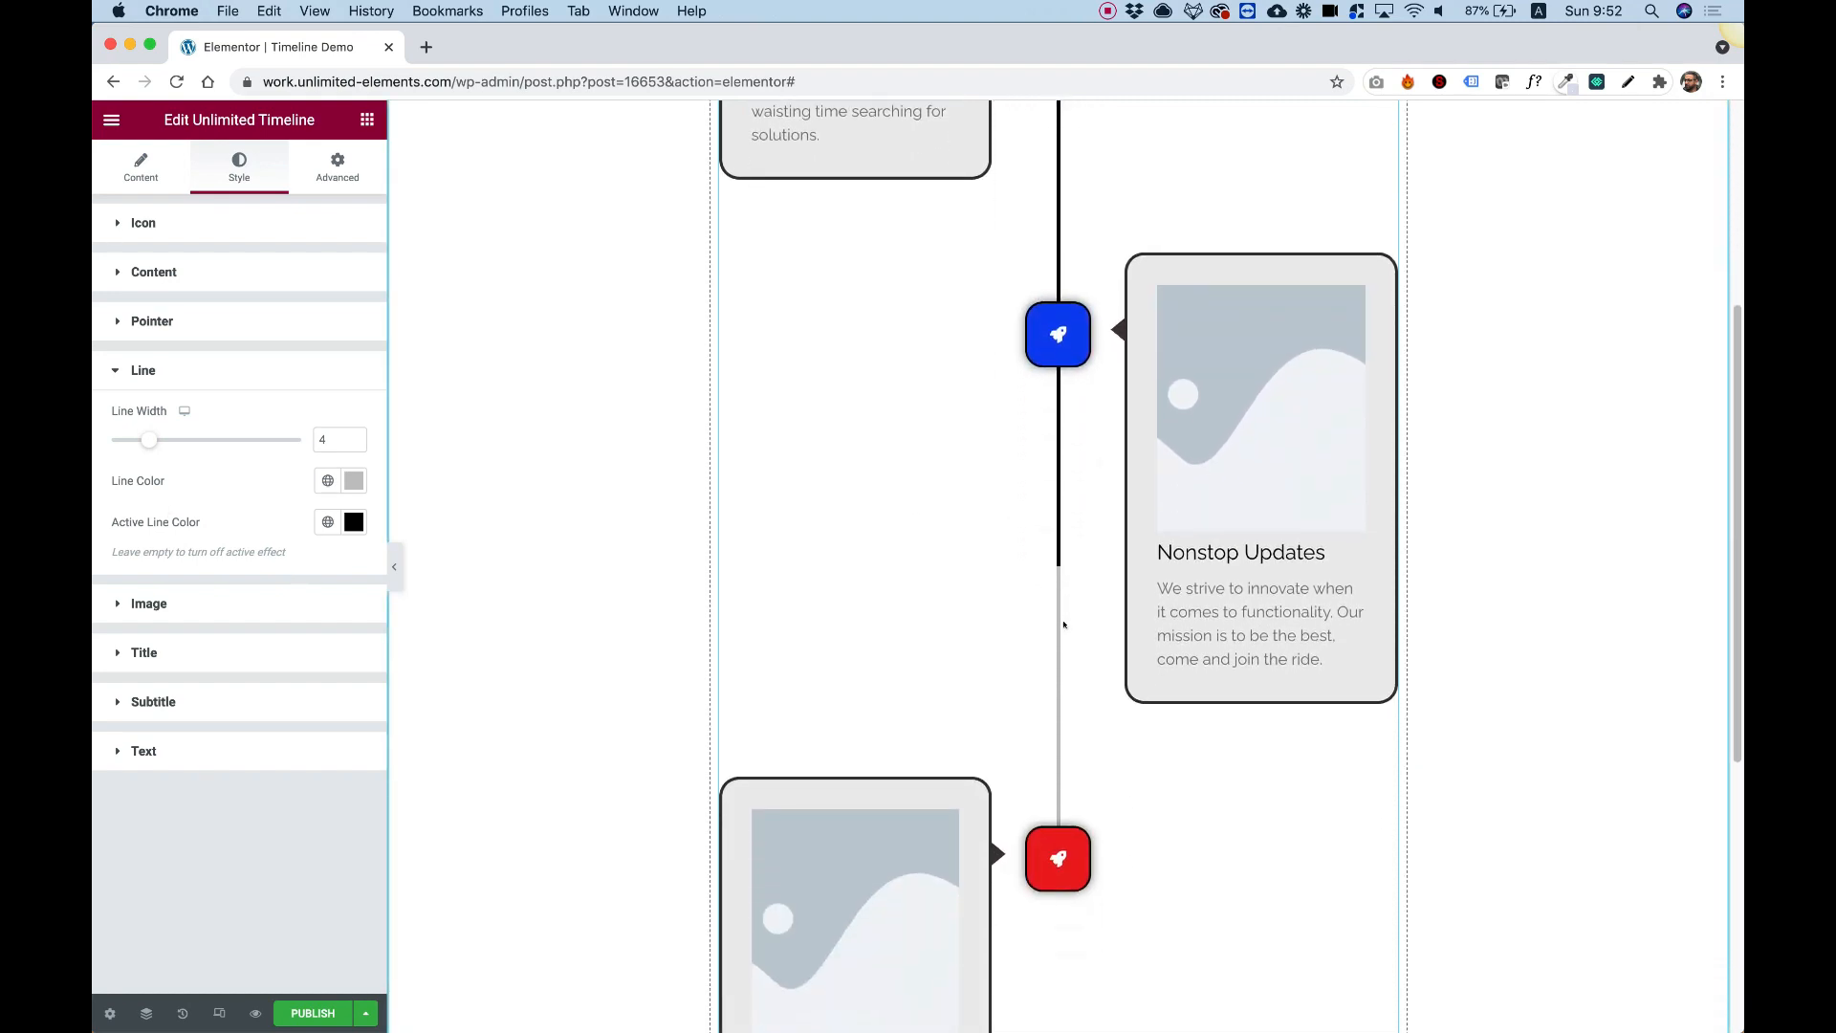
pyautogui.scroll(-3)
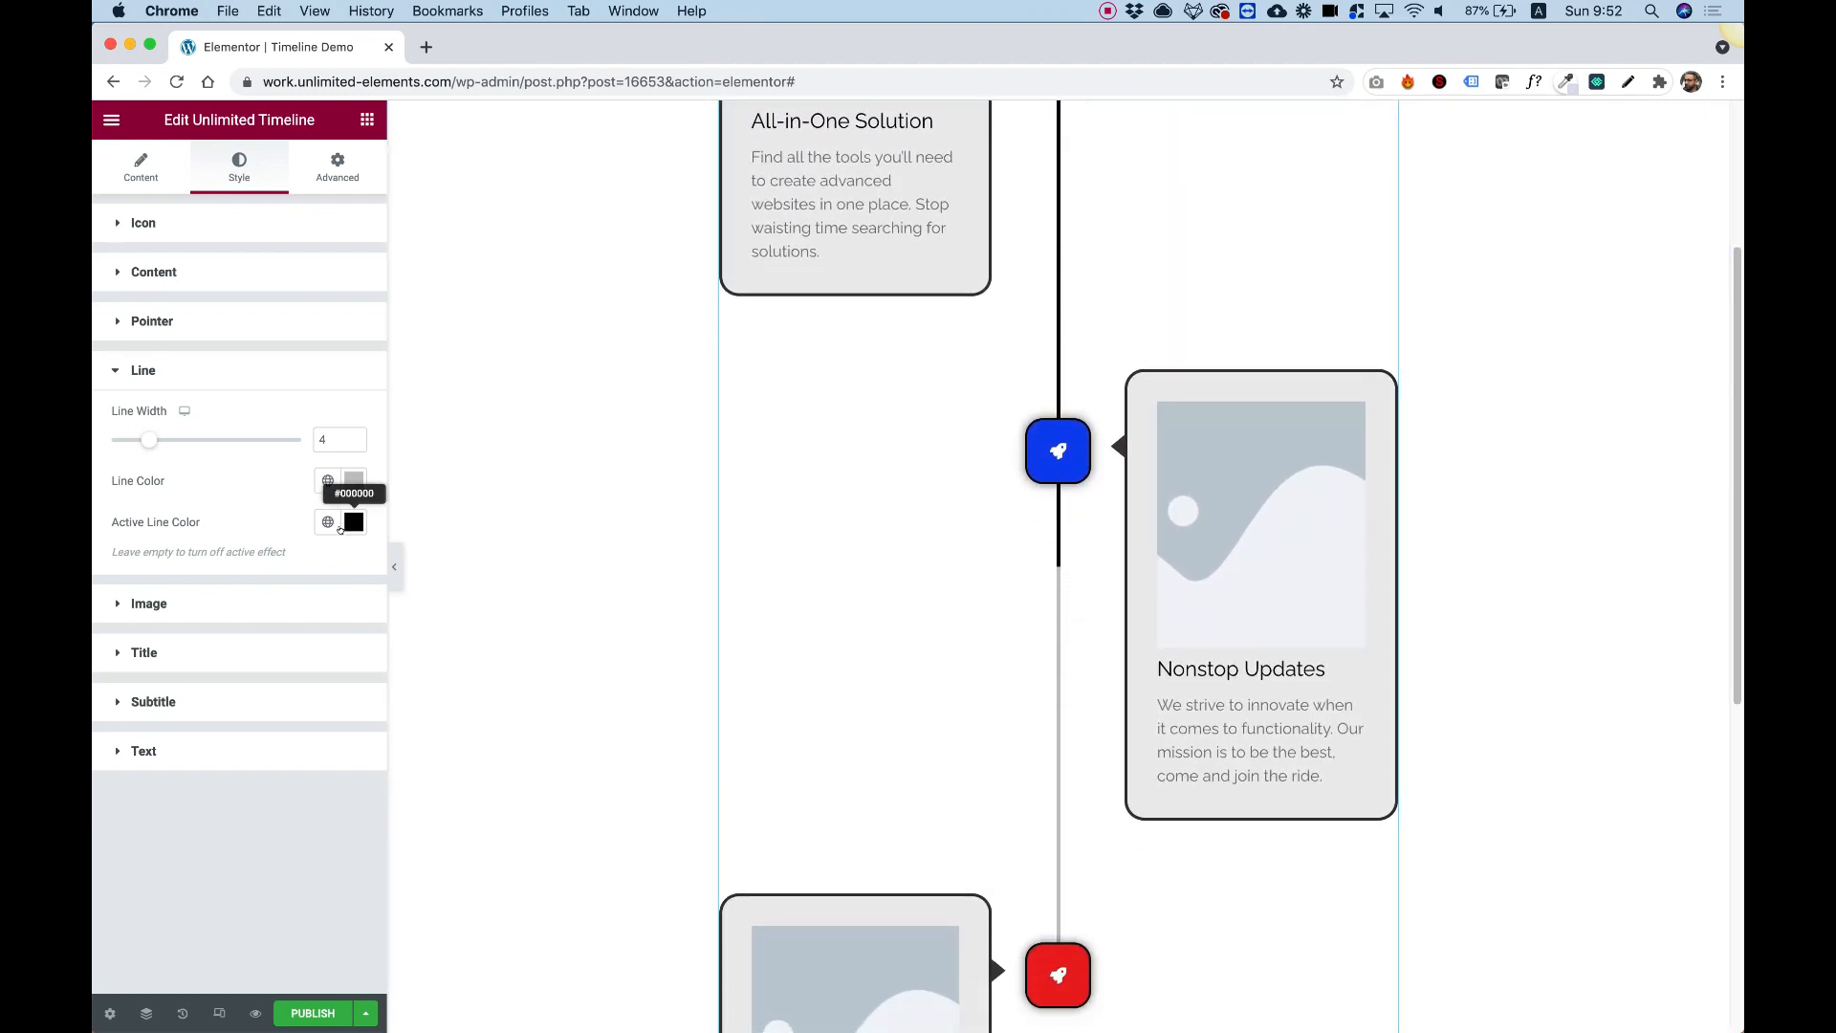
pyautogui.moveTo(937, 559)
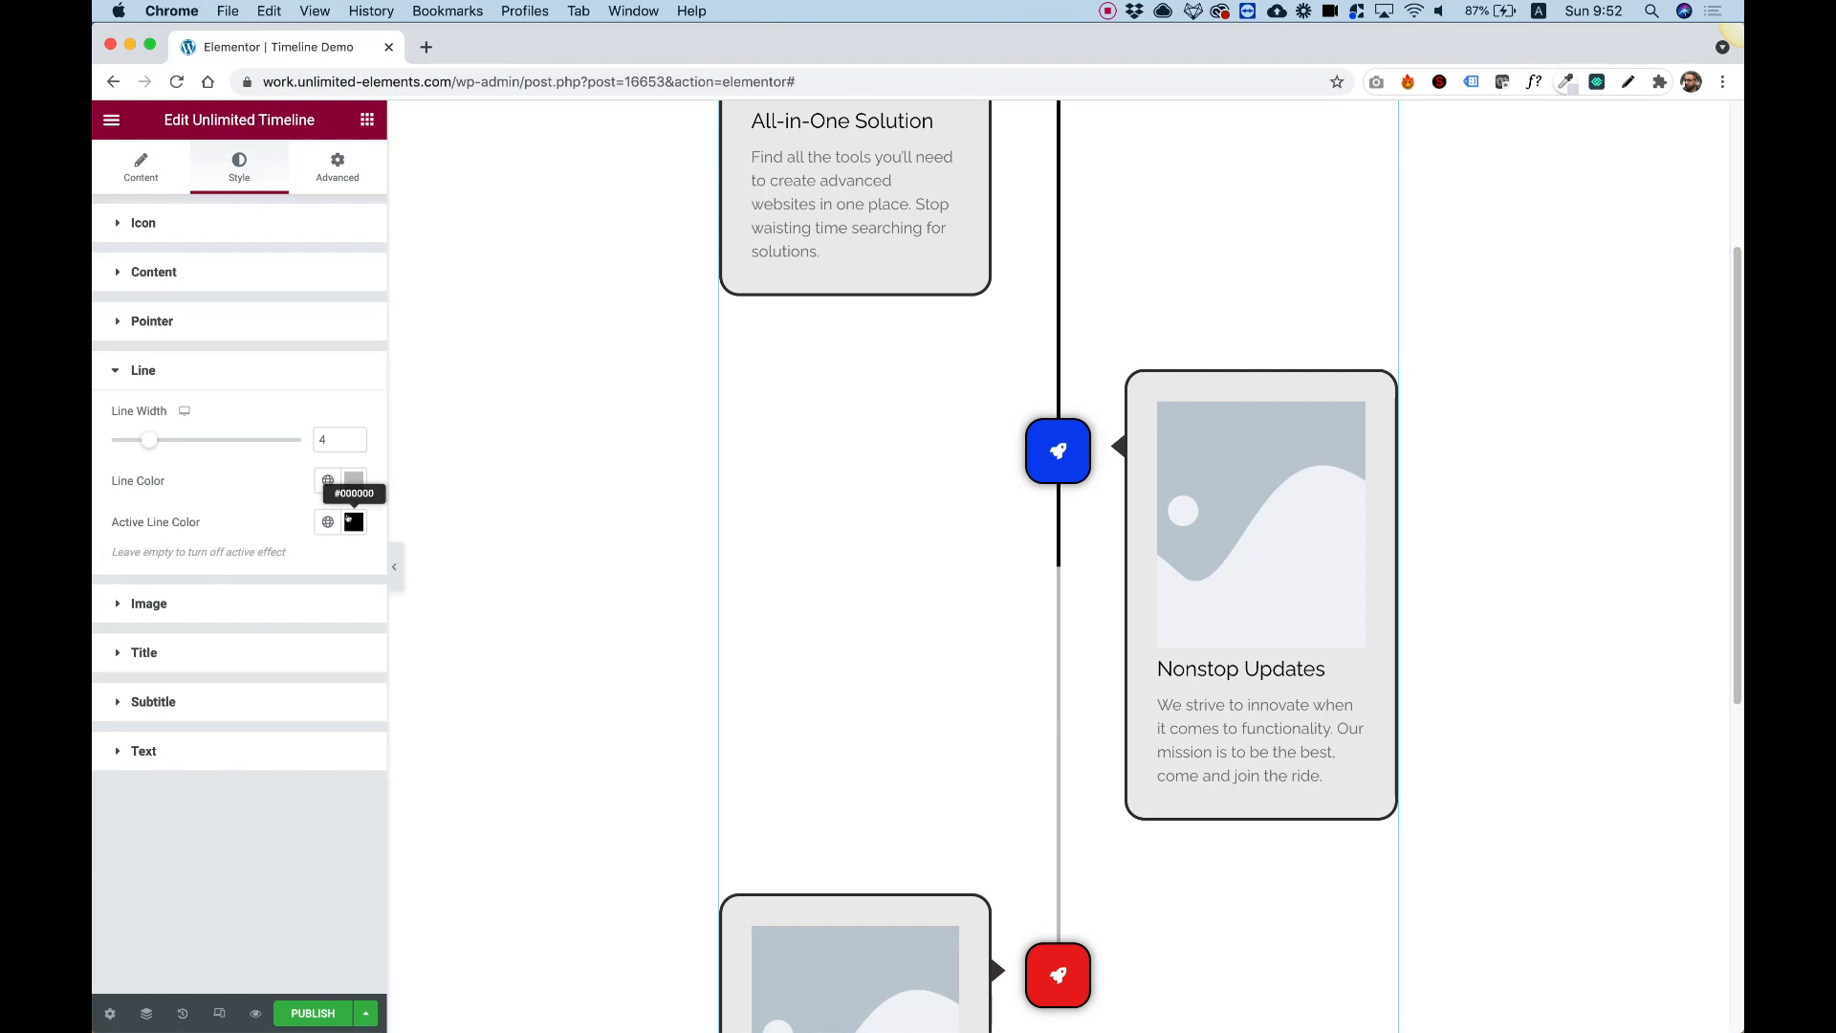
pyautogui.click(353, 521)
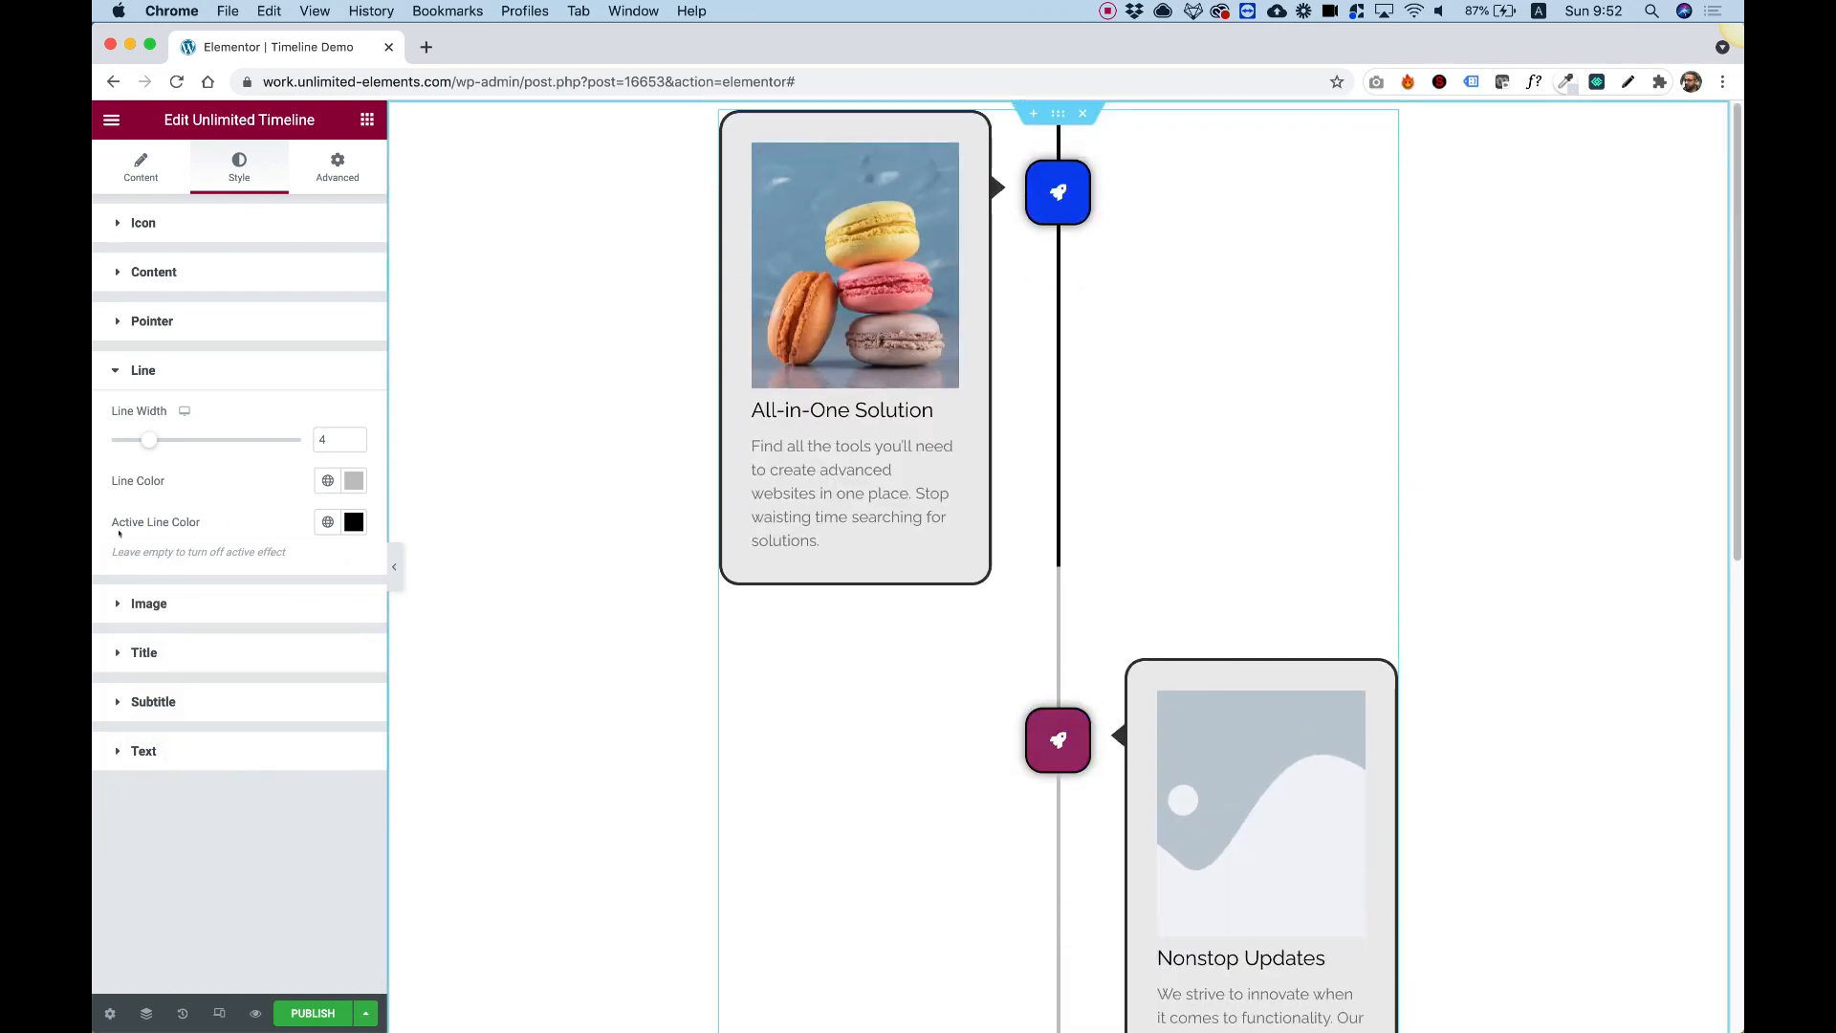
pyautogui.click(150, 419)
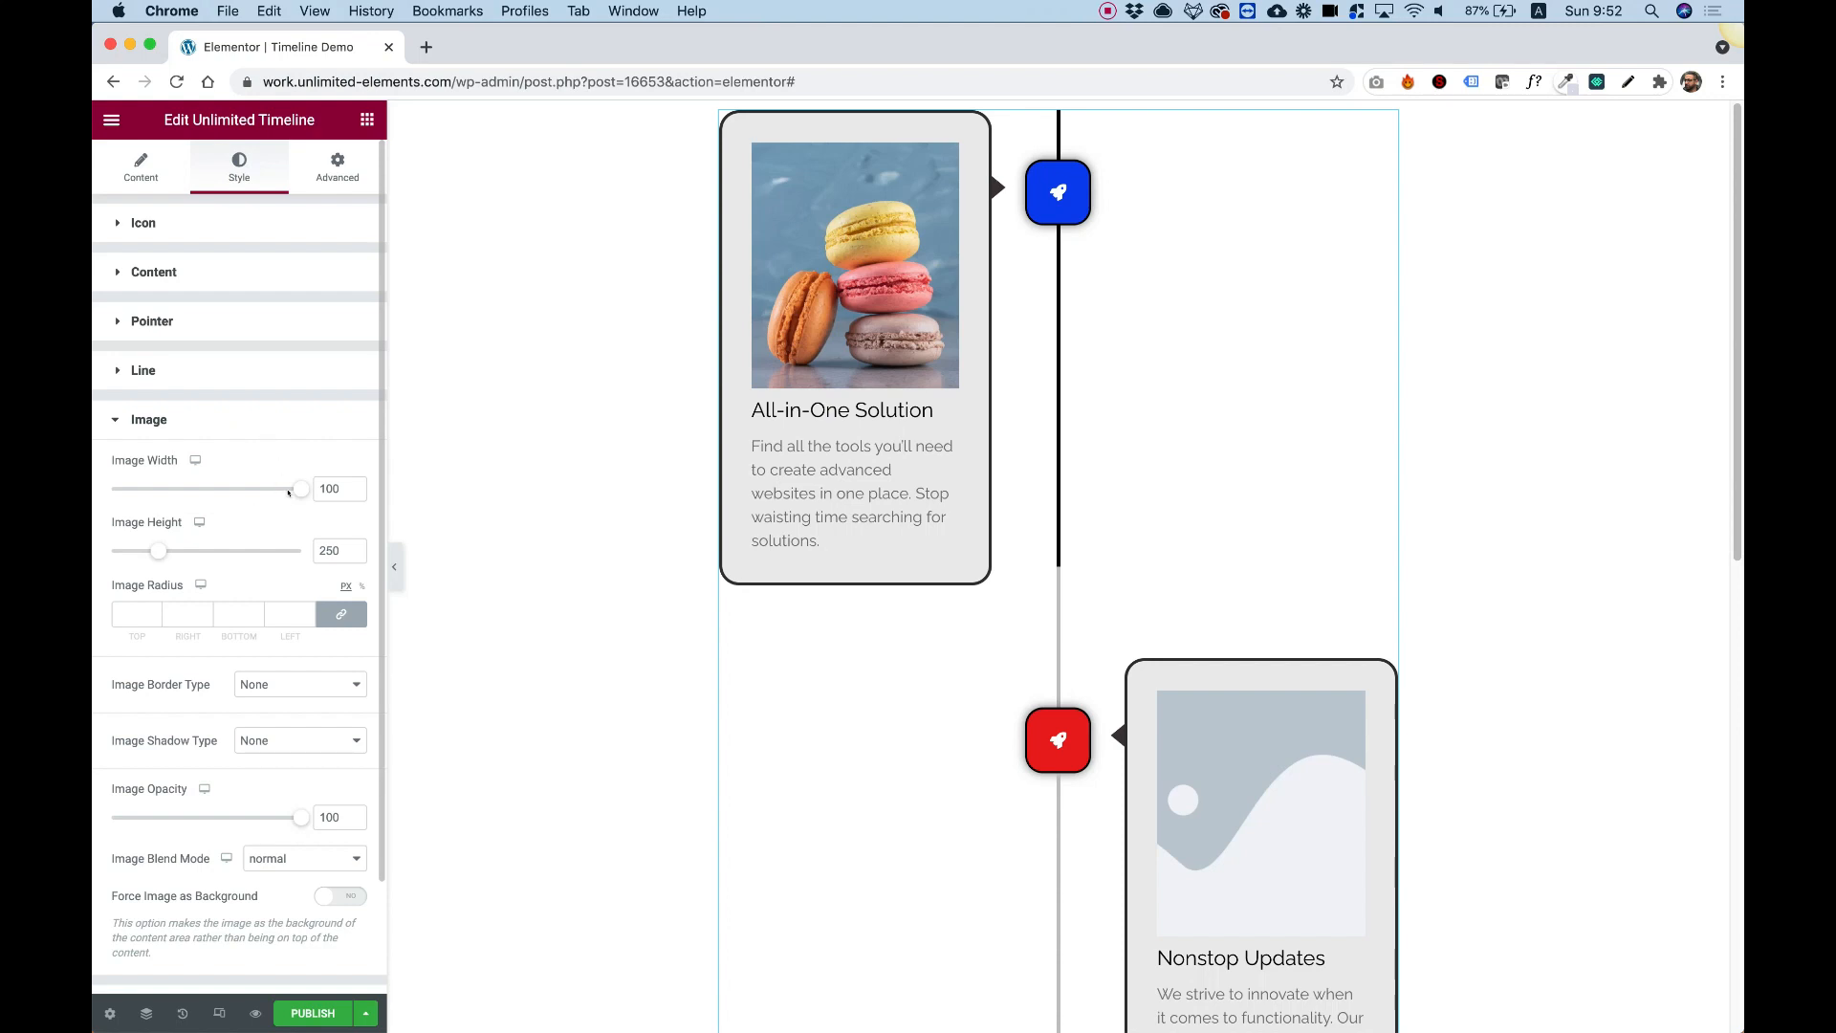
pyautogui.moveTo(291, 488)
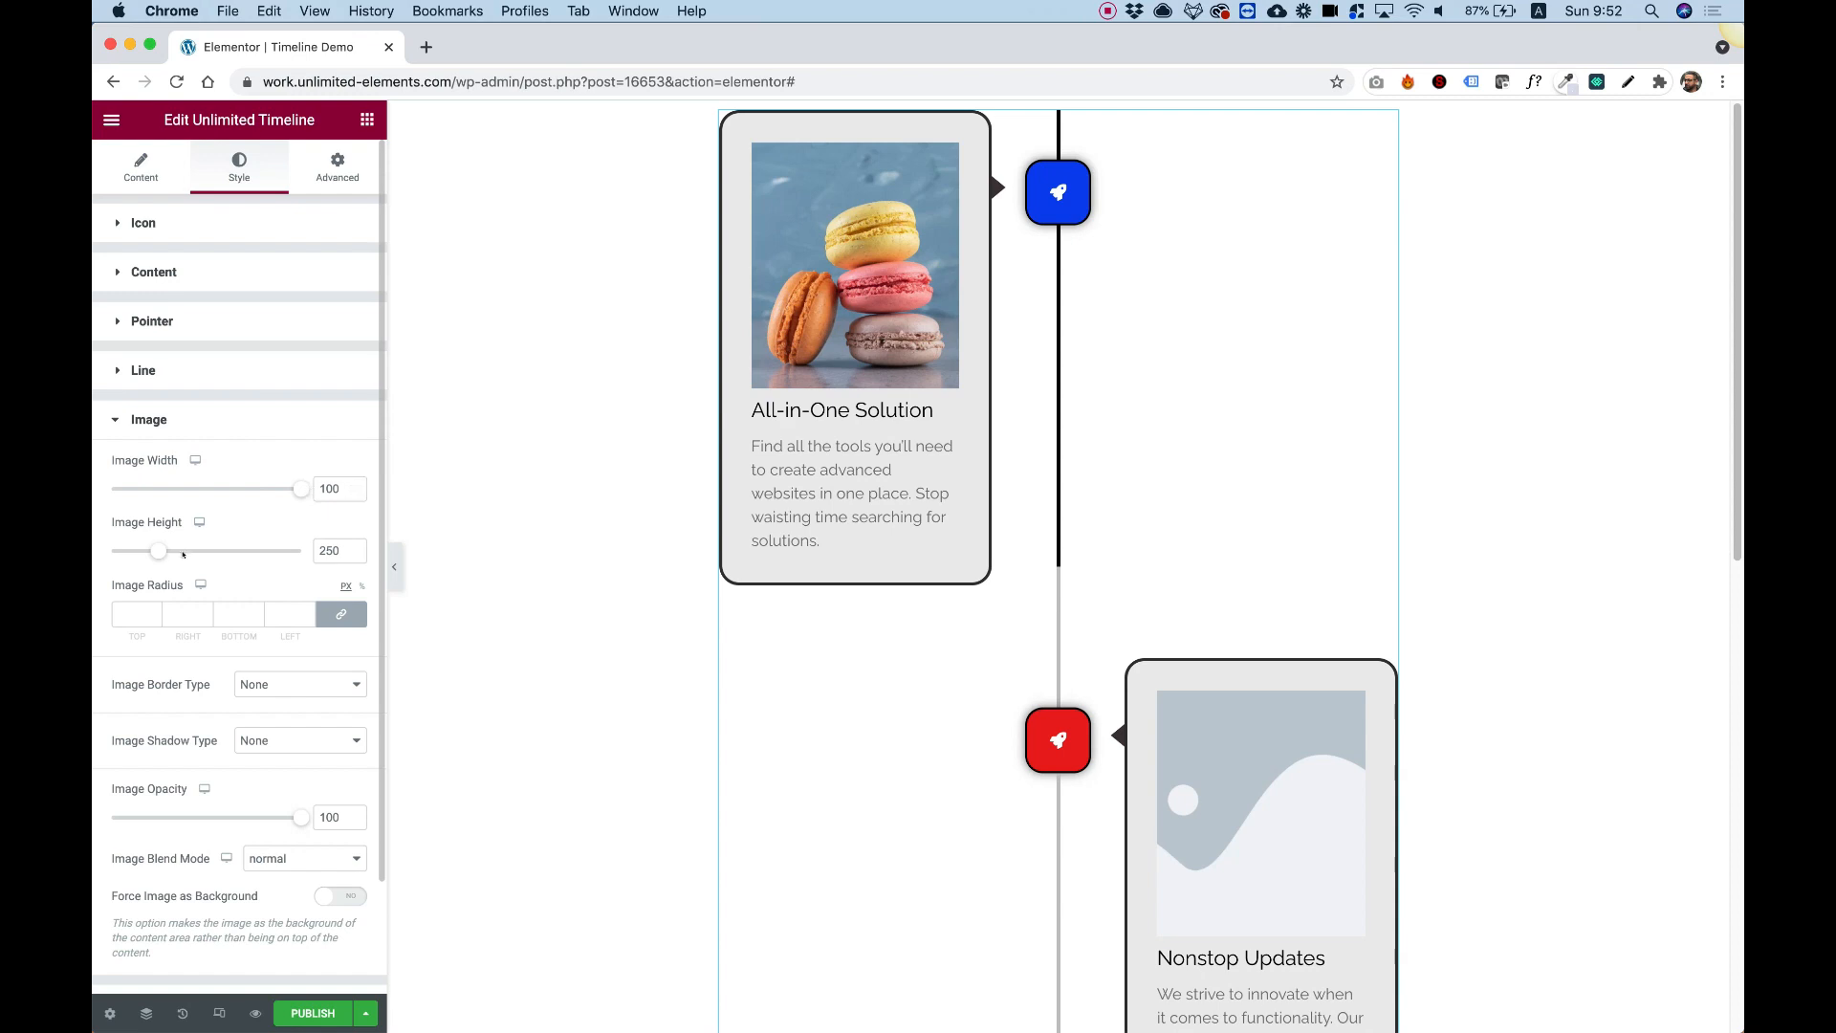
# Set image height to 157 and a 20-pixel radius on all corners, keeping opacity at 100.
pyautogui.moveTo(160, 551); pyautogui.dragTo(173, 550)
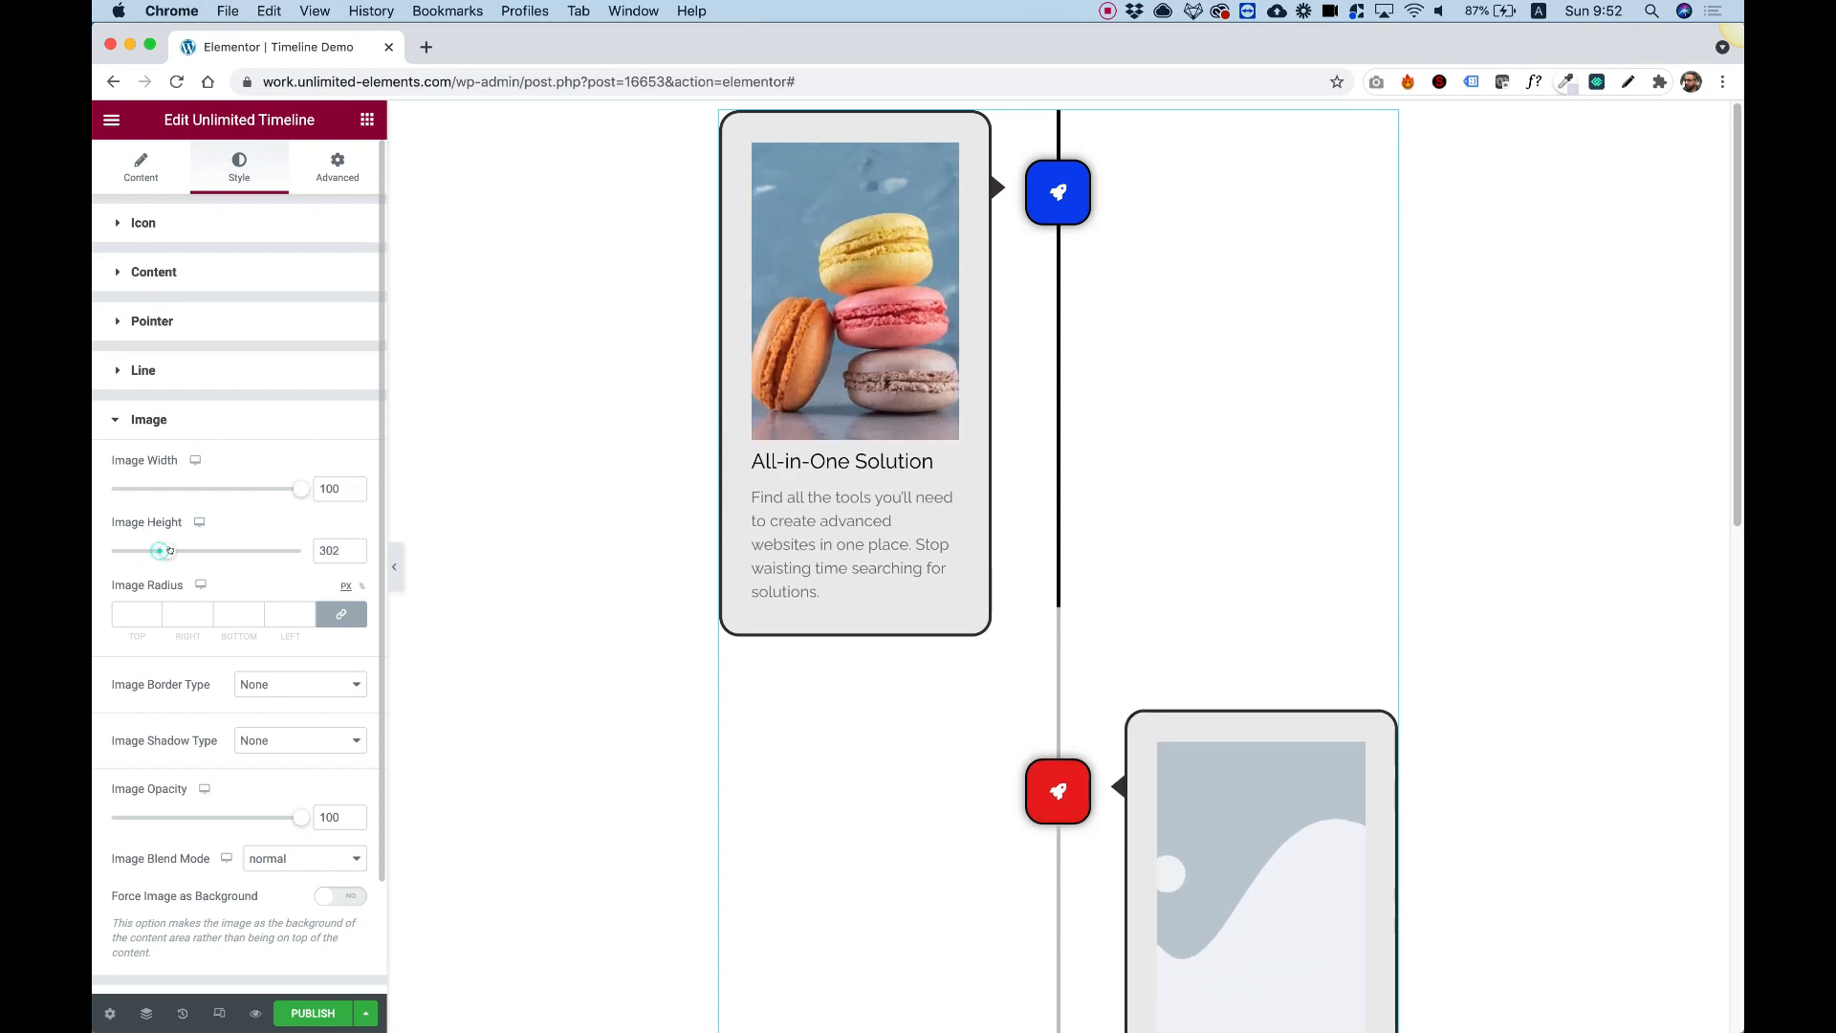
pyautogui.moveTo(161, 551); pyautogui.dragTo(140, 551)
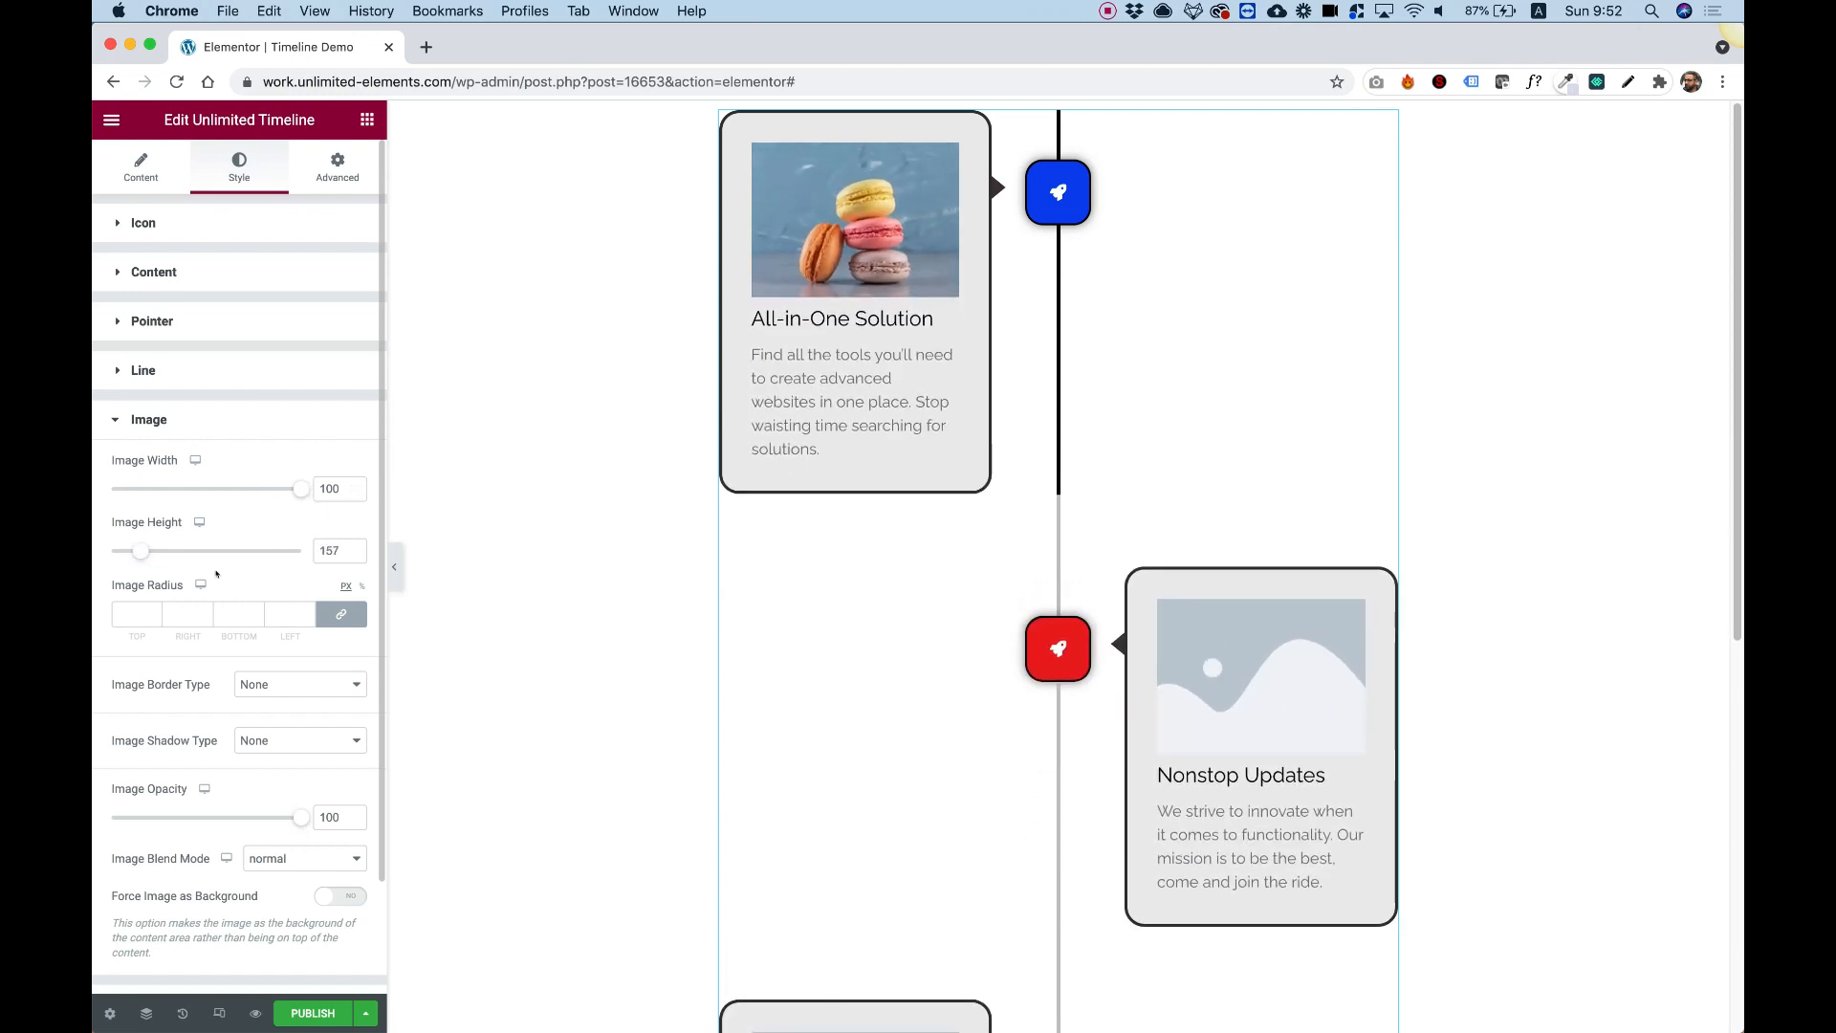
pyautogui.click(136, 614)
pyautogui.write('20')
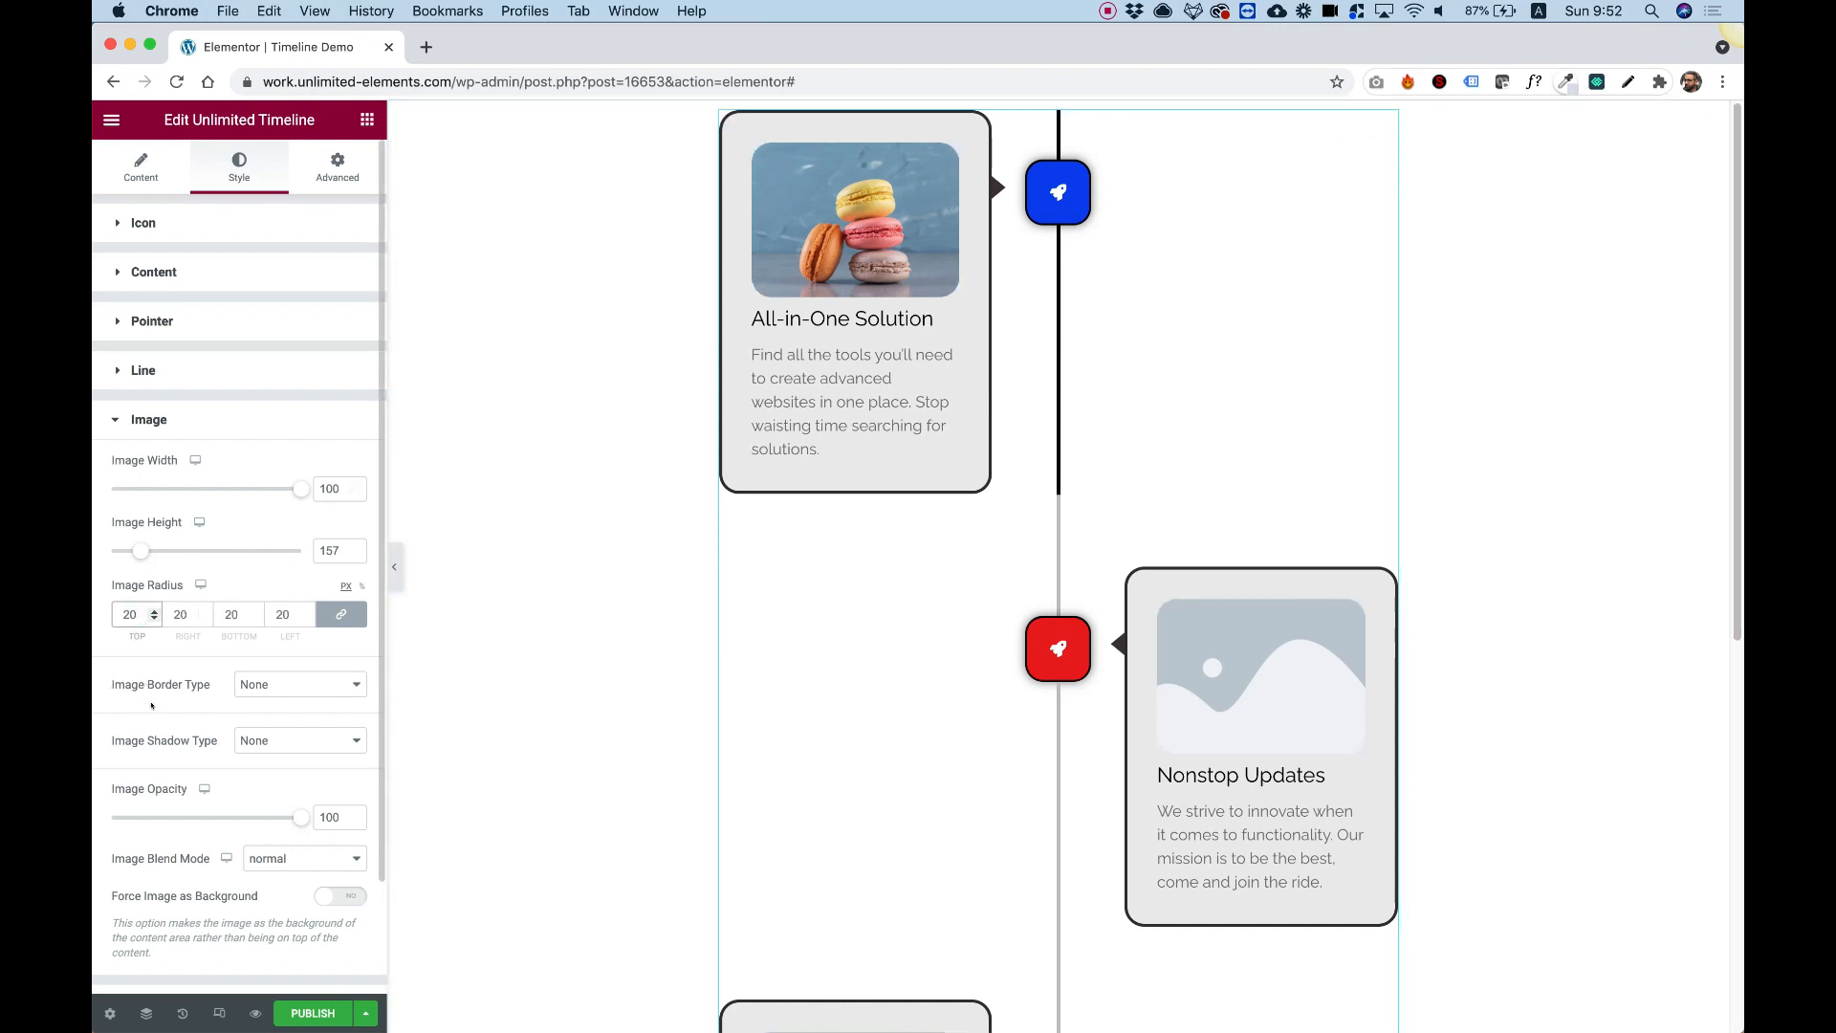
pyautogui.moveTo(302, 817); pyautogui.dragTo(287, 818)
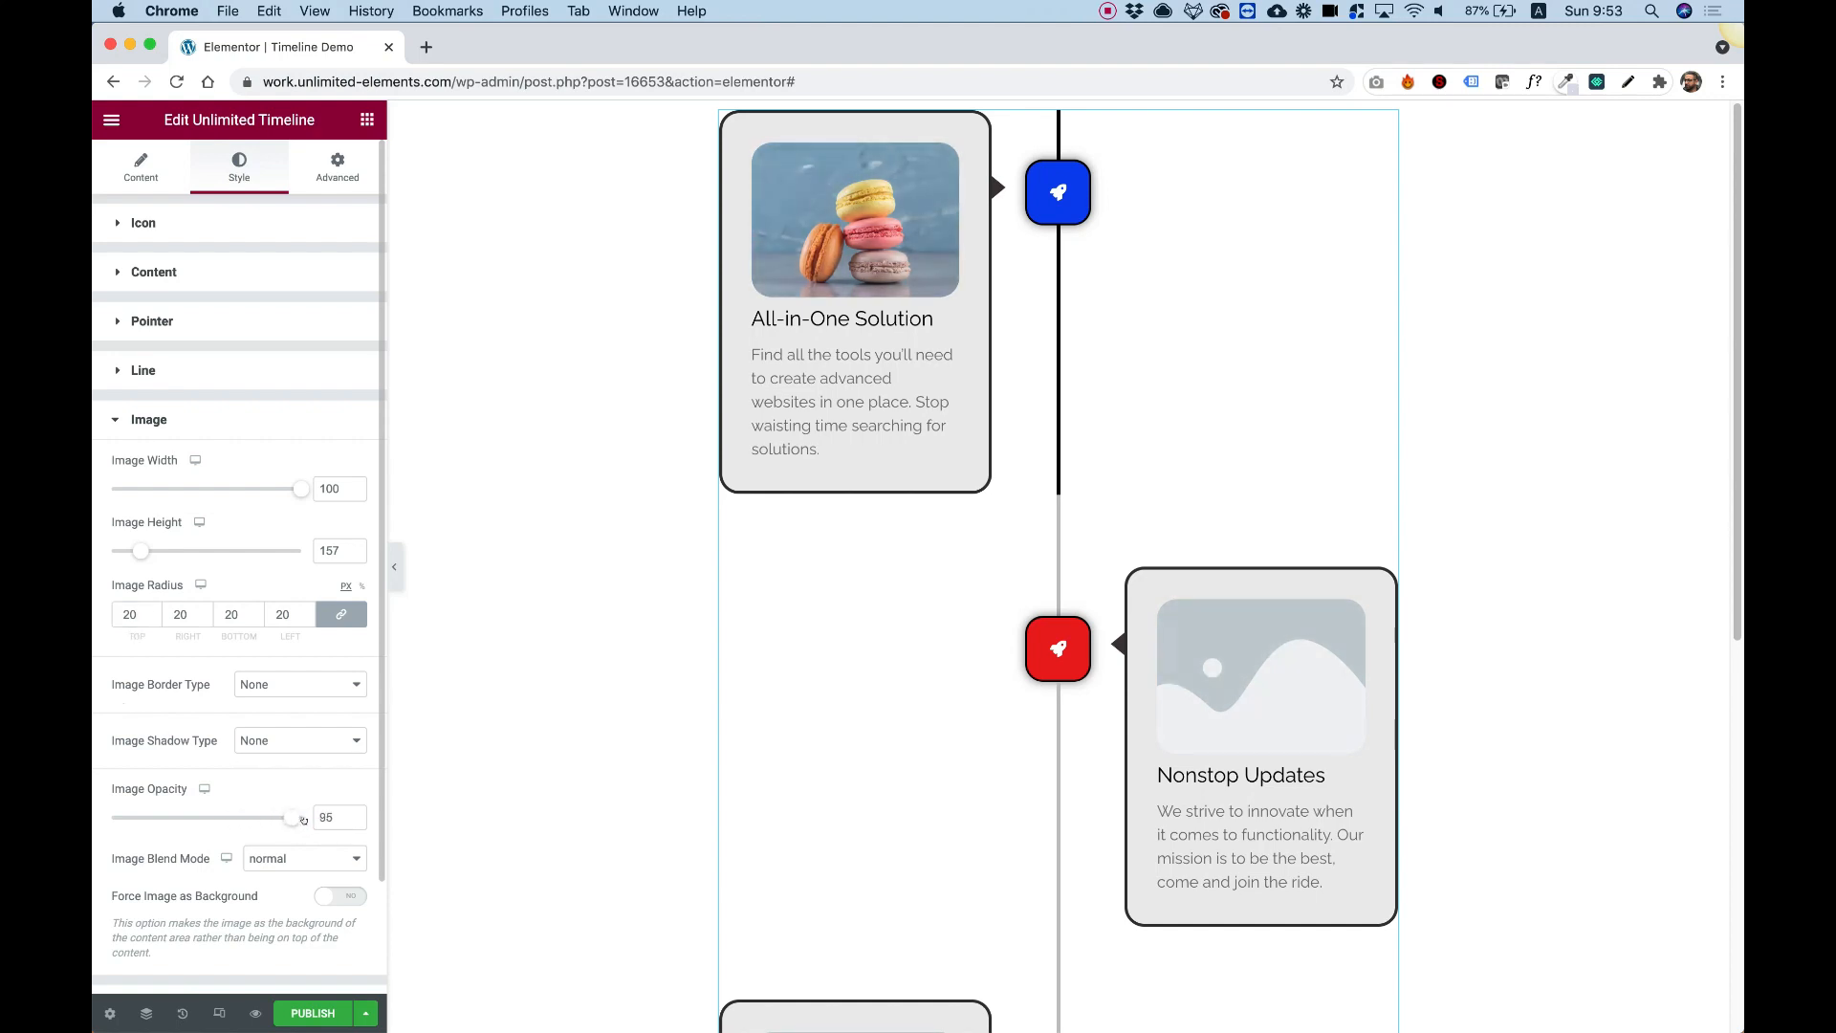
pyautogui.moveTo(291, 816); pyautogui.dragTo(303, 815)
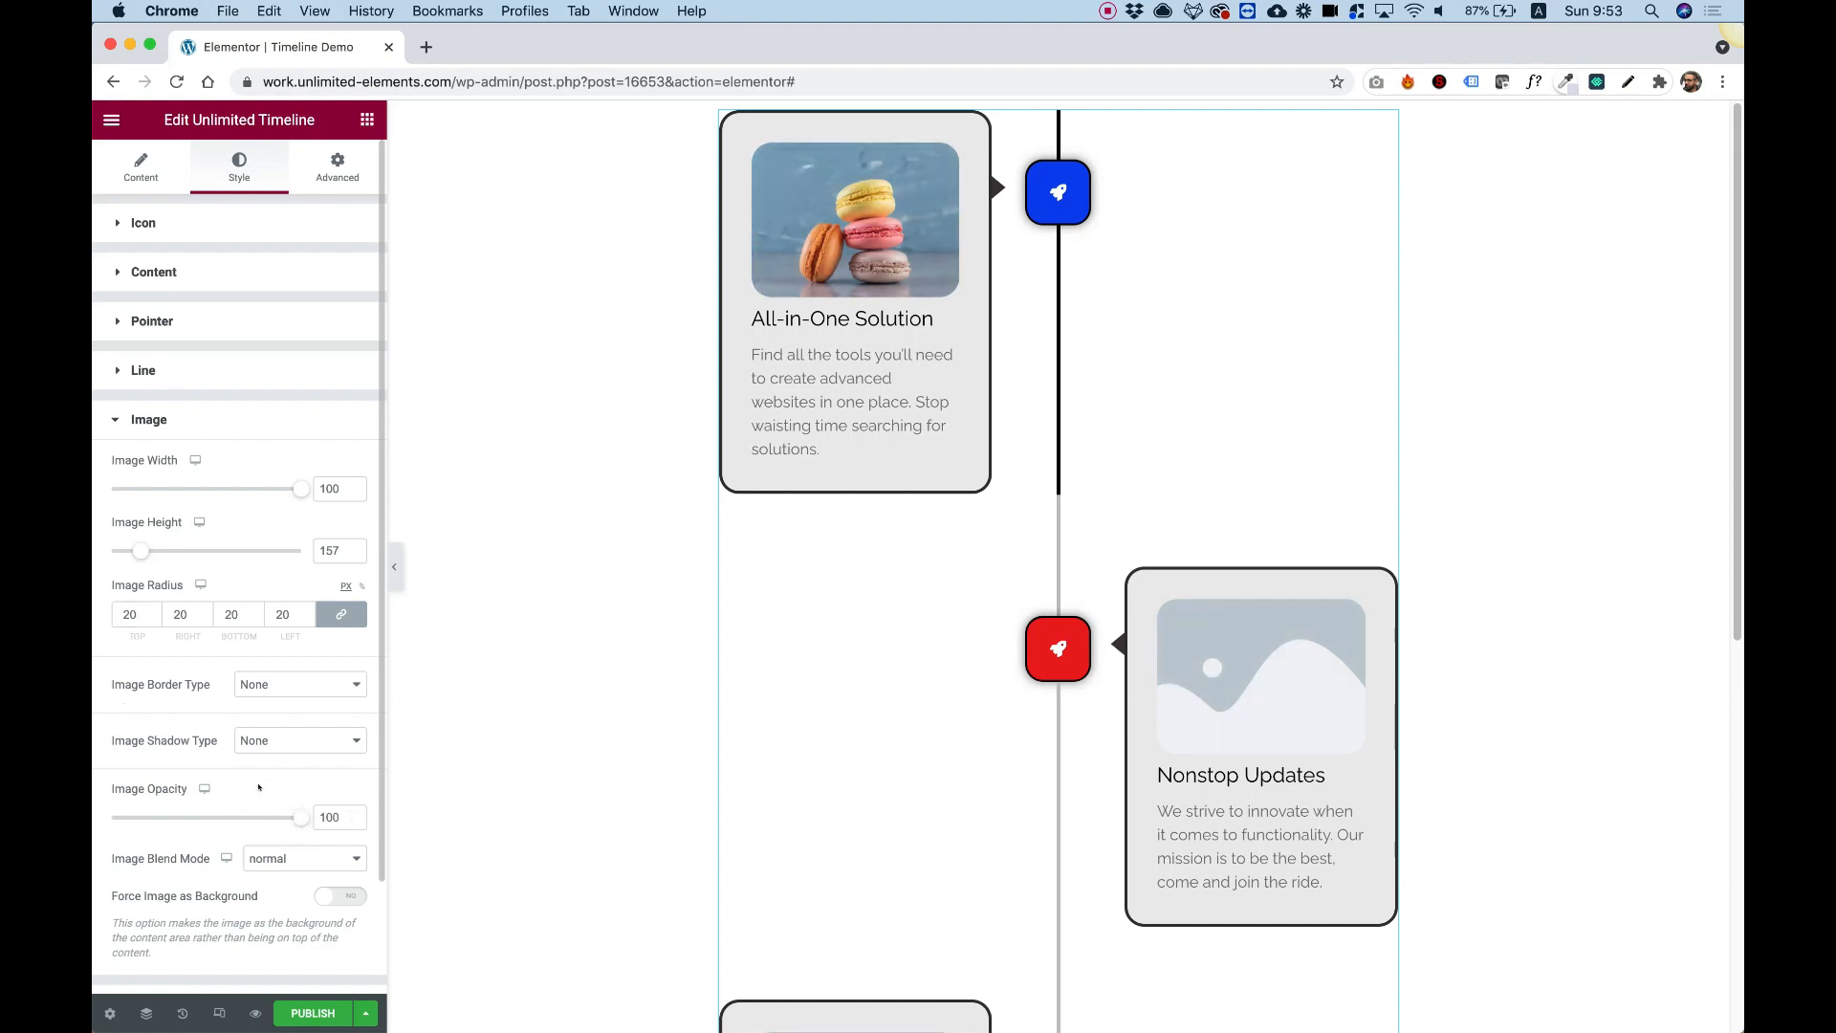
pyautogui.scroll(-3)
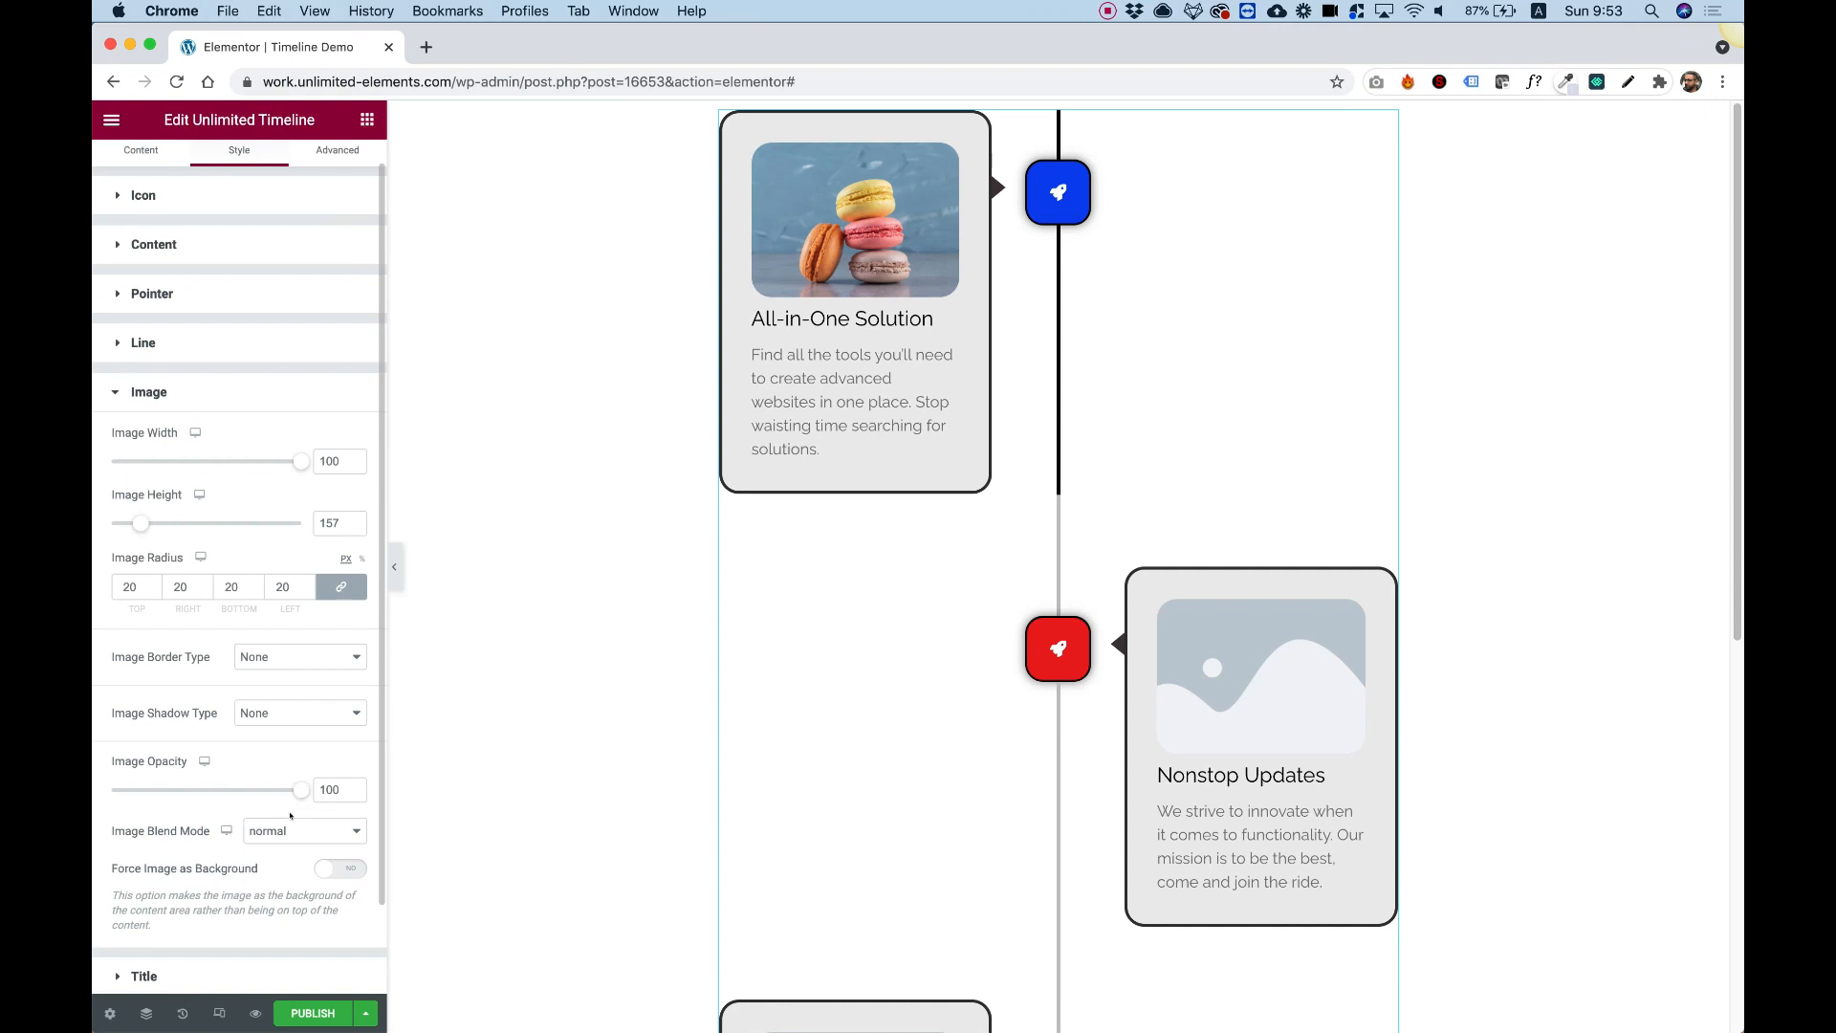
pyautogui.moveTo(184, 880)
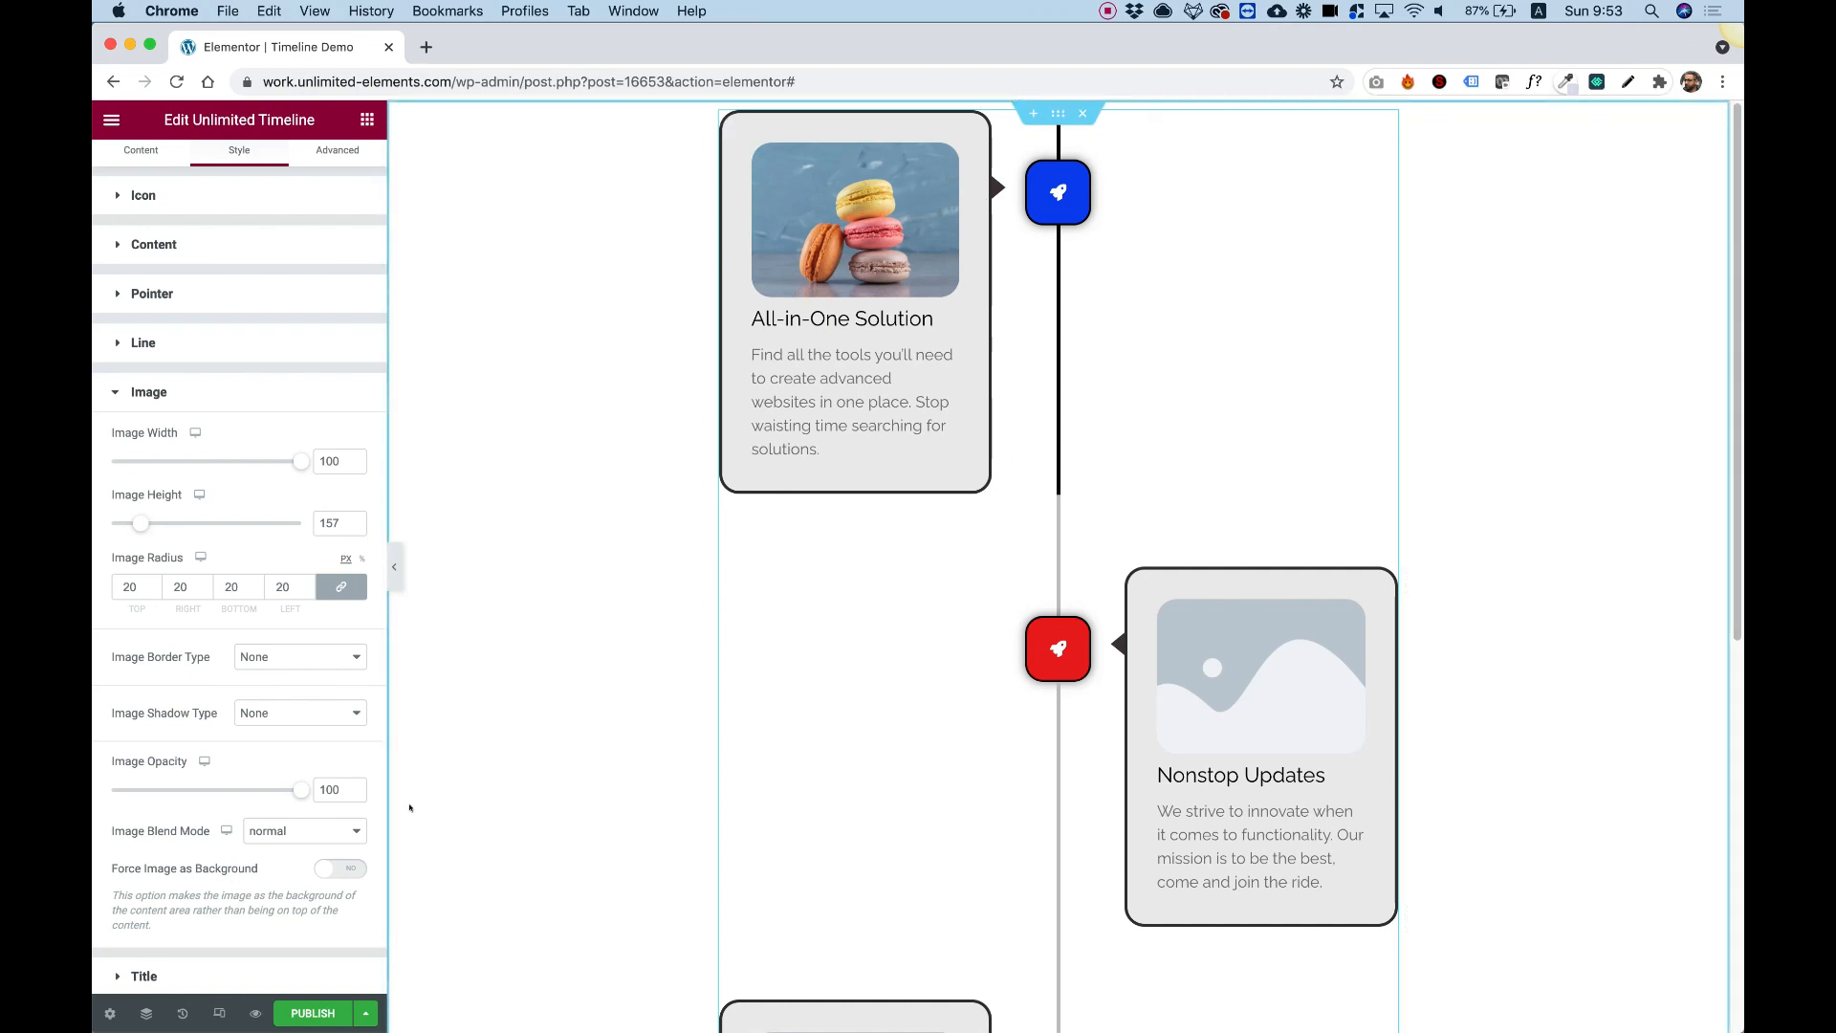
# Force the images as background at 63 opacity with multiply blend mode.
pyautogui.click(339, 867)
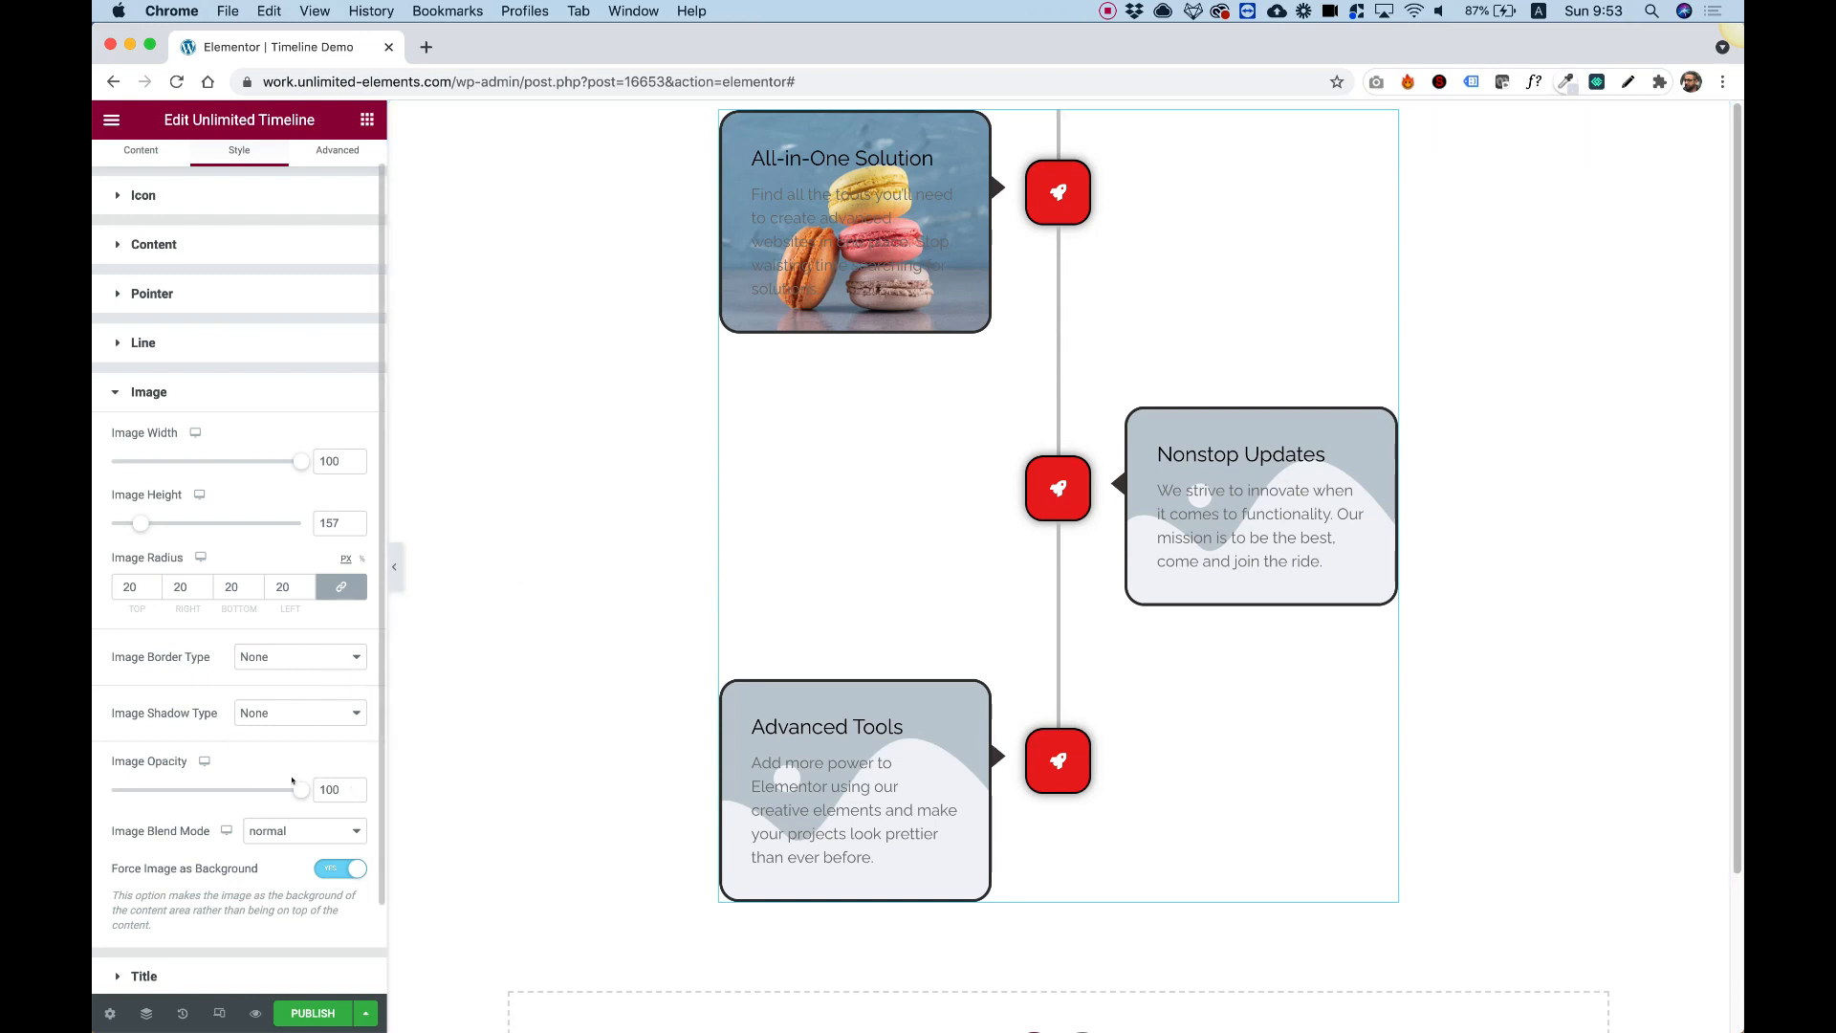
pyautogui.moveTo(302, 789); pyautogui.dragTo(229, 789)
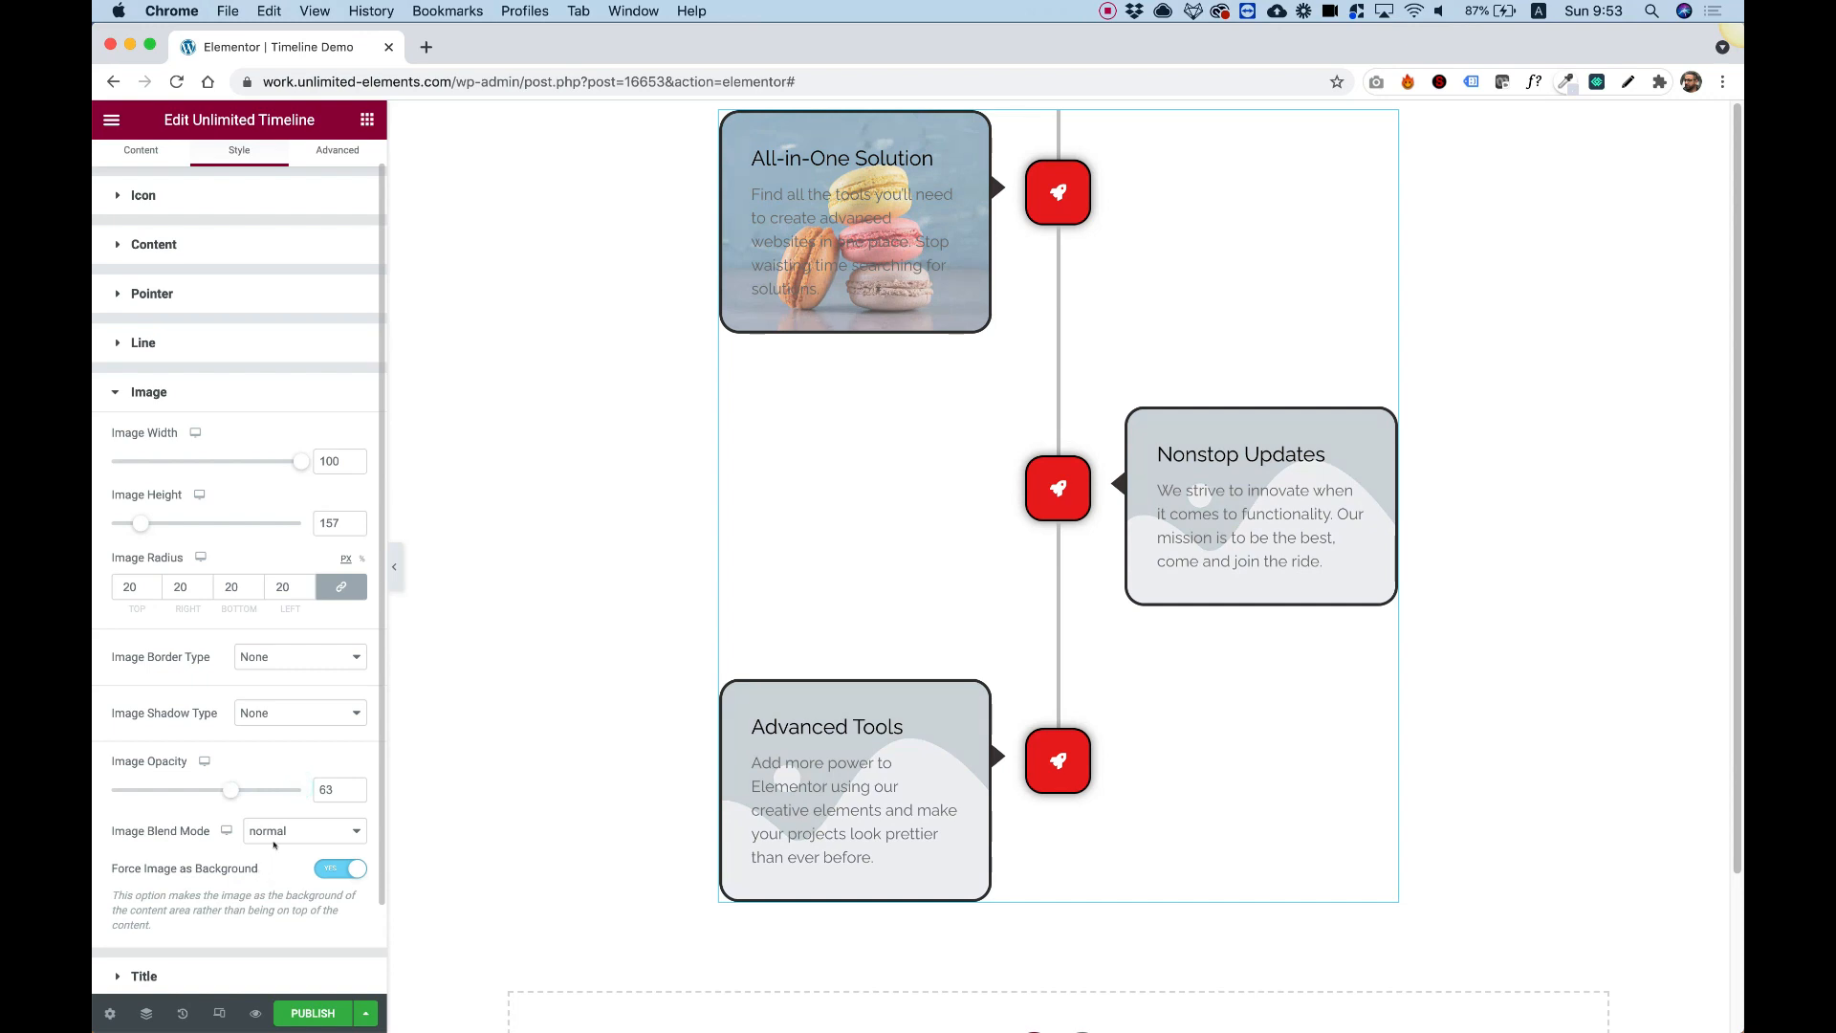
pyautogui.click(302, 830)
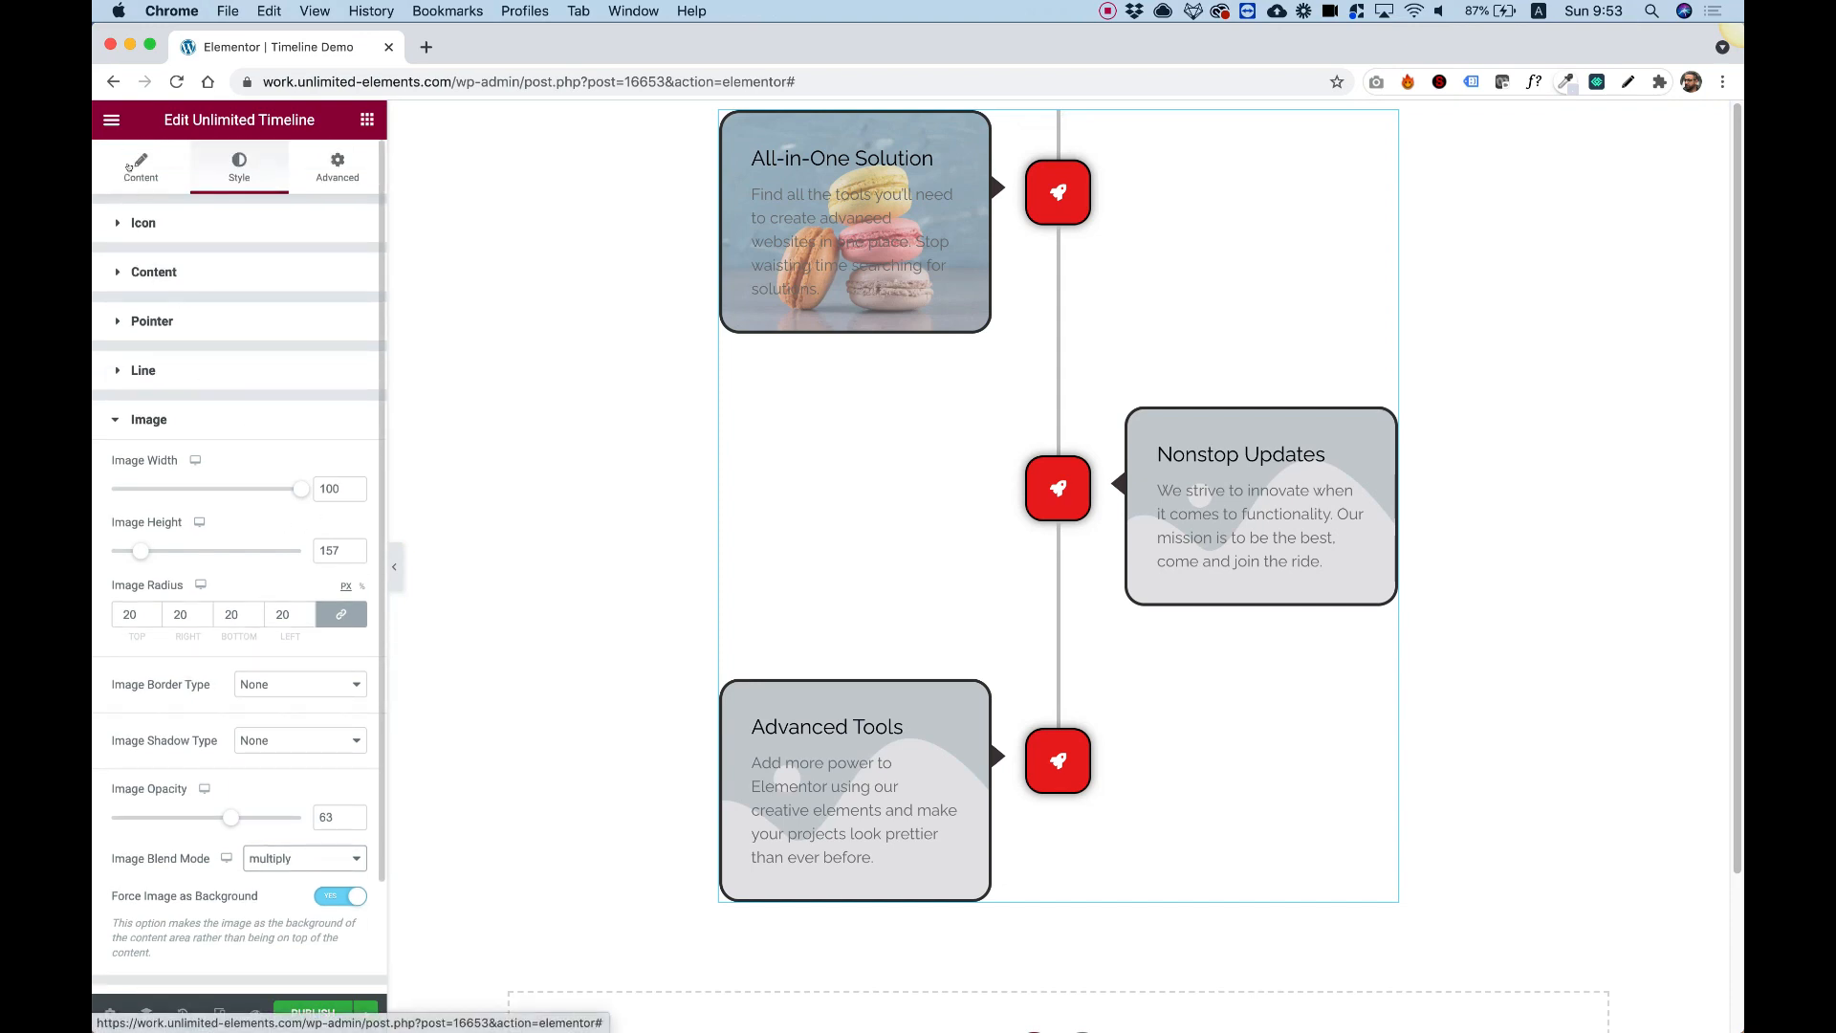
pyautogui.click(140, 167)
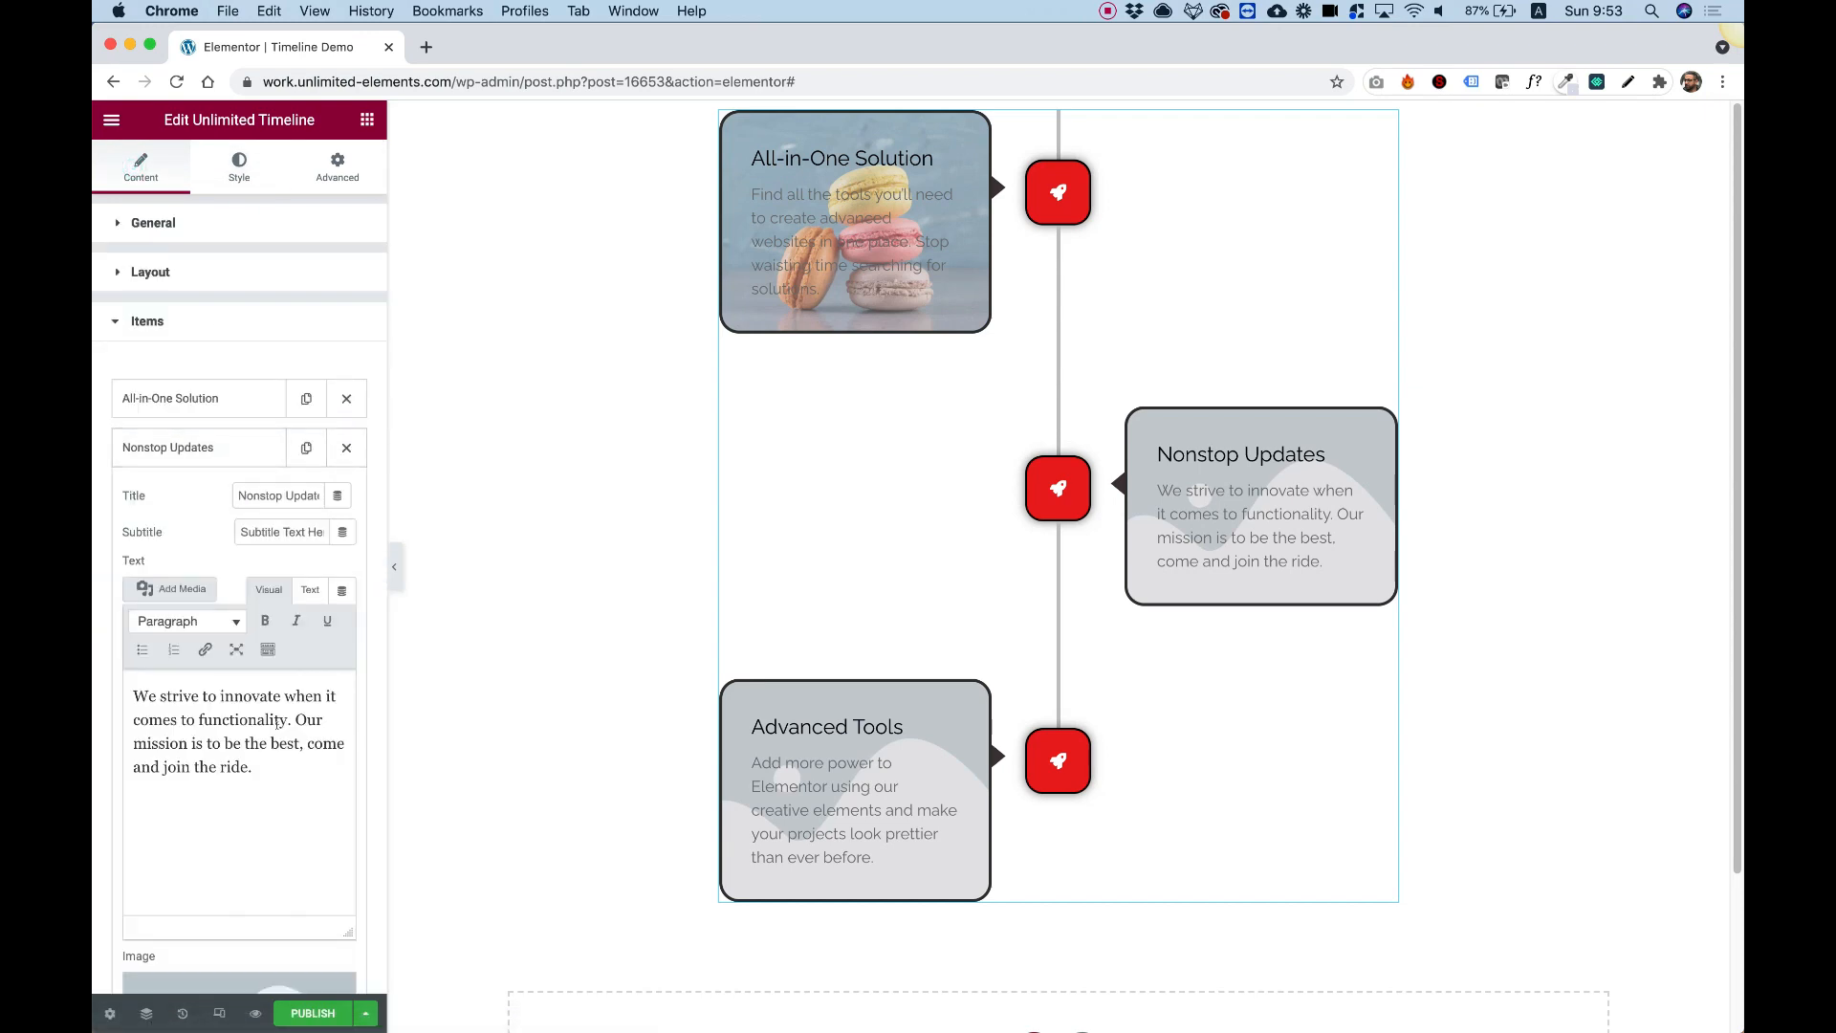
# Give Nonstop Updates the lemonade photo and Advanced Tools the pineapple and citrus photo.
pyautogui.click(170, 589)
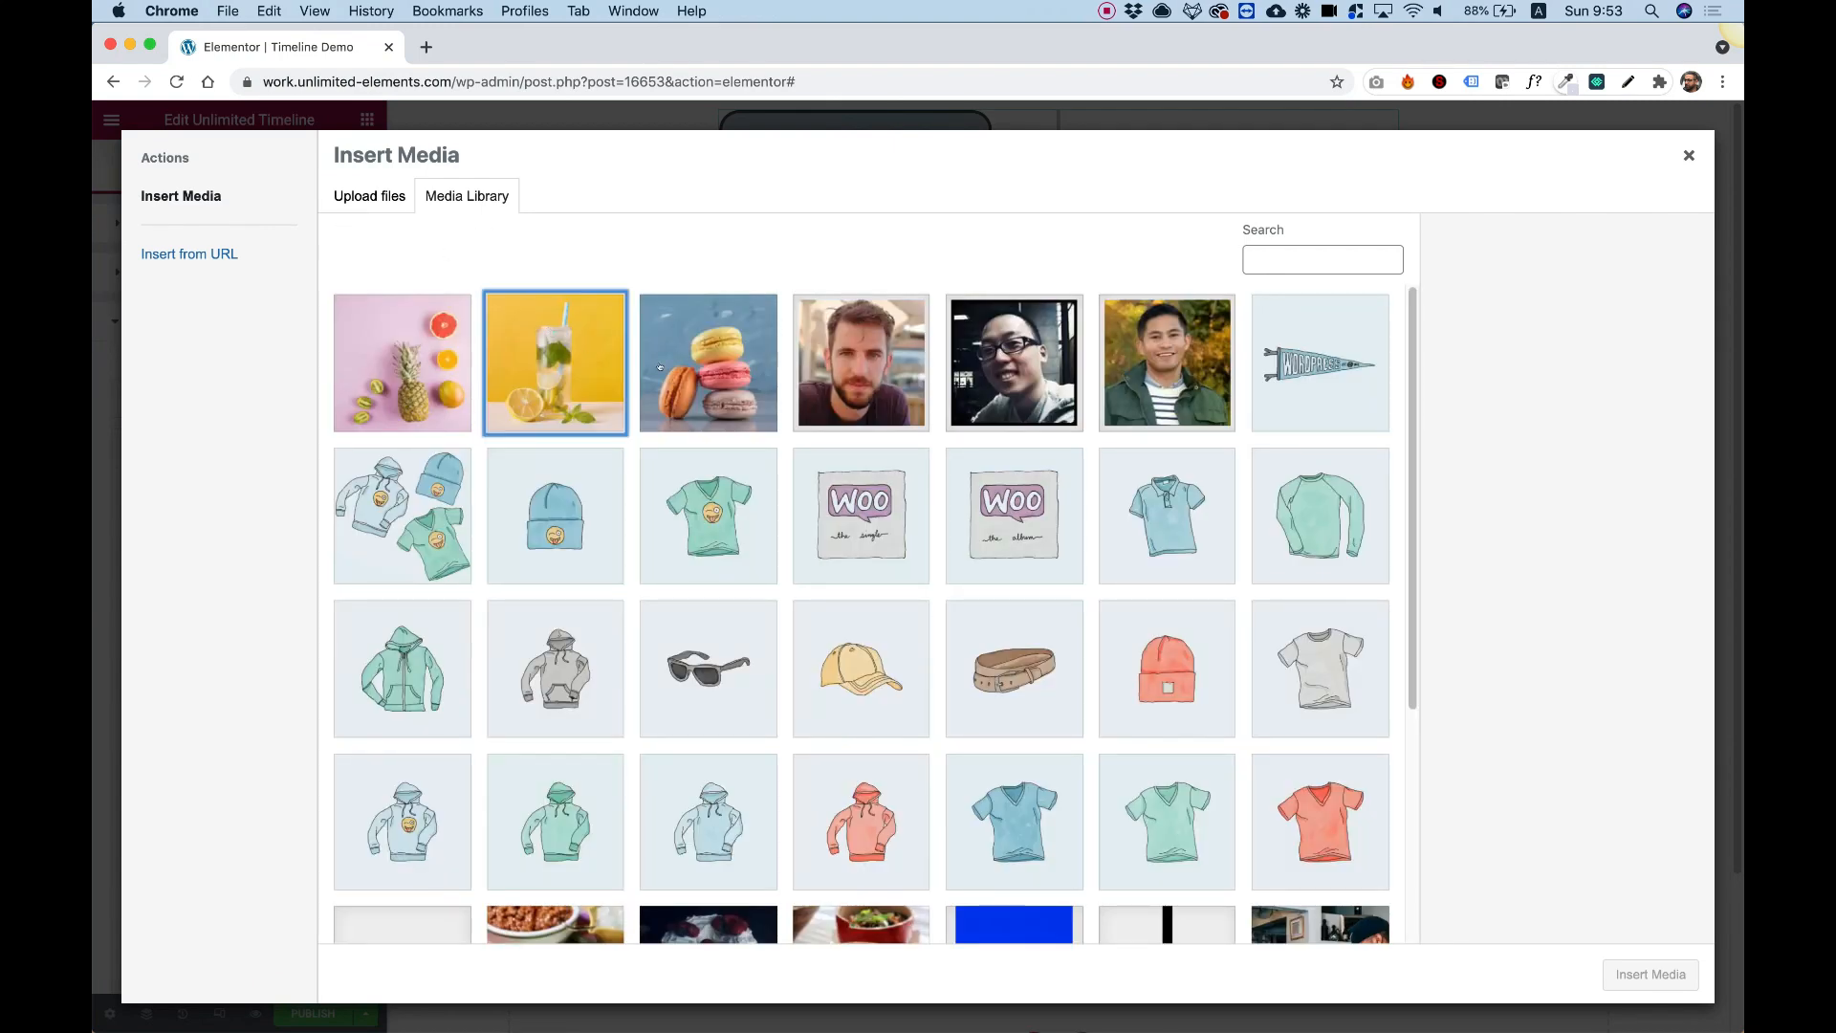
pyautogui.click(1688, 155)
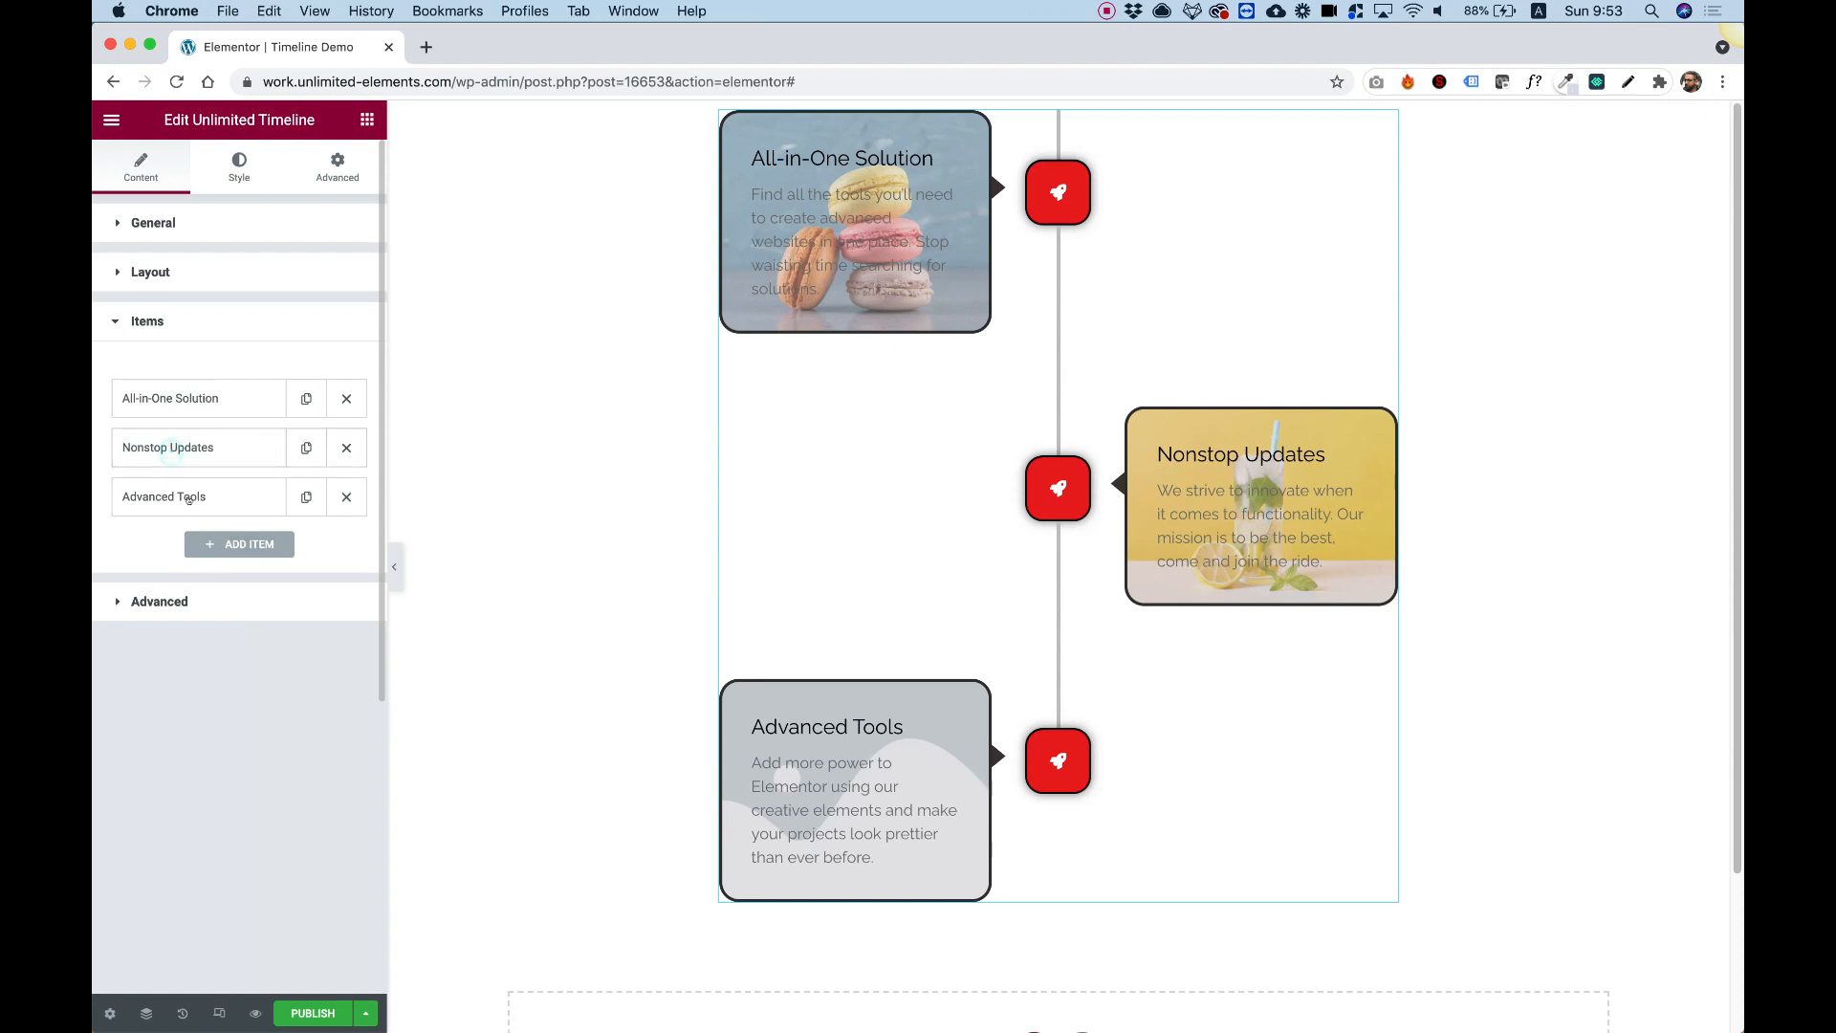
pyautogui.click(163, 496)
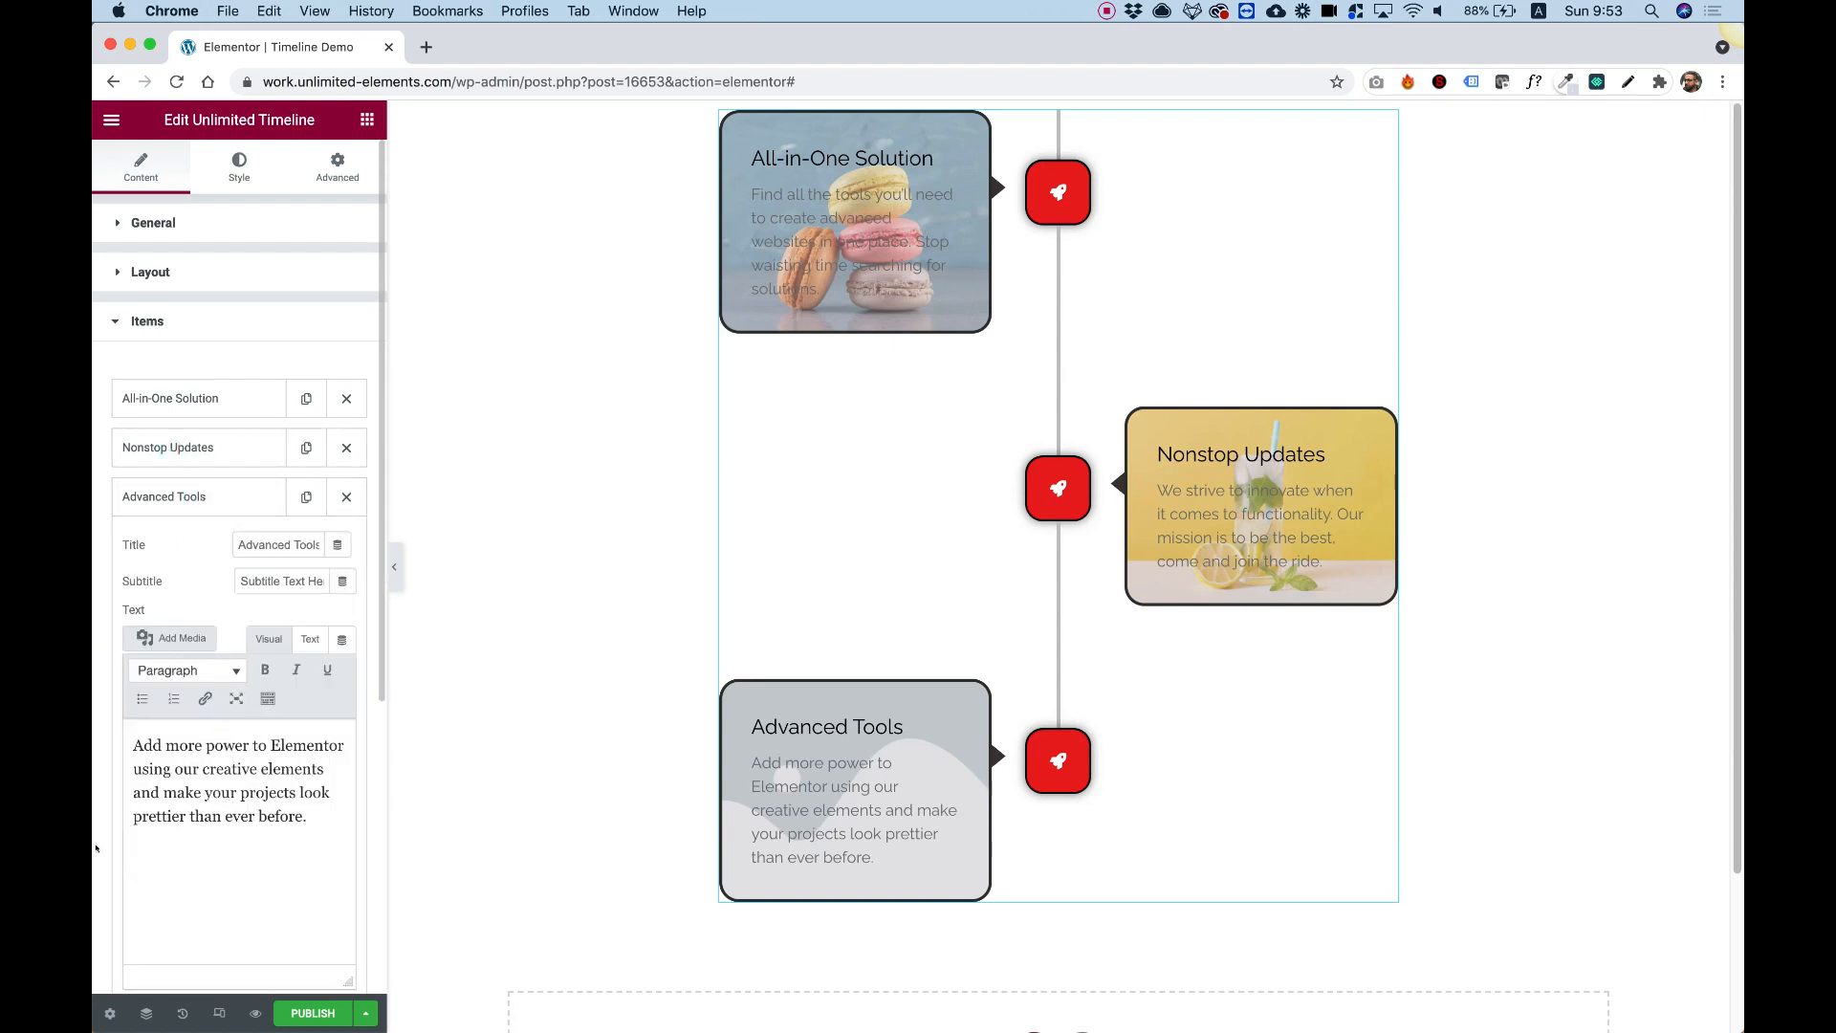
pyautogui.click(171, 637)
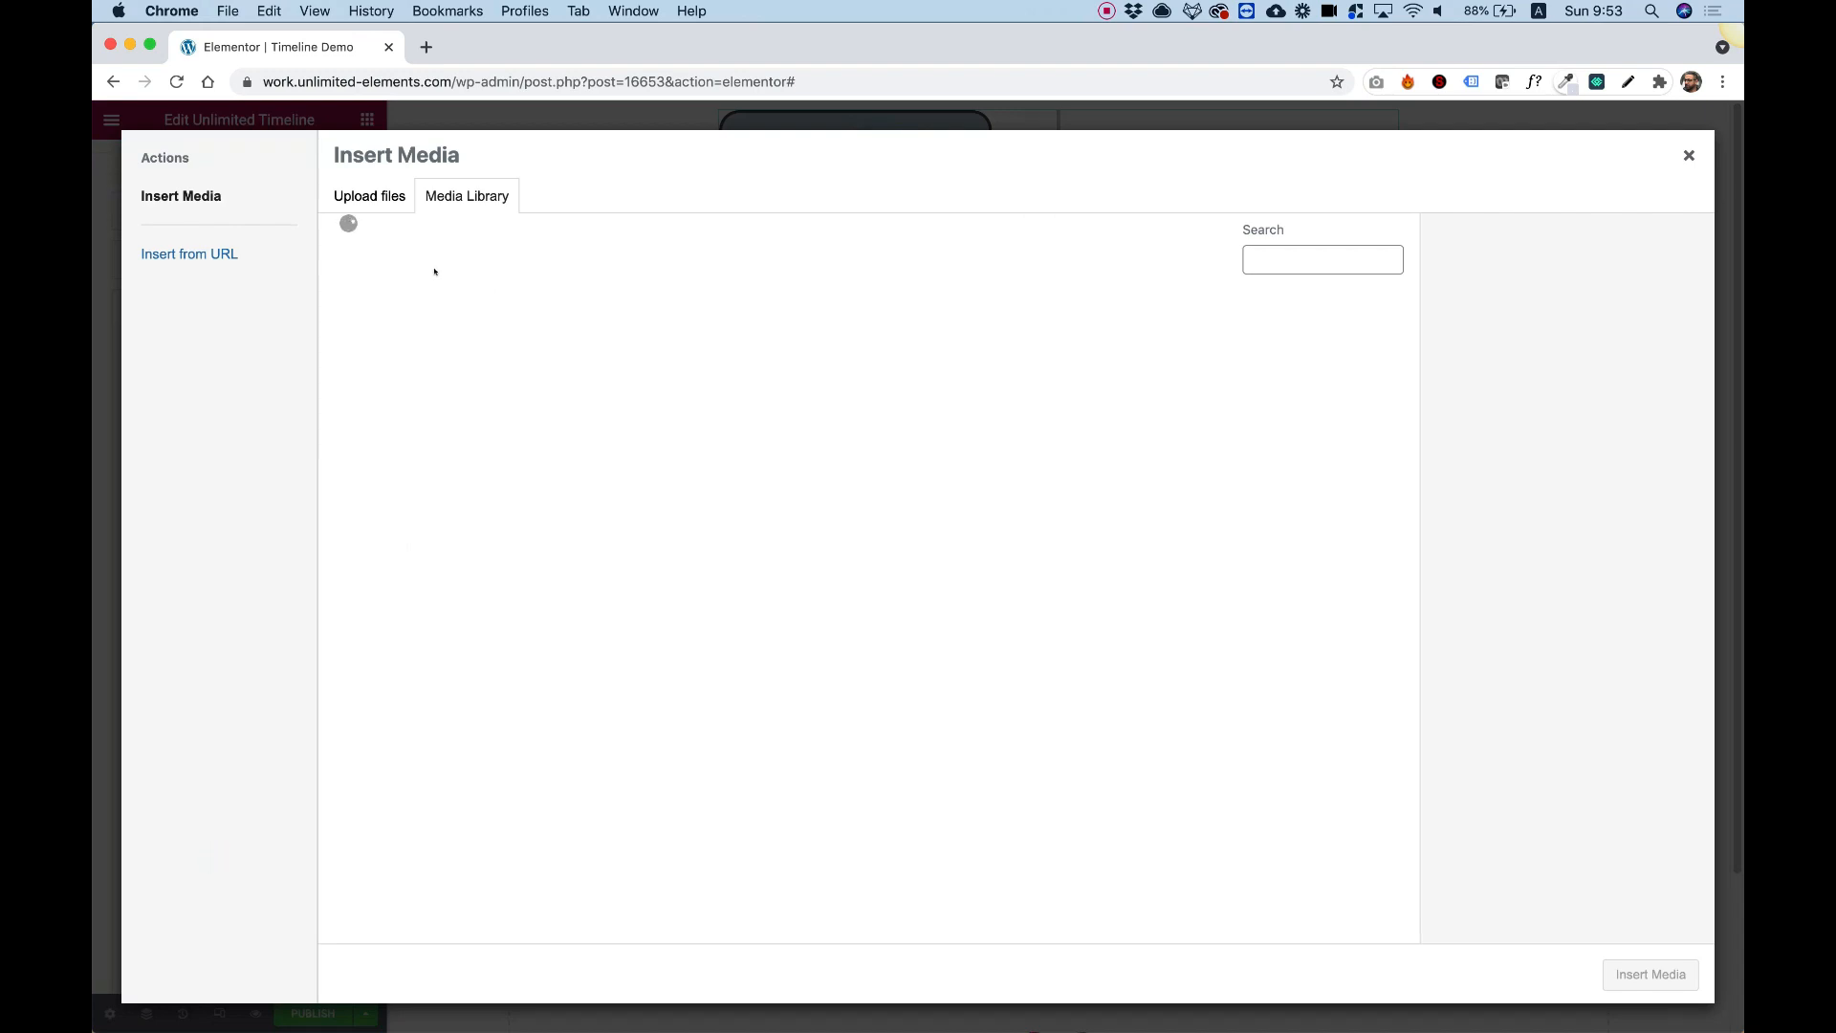
pyautogui.click(1689, 155)
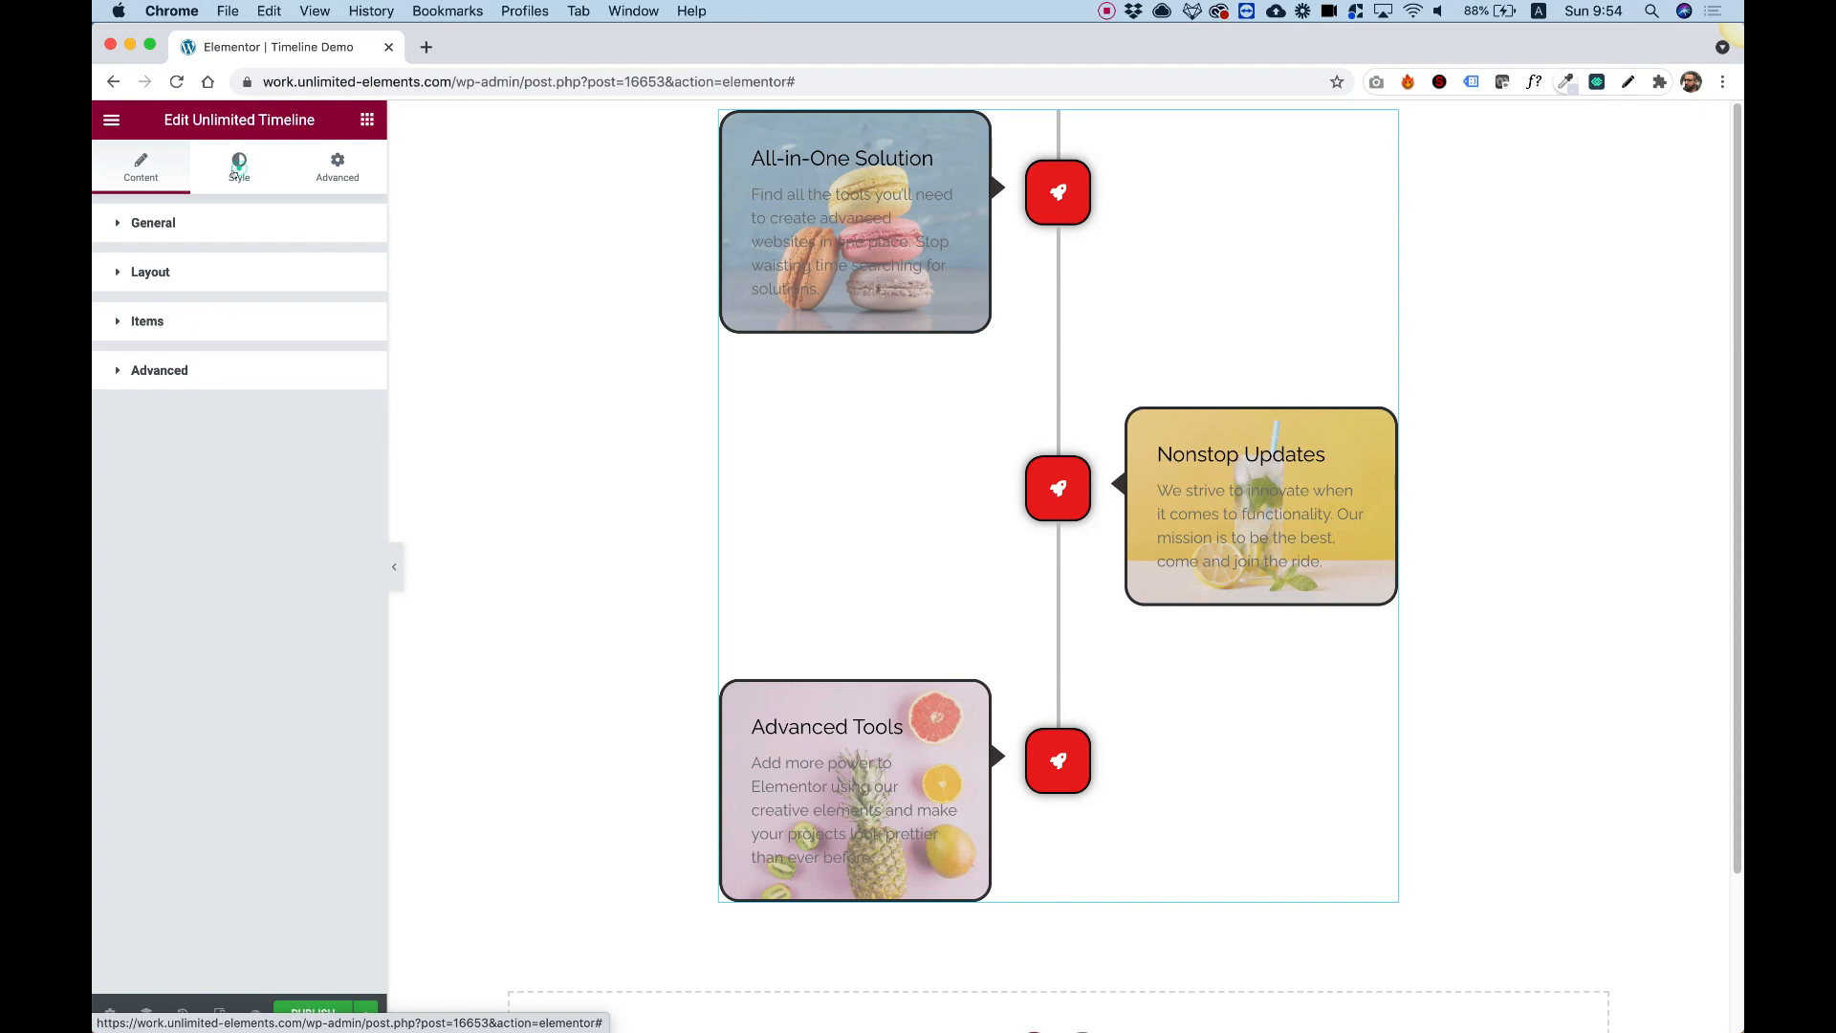
# Make the titles white and bolder with a shadow, and set the body text white.
pyautogui.click(239, 167)
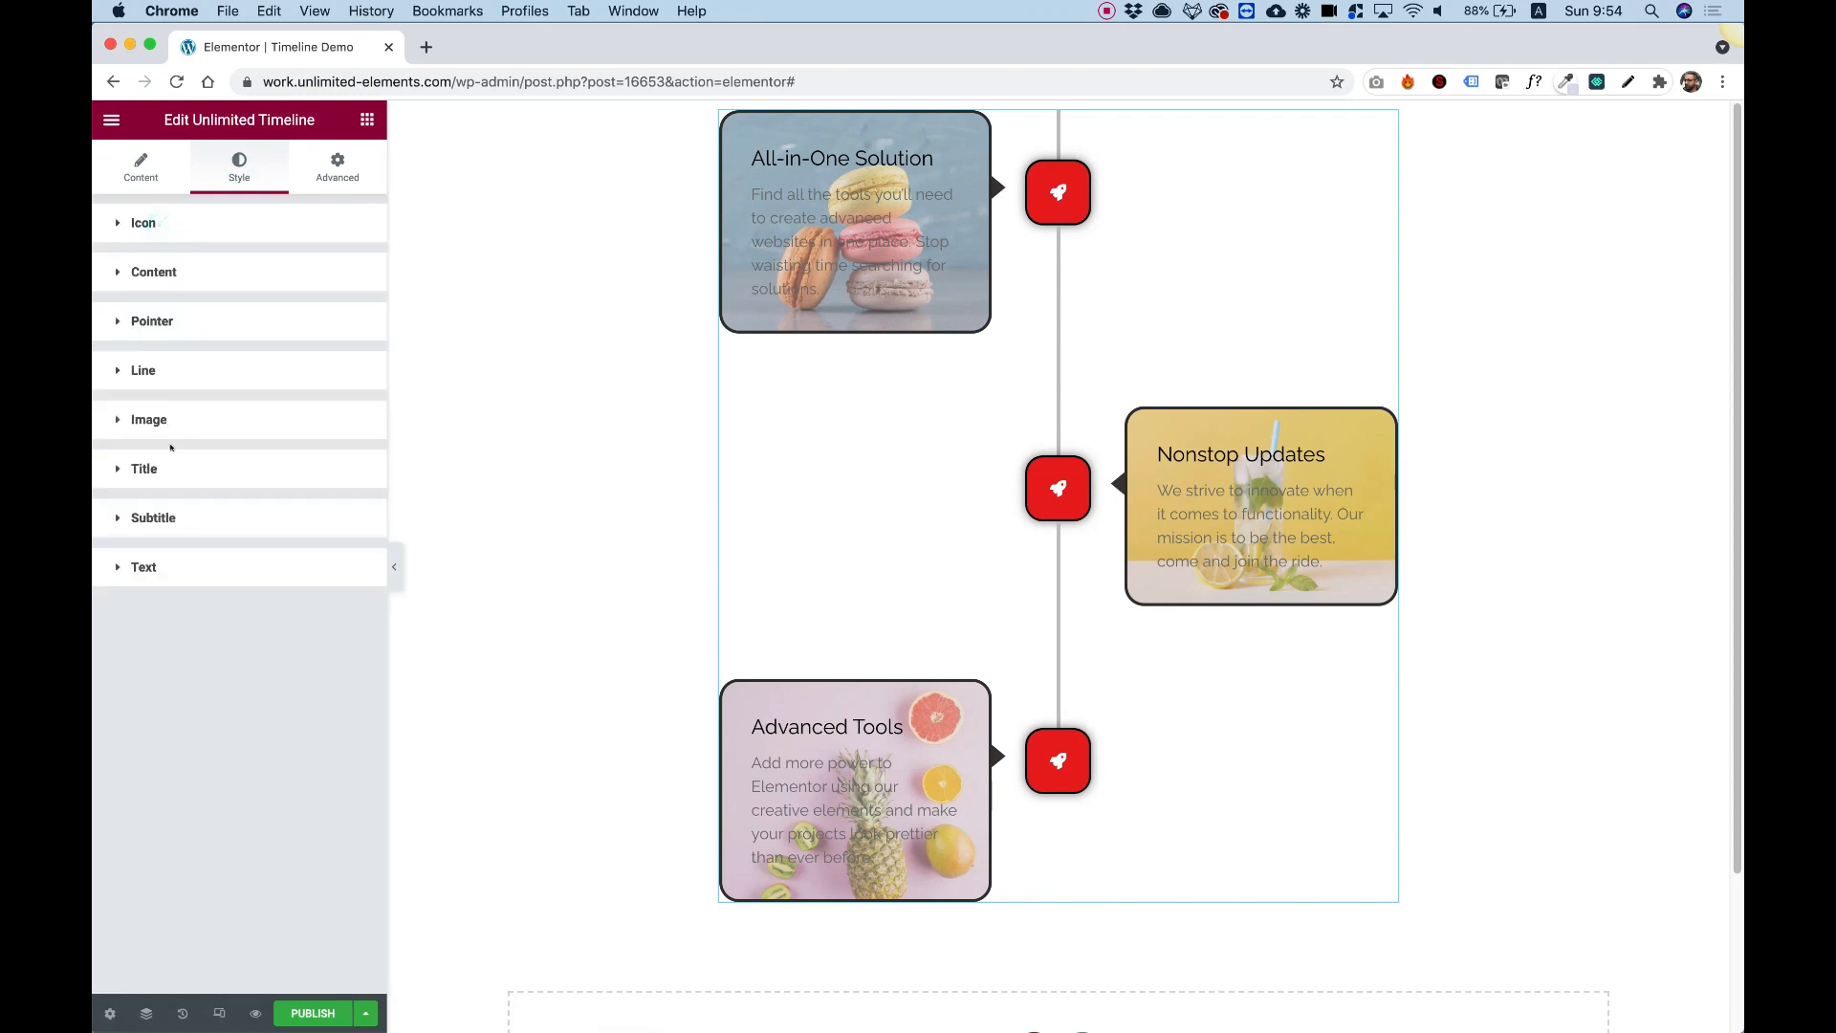
pyautogui.click(143, 469)
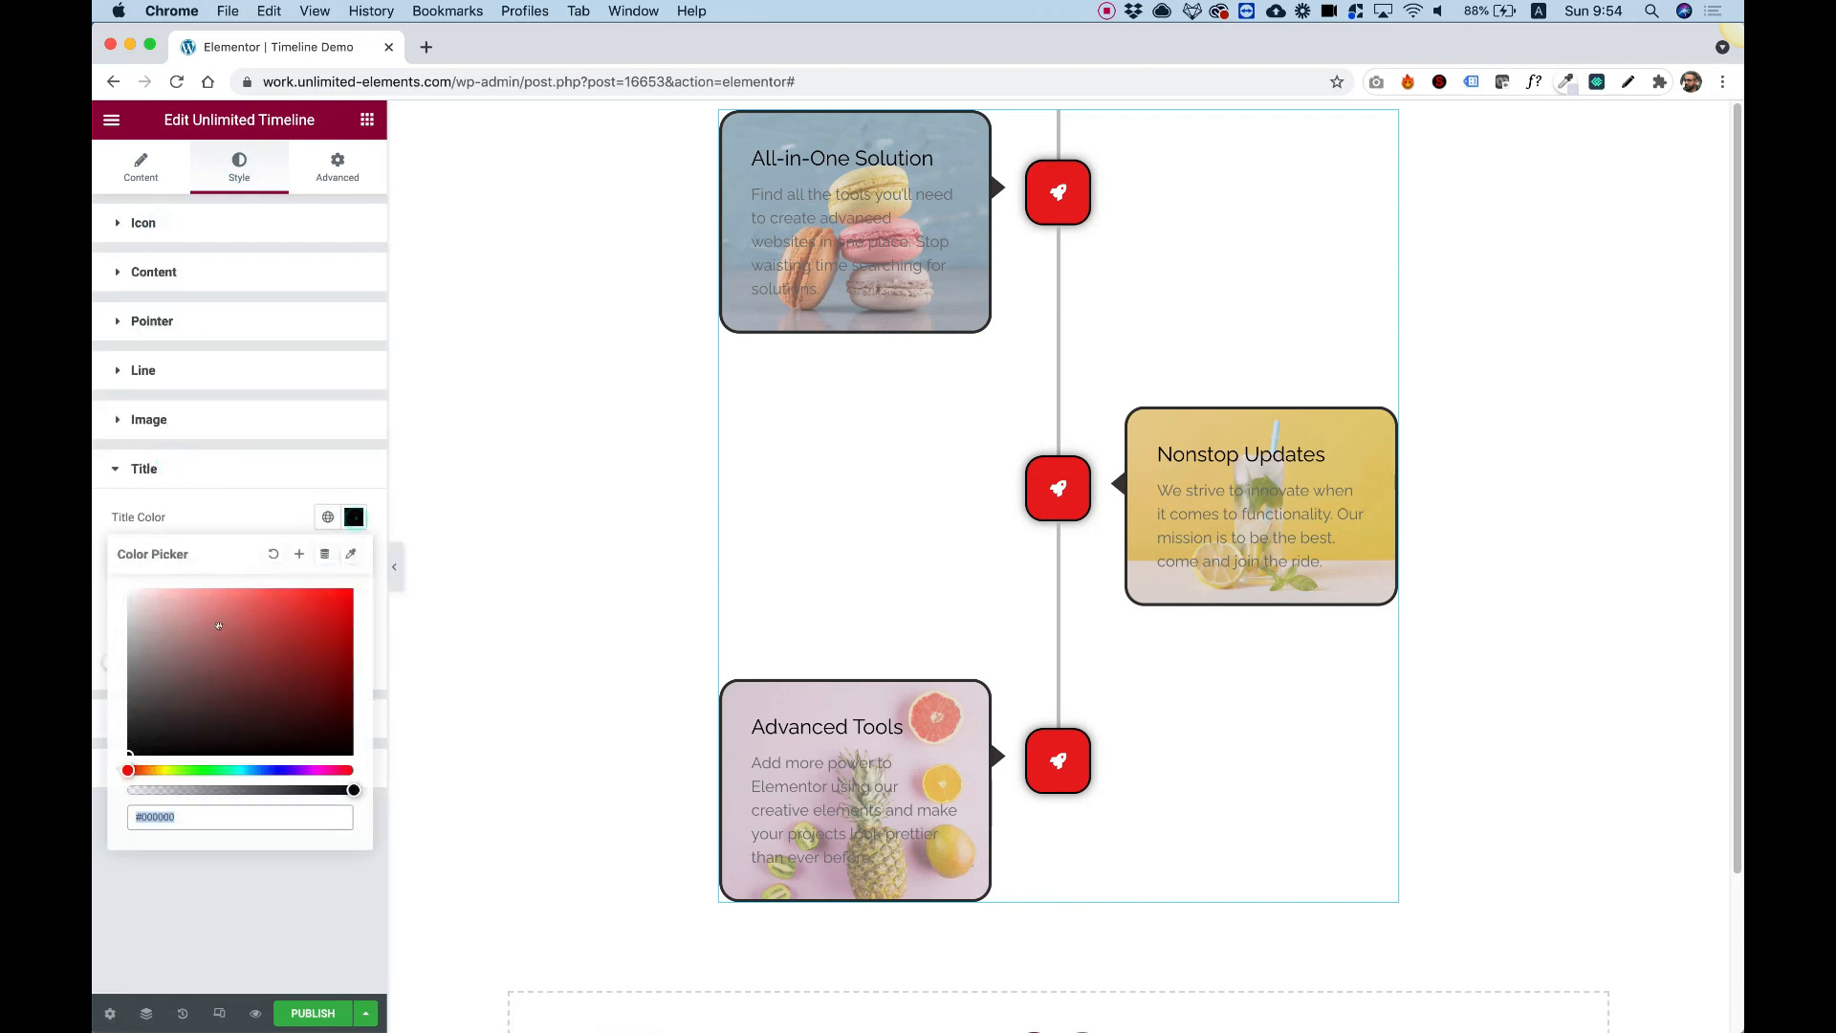
pyautogui.click(353, 516)
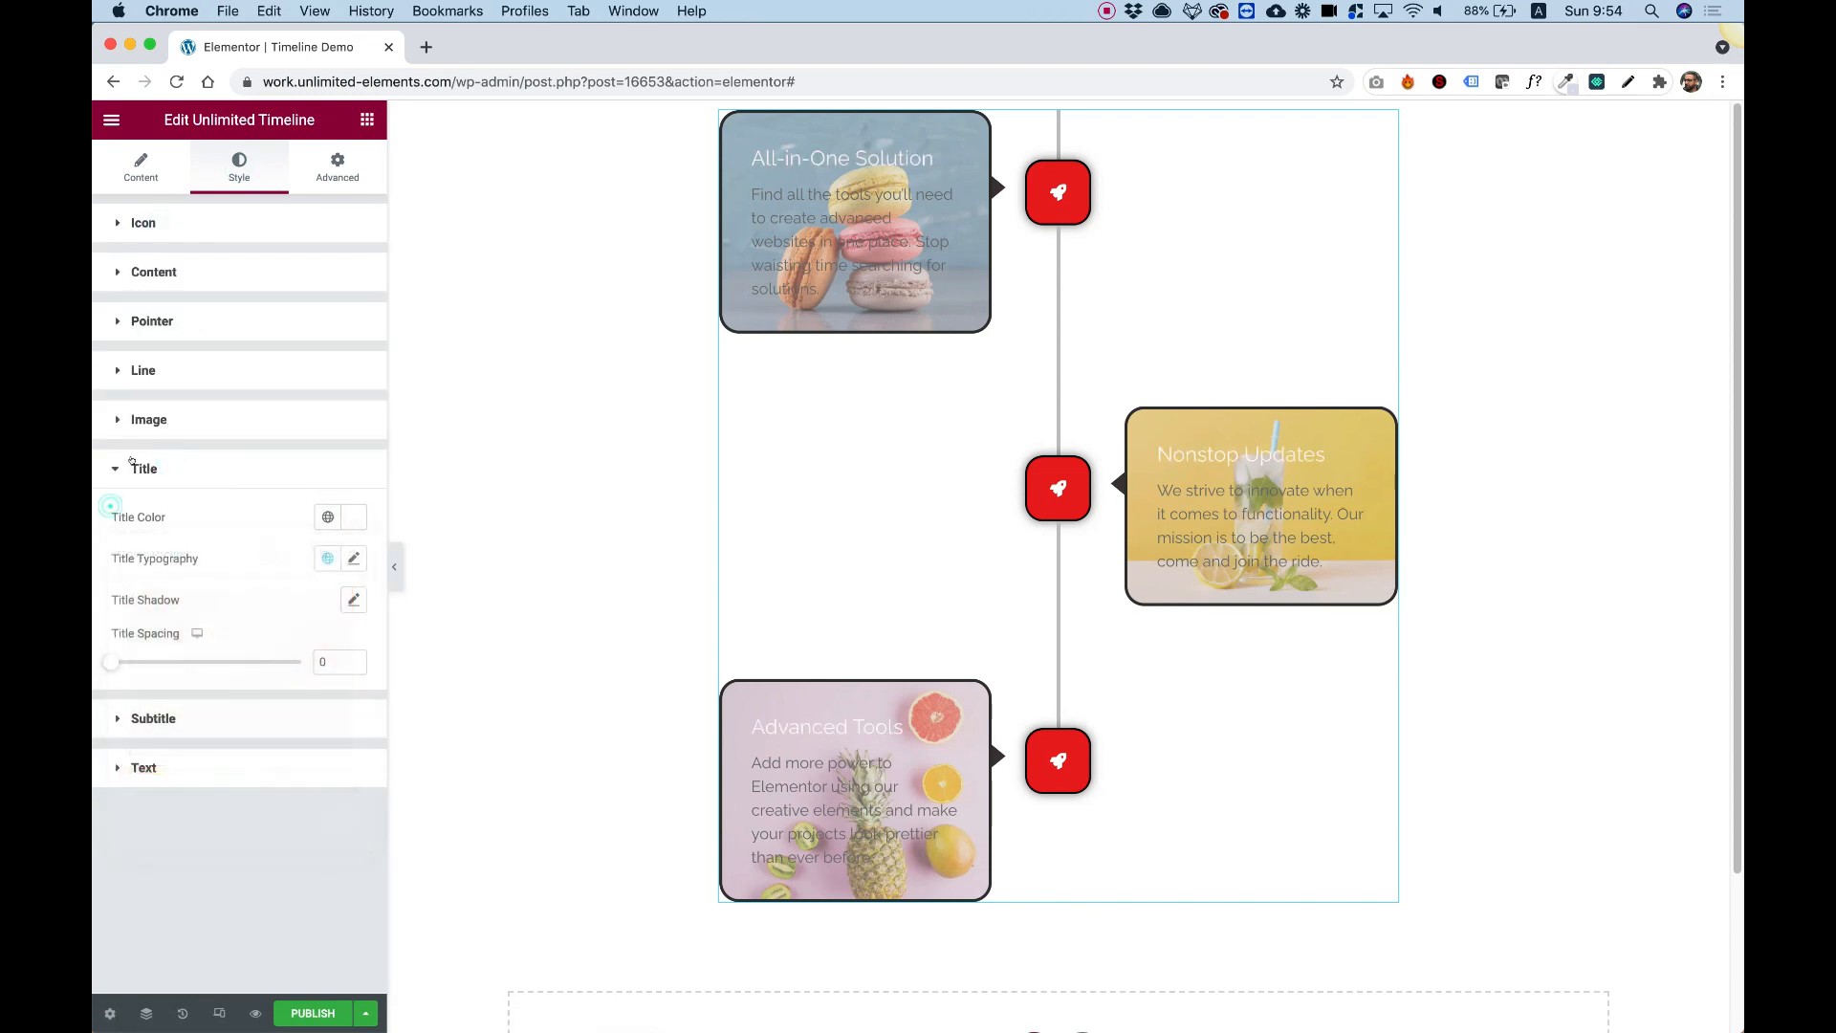
pyautogui.click(353, 558)
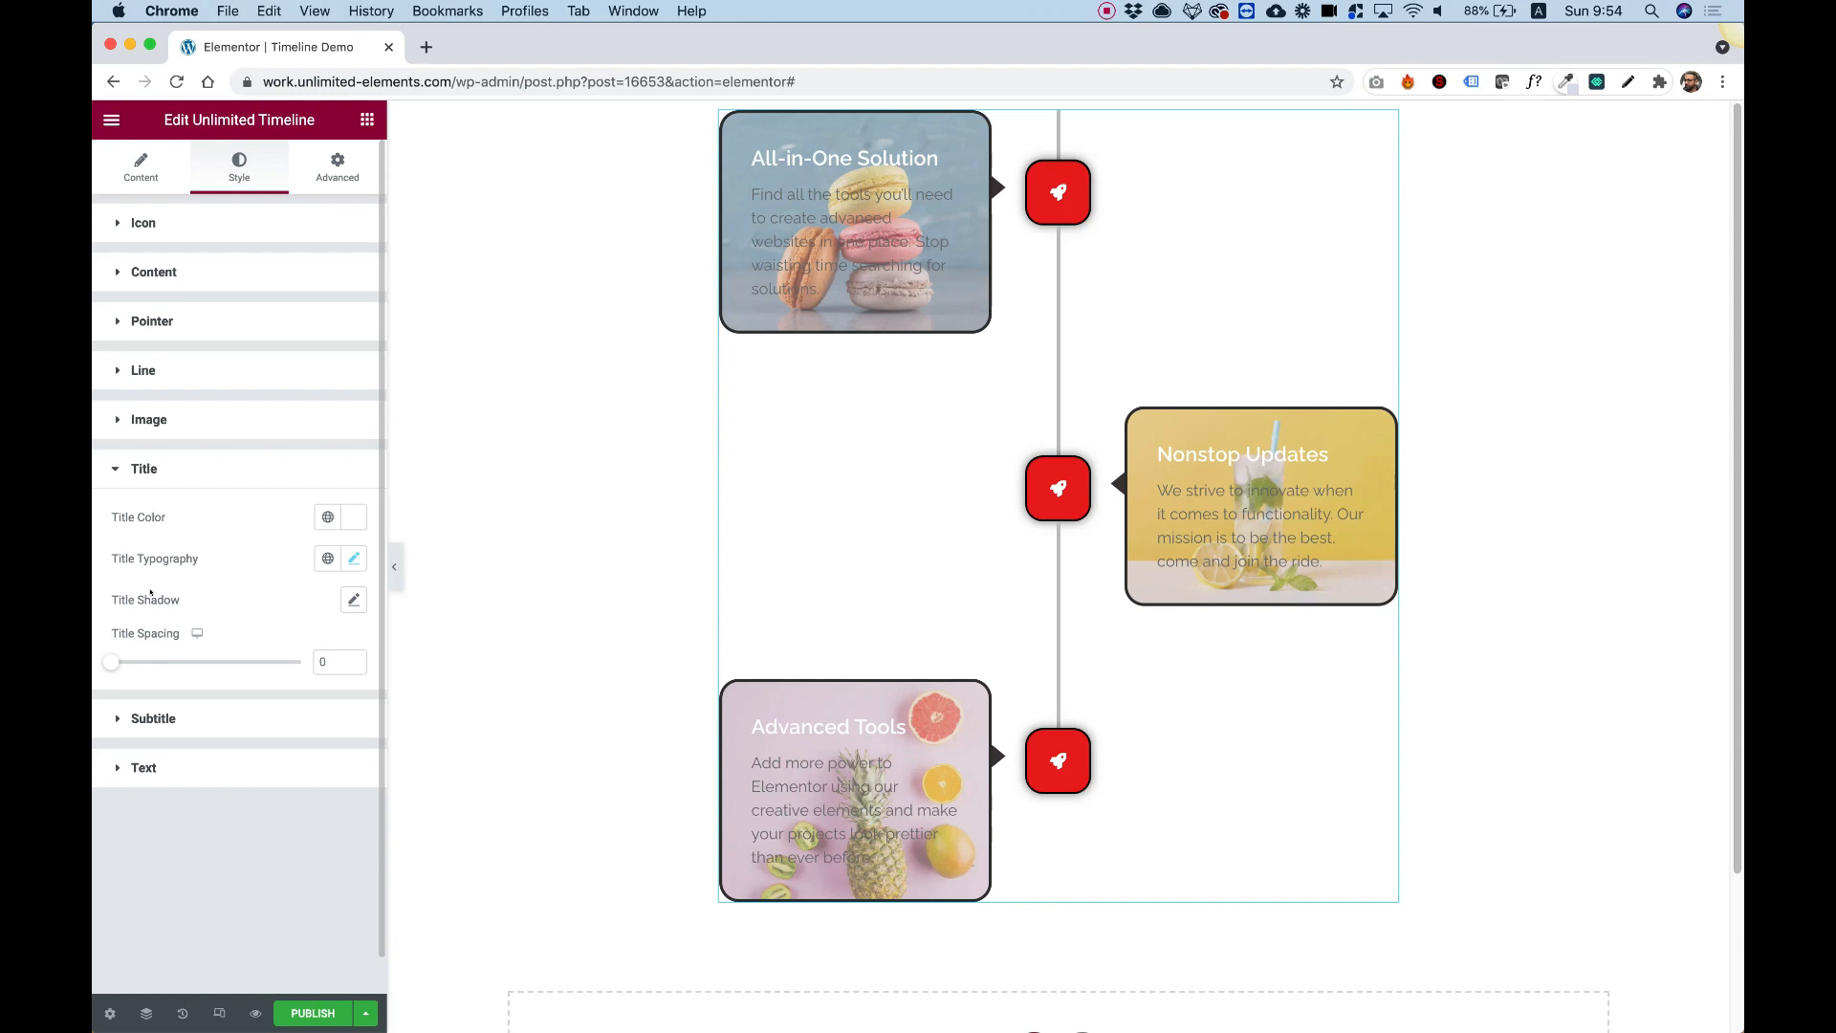
pyautogui.click(353, 599)
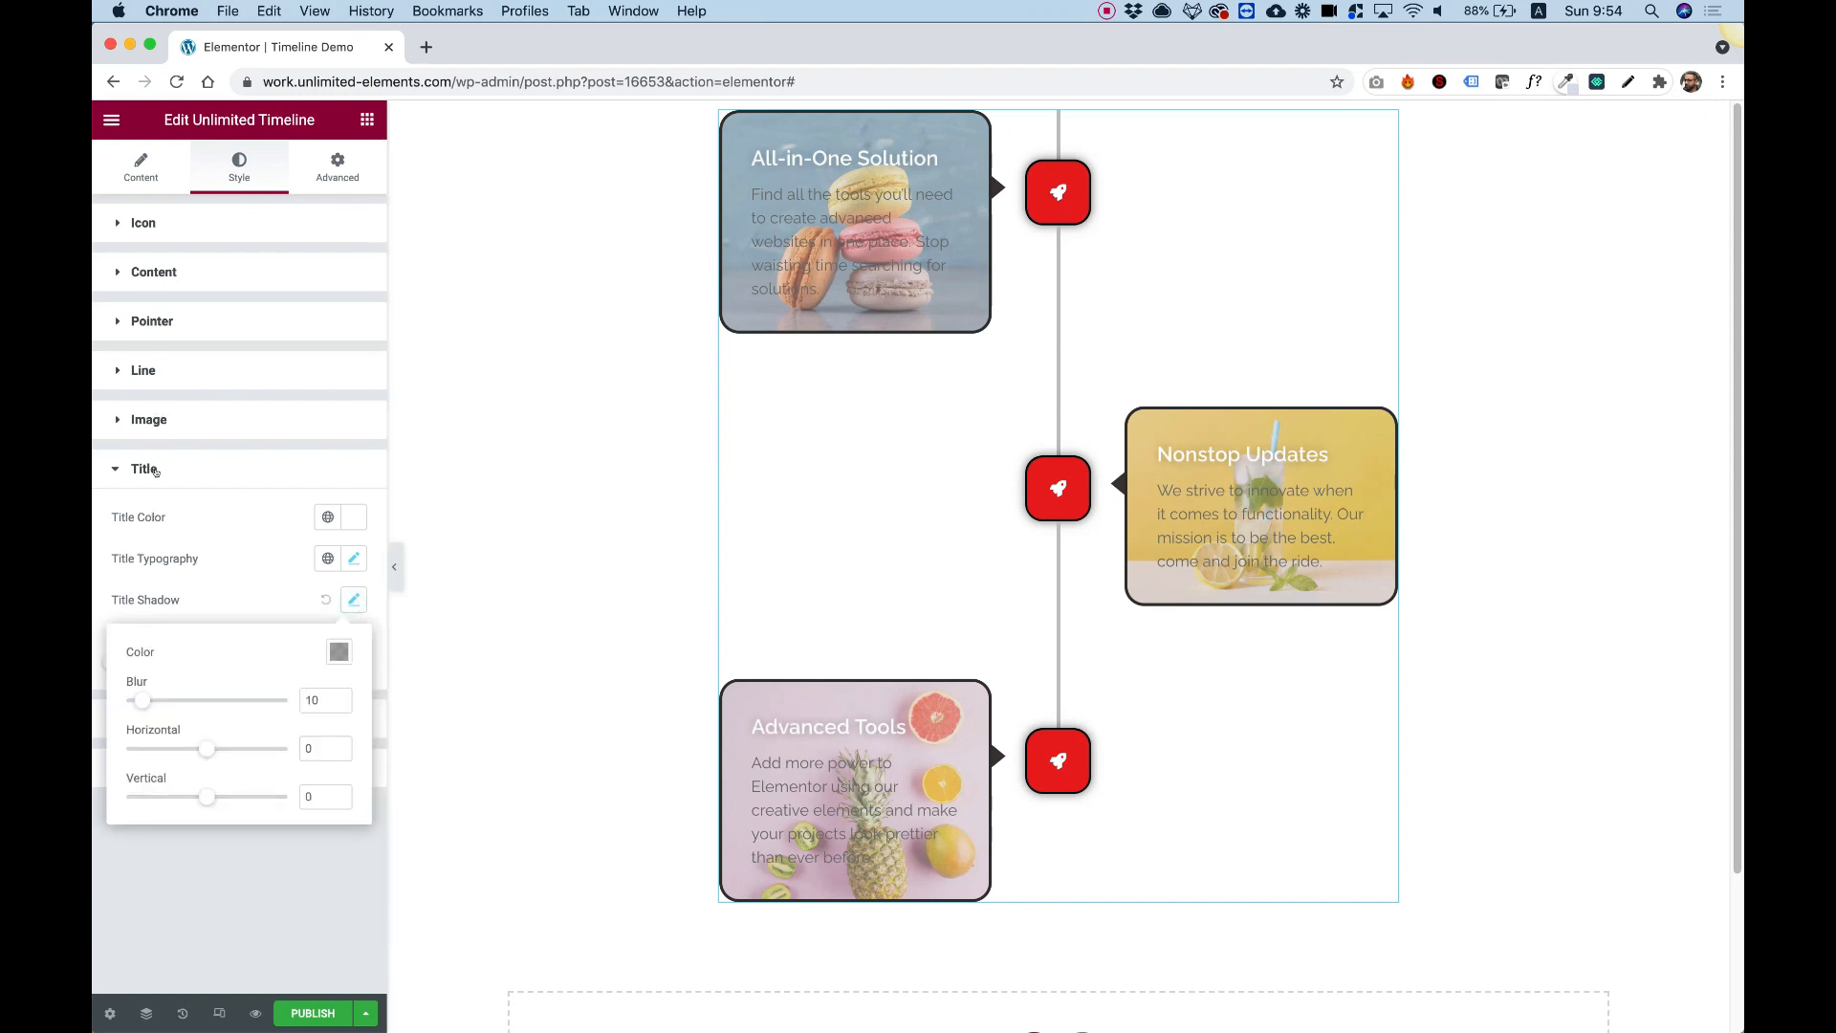
pyautogui.click(142, 468)
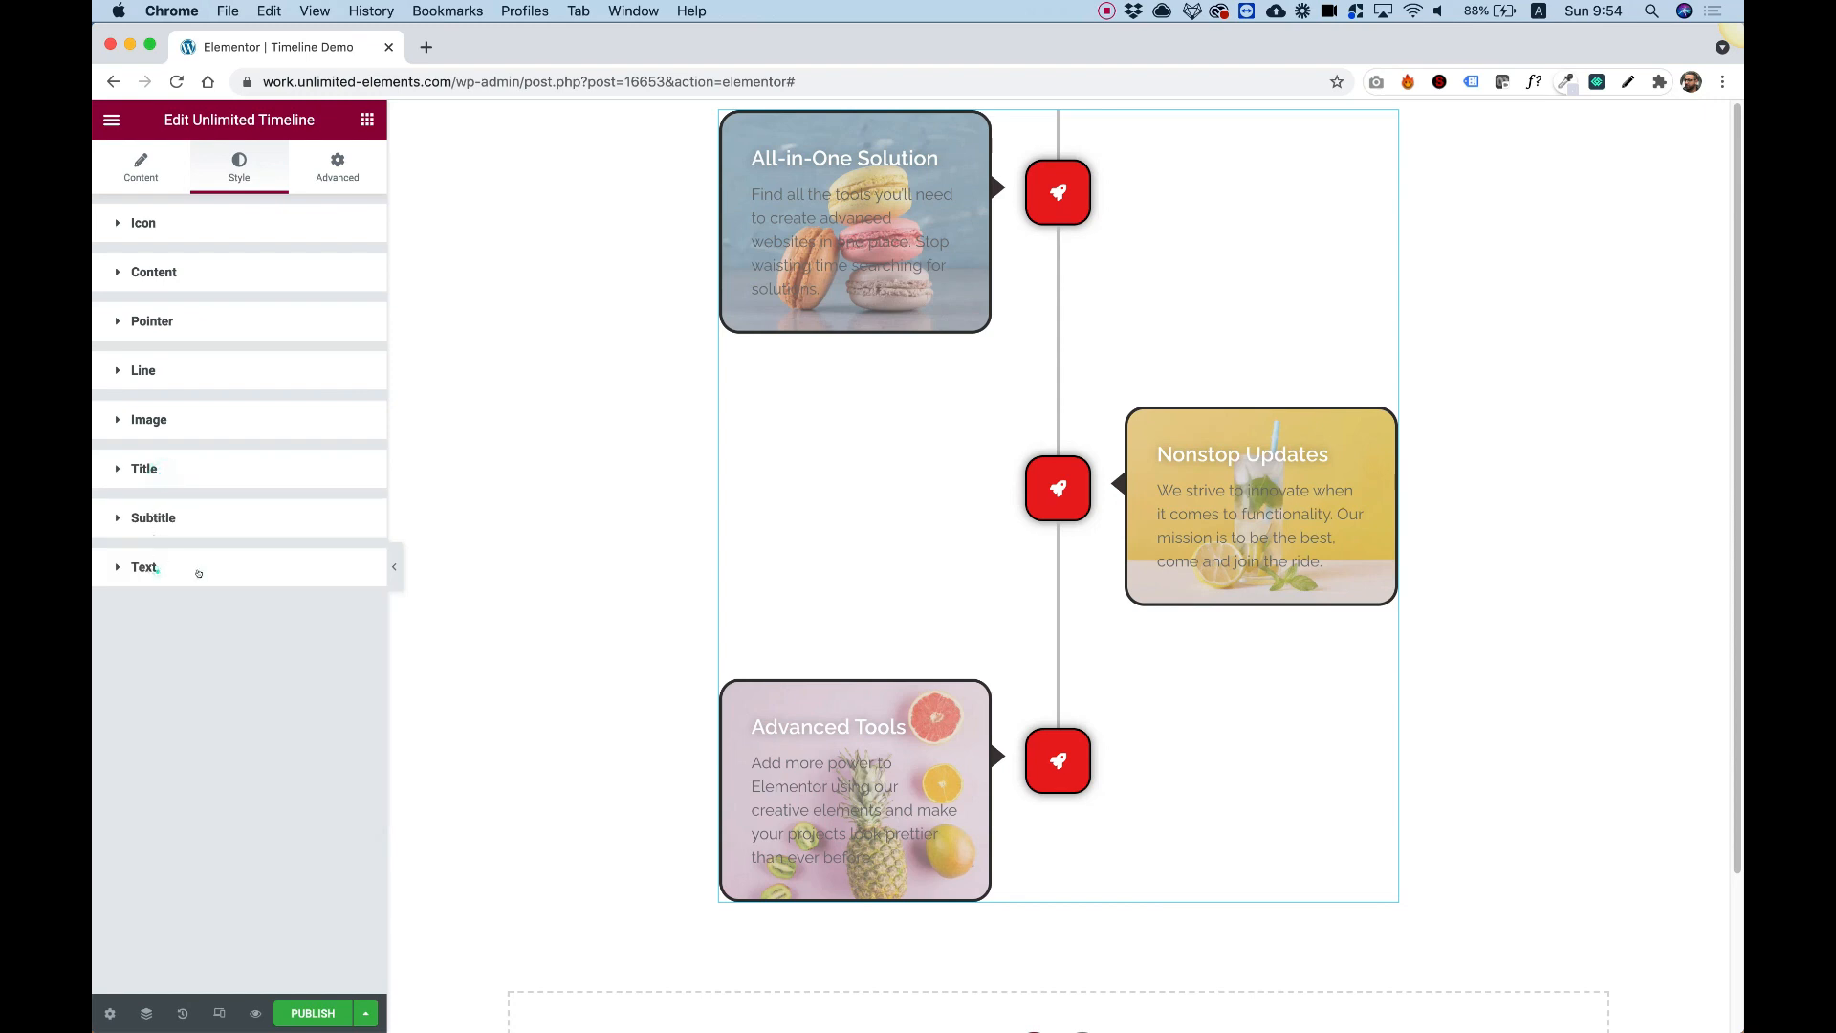
pyautogui.click(145, 567)
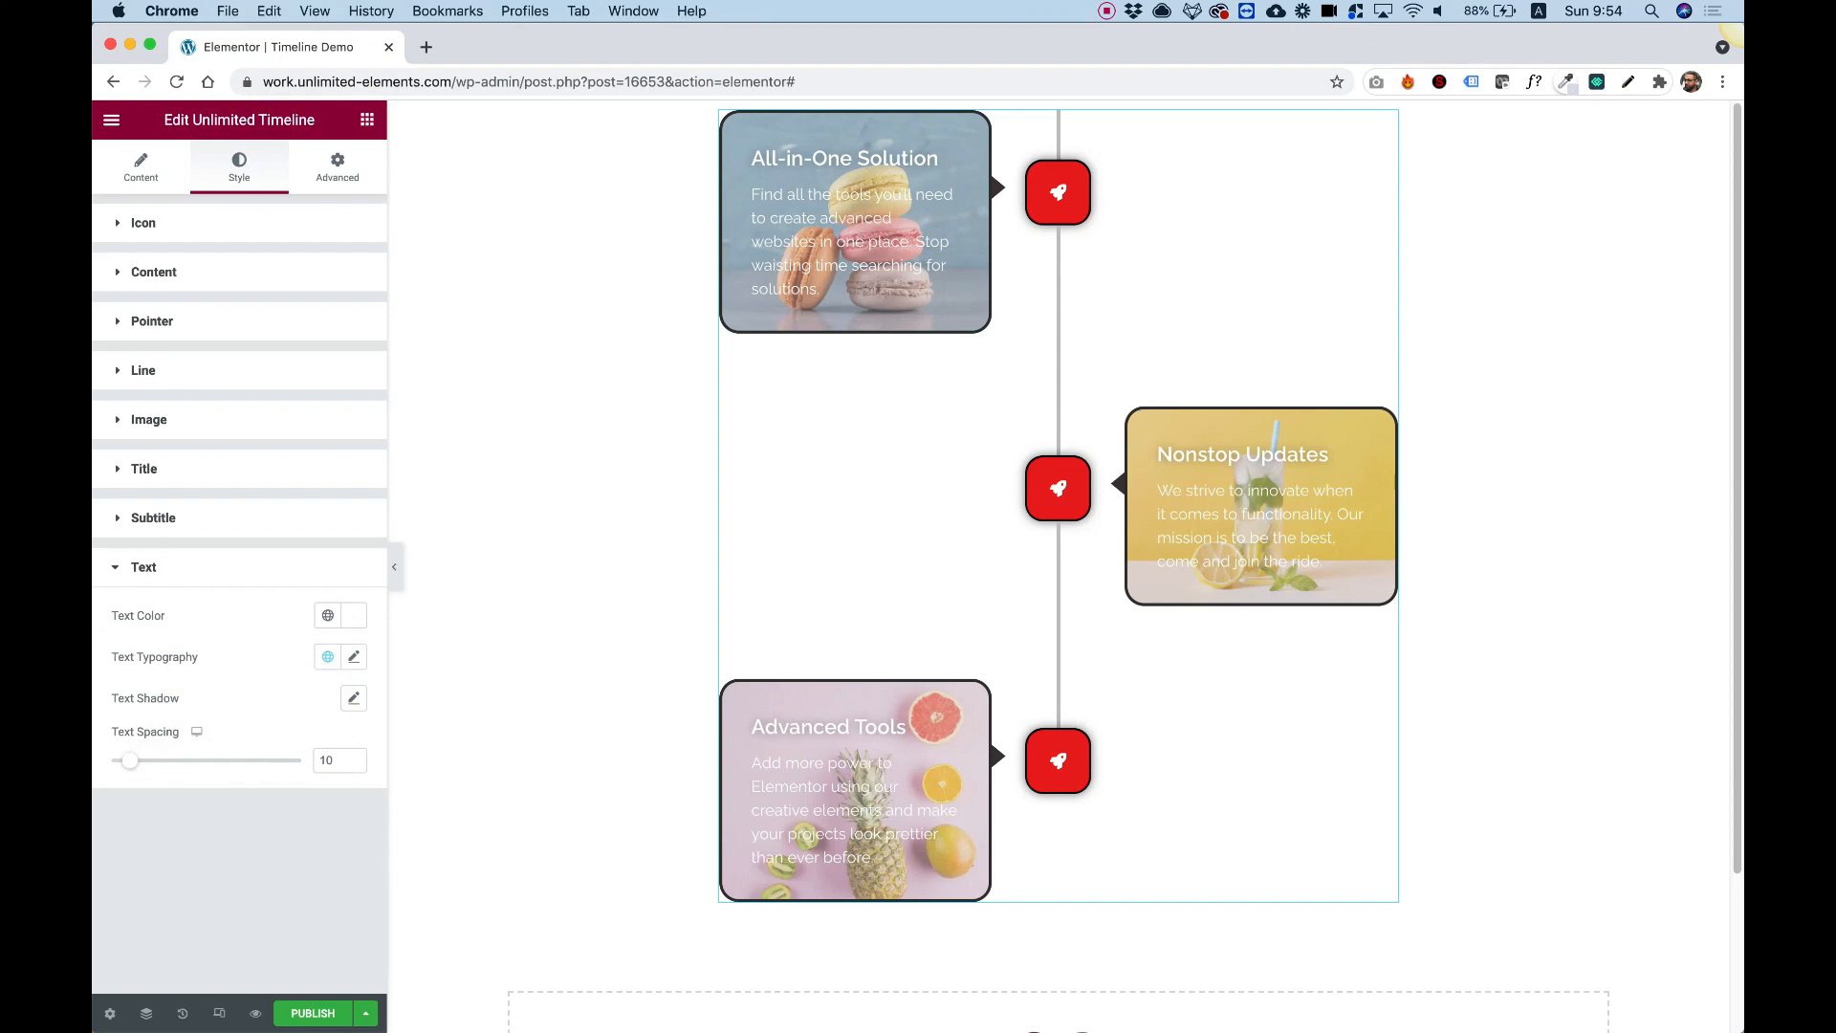
pyautogui.click(353, 698)
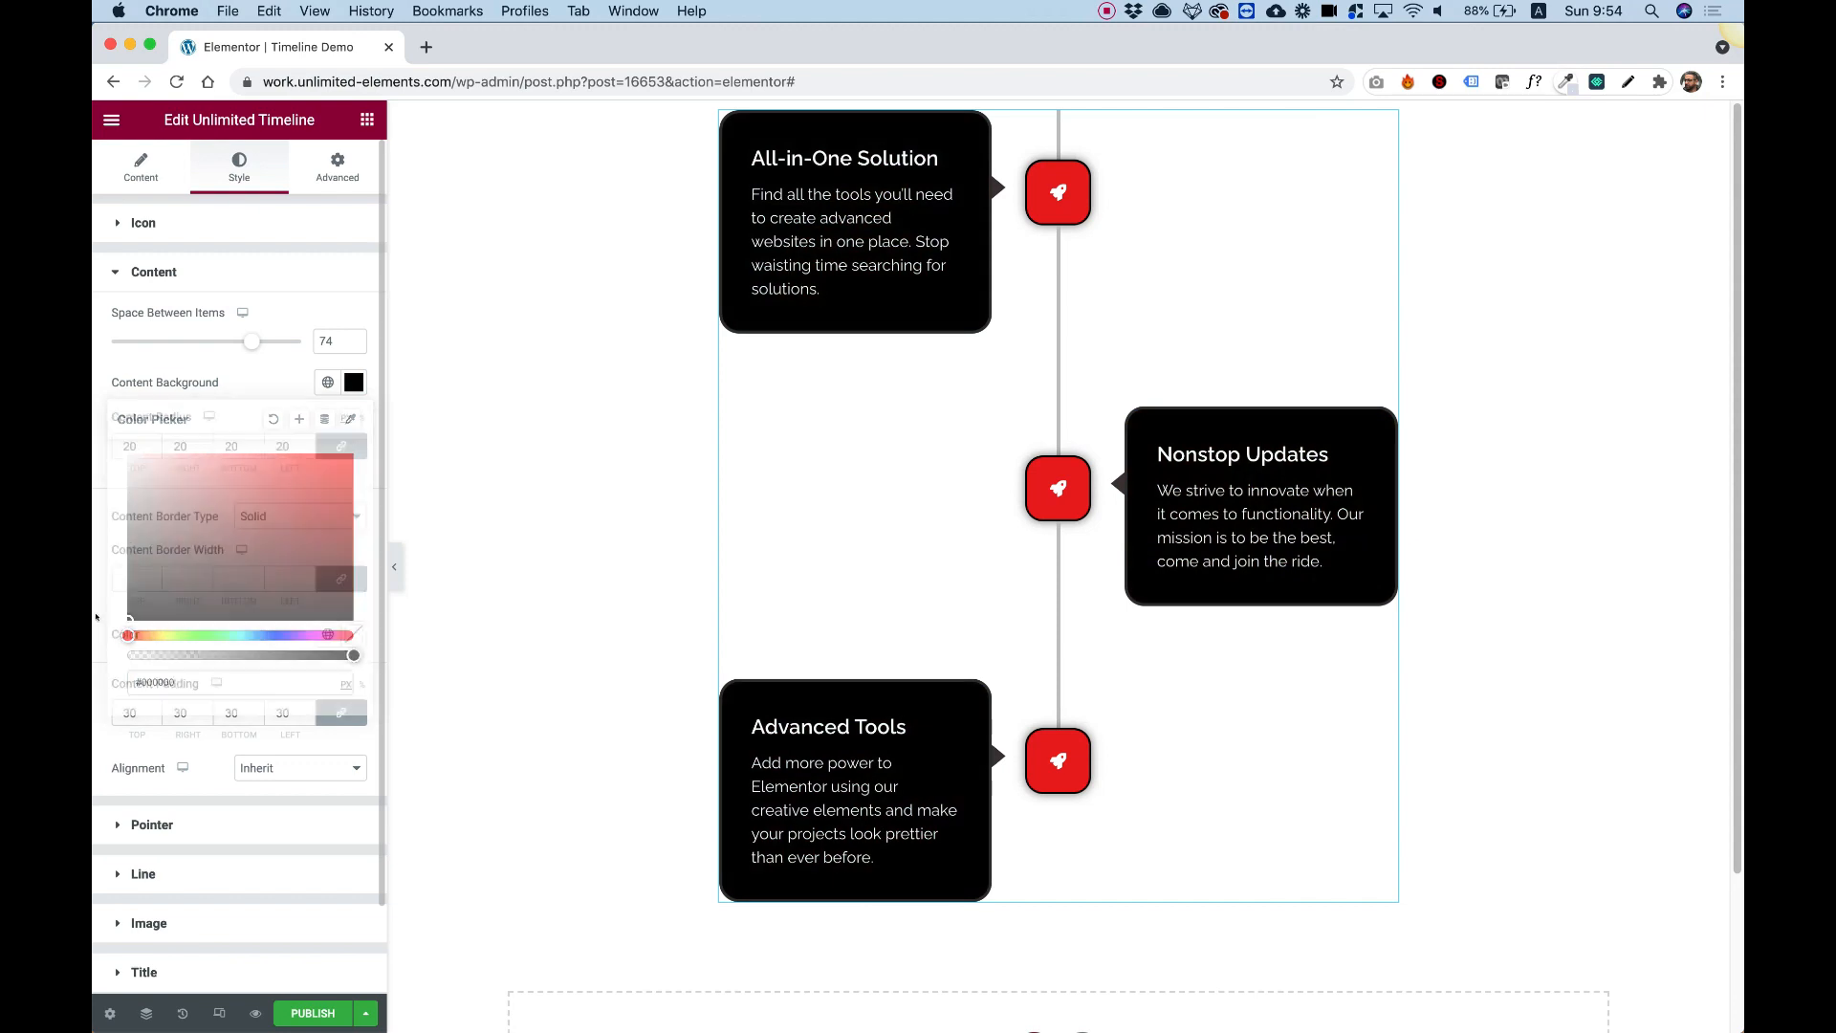
# Keep the black content background, switch image blending to normal and lower image opacity to 53.
pyautogui.click(153, 271)
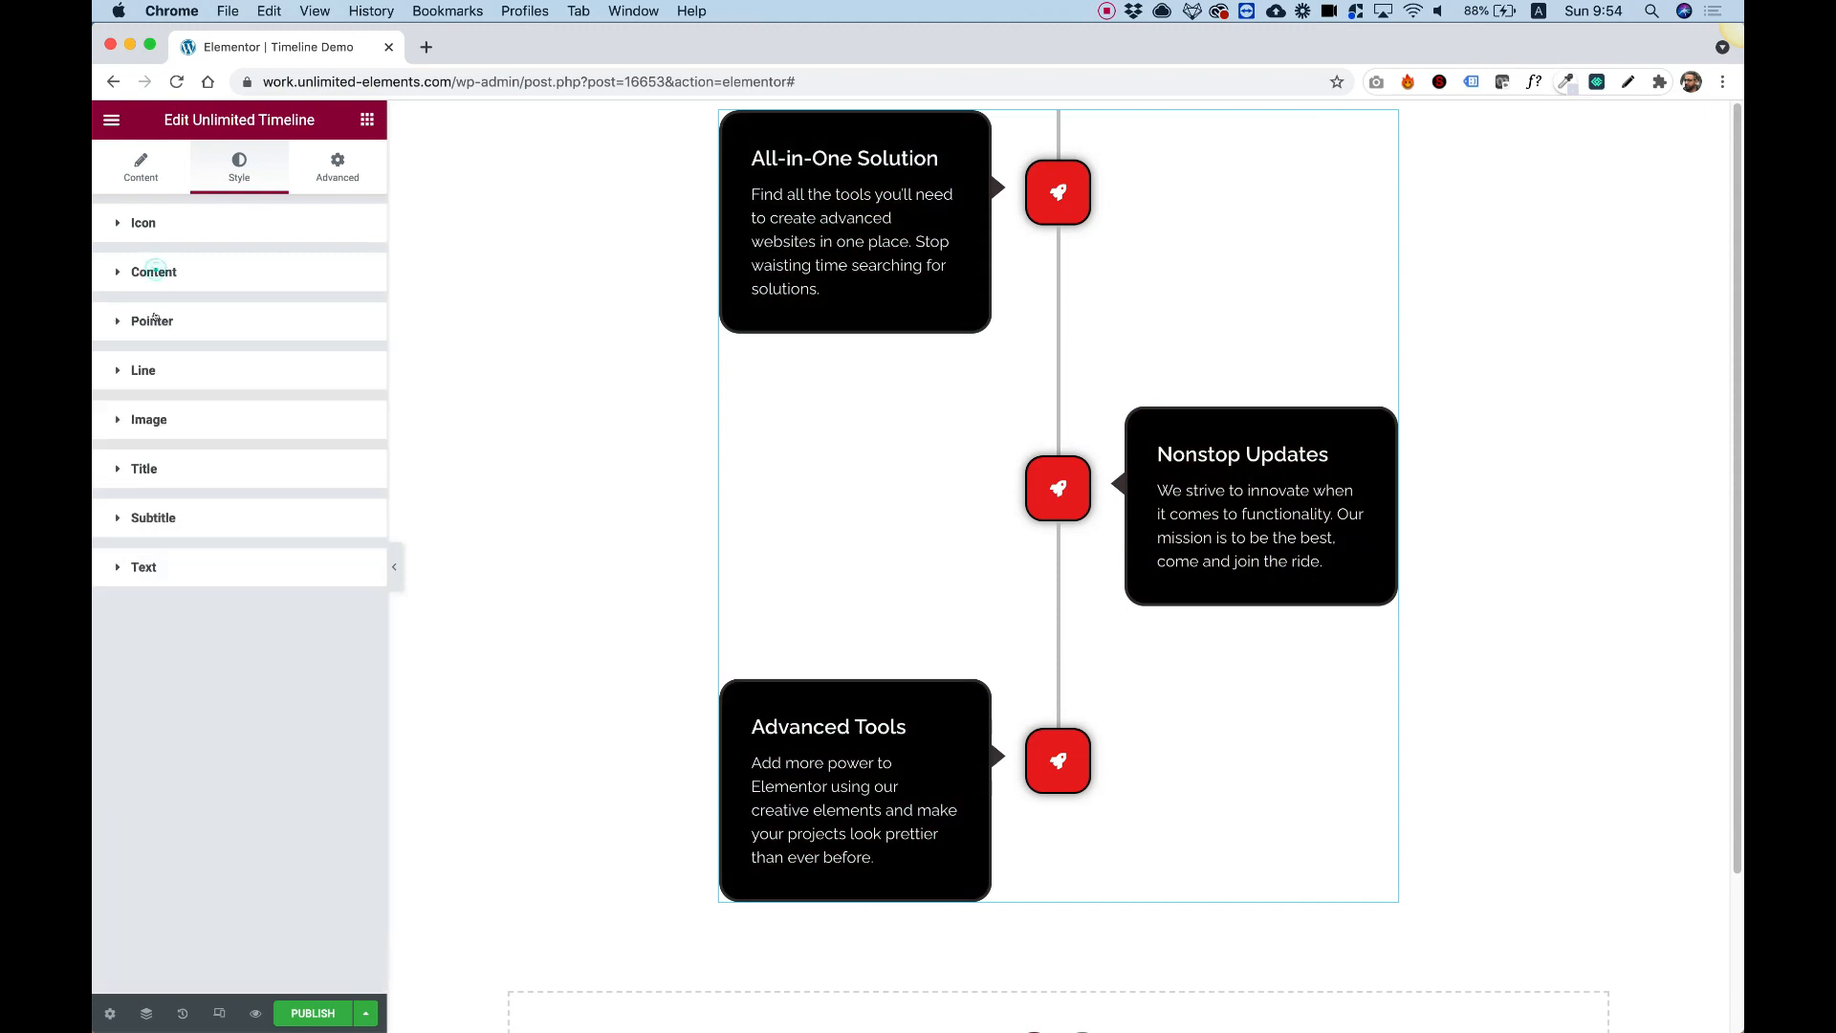
pyautogui.click(149, 419)
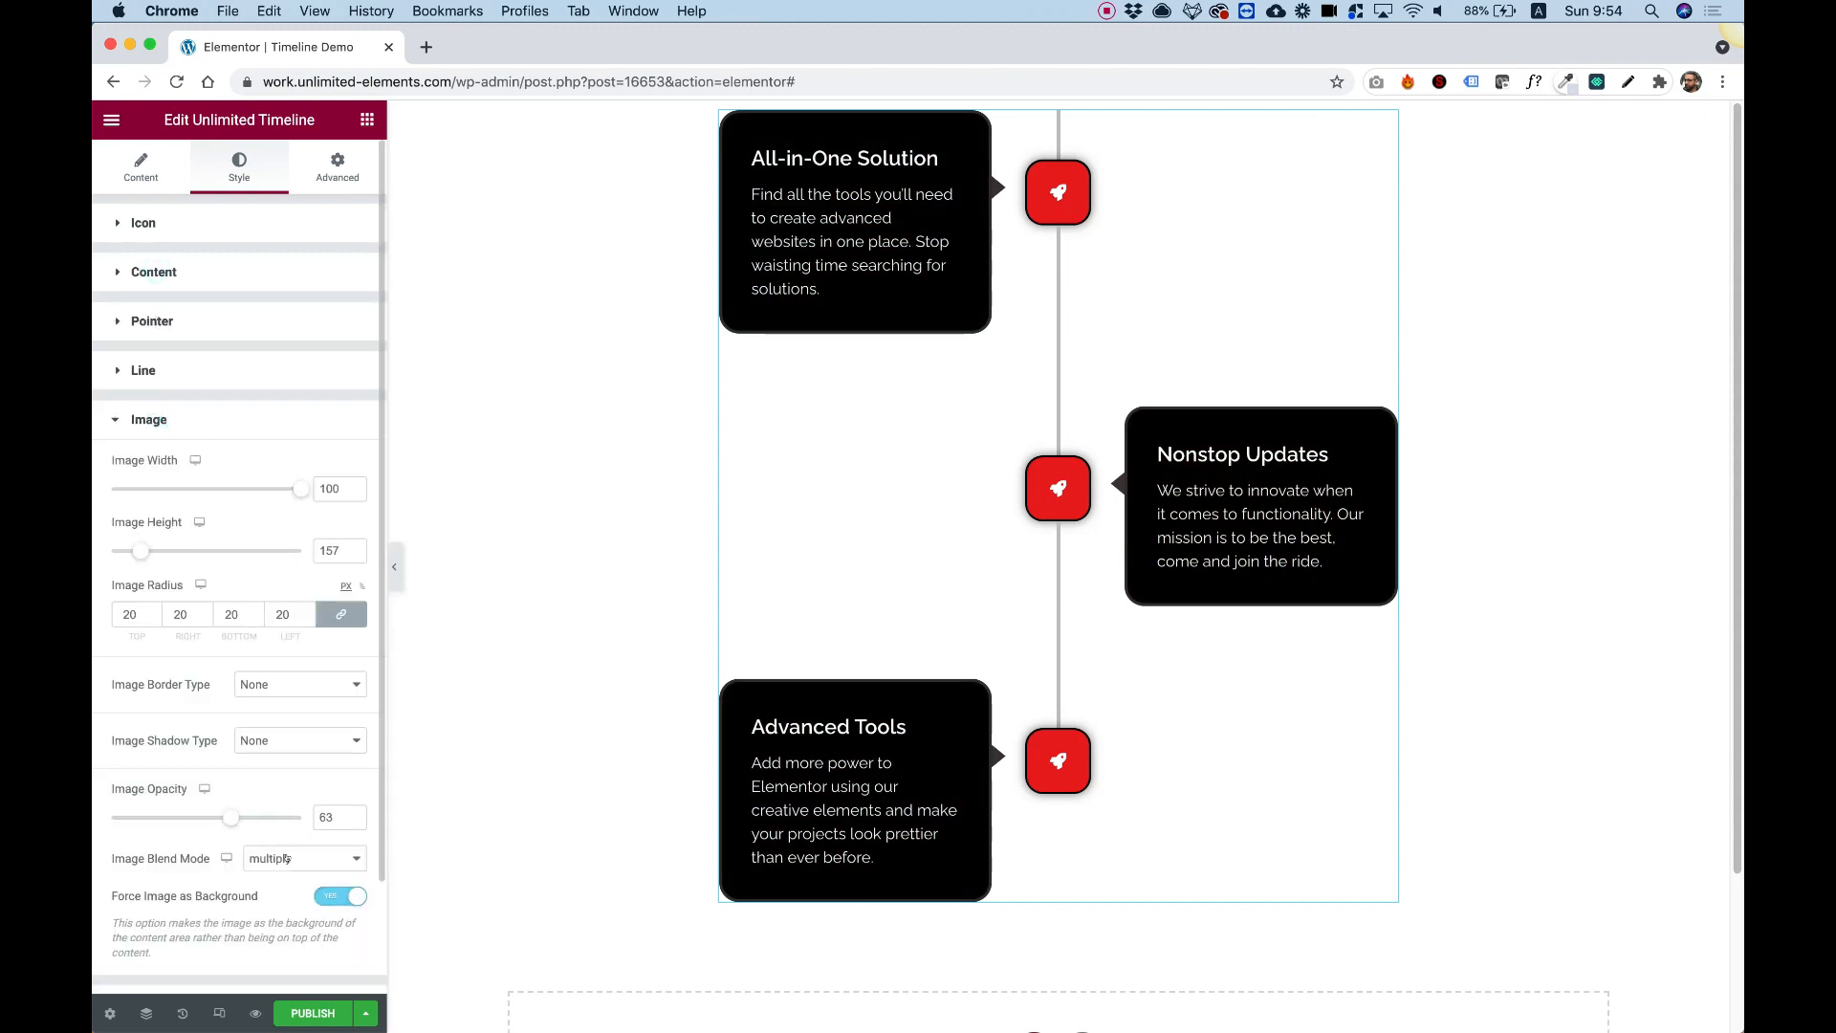
pyautogui.click(302, 856)
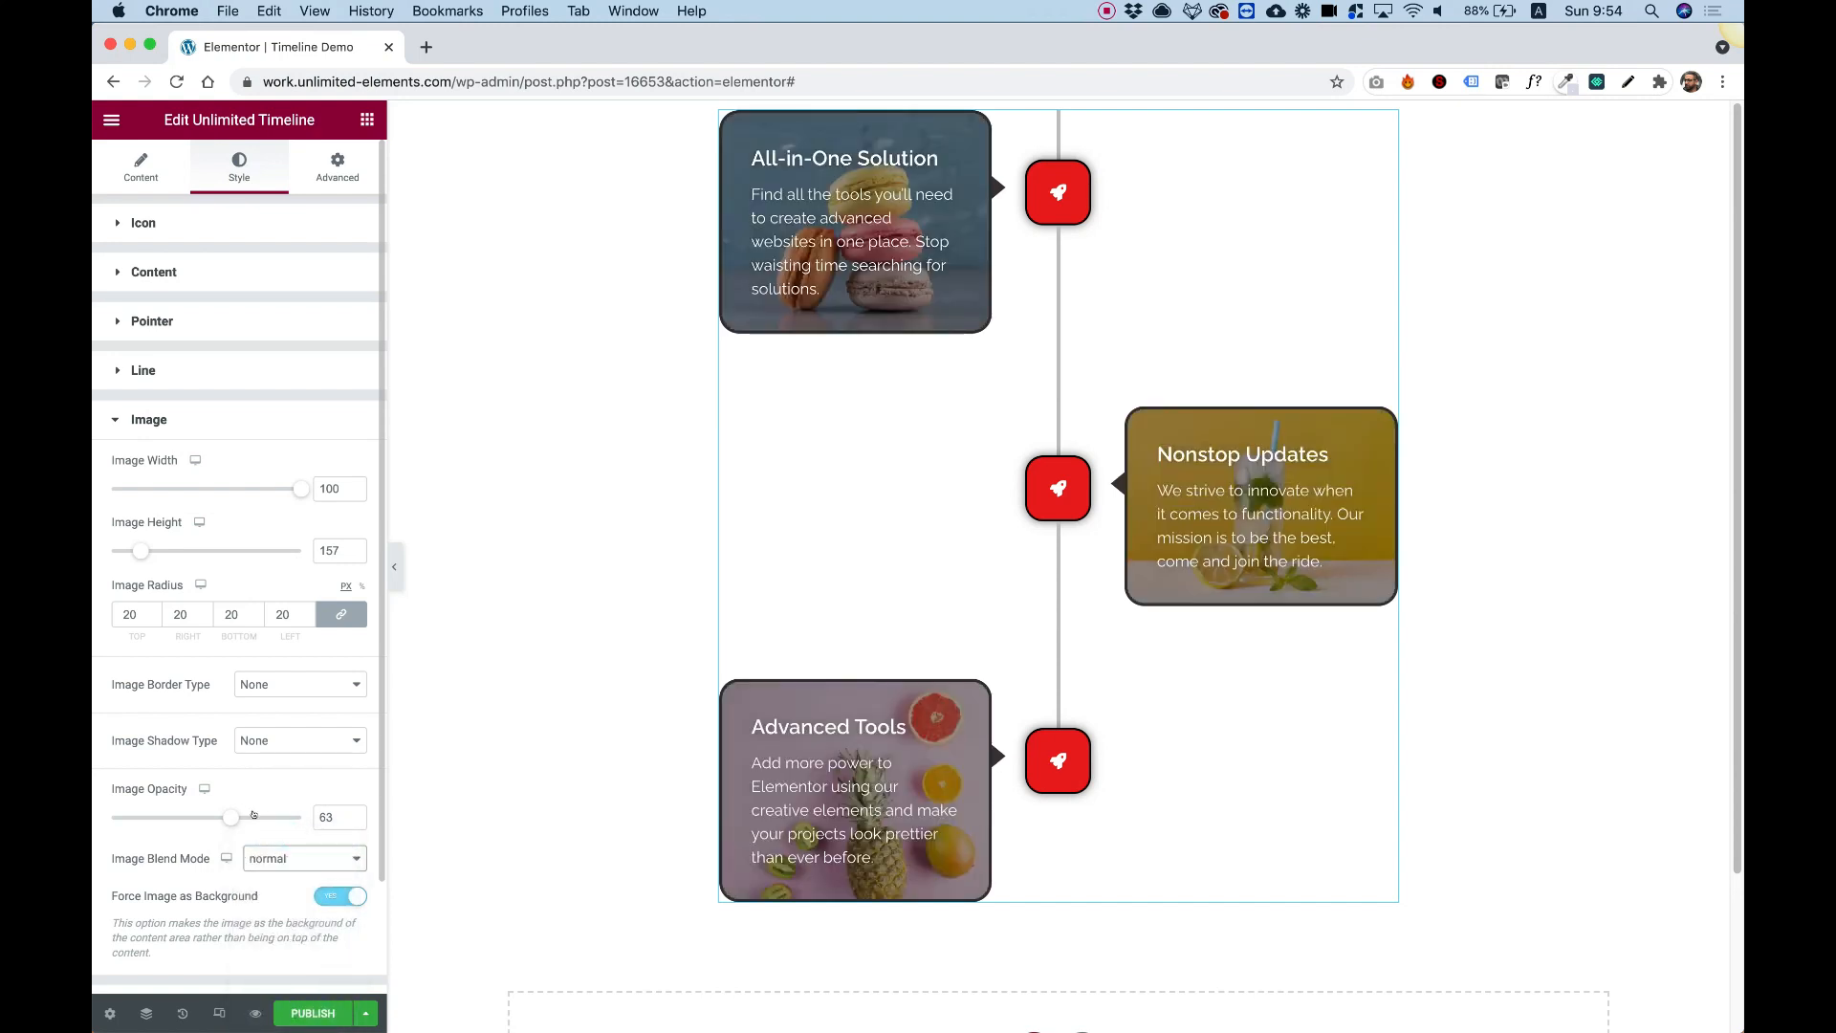
pyautogui.moveTo(233, 815); pyautogui.dragTo(211, 816)
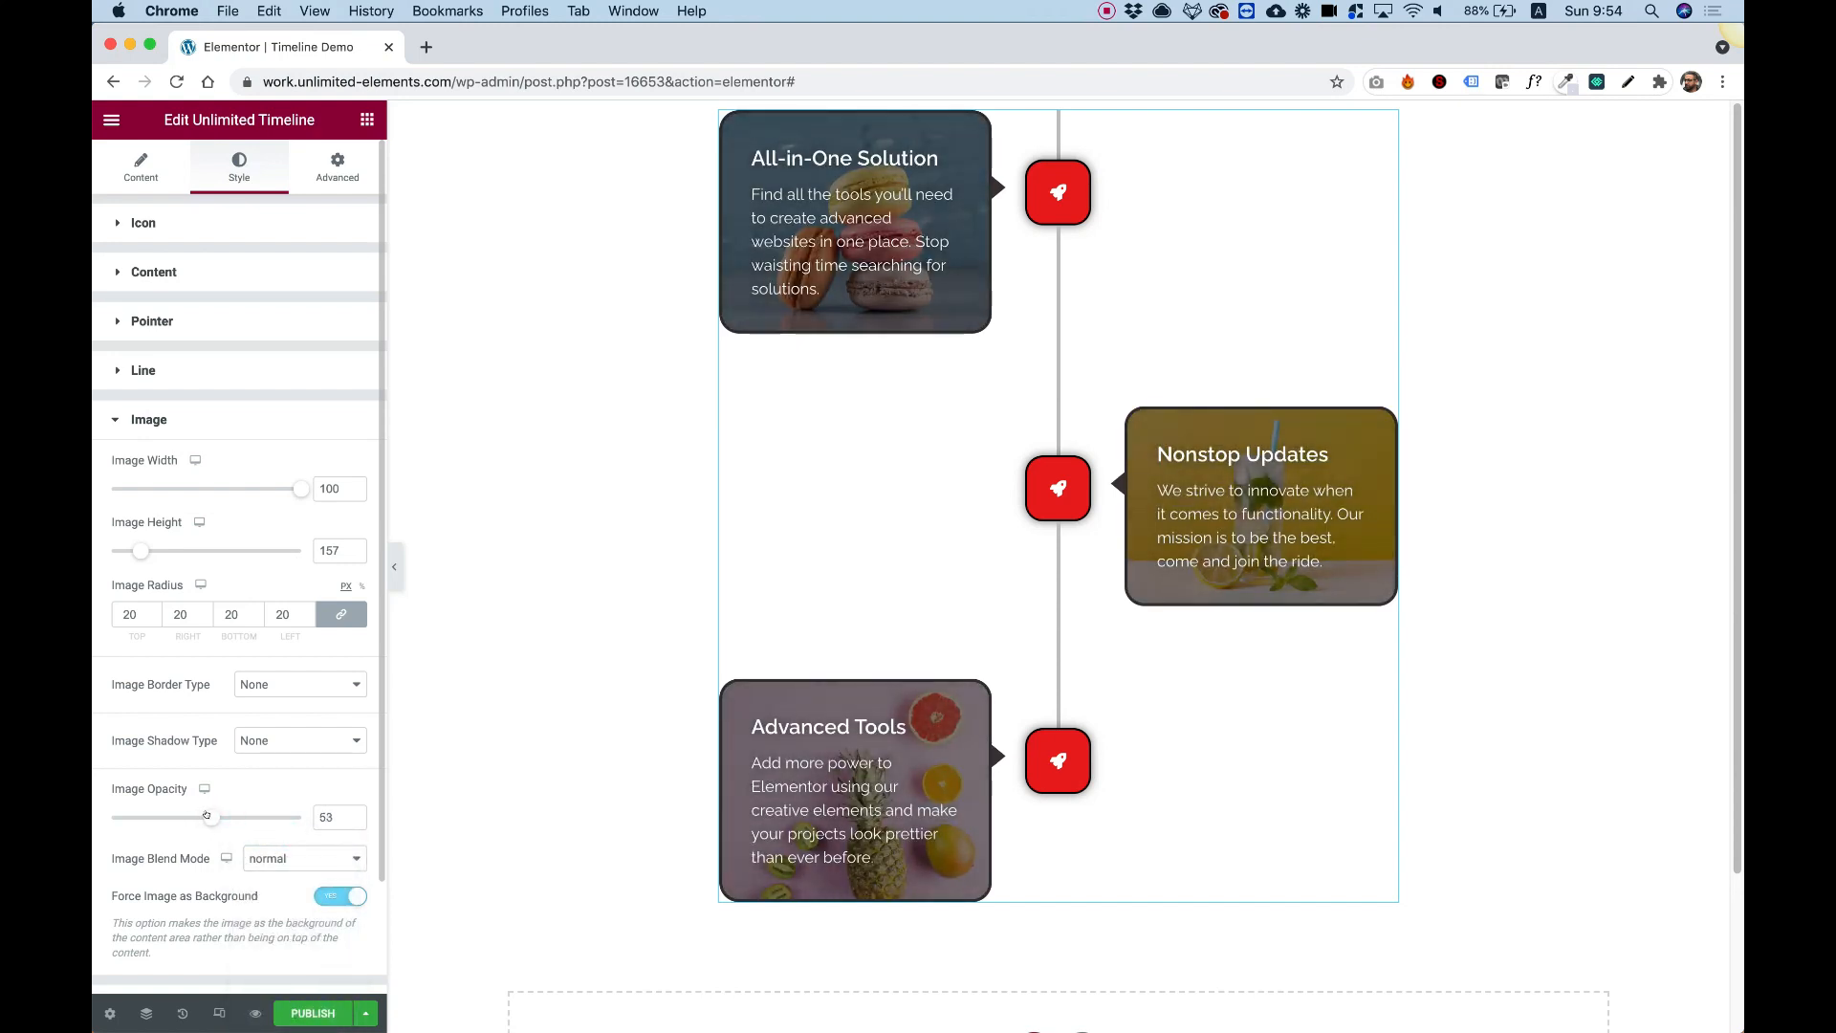